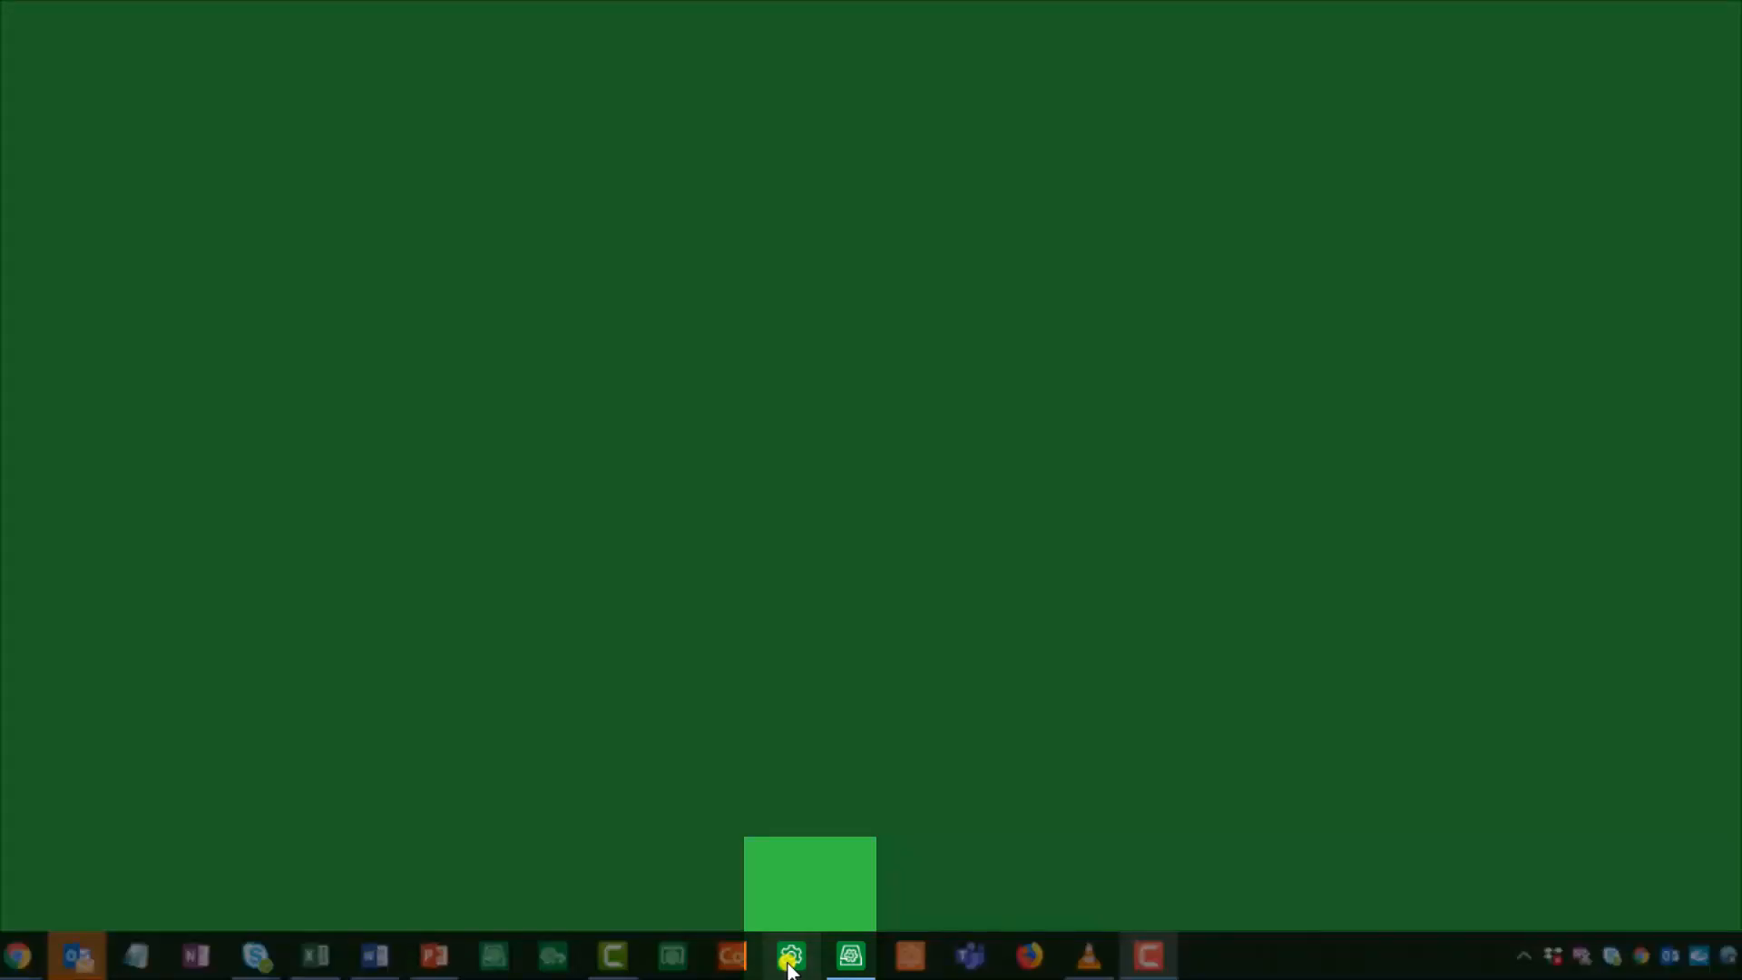
Launch Machine Expert HVAC, name the new project DemoPrj and pick the M172 28-42 I/Os controller.
click(789, 956)
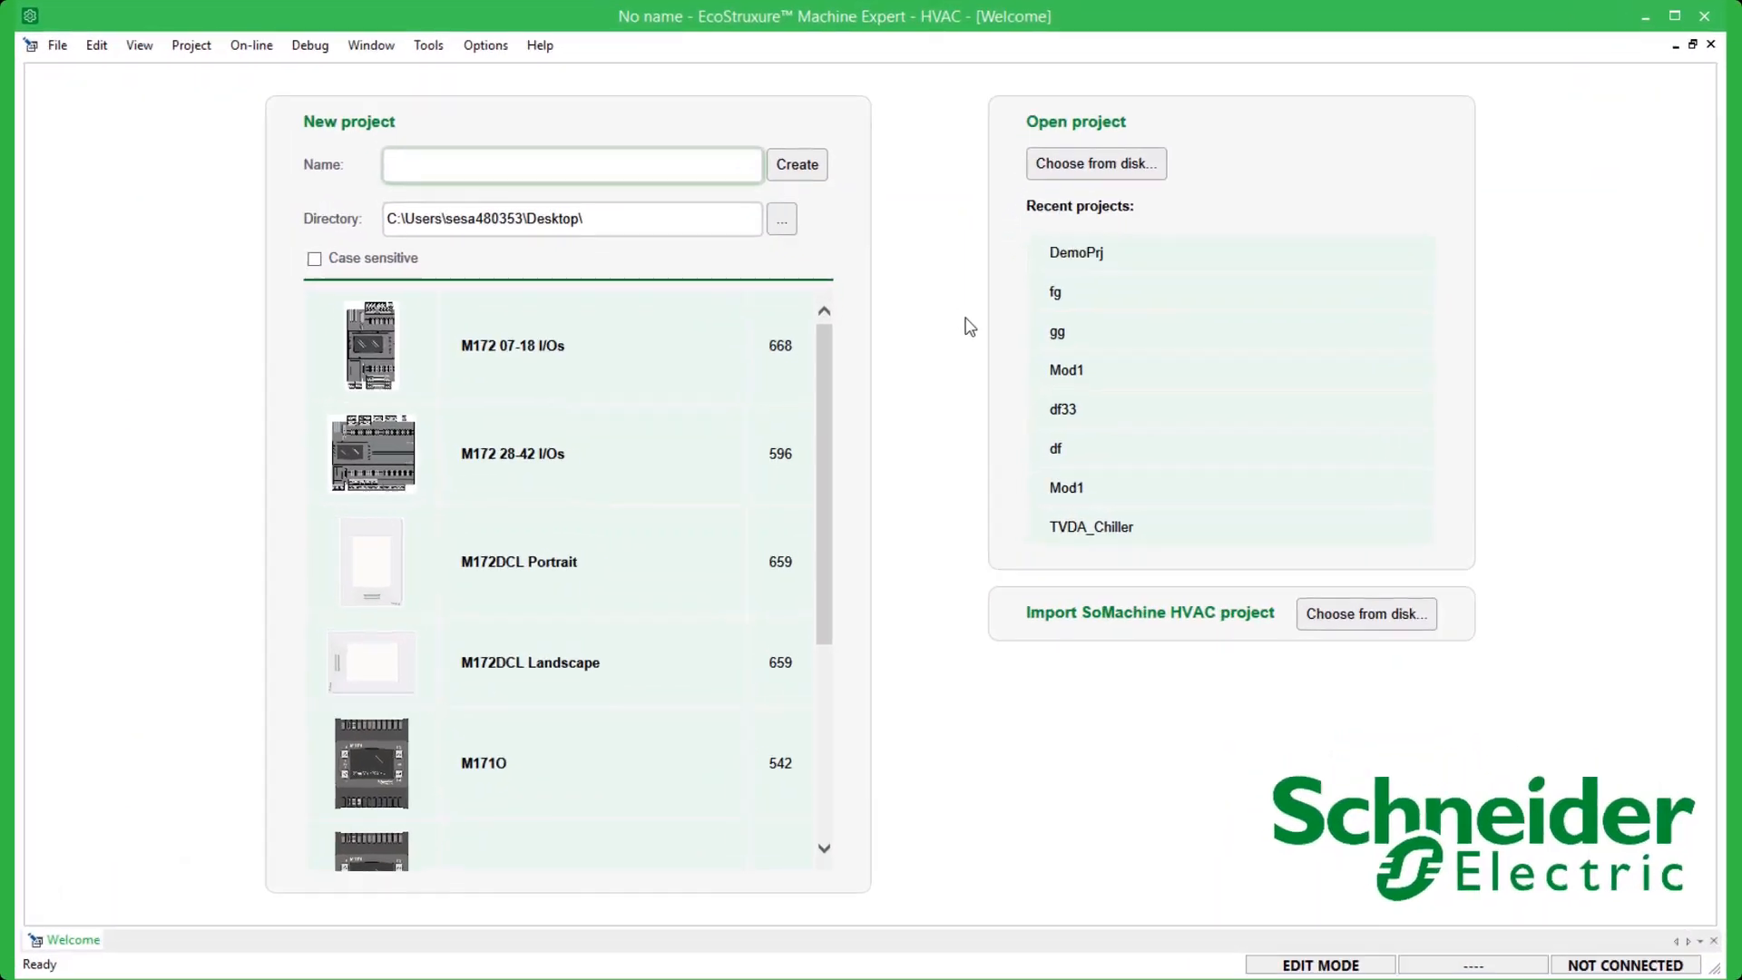
click(570, 165)
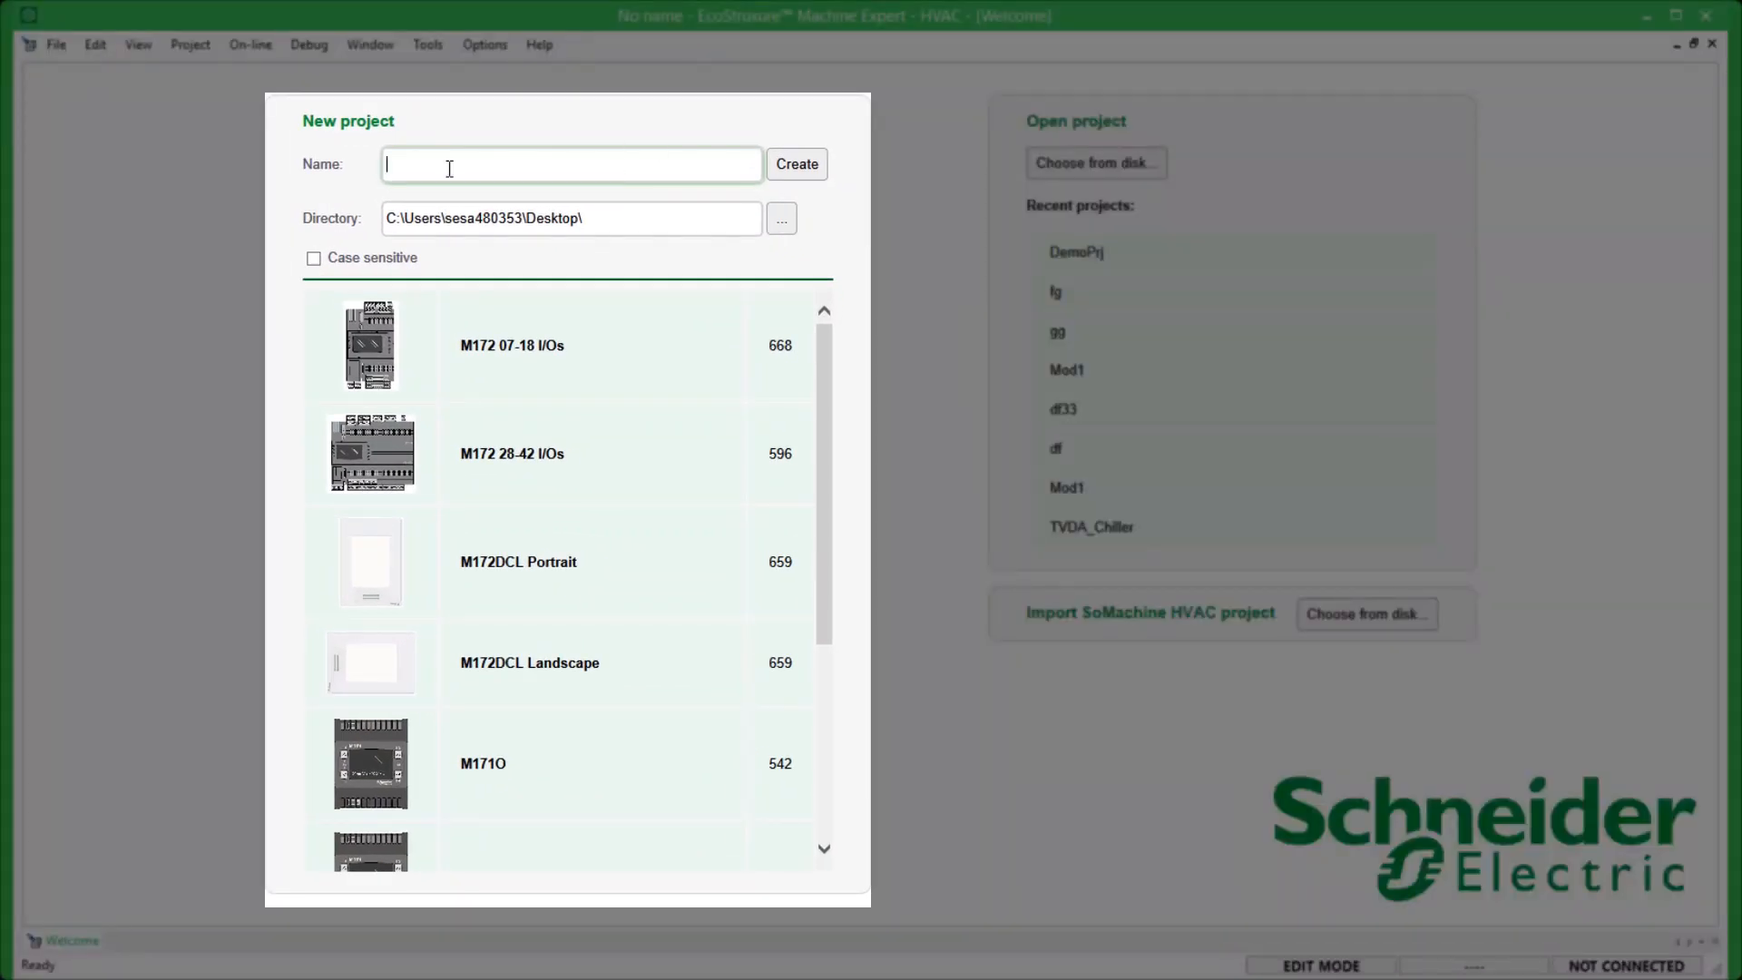
text(DemoPrj)
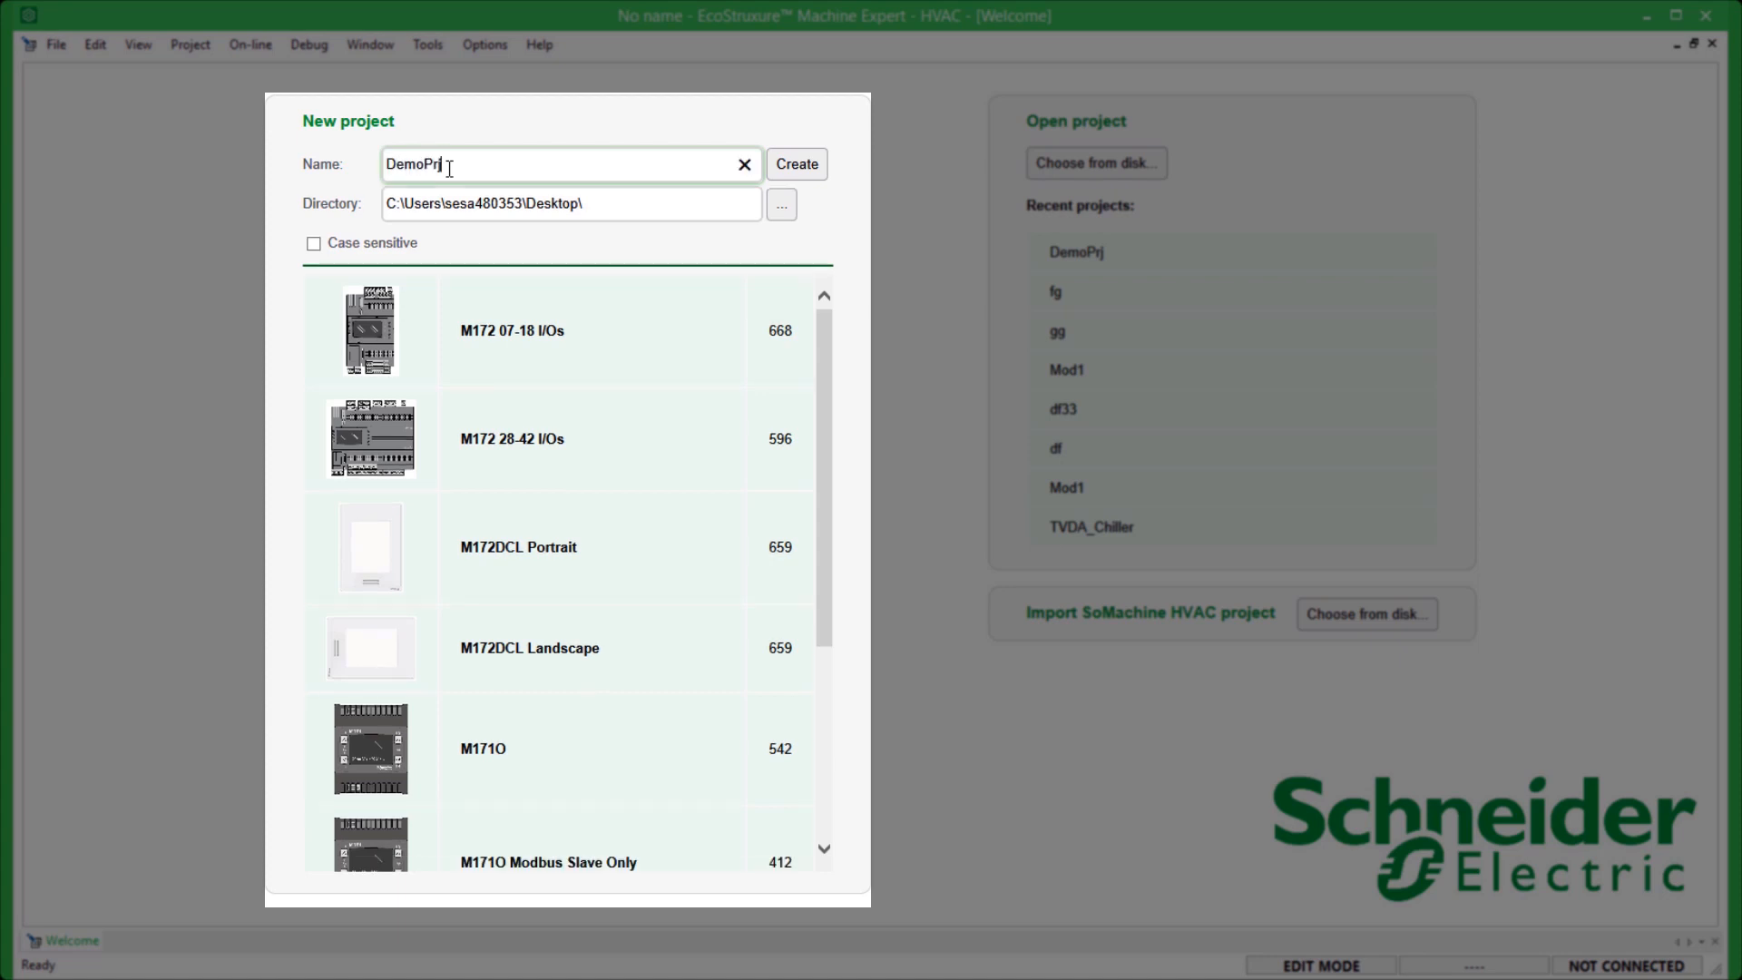
click(589, 437)
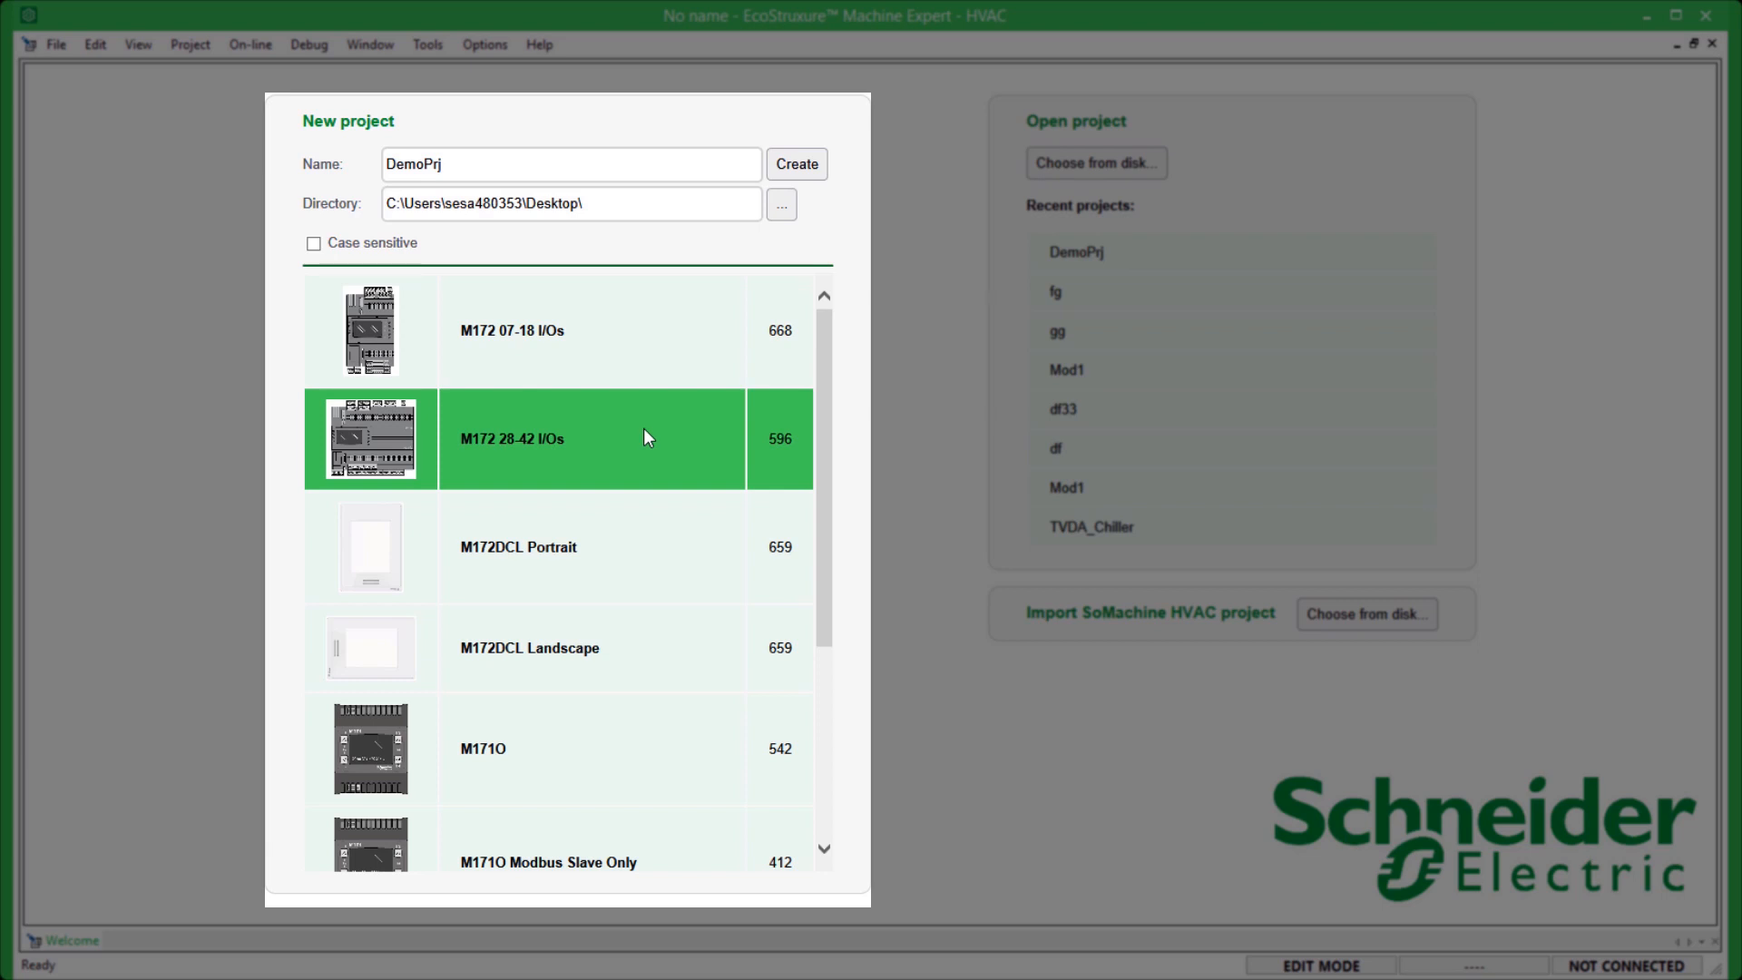
Create DemoPrj and show the M172 28-42 I/Os configuration overview.
click(796, 164)
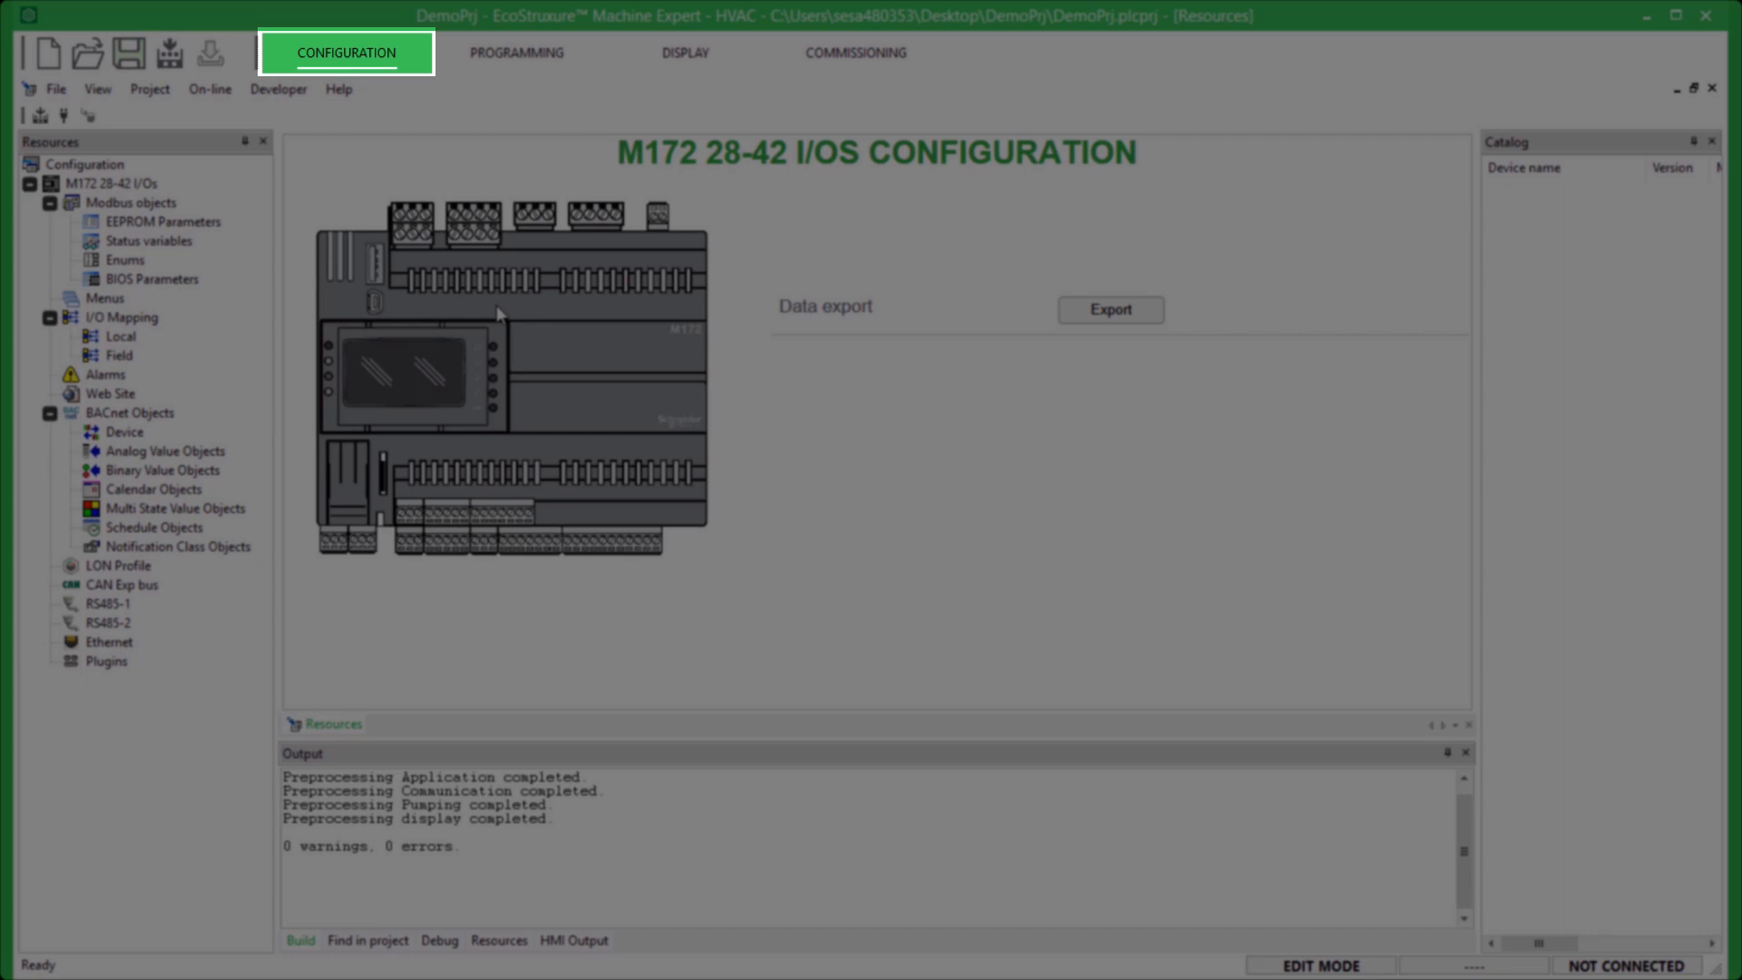
click(162, 222)
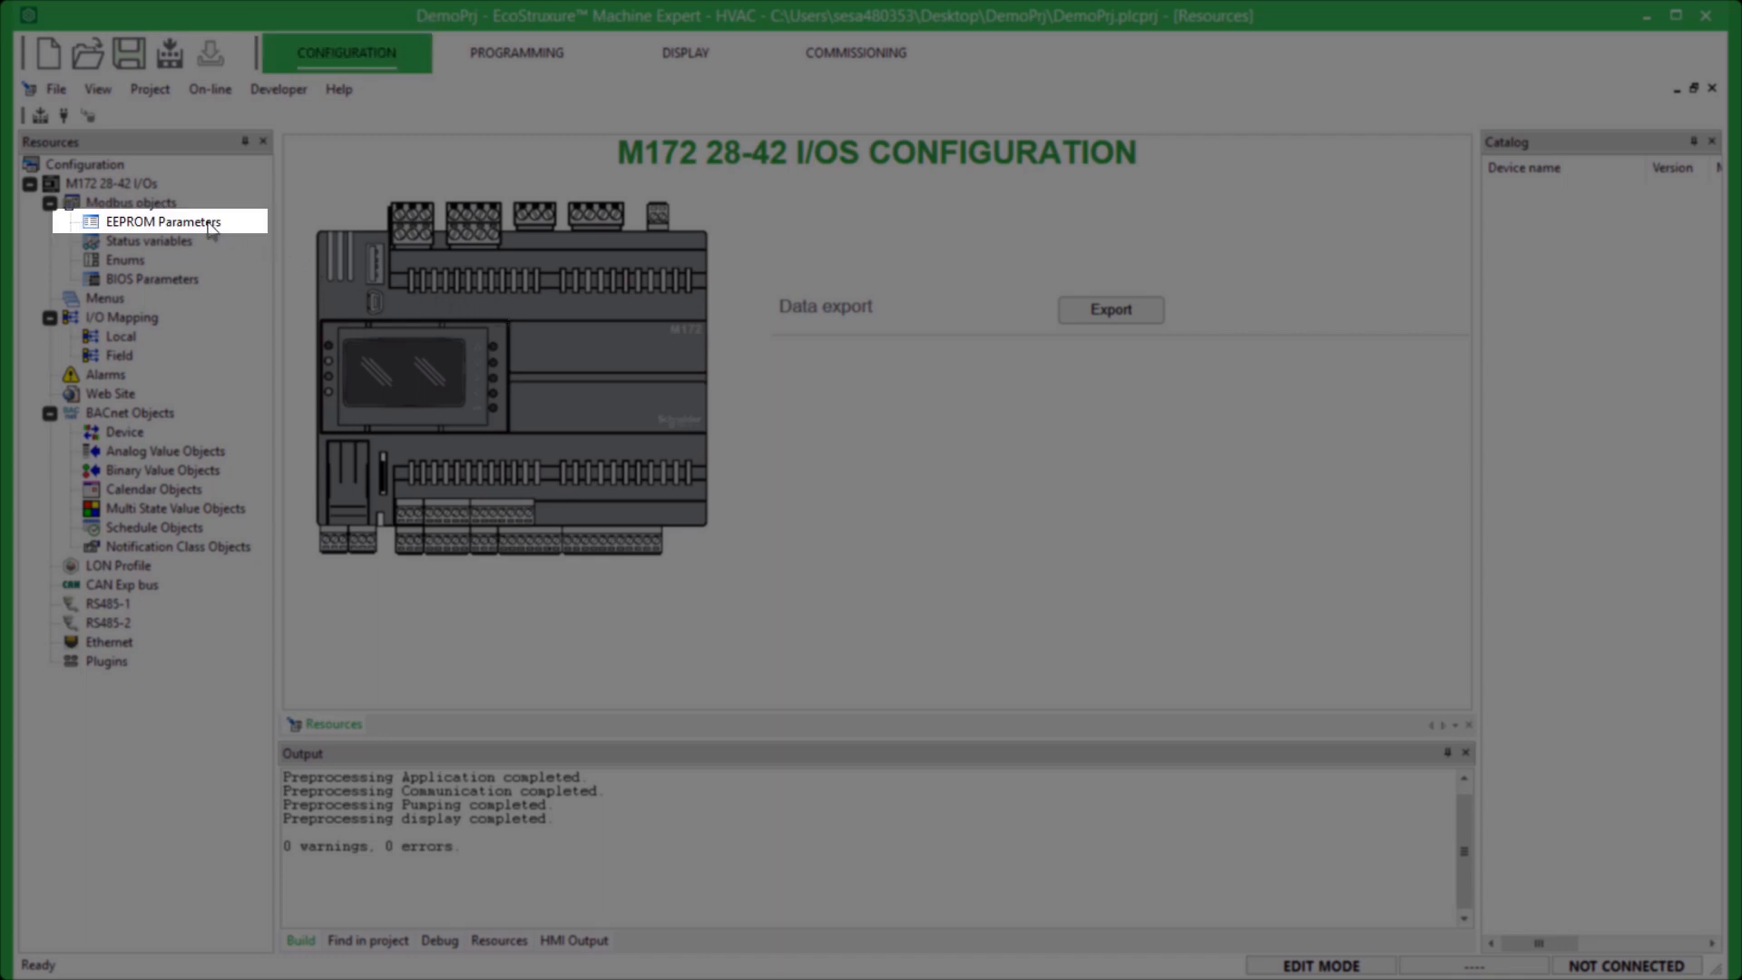
Add EEPROM parameter iSetpointCooling (260, 200–350) in °C with XXX.Y format.
click(162, 221)
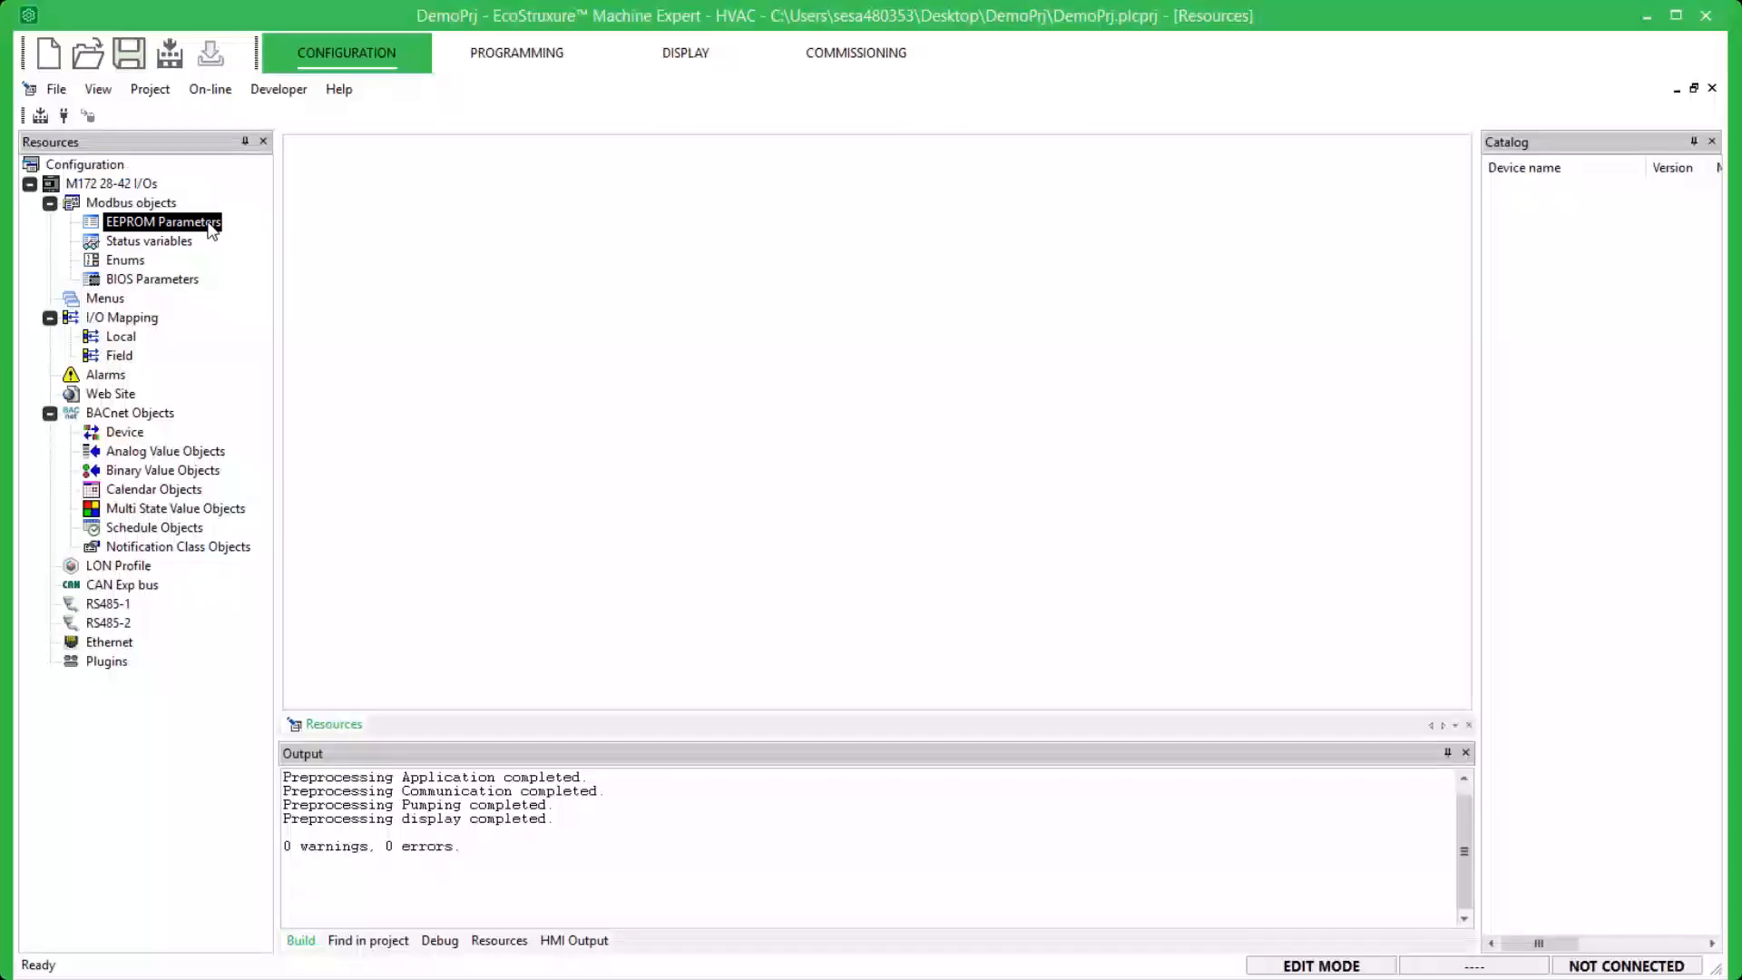
click(163, 221)
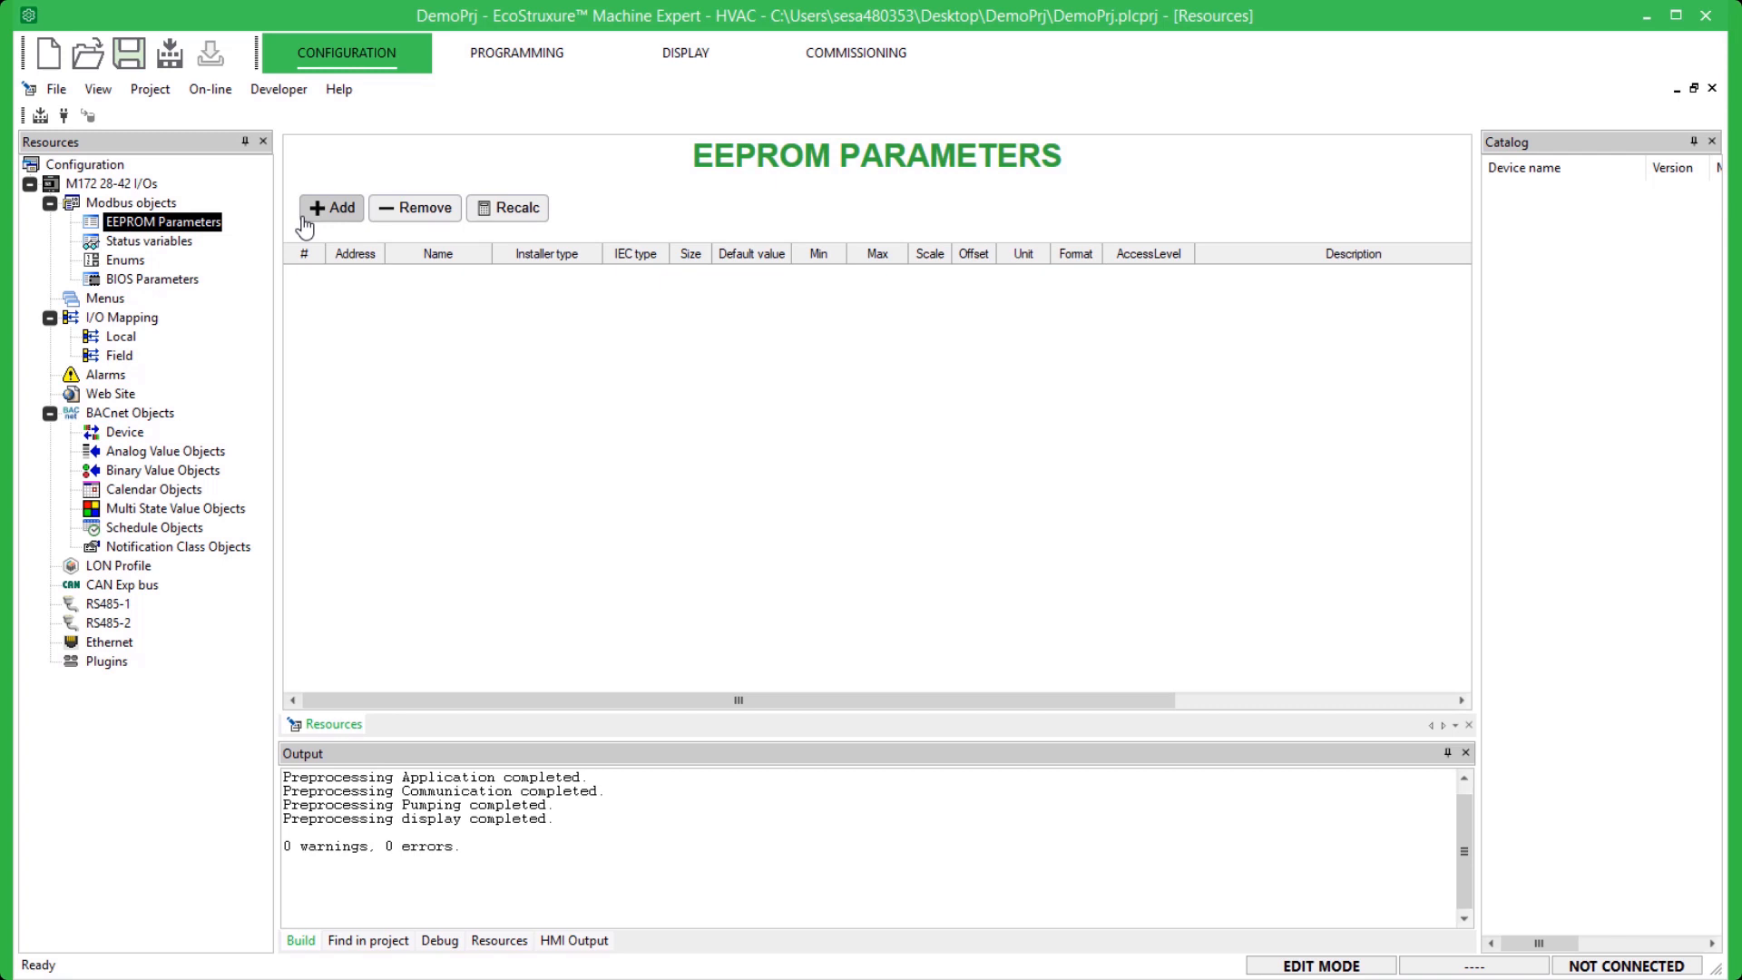
click(330, 207)
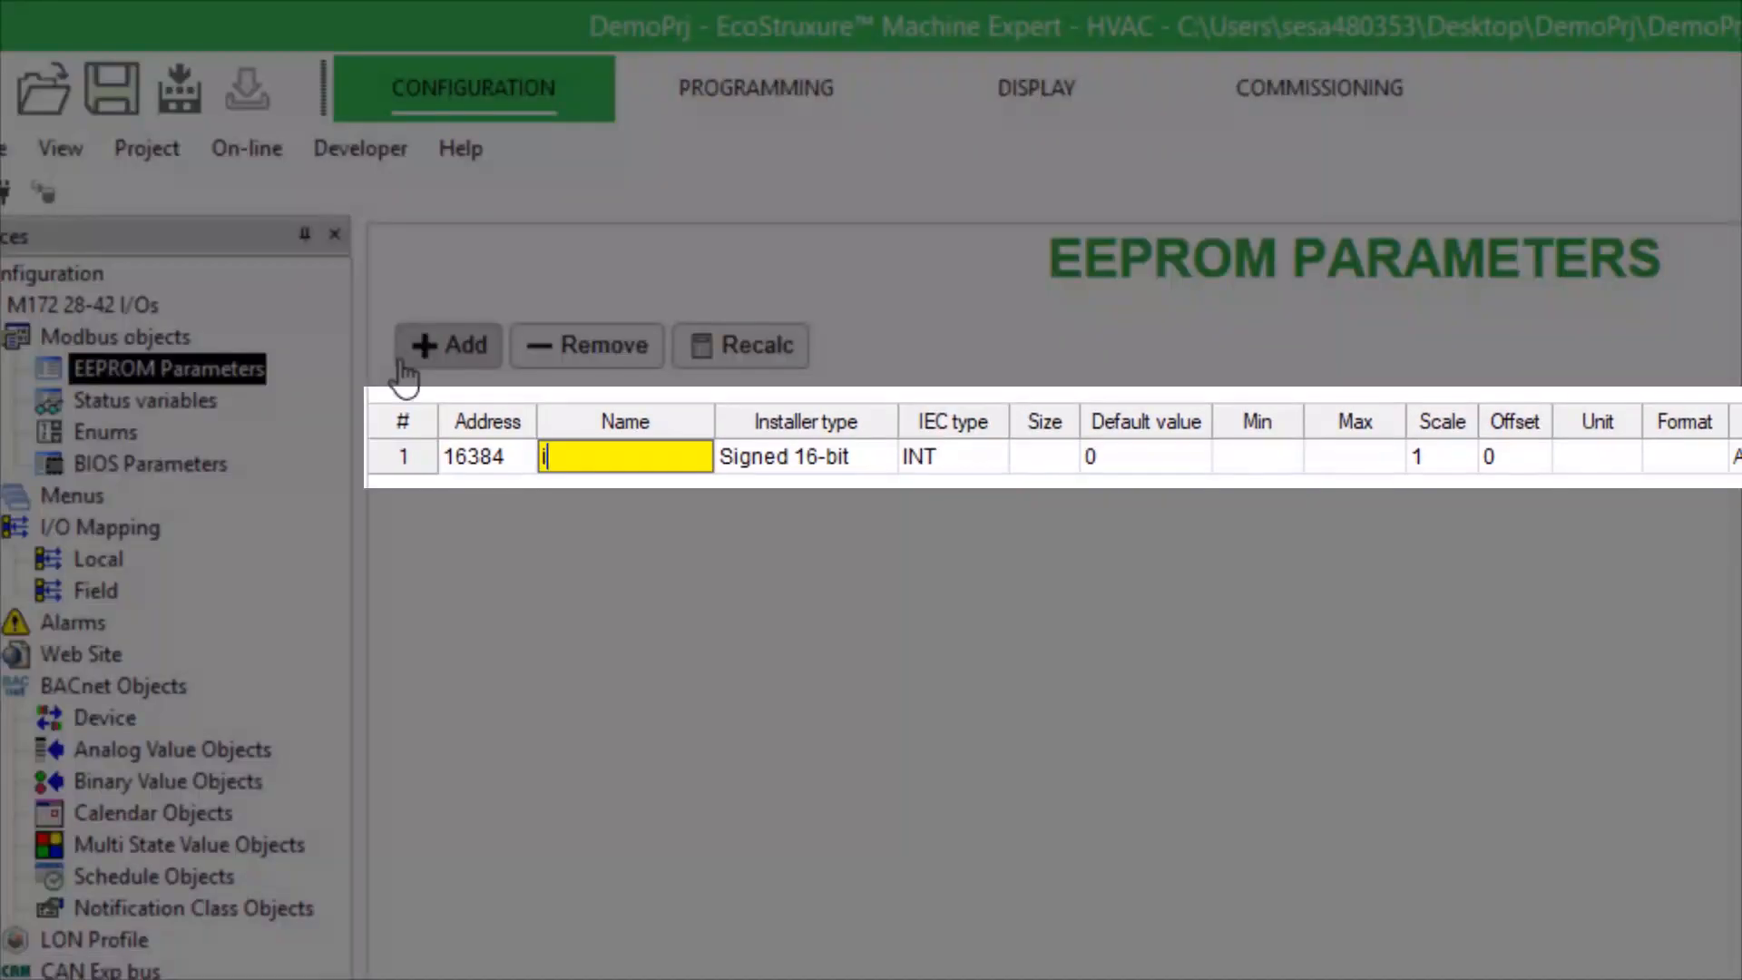
text(SetpointCooling)
click(1355, 457)
text(350)
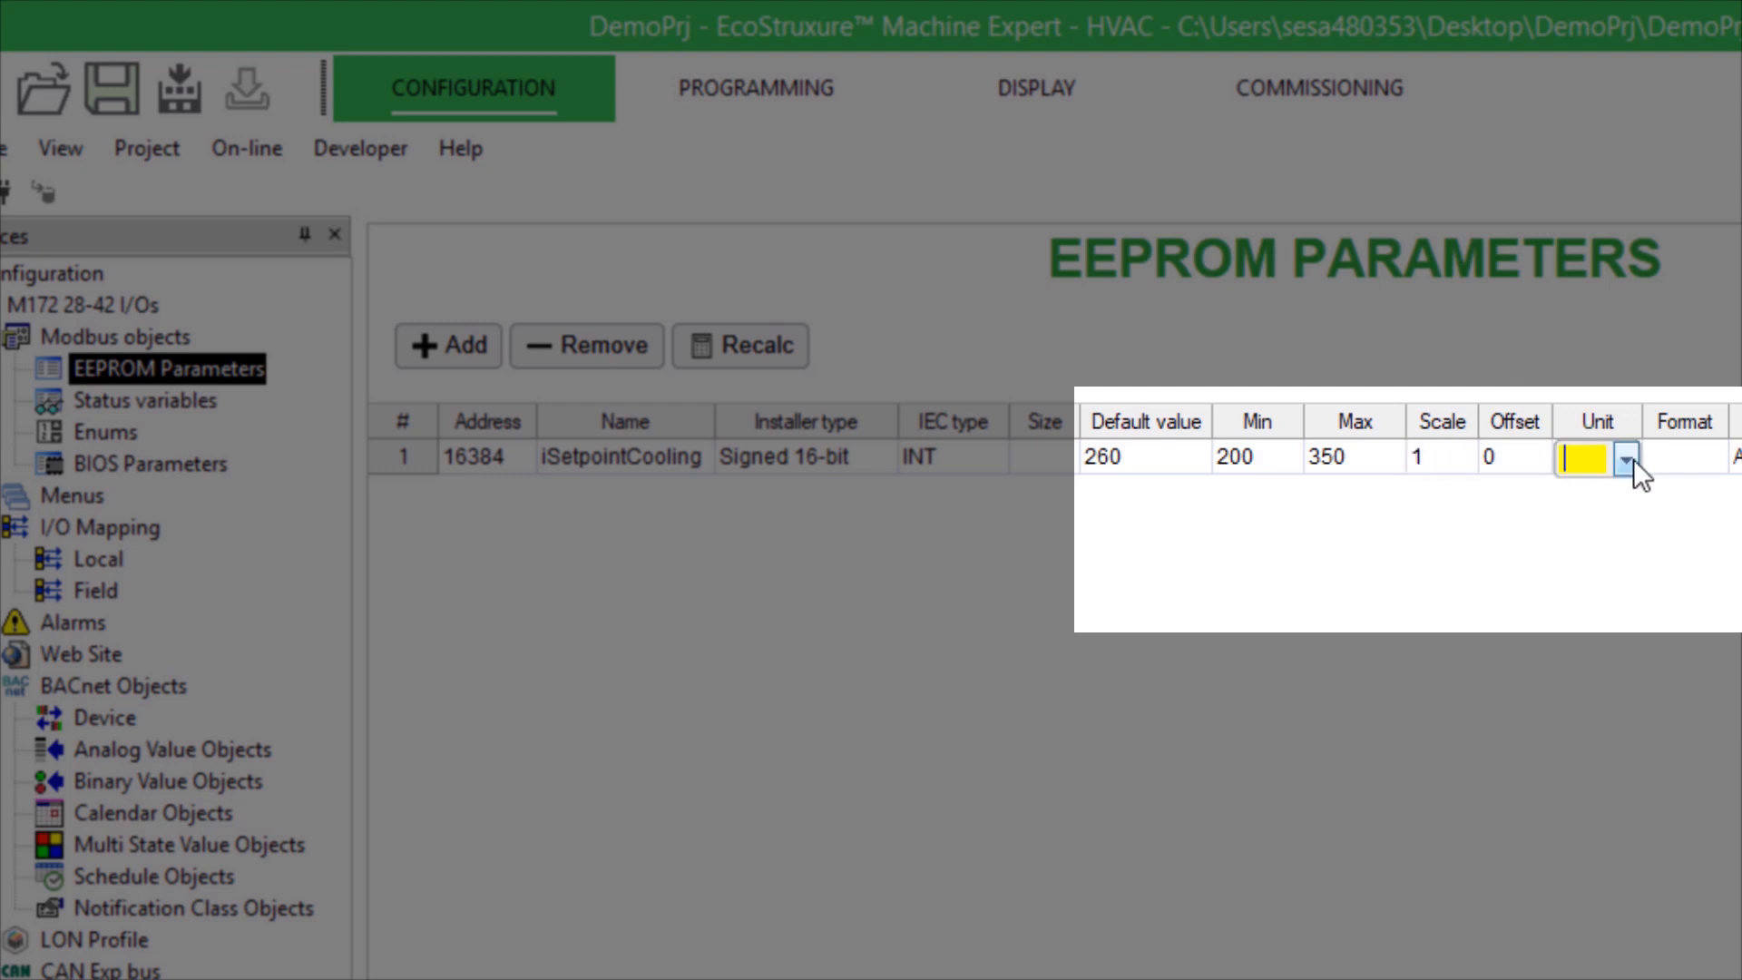
click(1709, 457)
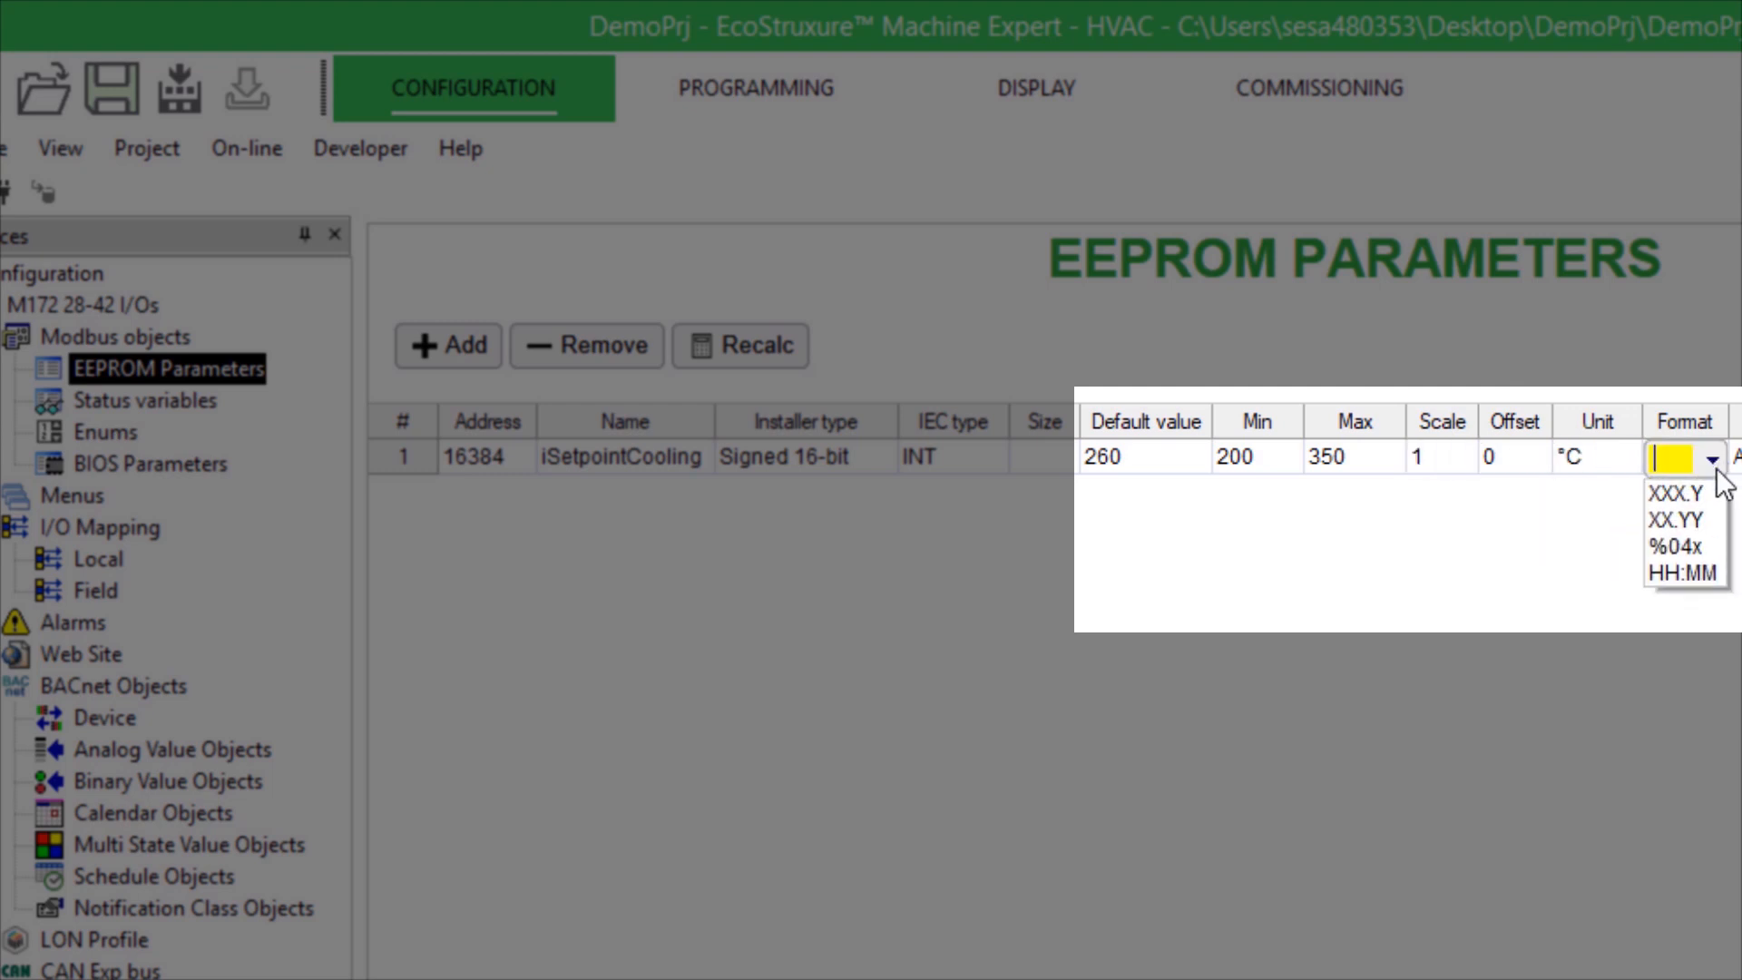
click(1677, 493)
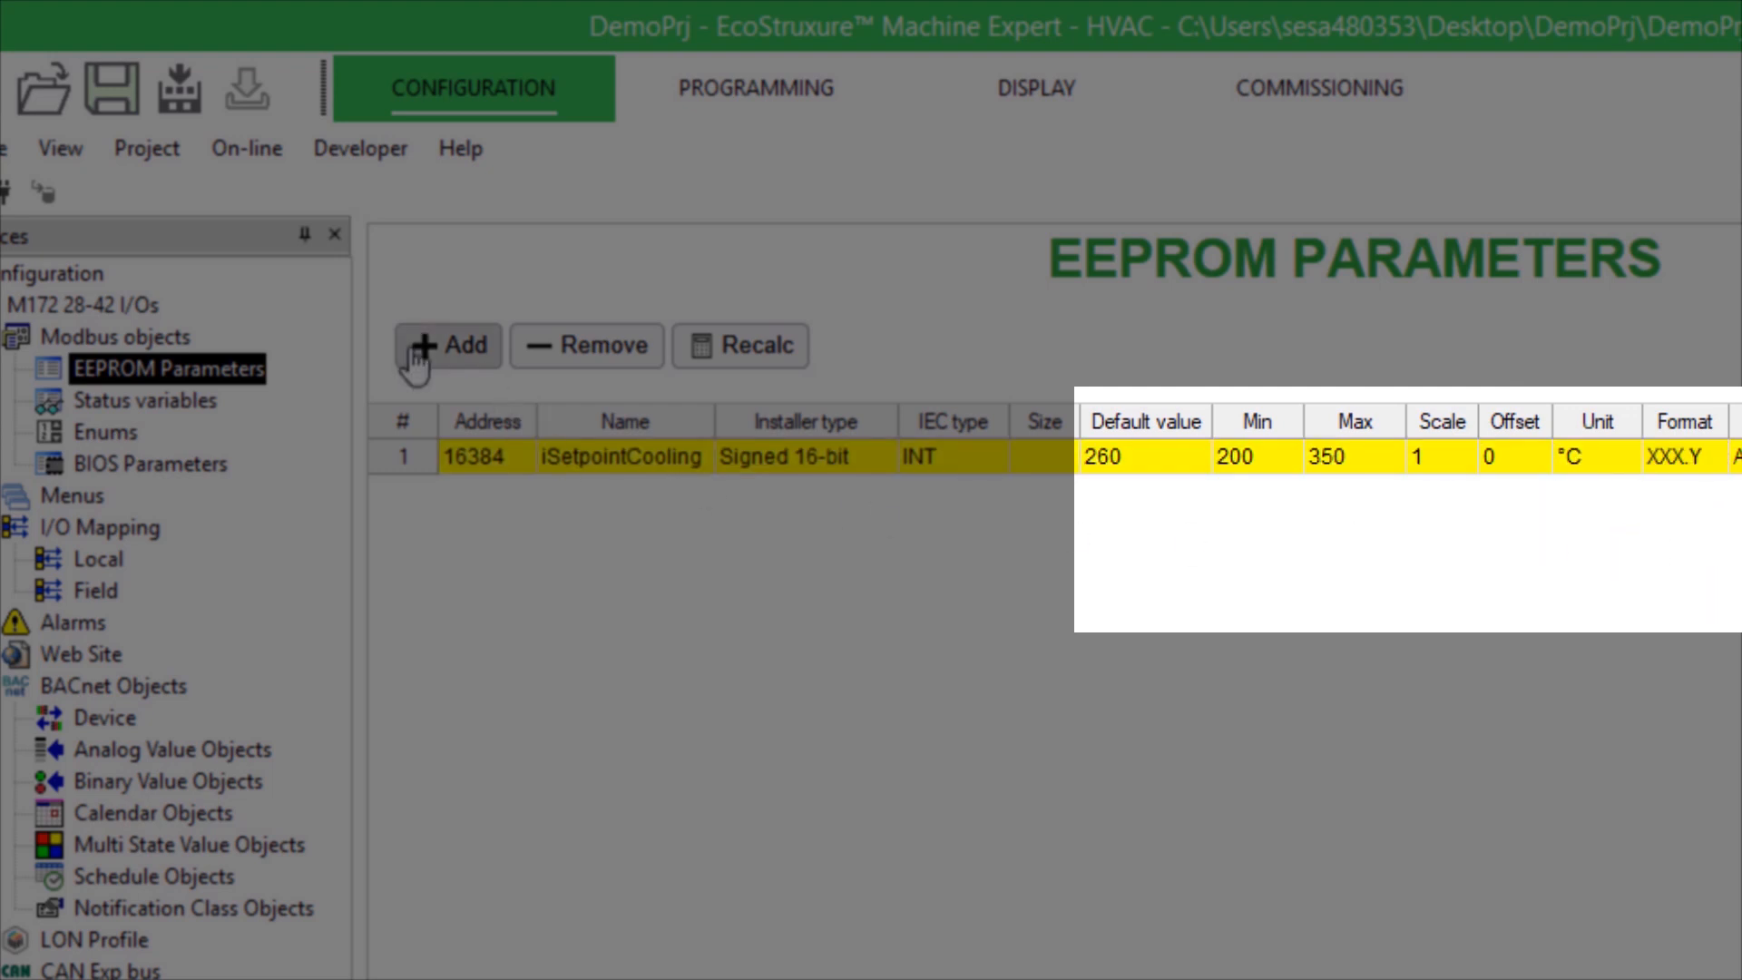
Add EEPROM parameter iDifferential with default 20, range 0–50 °C, XXX.Y format.
click(448, 345)
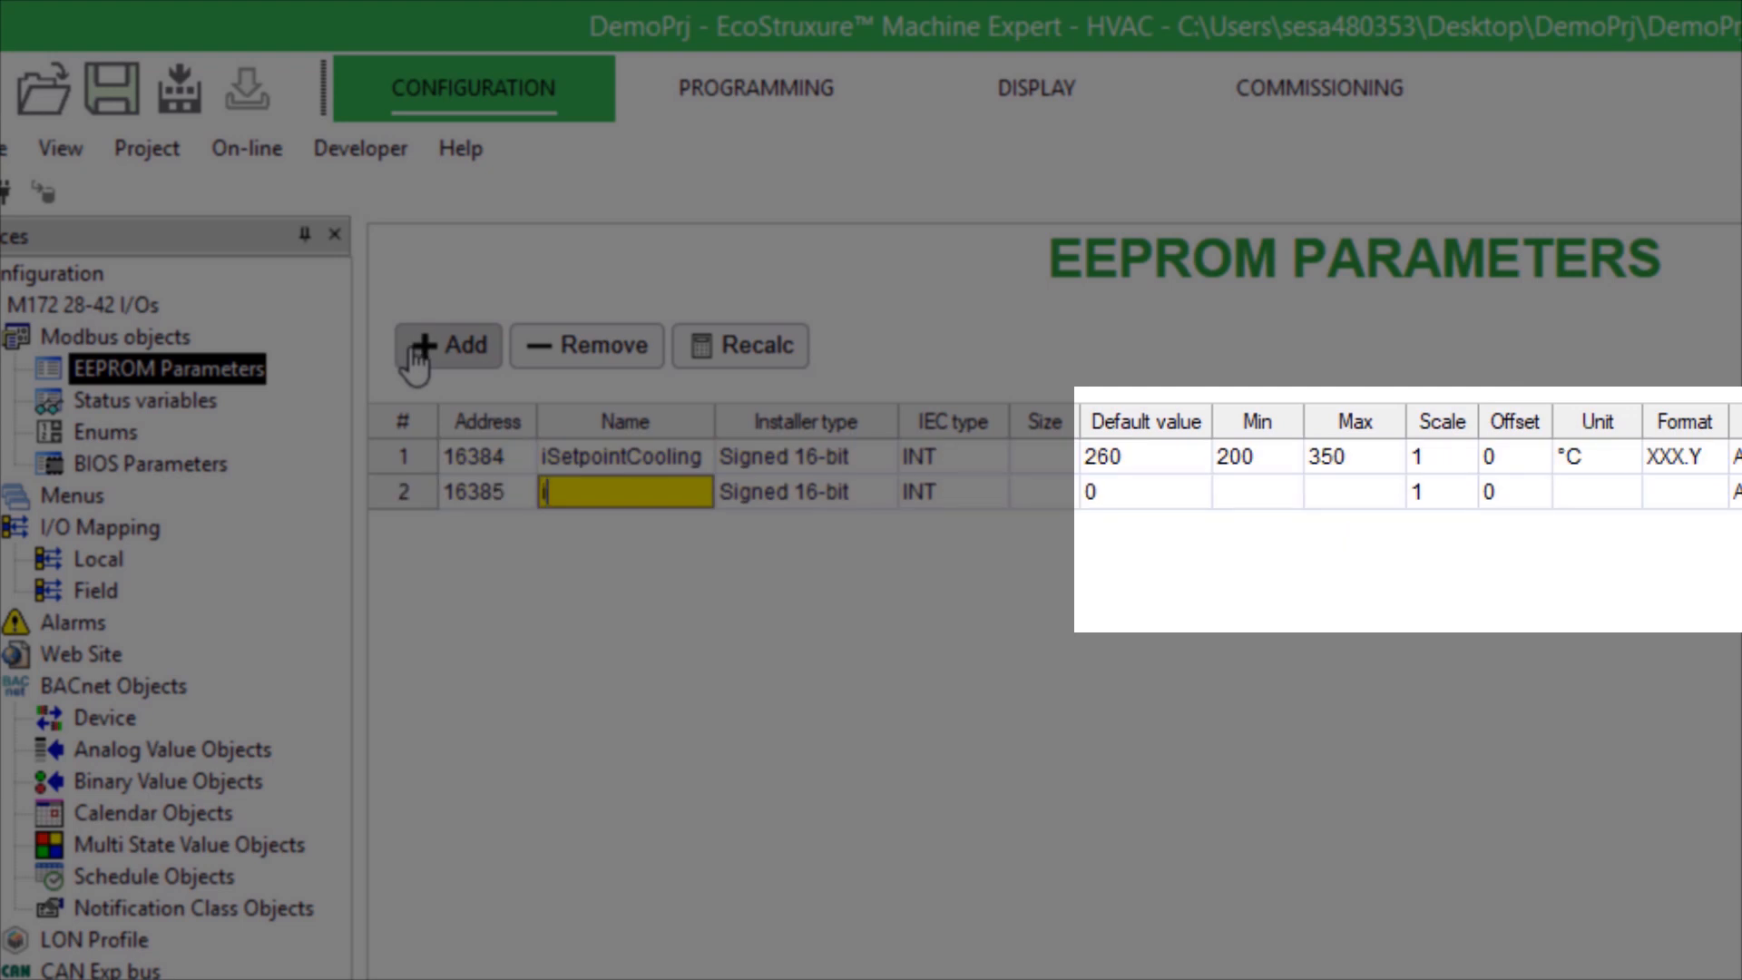
text(iDifferent)
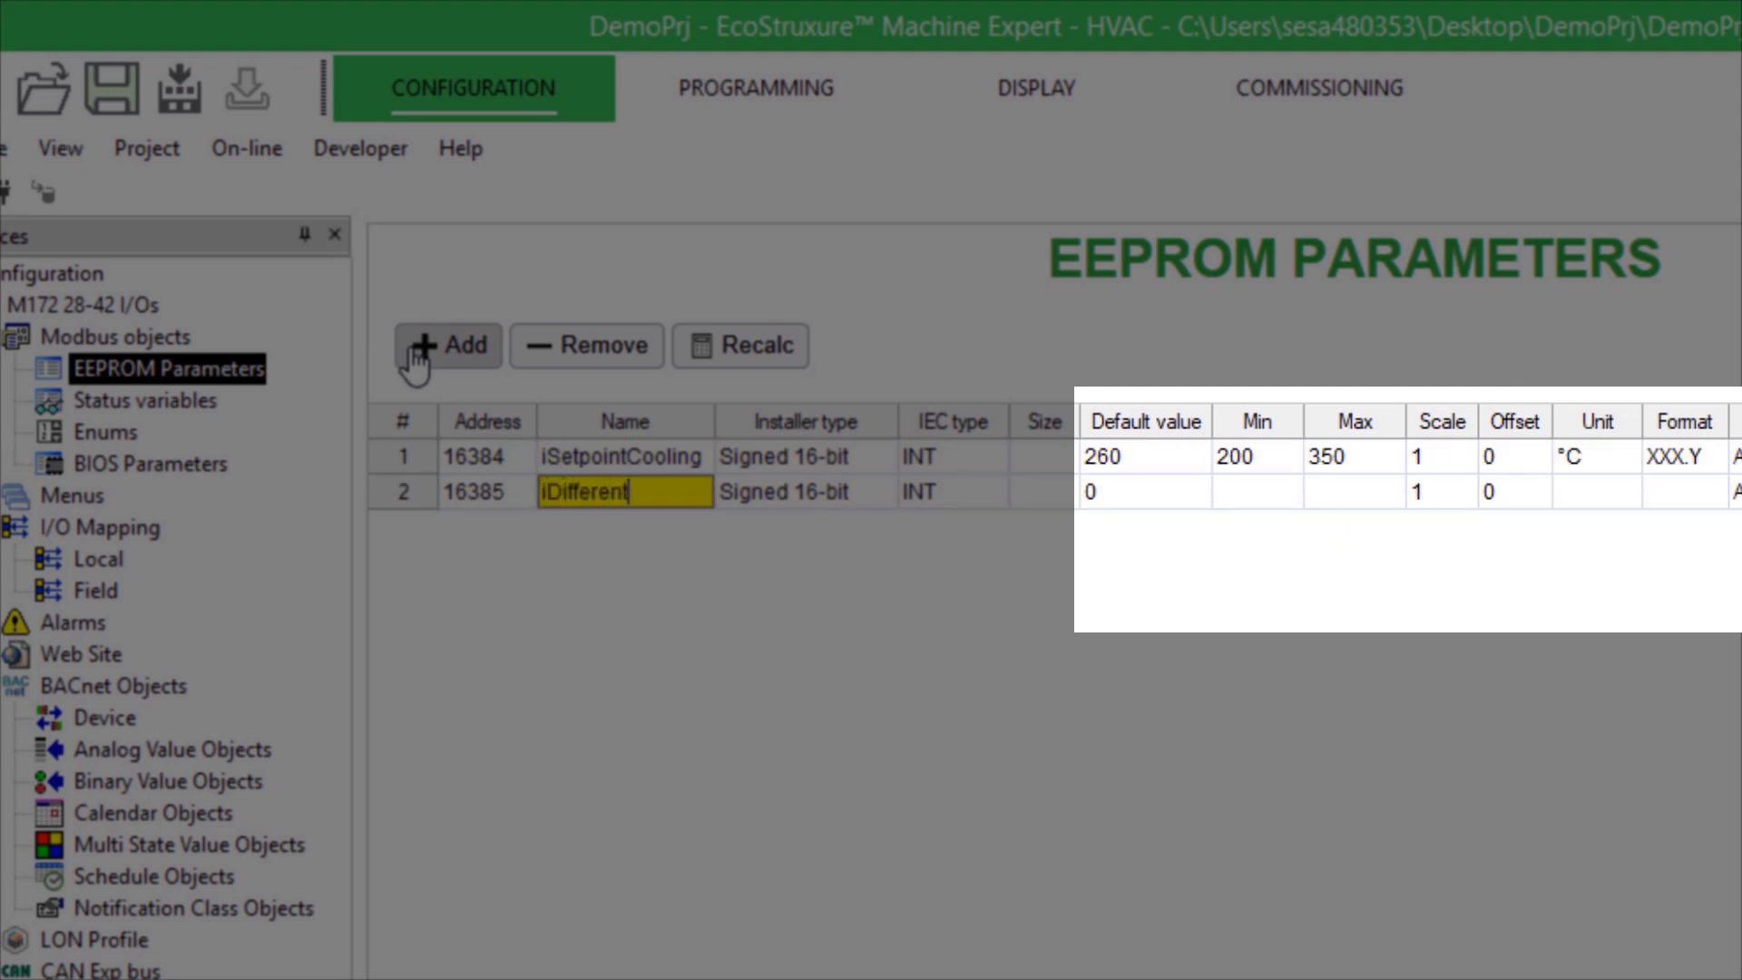
click(789, 491)
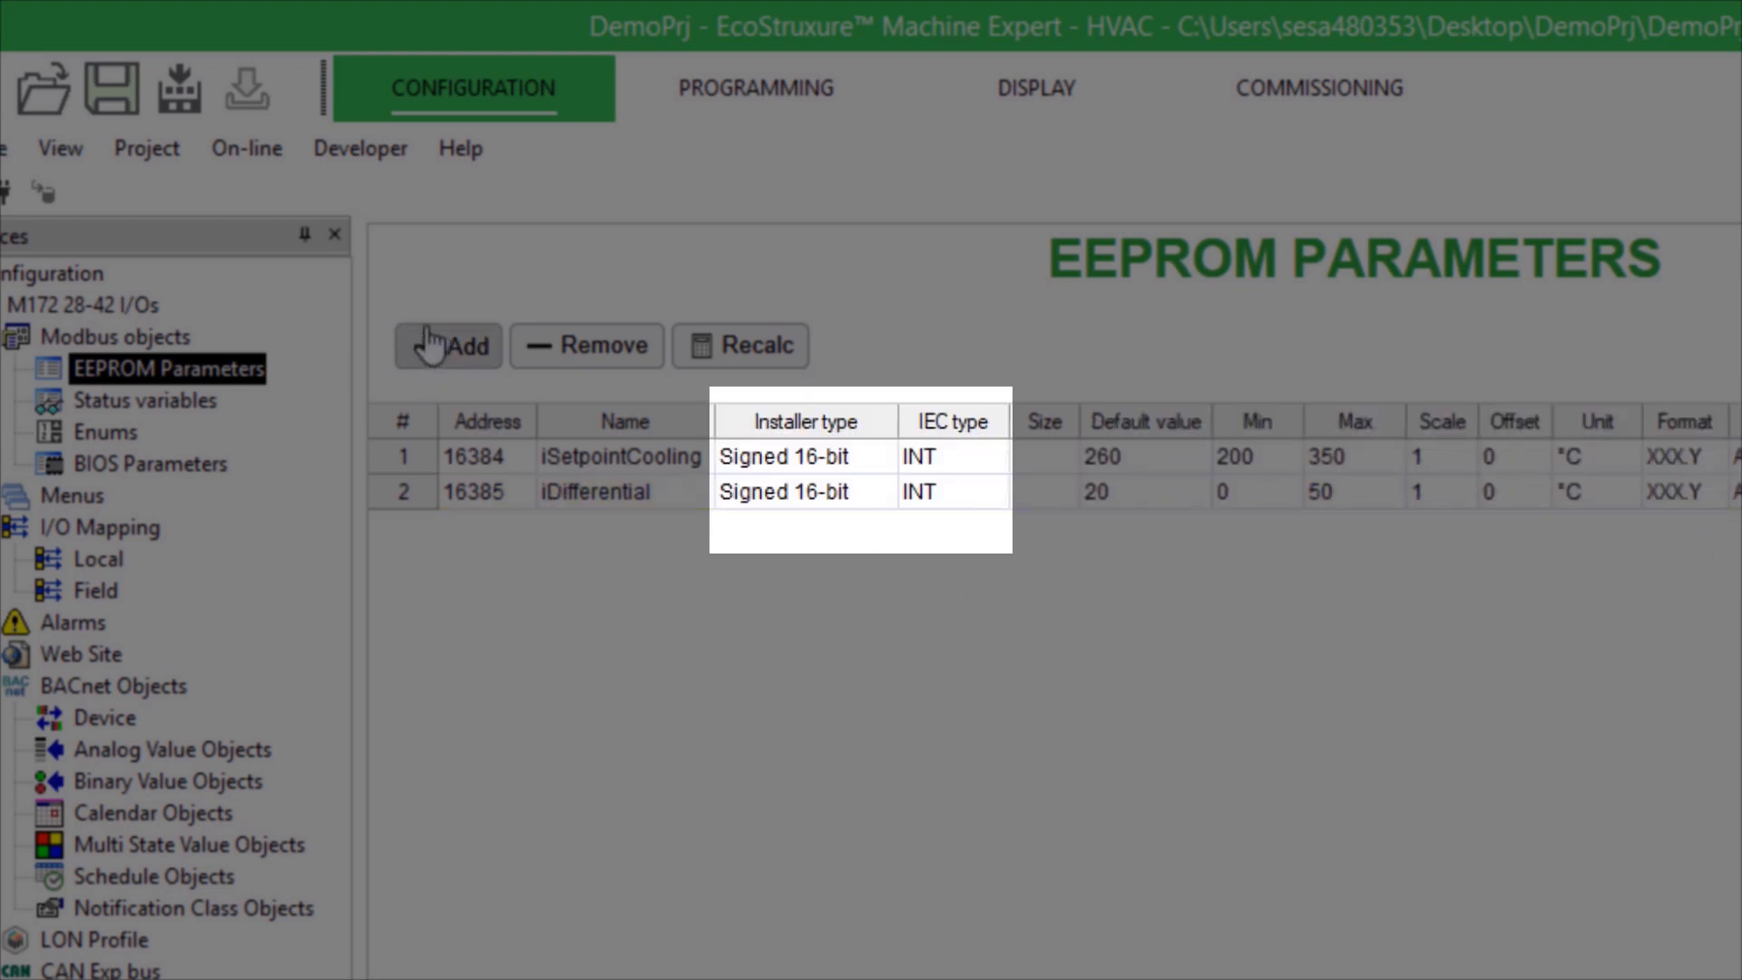
Add uiDelay as unsigned 16-bit UINT, default 5, range 1–30, scale 1000, unit sec.
text(uiDelay)
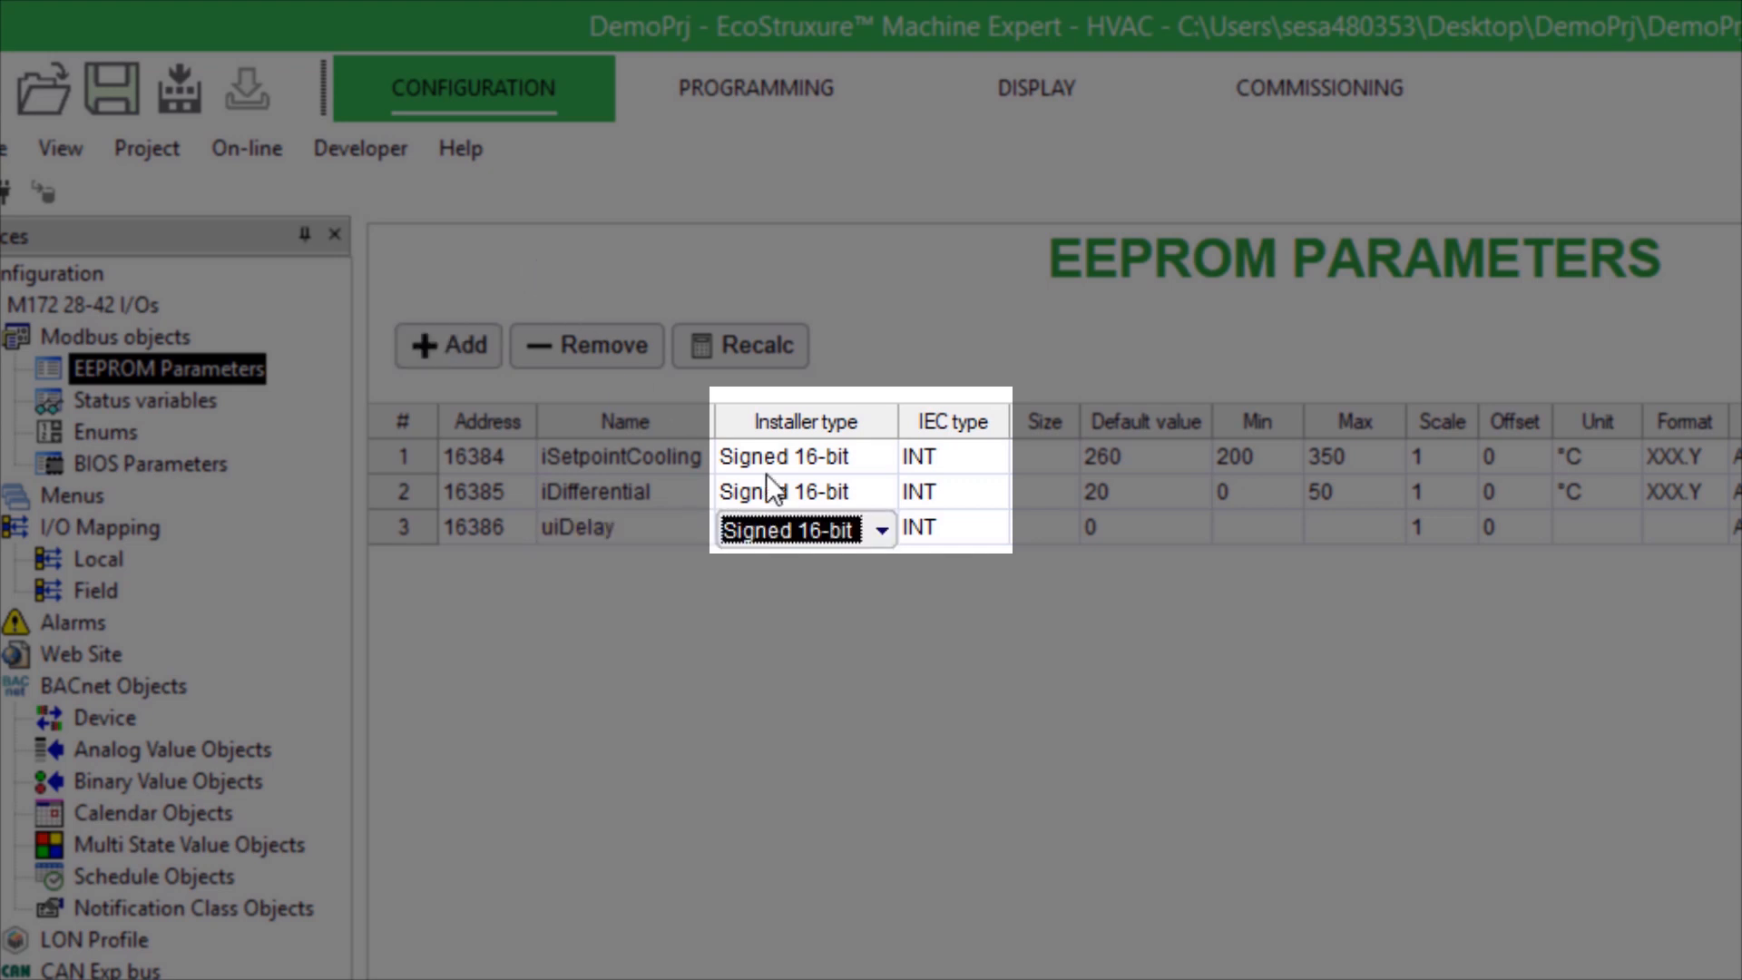
click(882, 528)
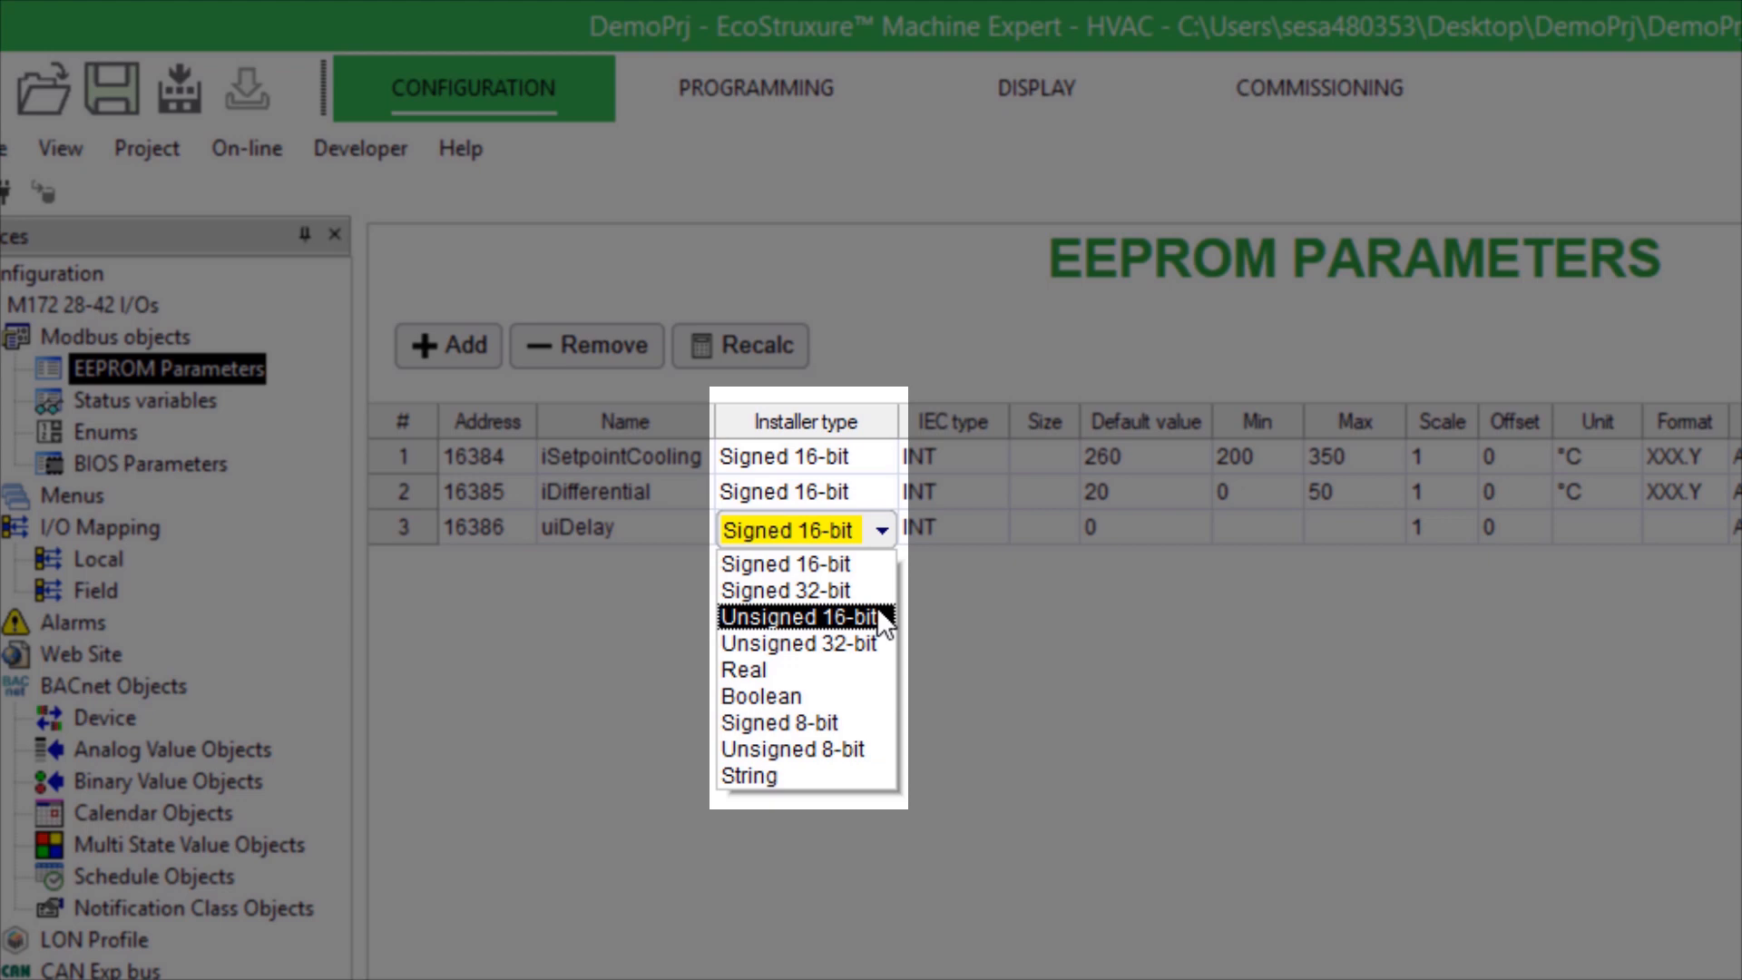
click(797, 617)
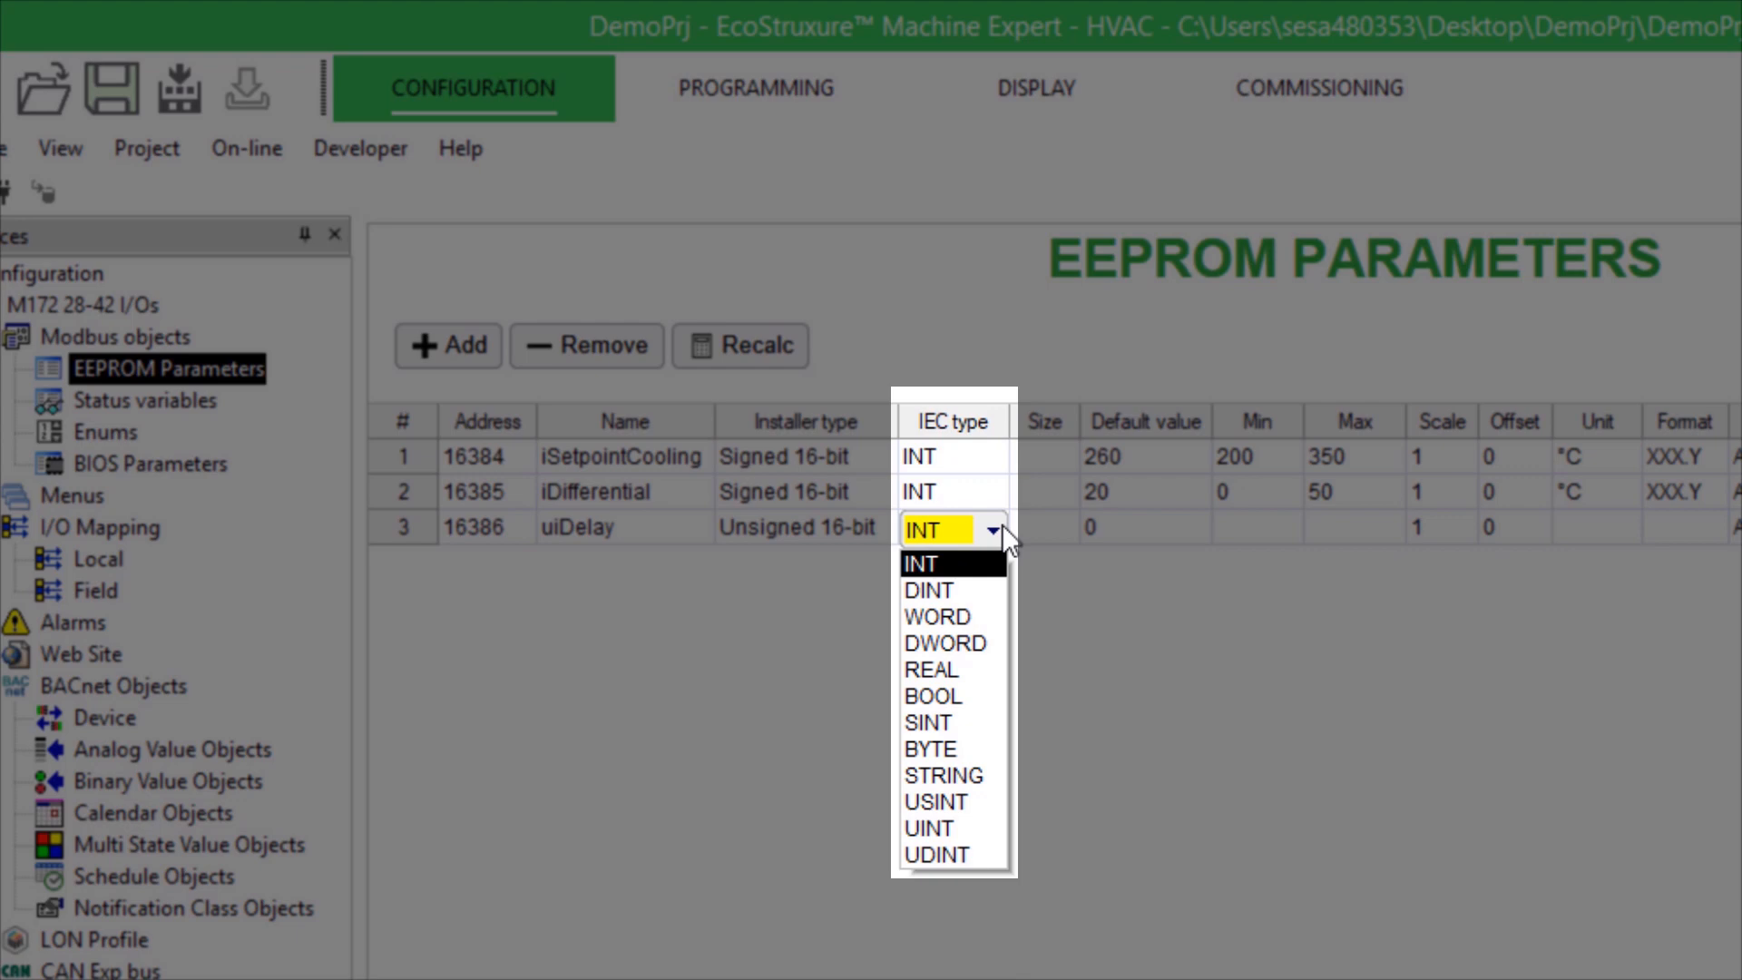
click(930, 828)
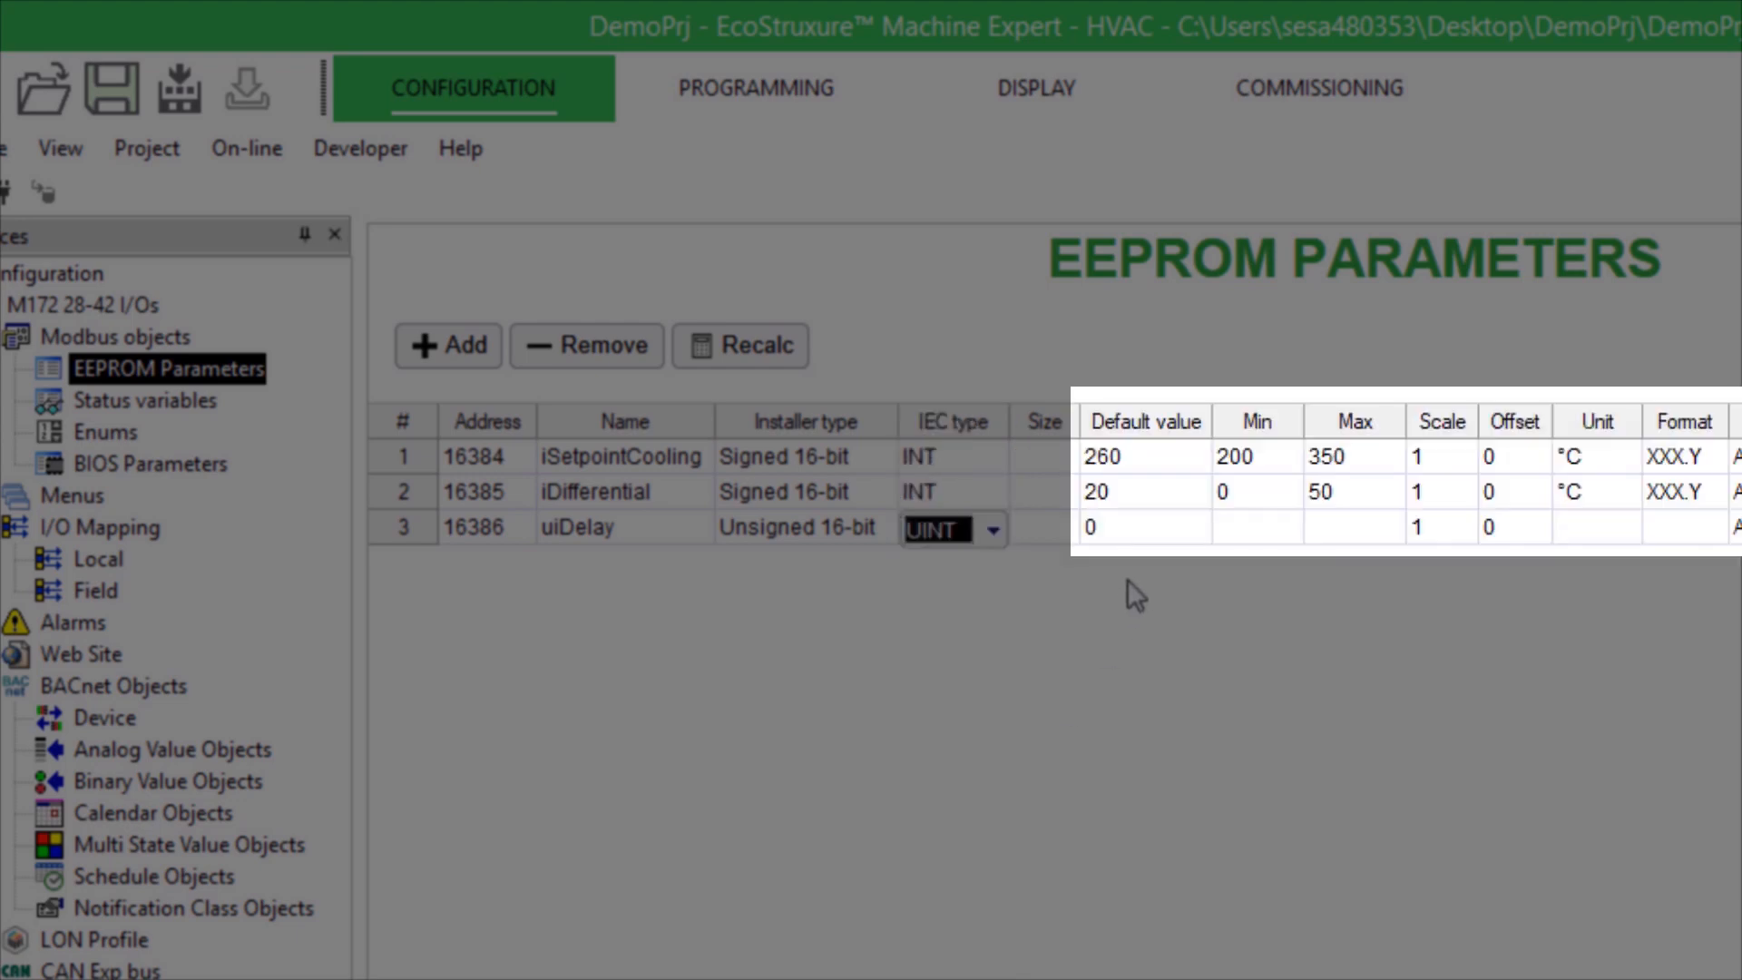
text(5)
click(1355, 527)
text(30)
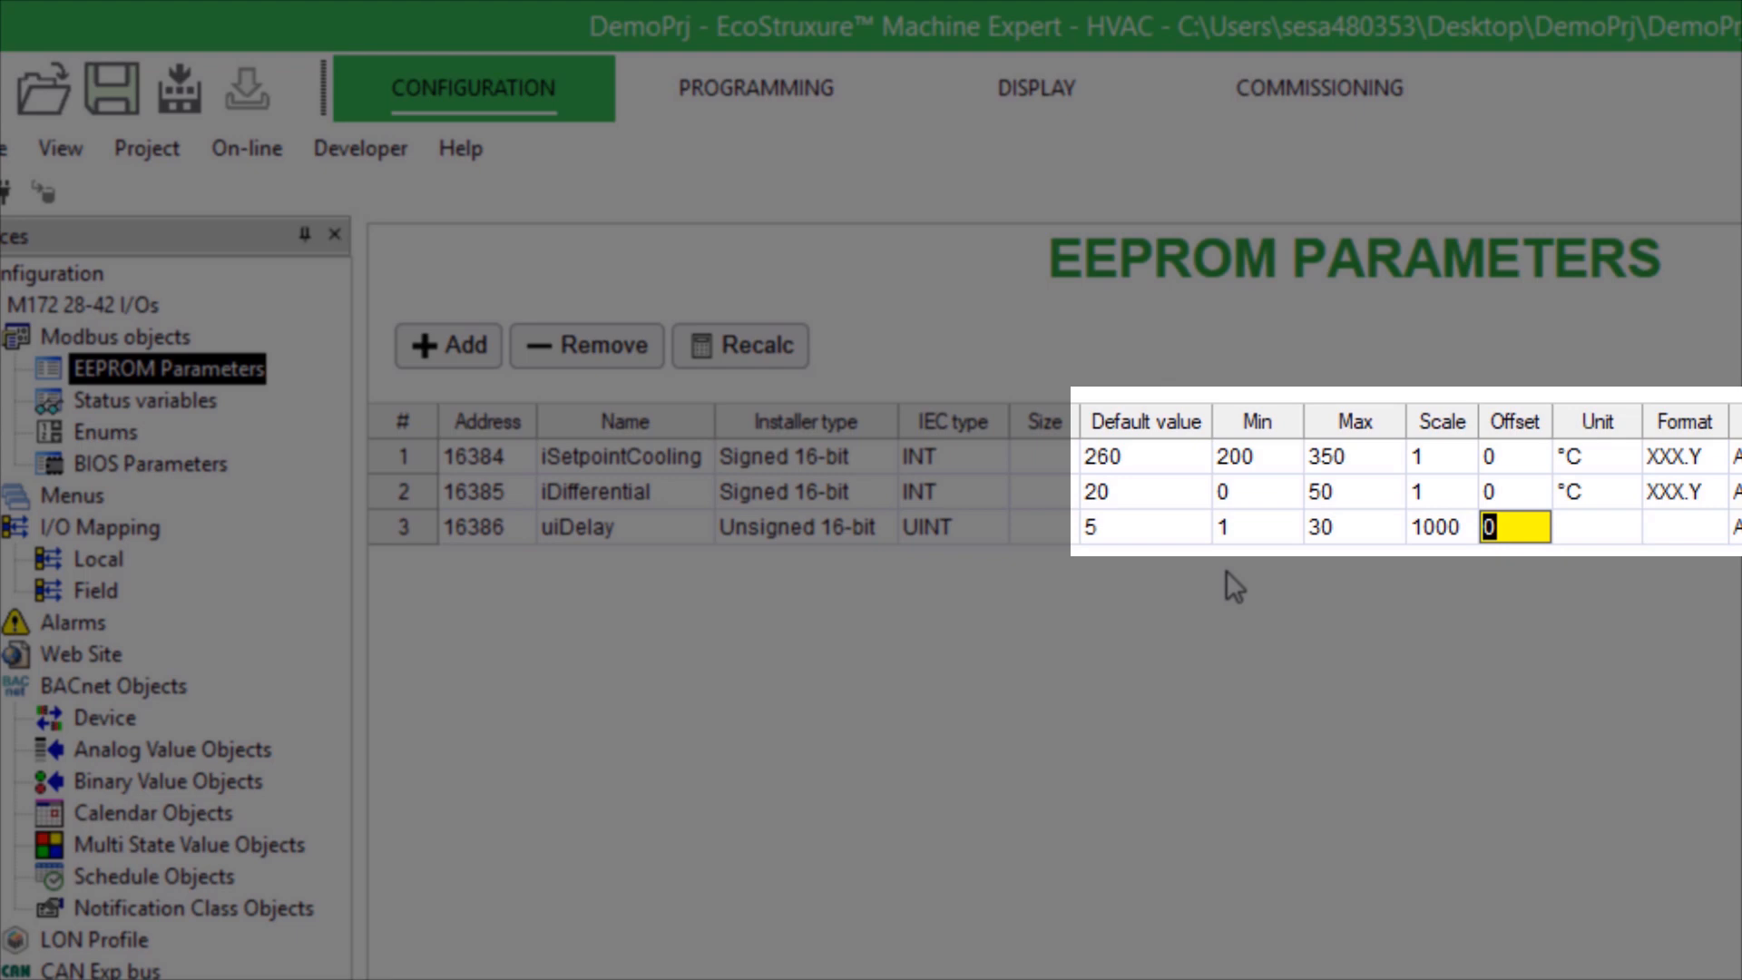
click(1594, 527)
text(sec)
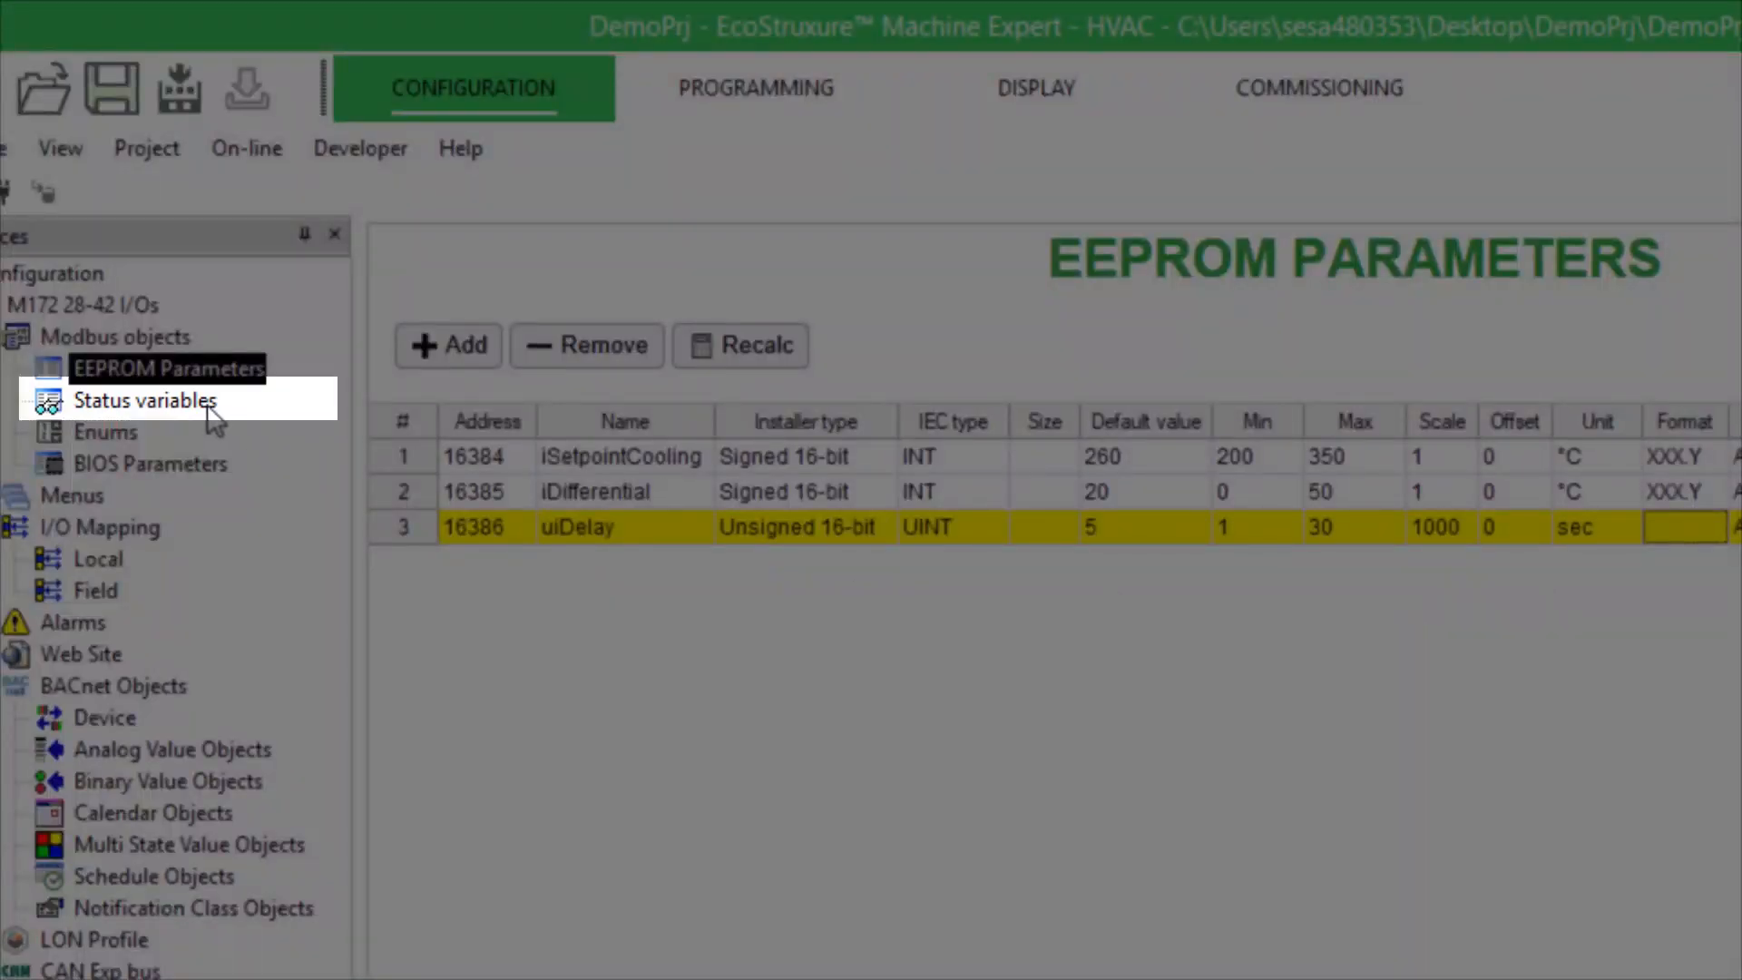
Make xOutputCooling a read-only Boolean and add xForceCooling as a Boolean status variable.
click(145, 401)
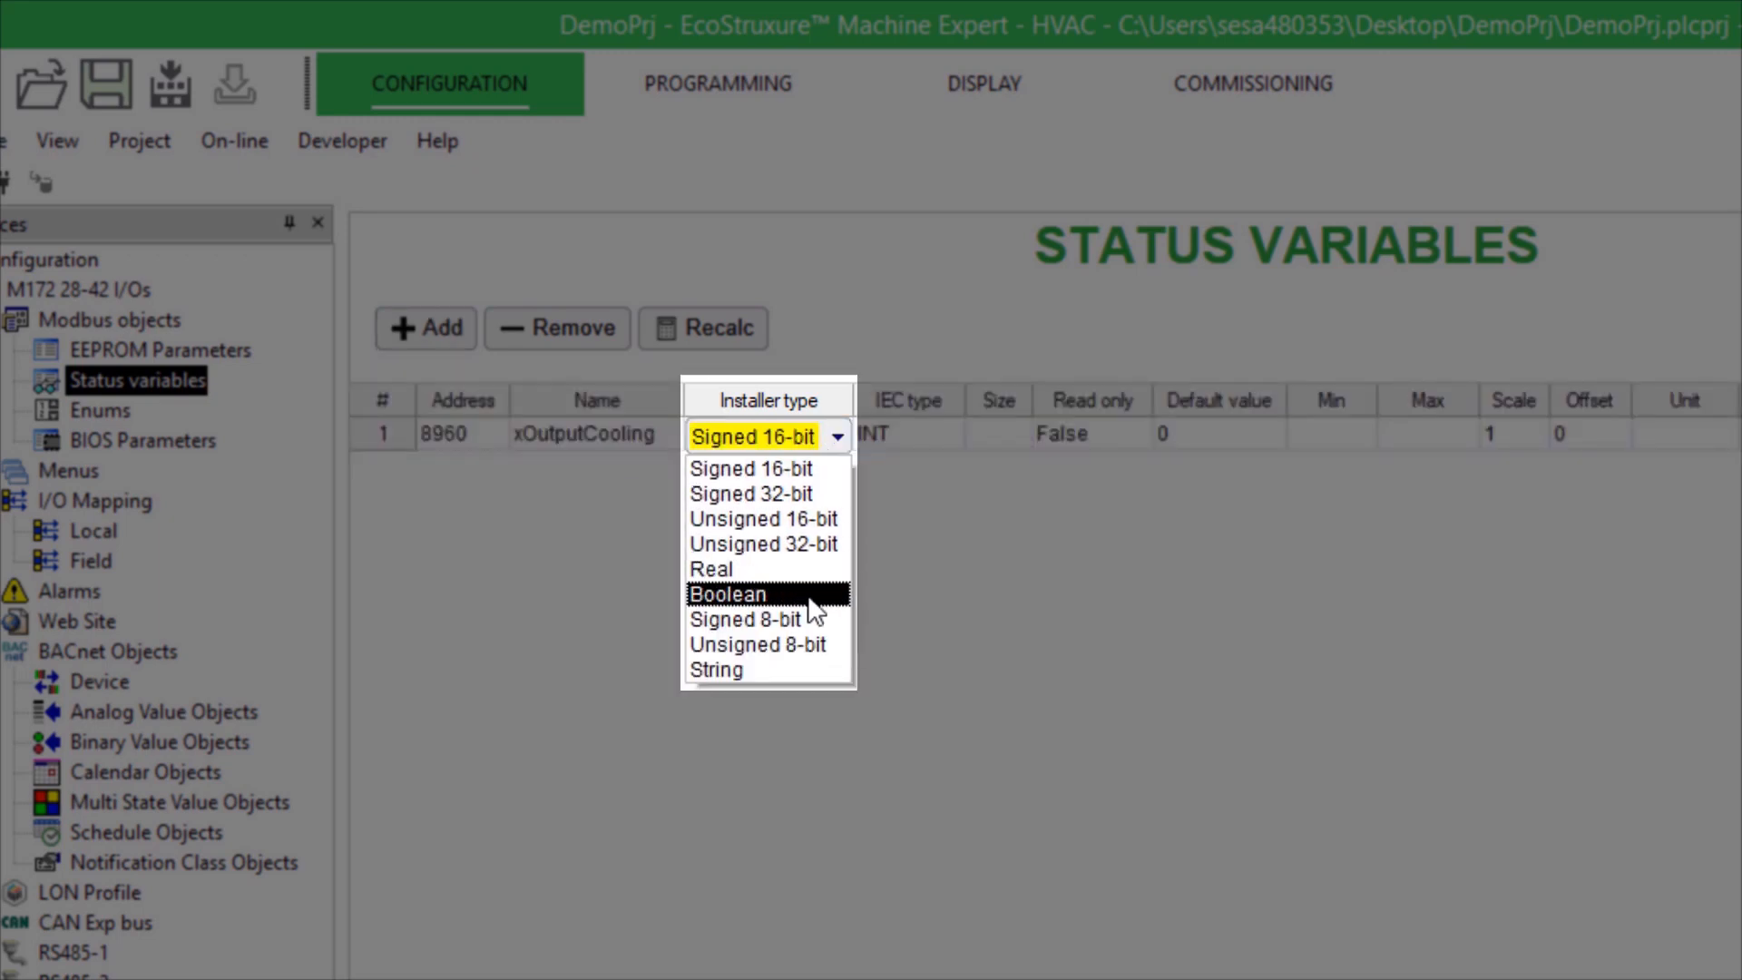
click(727, 594)
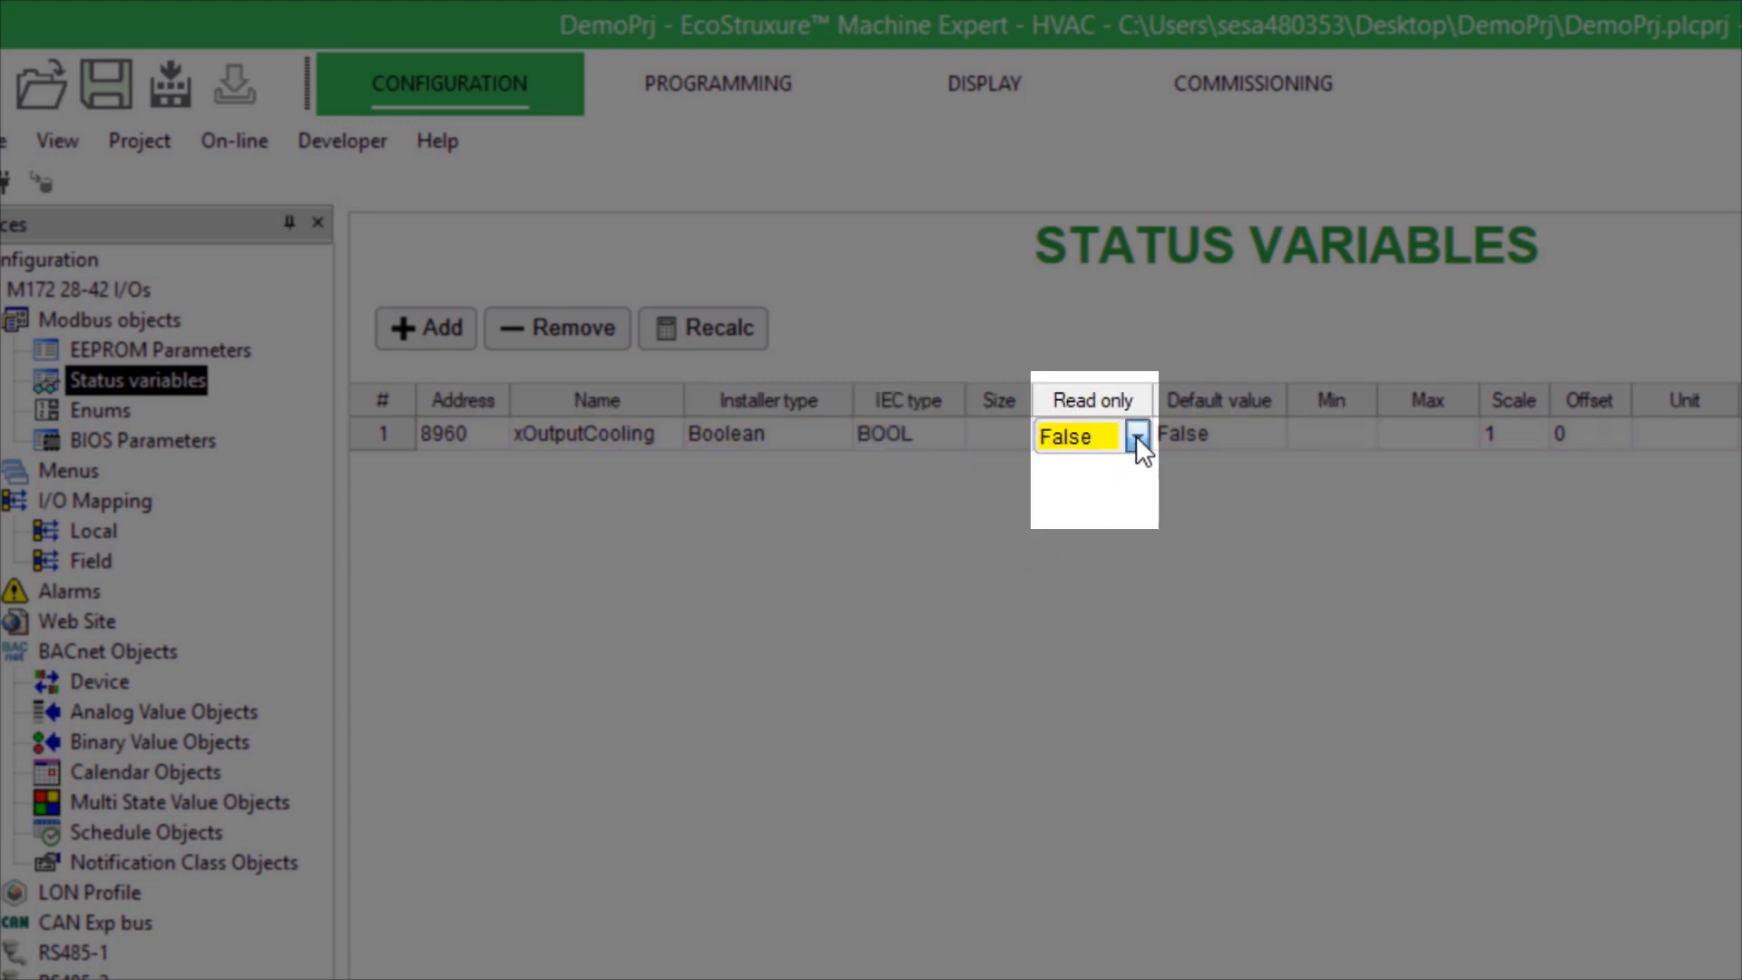
click(1135, 435)
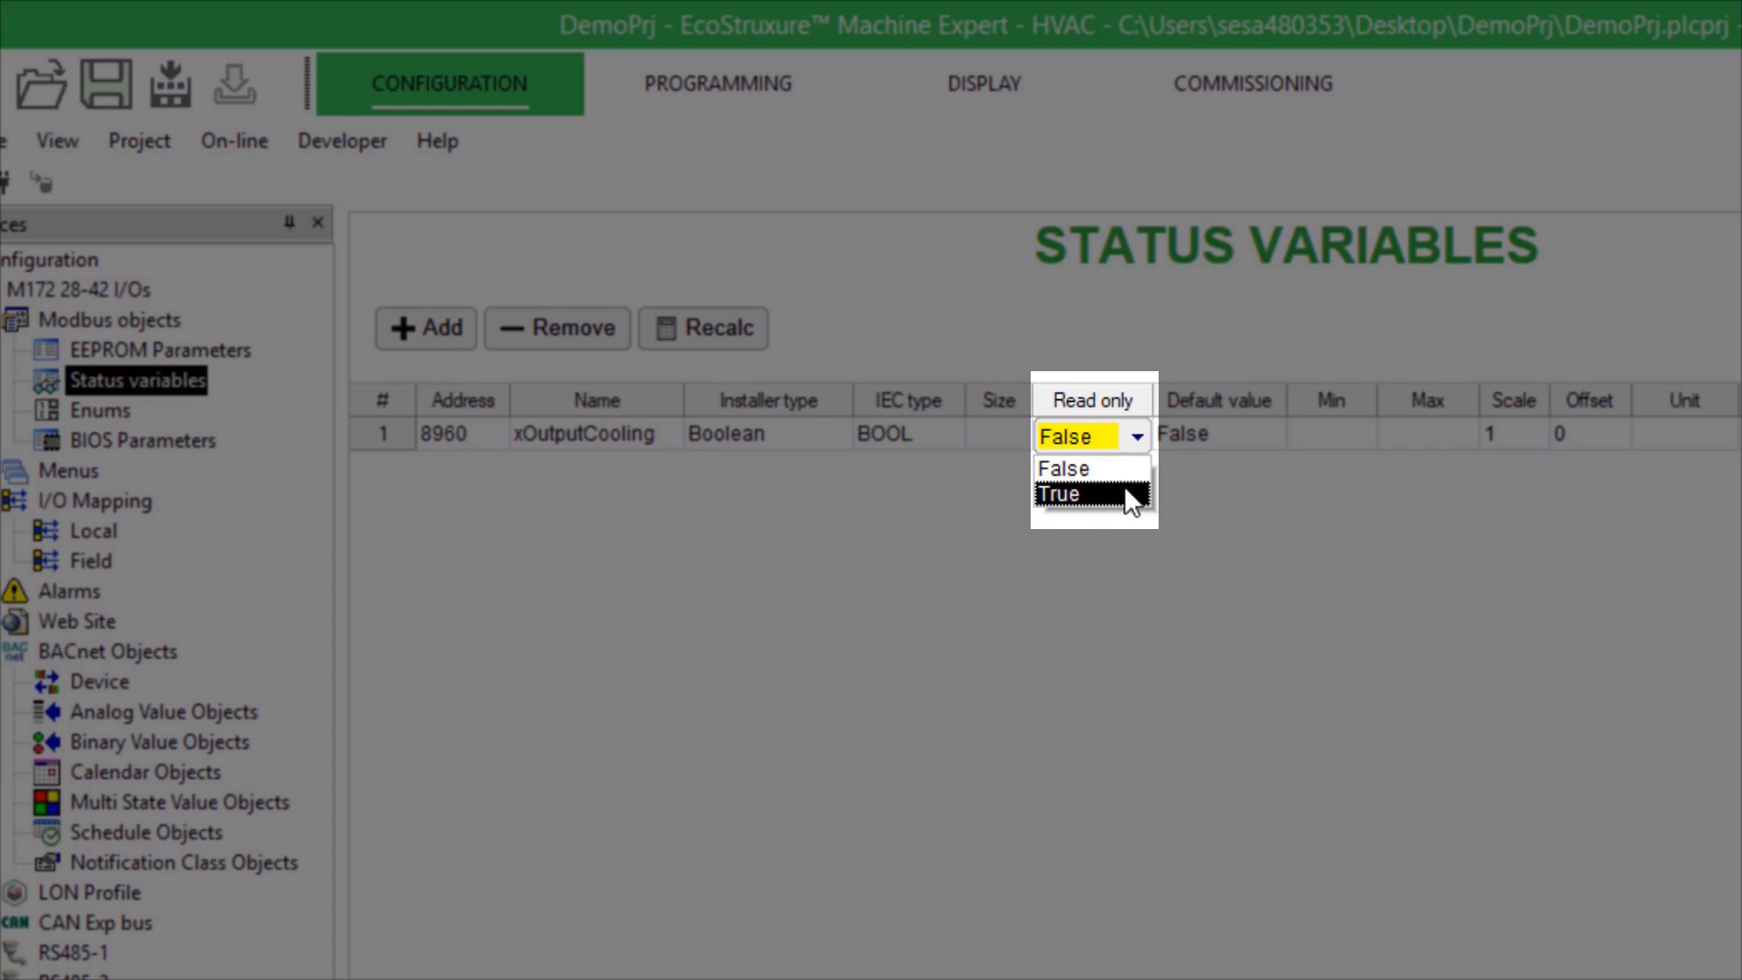
click(1067, 494)
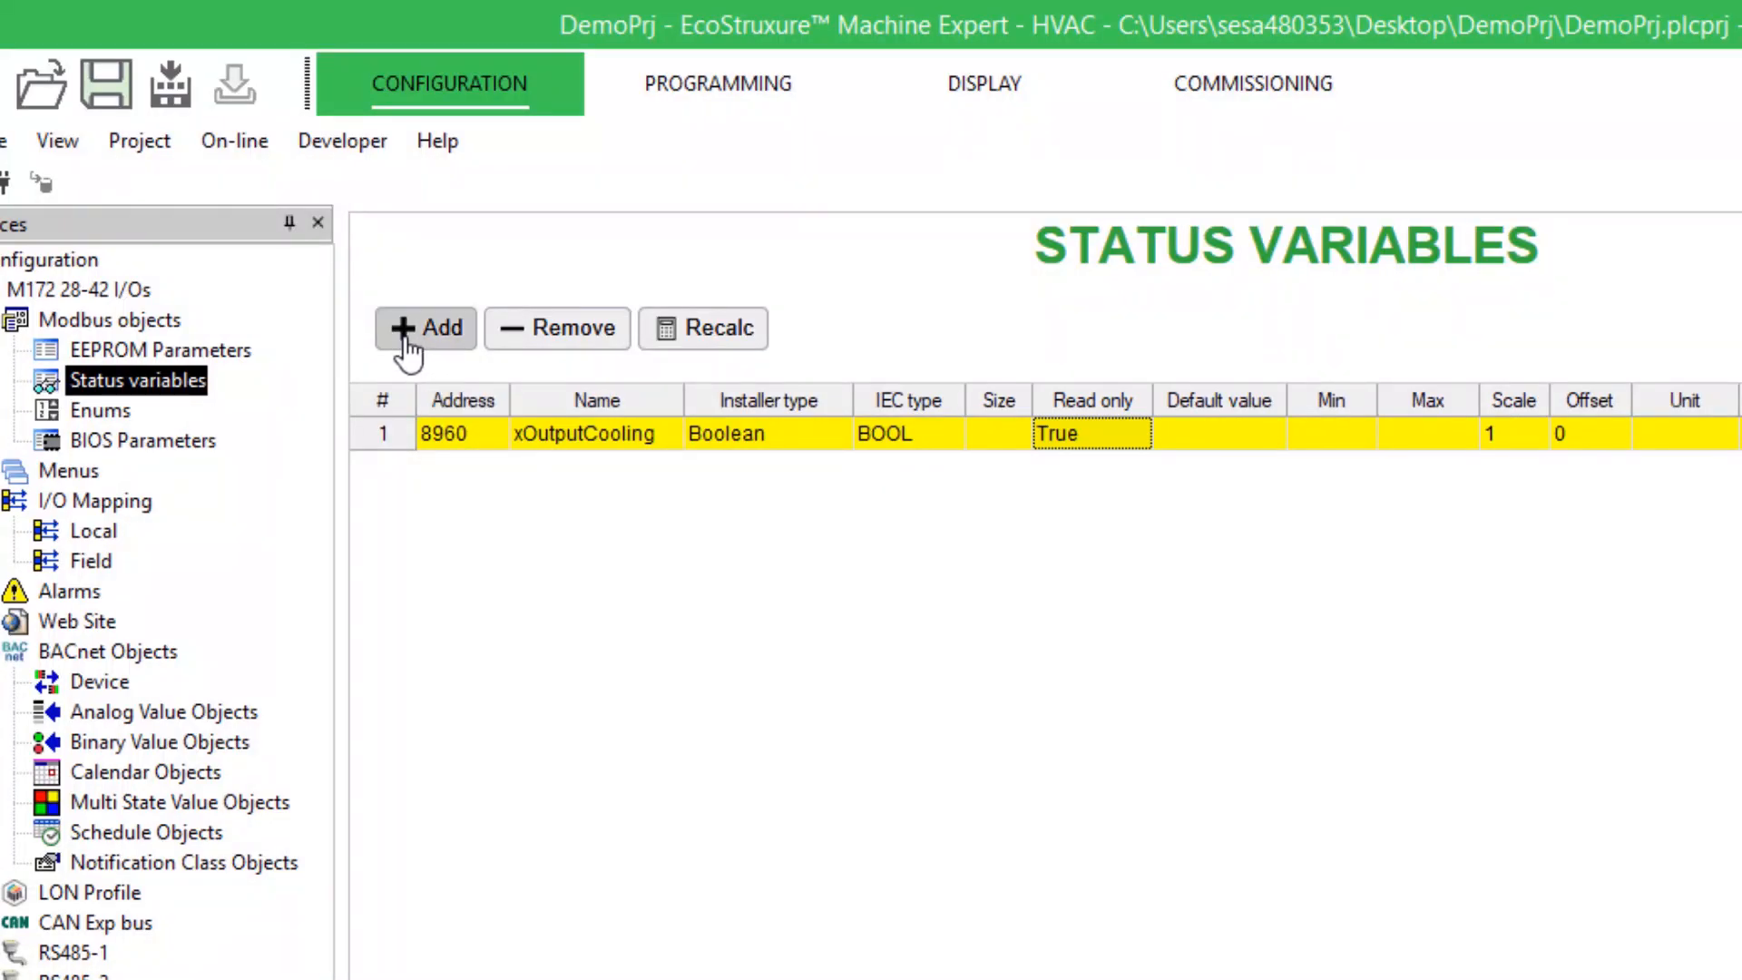
click(425, 328)
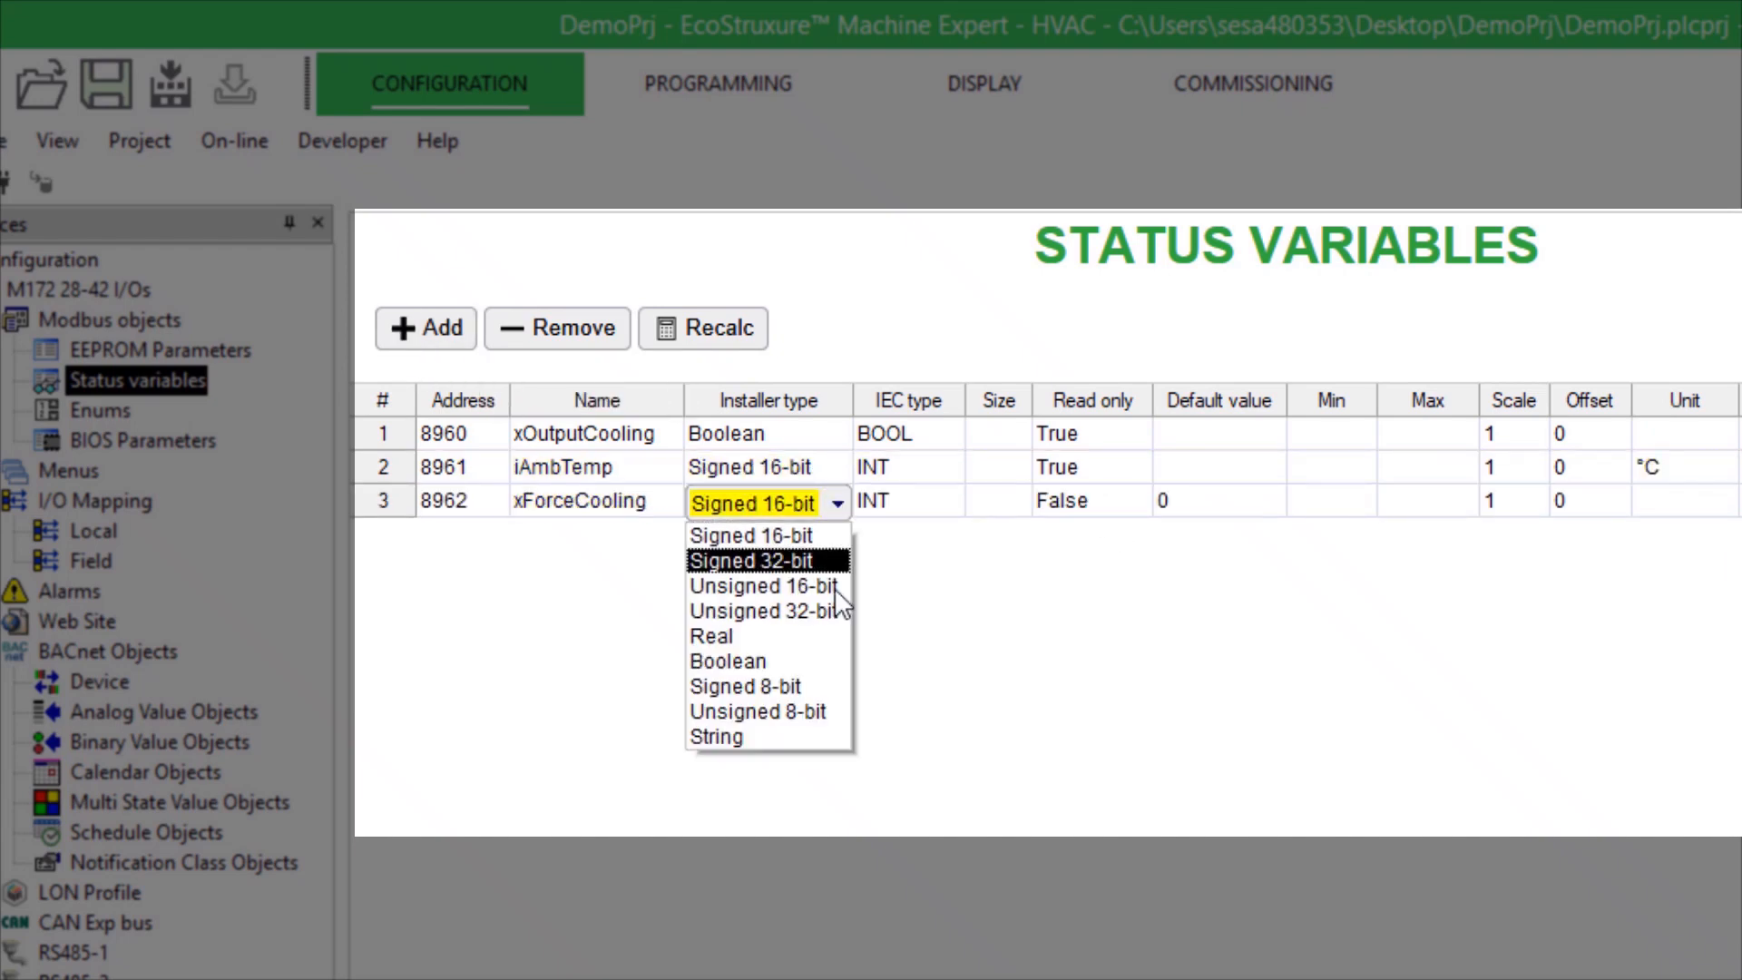
click(727, 660)
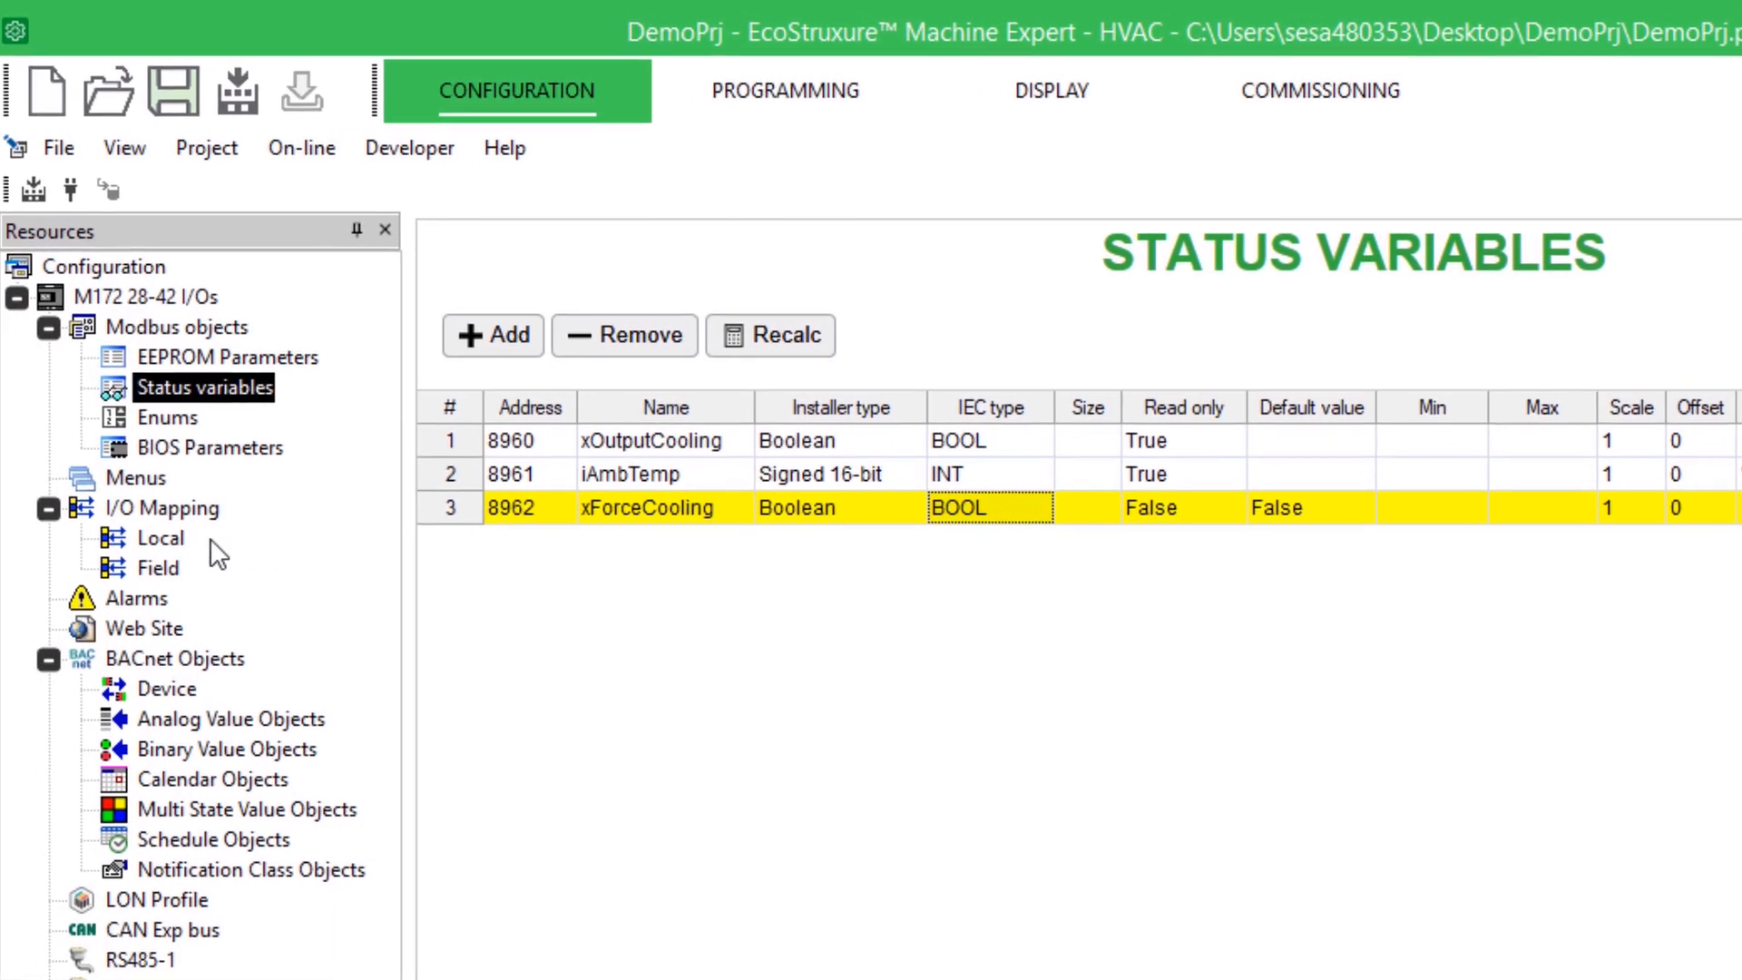
In local I/O mapping, assign iTempProbe to AIL1, xForceRemote to DIL1, xCooling to DOL1.
click(163, 539)
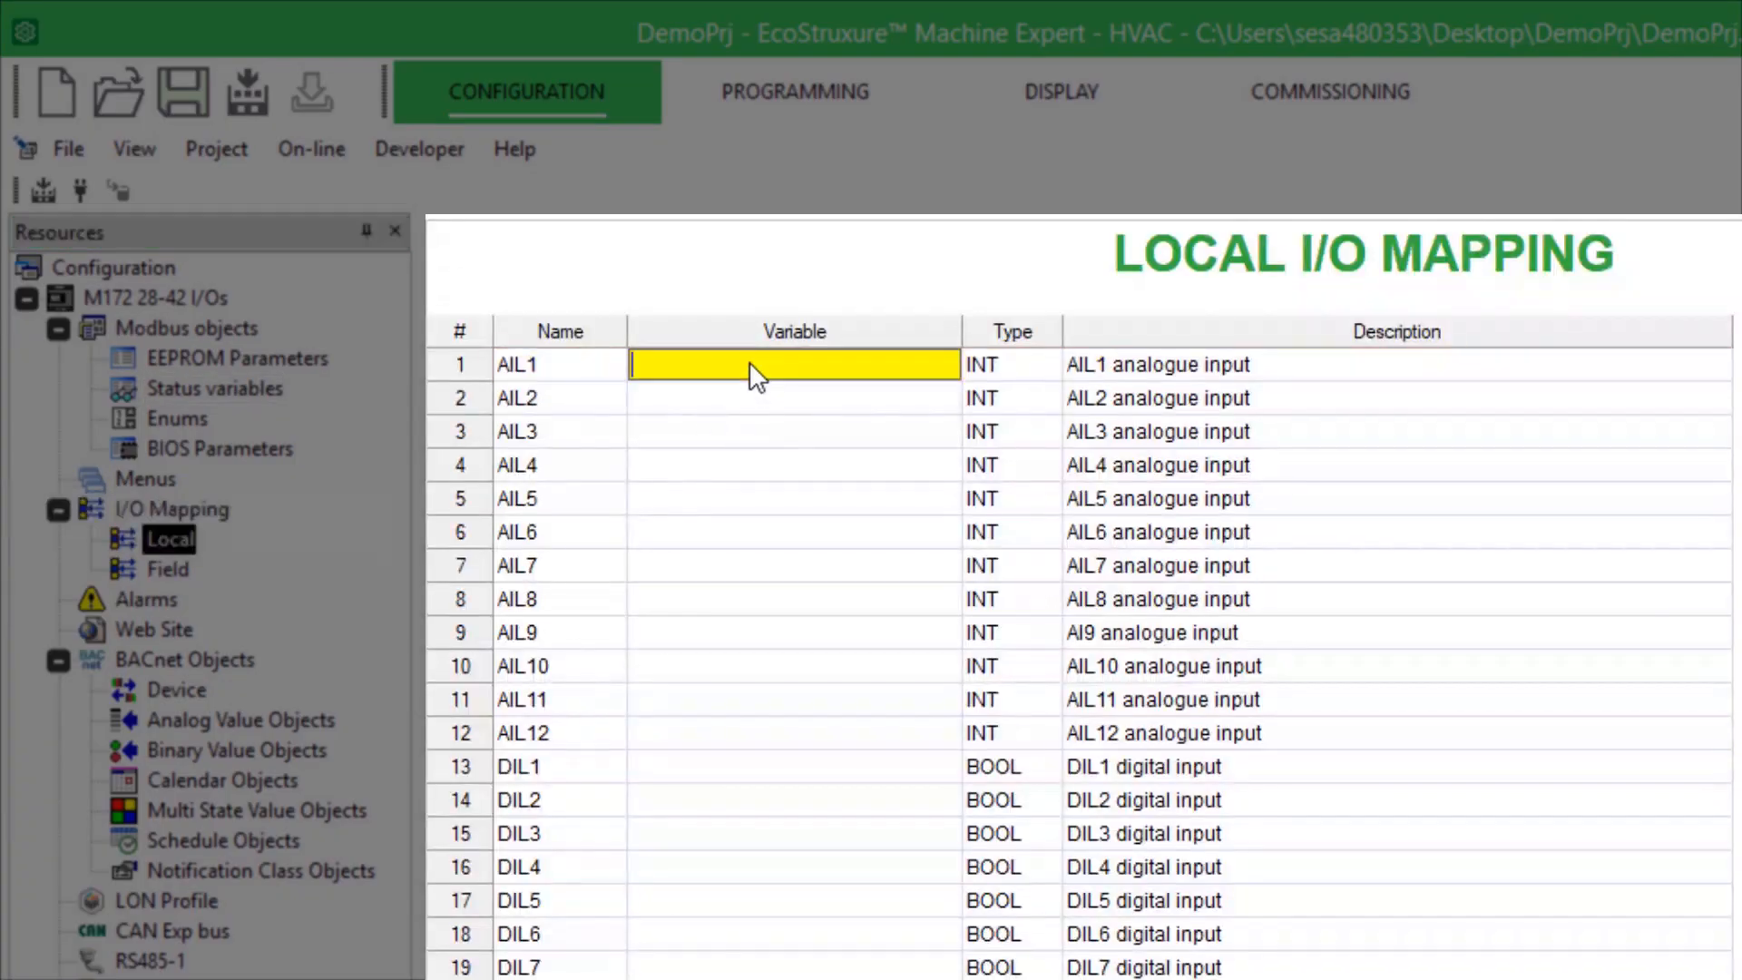
text(iTemp)
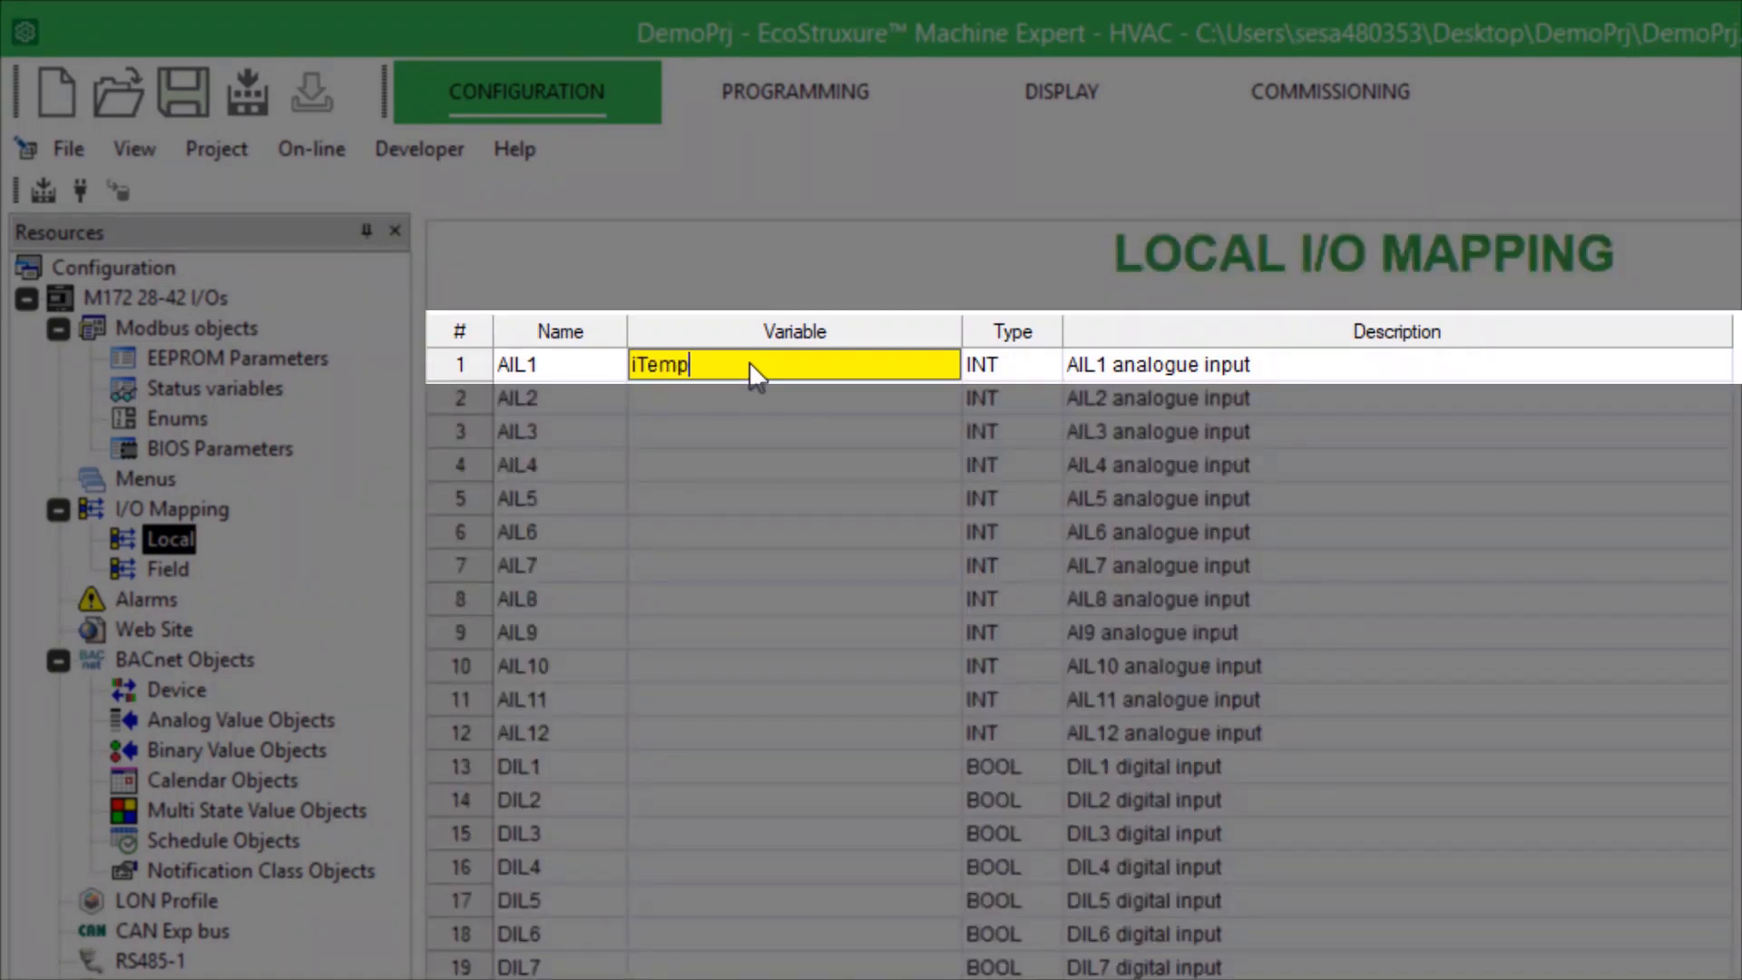
text(Probe)
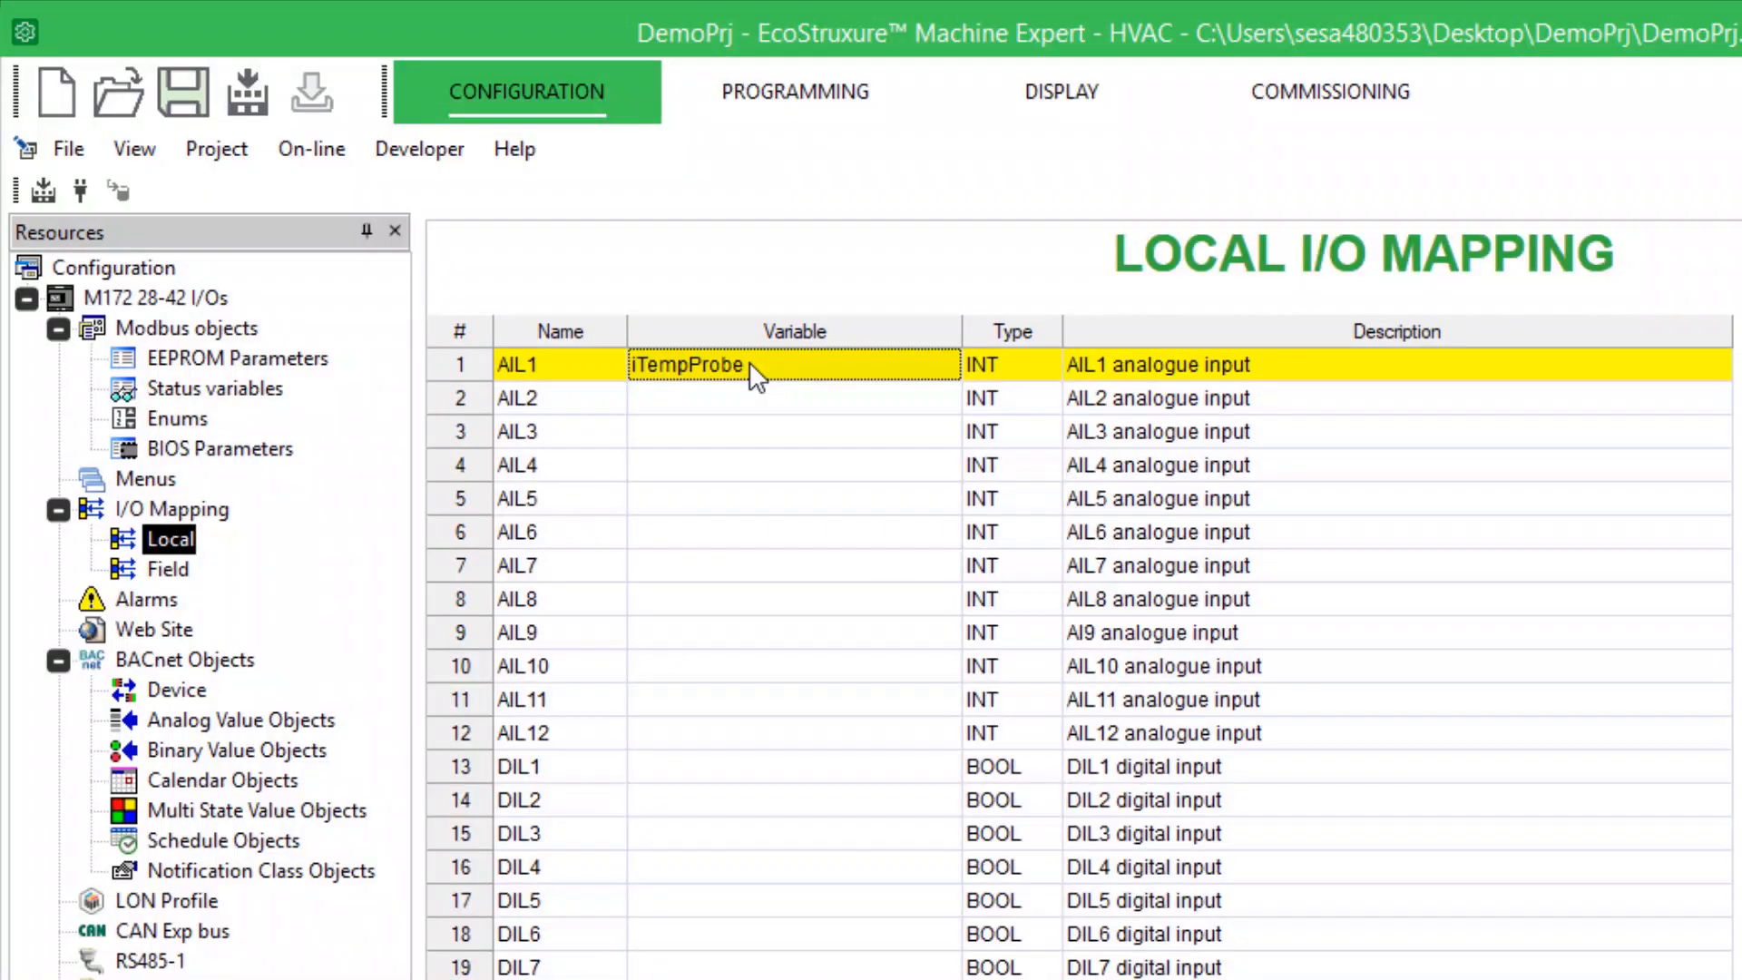
text(x)
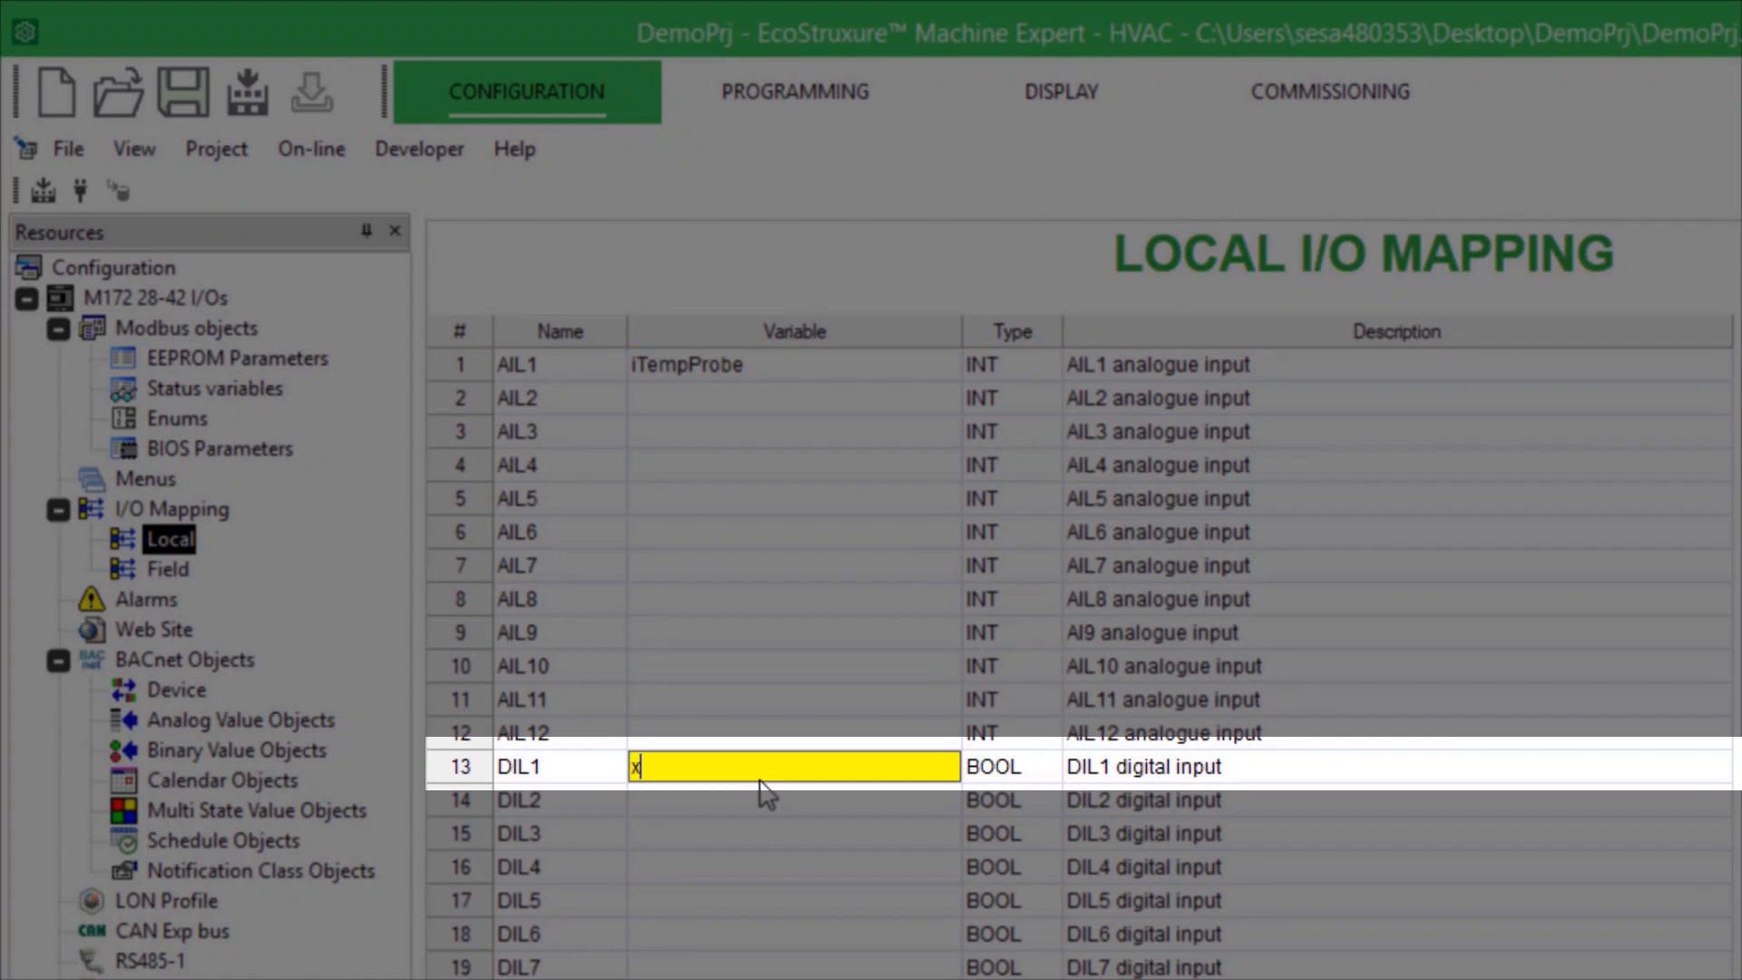
text(ForceRemote)
text(xCooling)
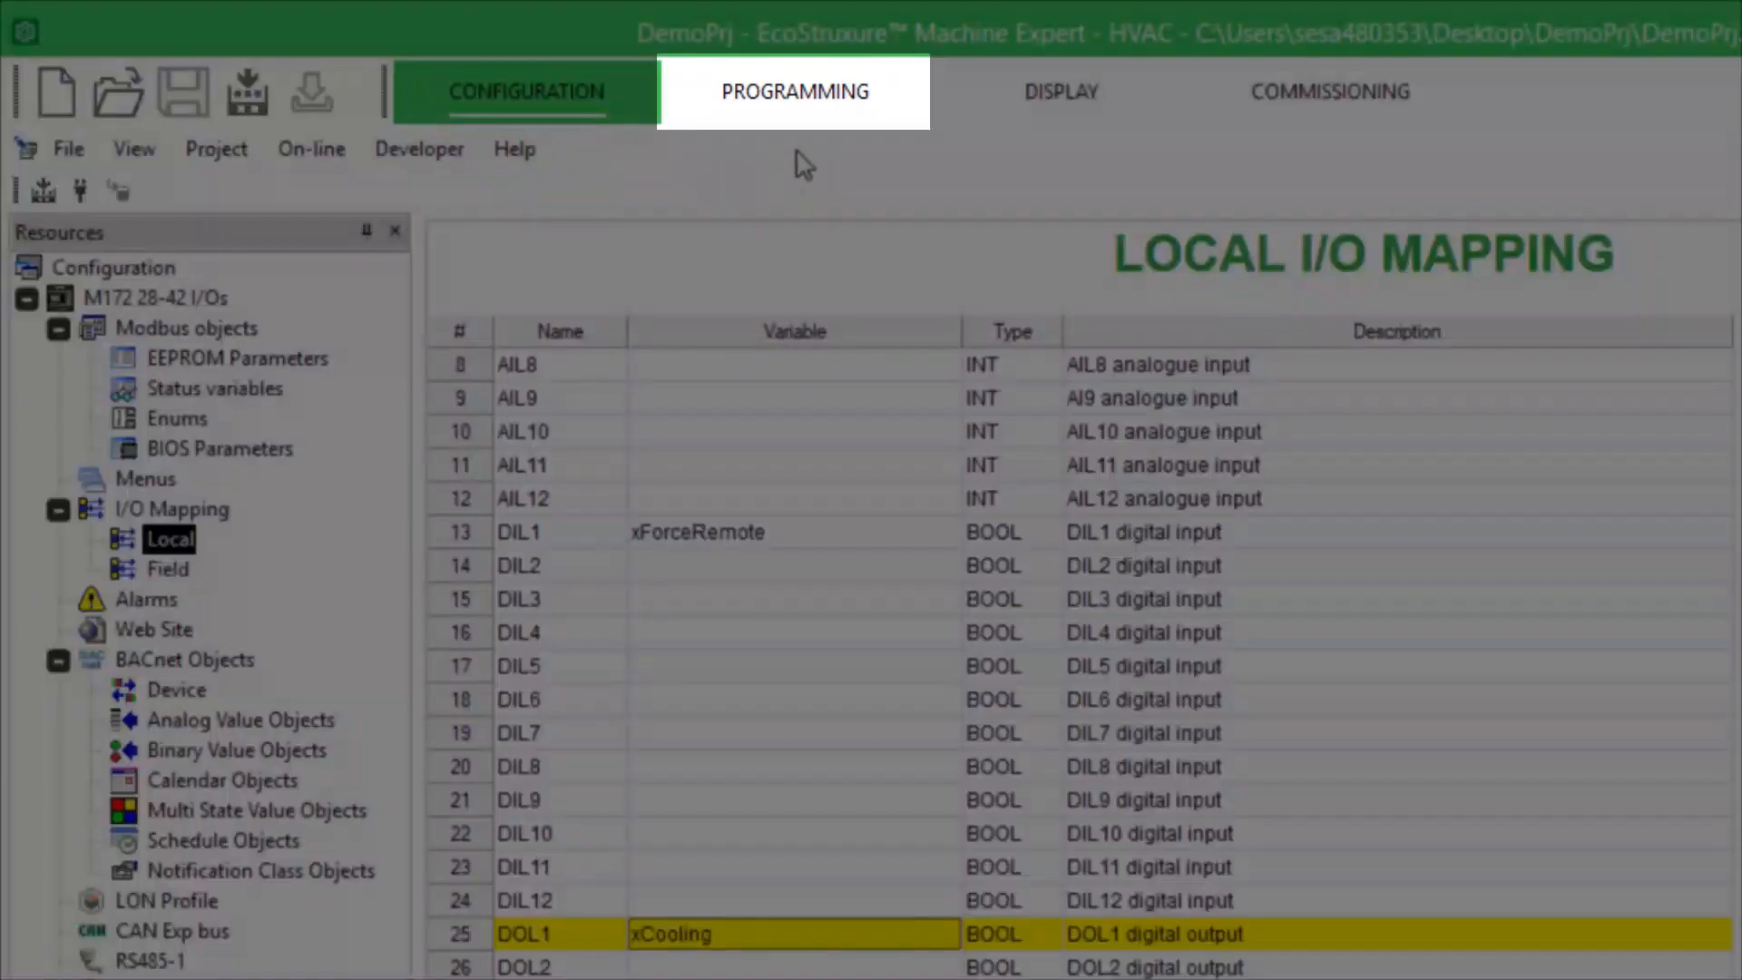
mouse_move(793, 91)
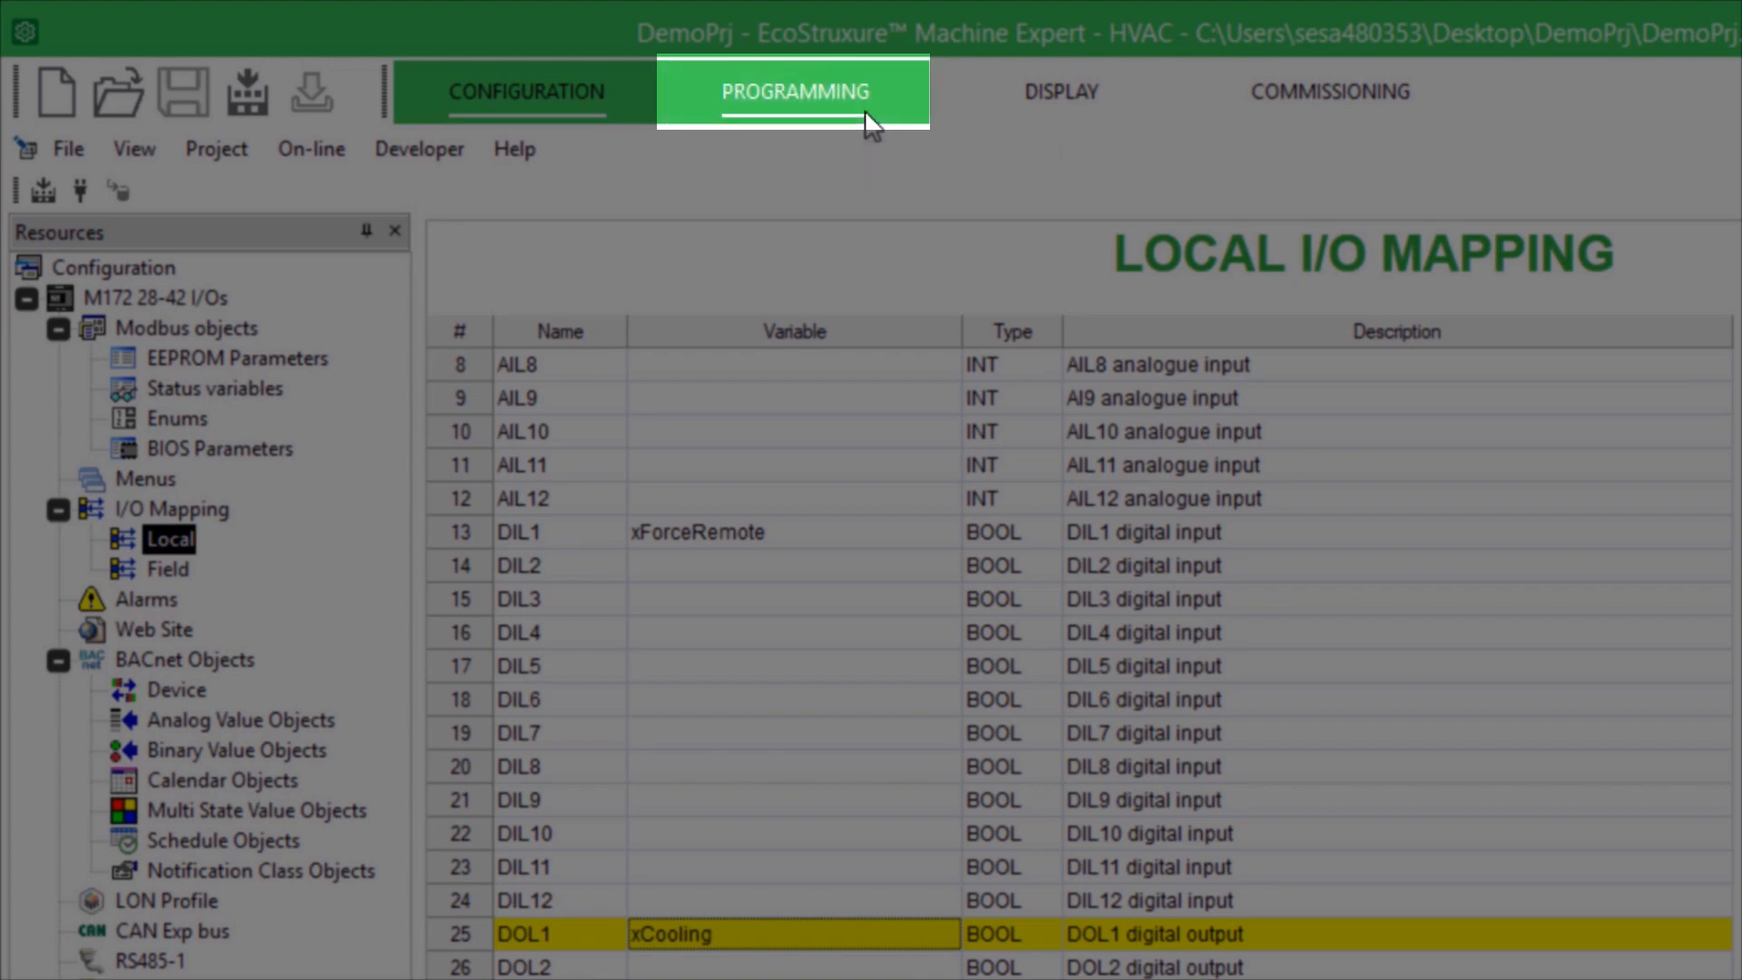
Add Structured Text program RegTemp to DemoPrj, assigned to the Timed task.
click(793, 91)
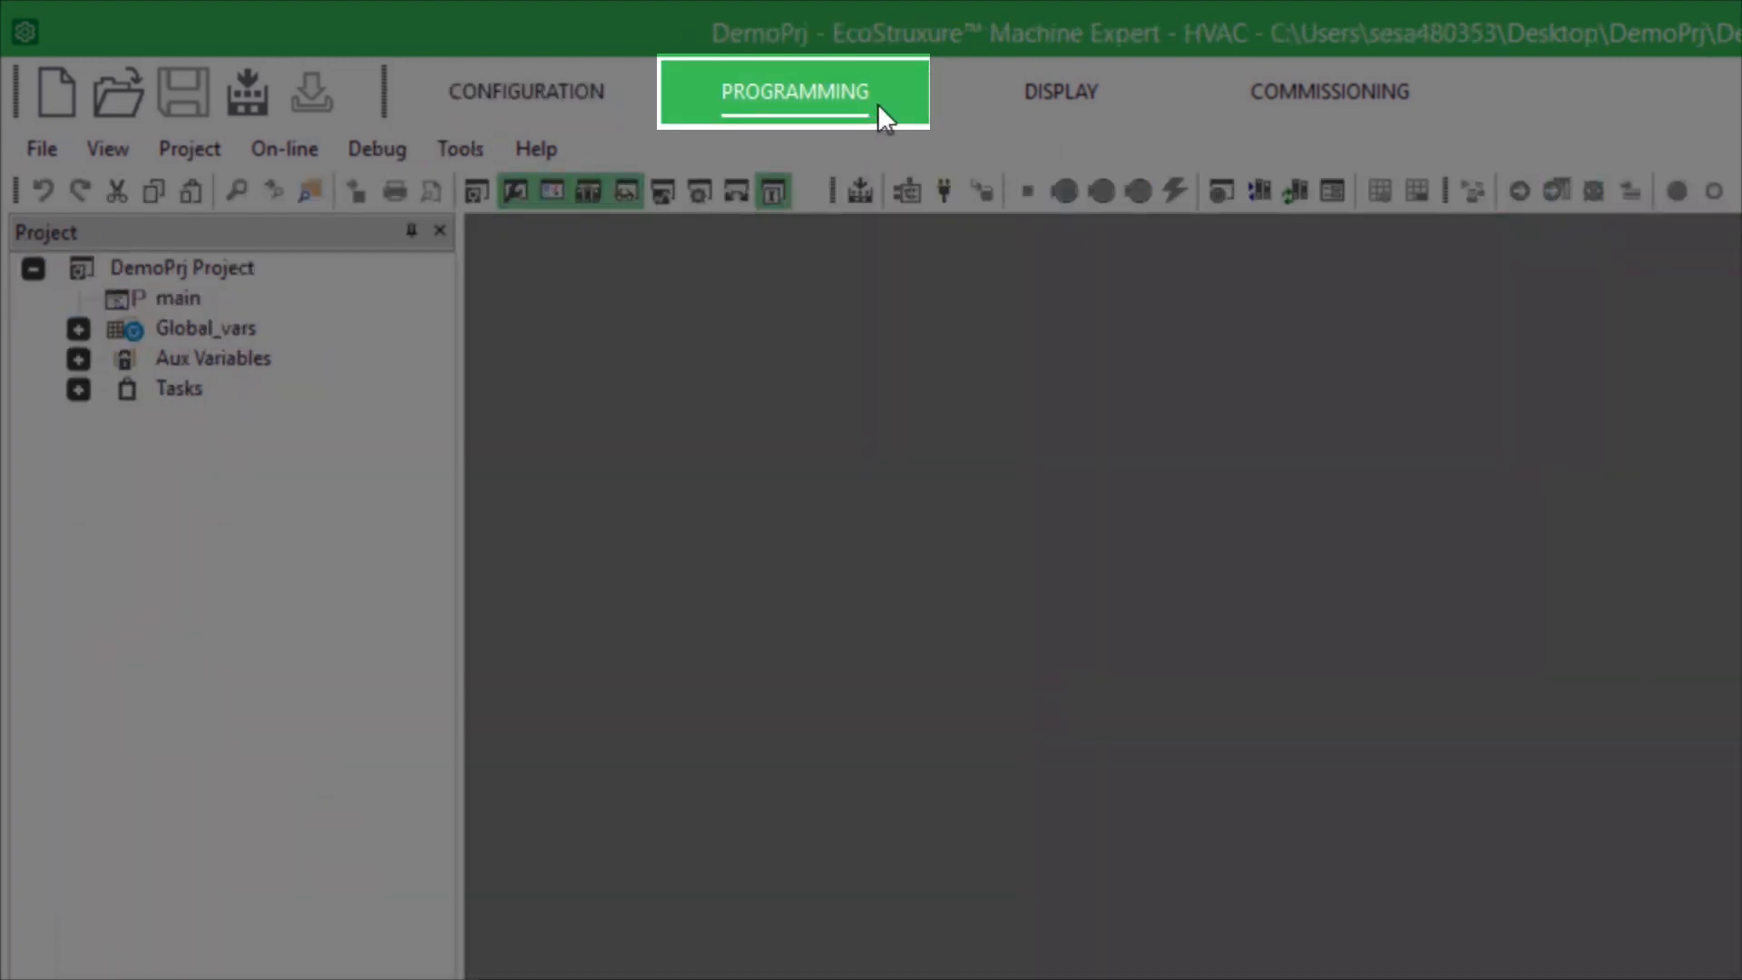
click(793, 92)
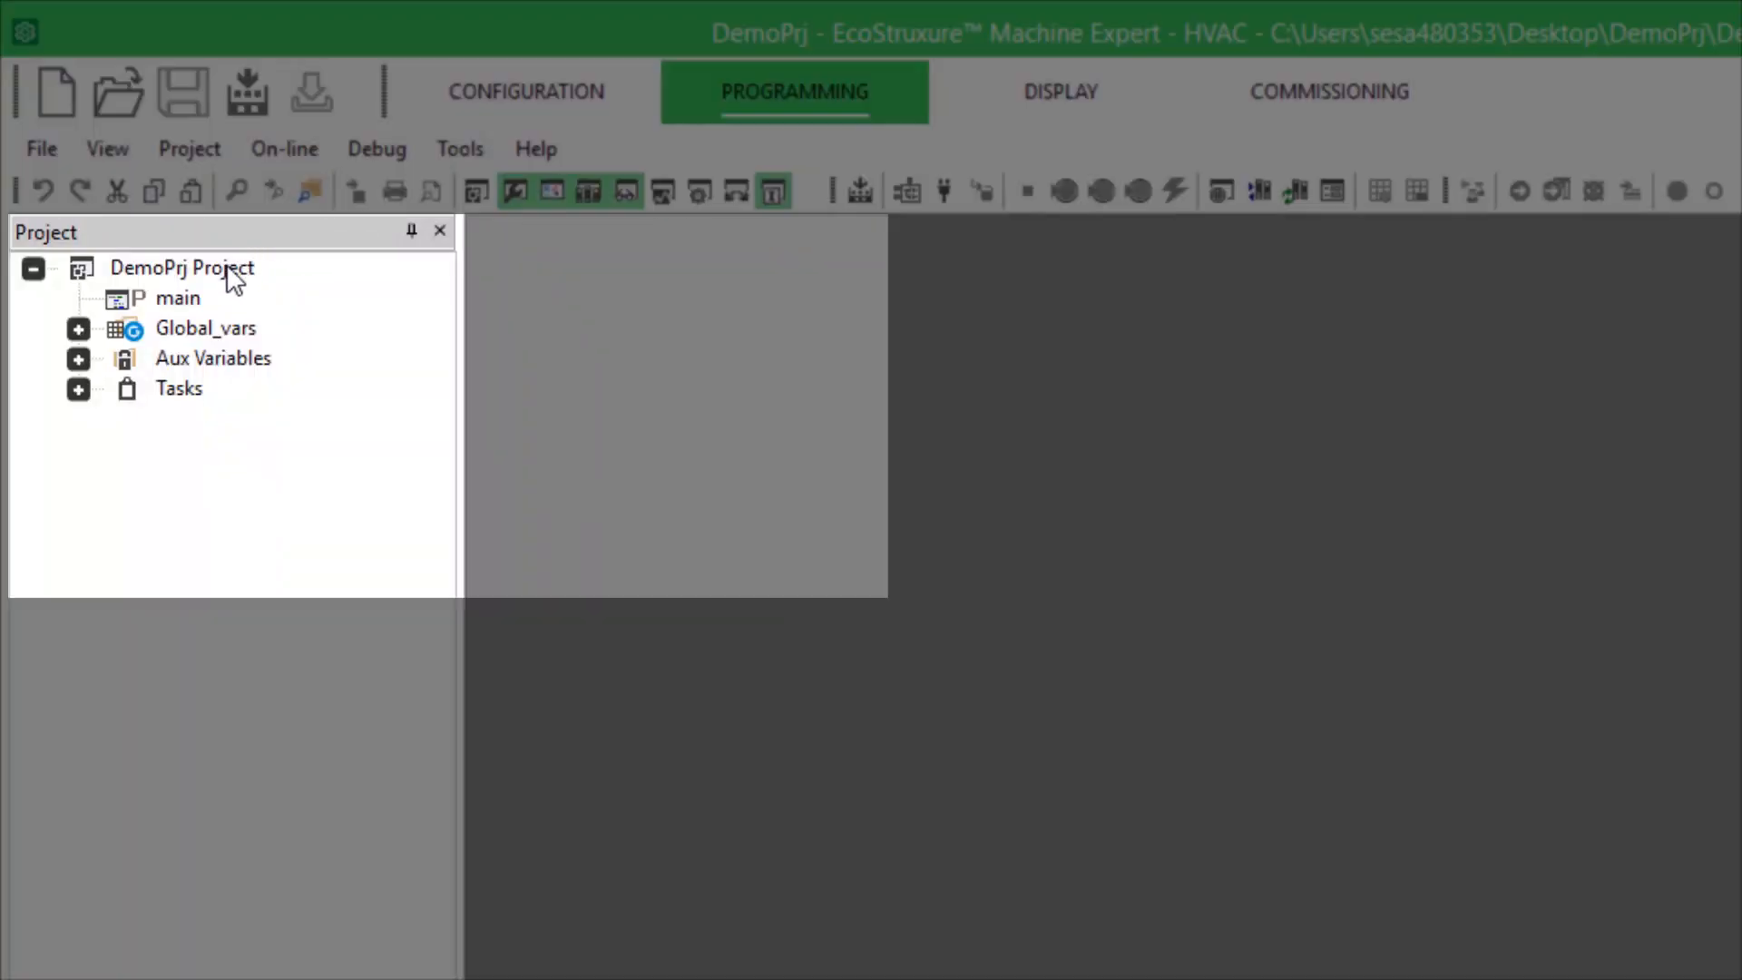
right_click(182, 267)
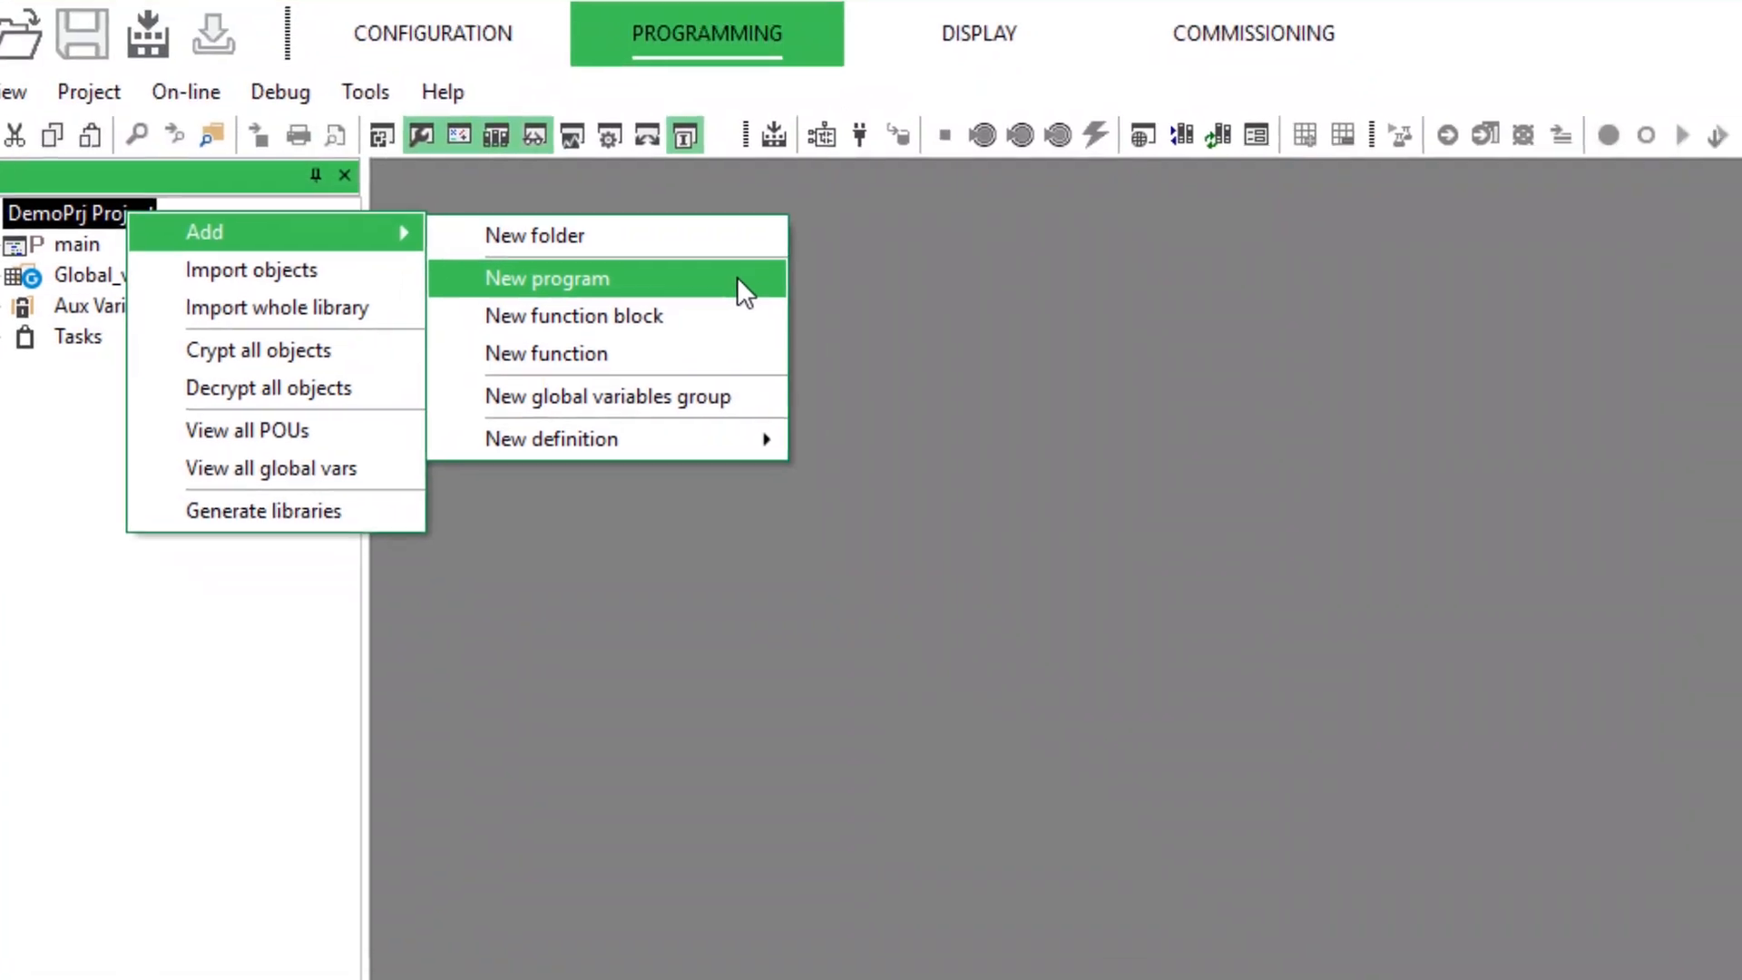
click(546, 278)
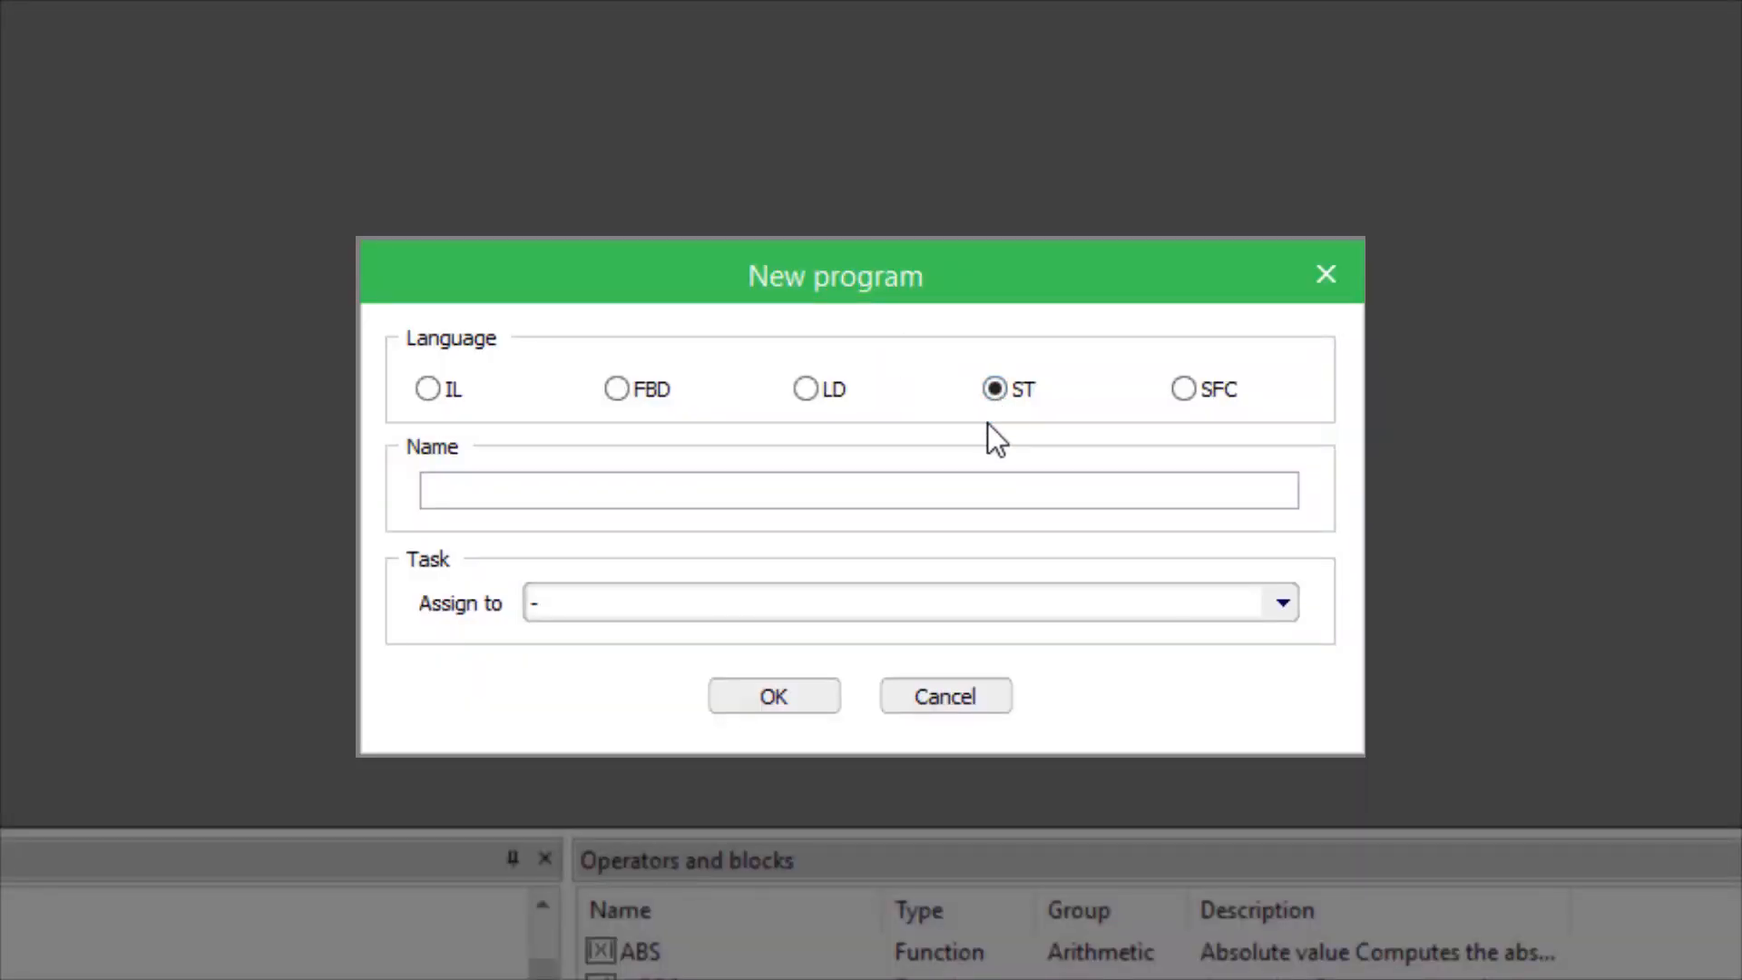
click(856, 490)
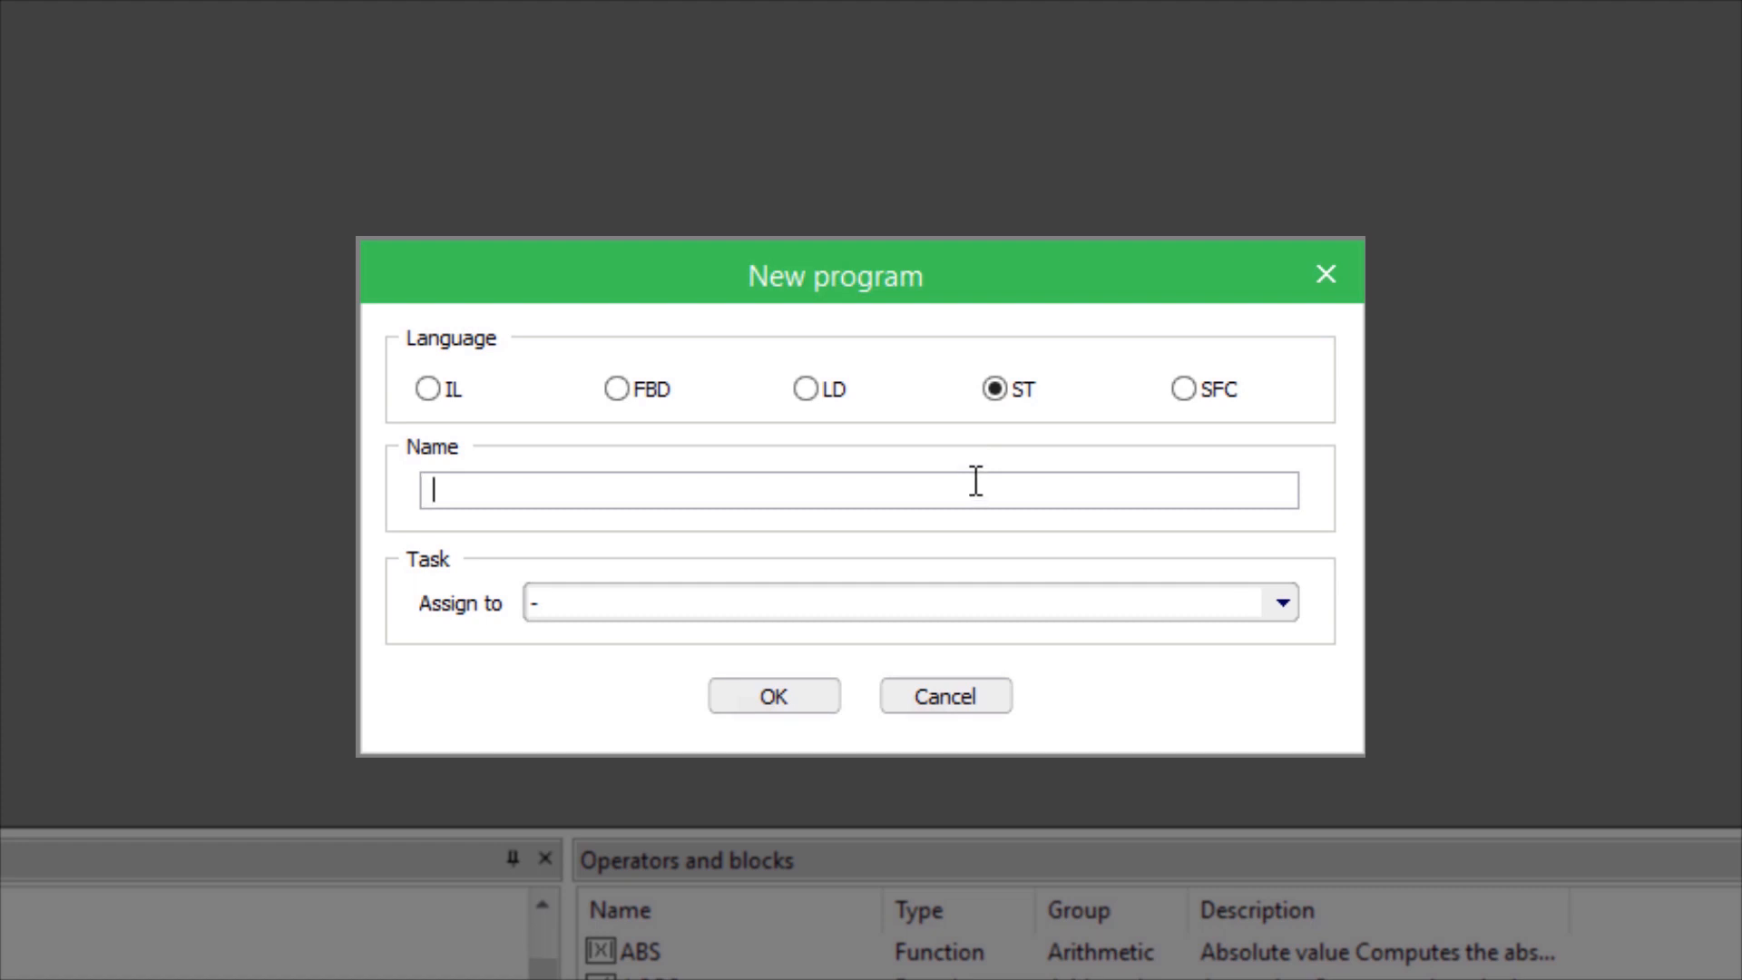
text(RegTemp)
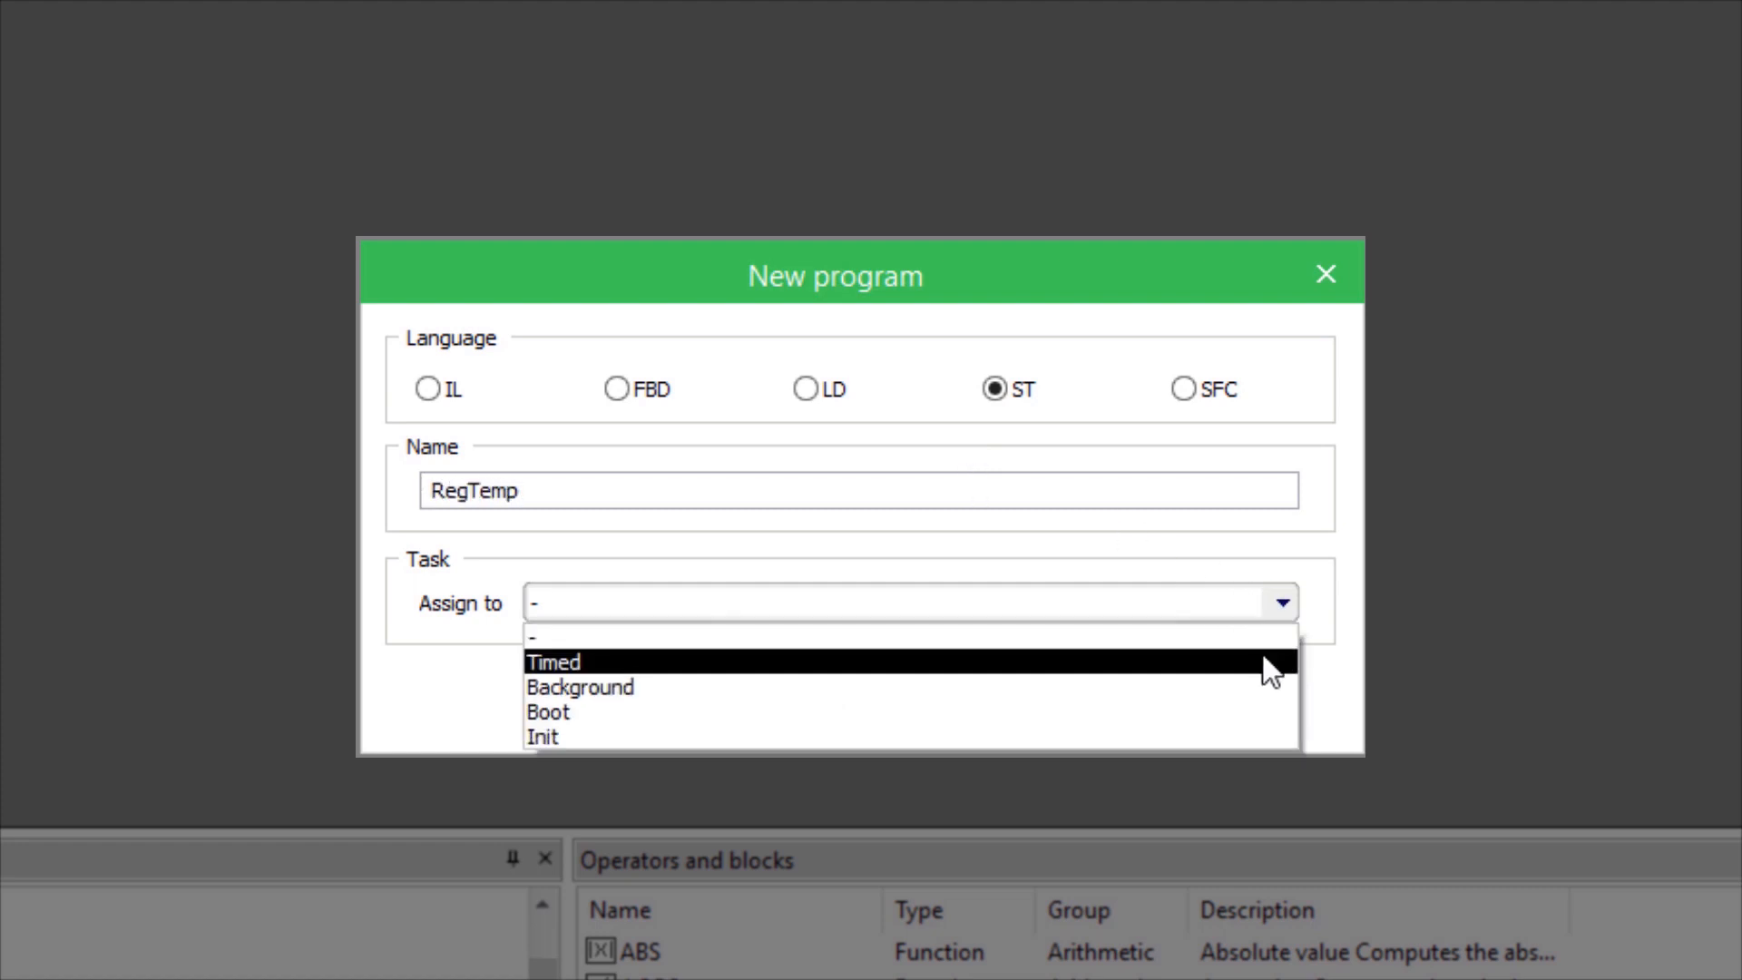
click(553, 661)
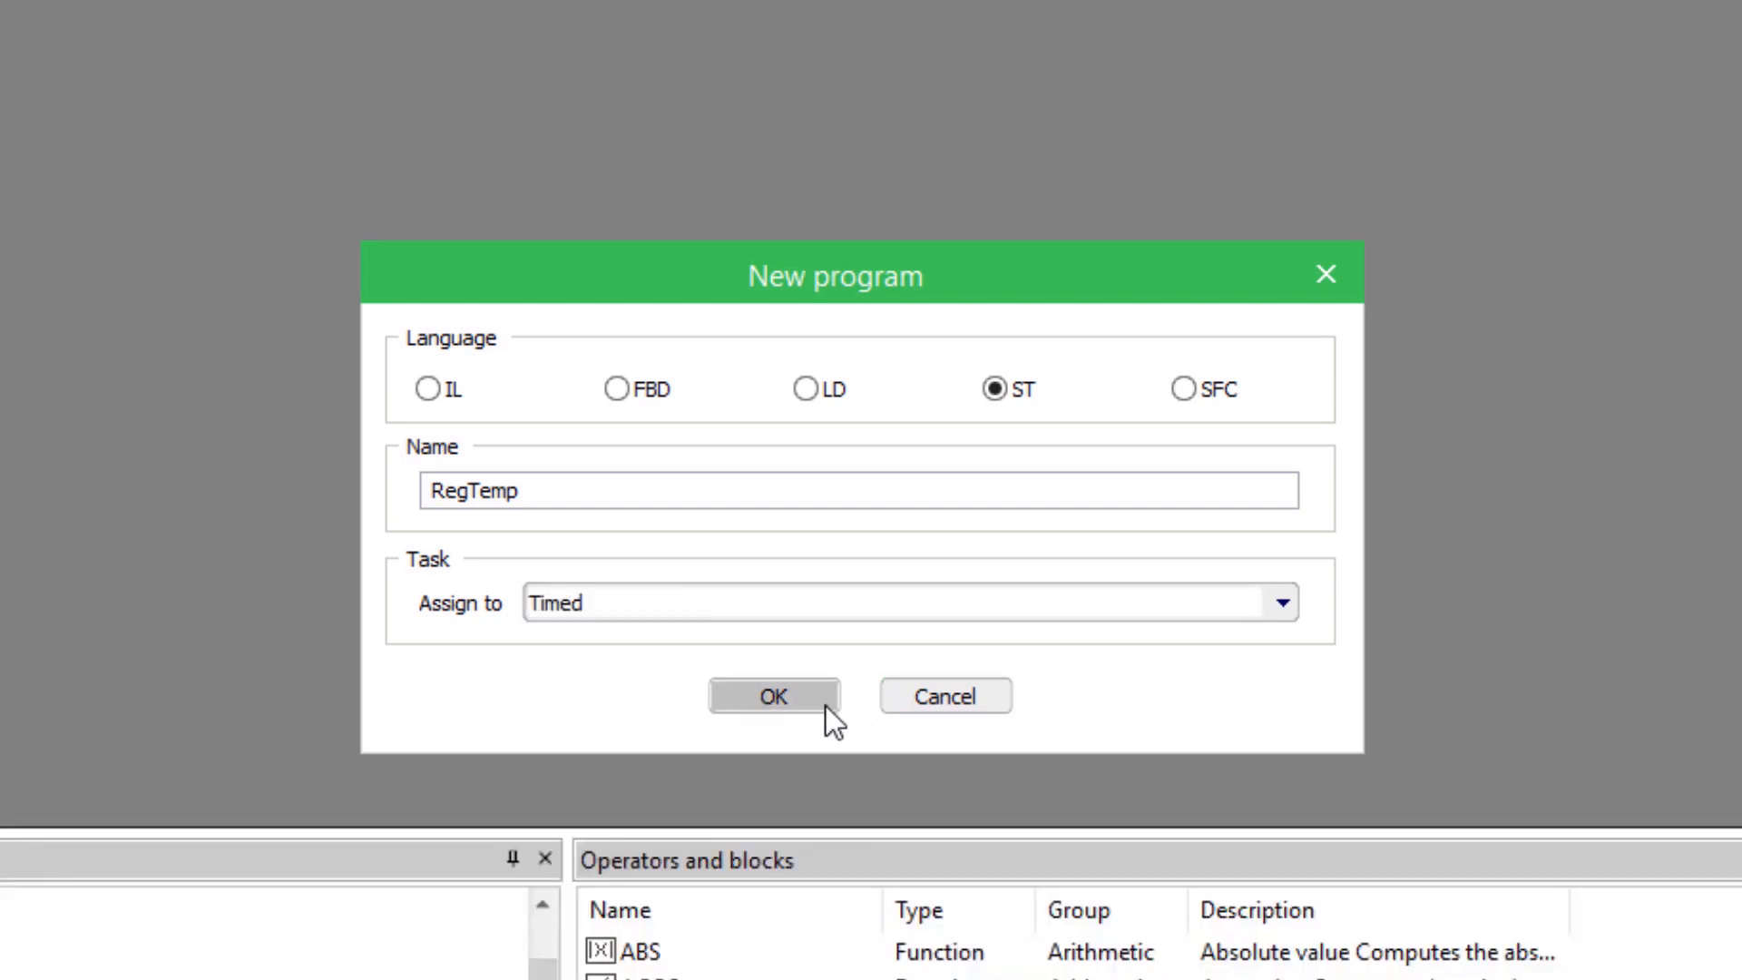
click(773, 697)
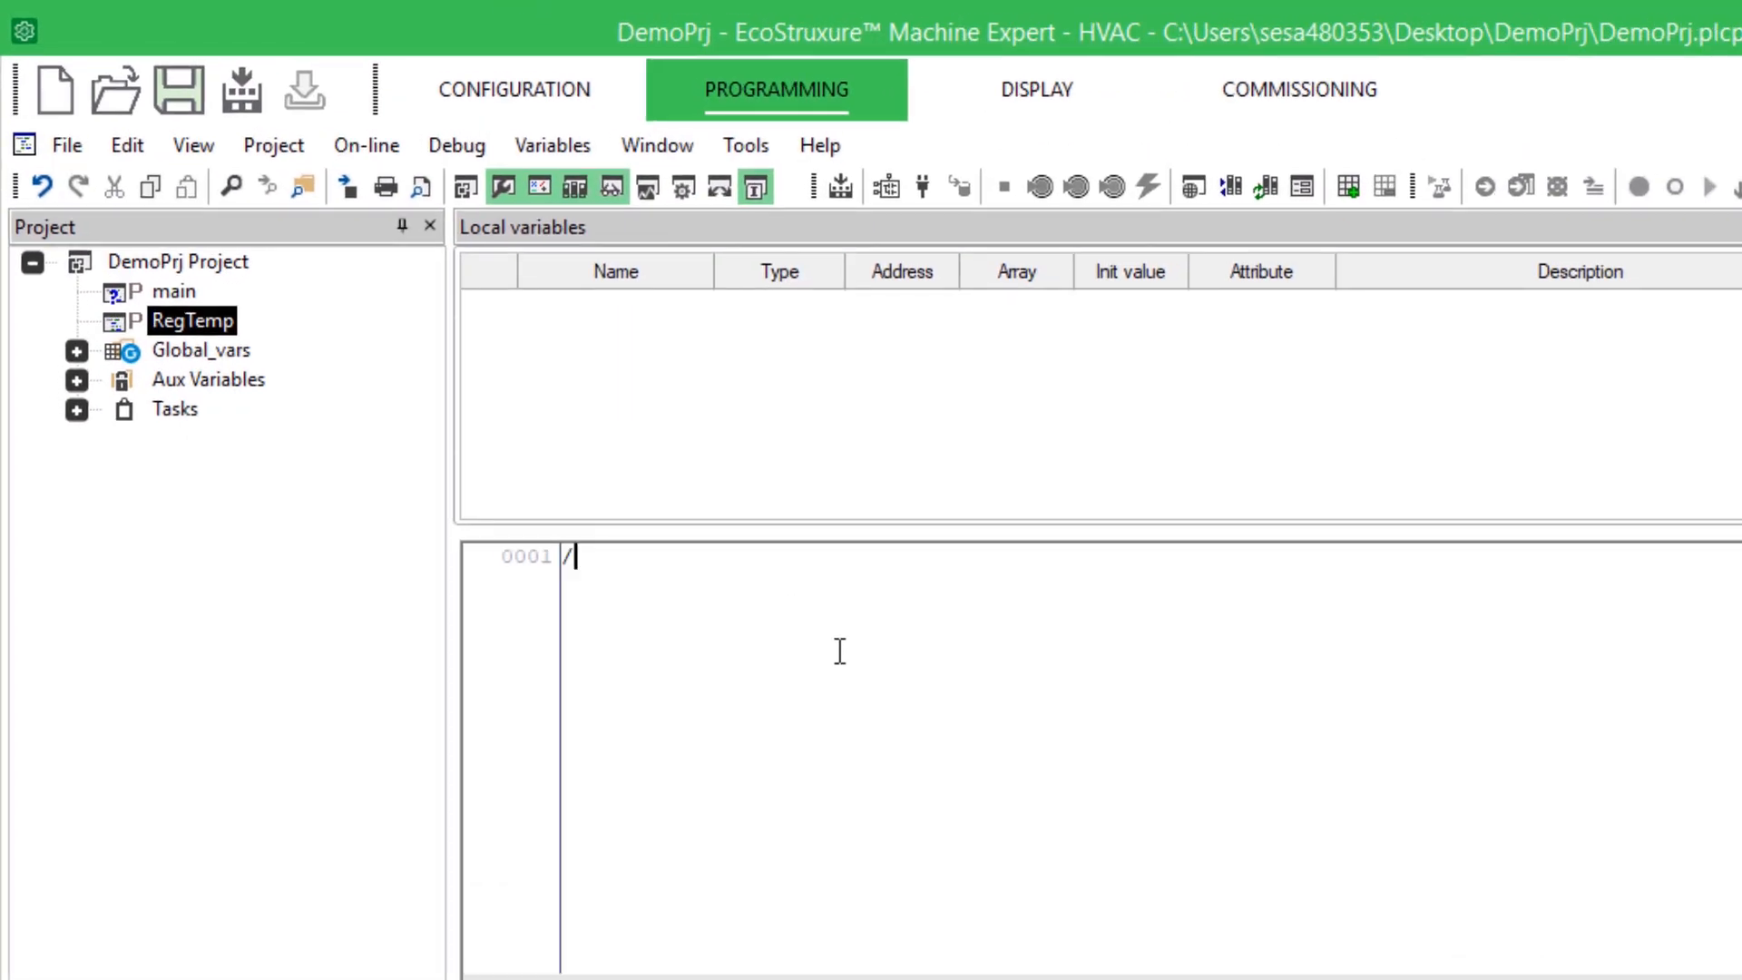
Type the 'Basic Temperature Regulation' comment and IF on setpoint plus differential, xForceCooling or xForceRemote.
text(// Basic Temperature Re)
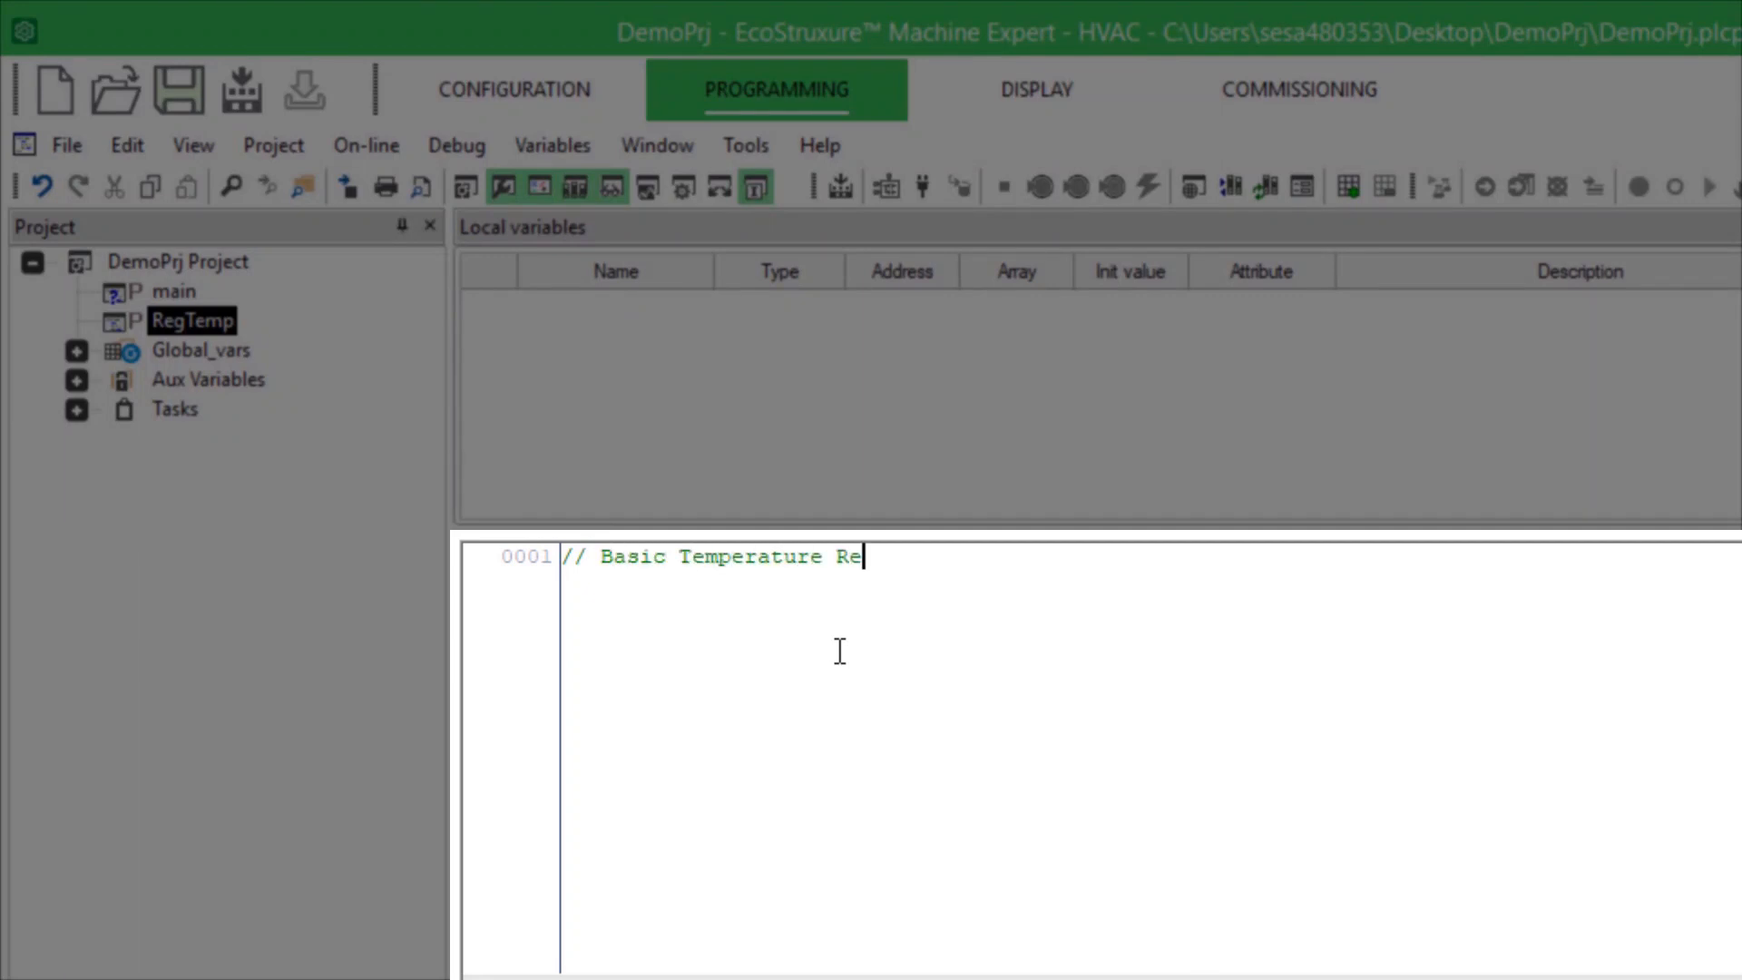
text(gulation)
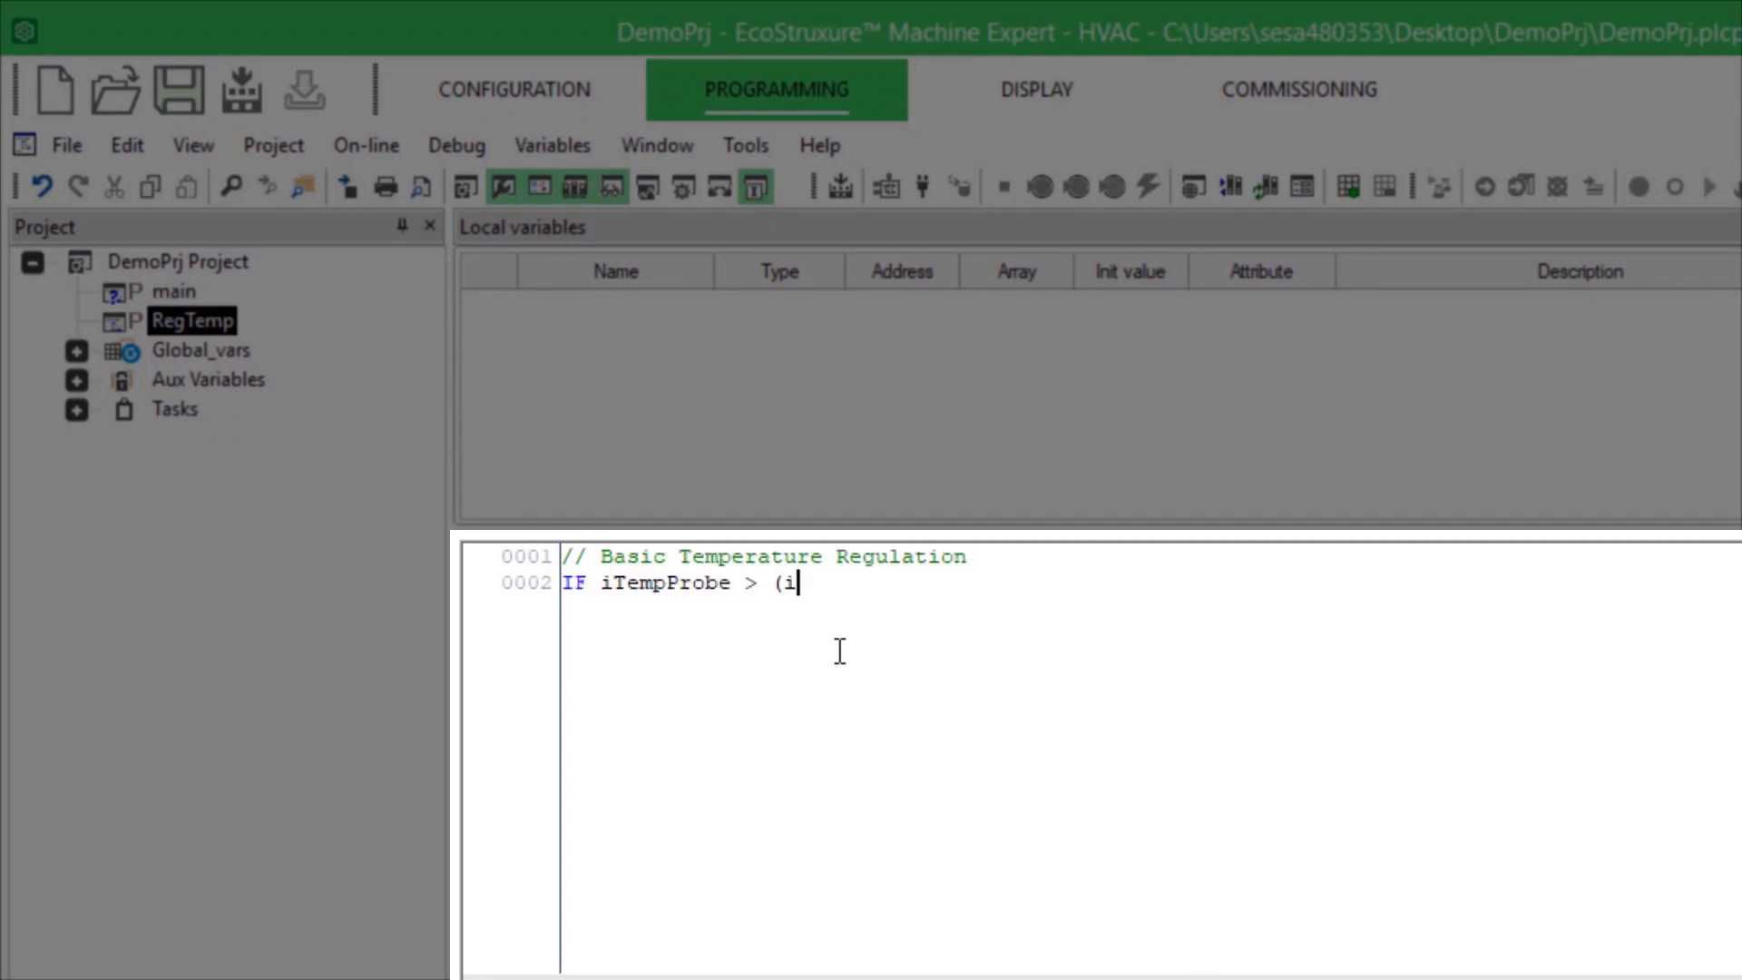
text(SetpointCooling + iDifferential) OR)
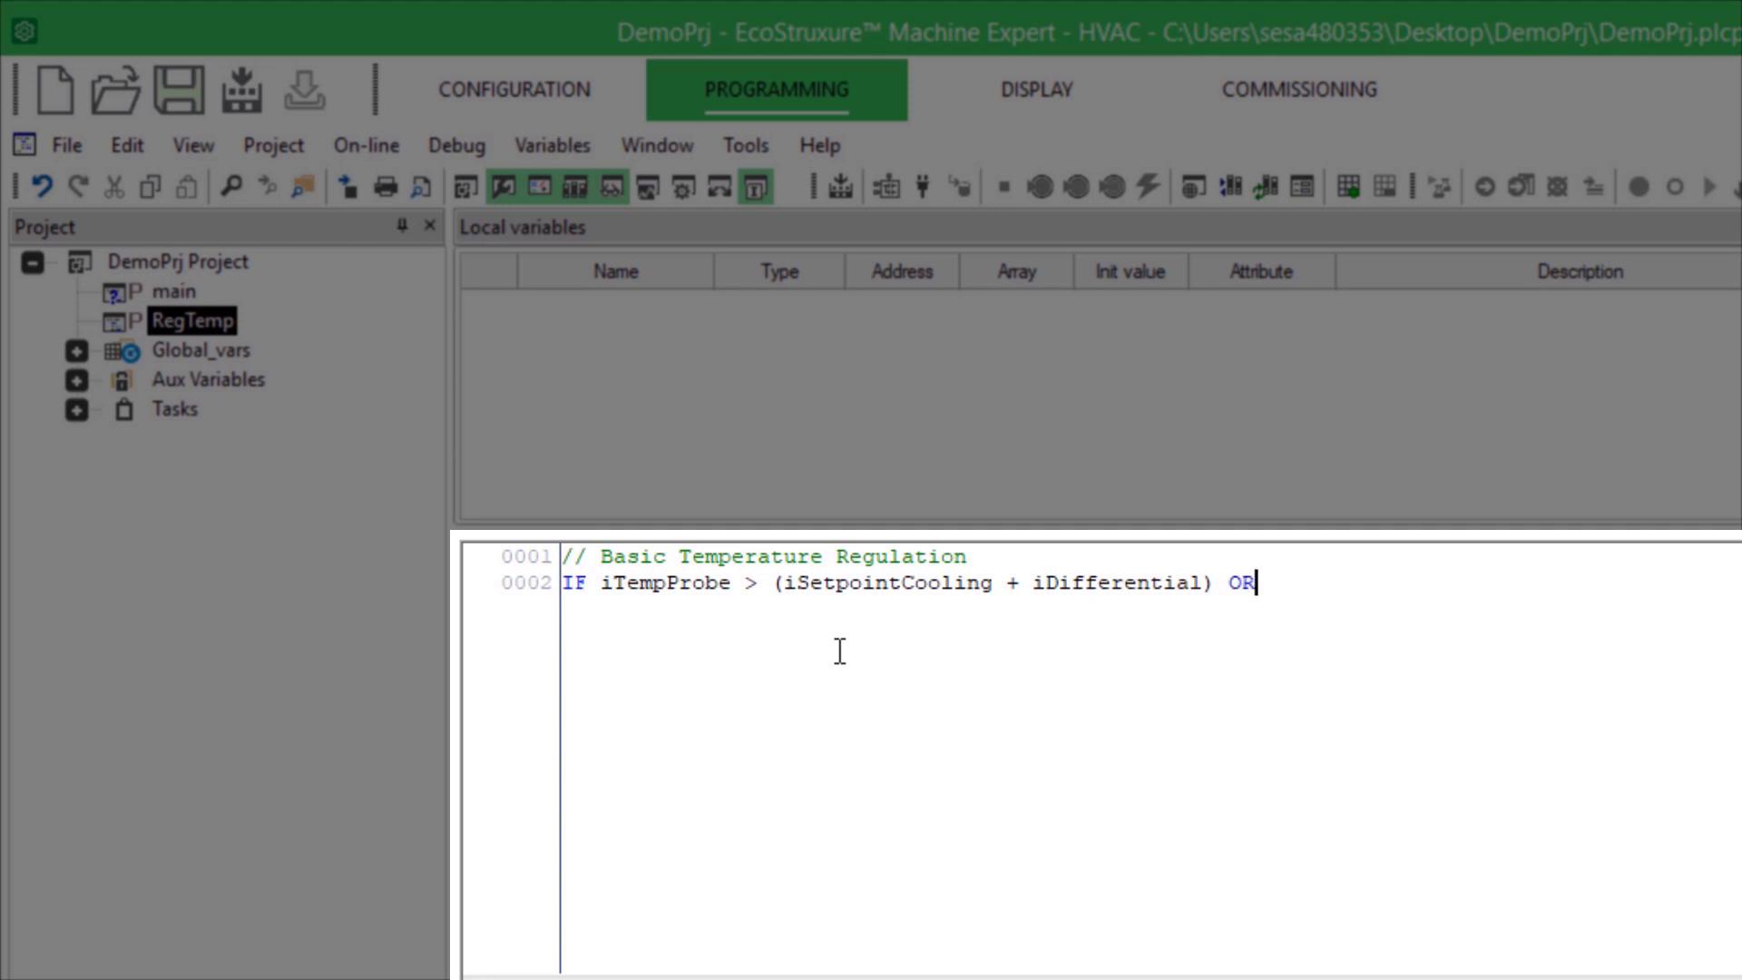
text(xForceCooling OR x)
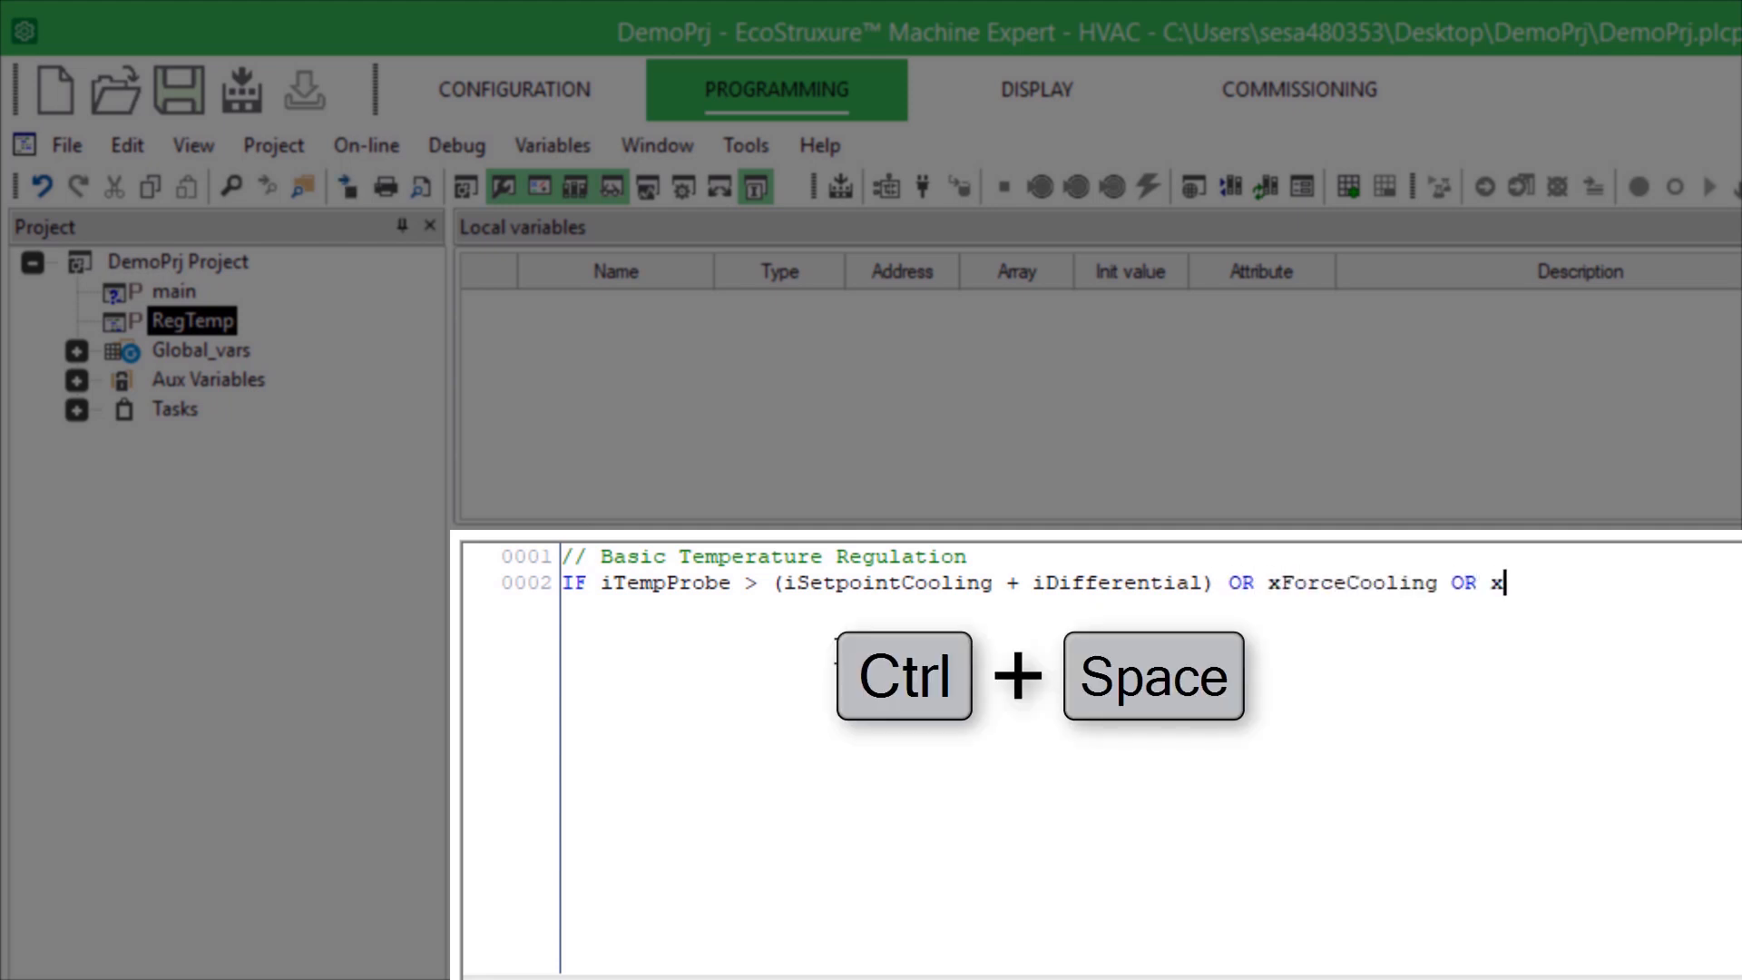
text(ForceRemote THEN)
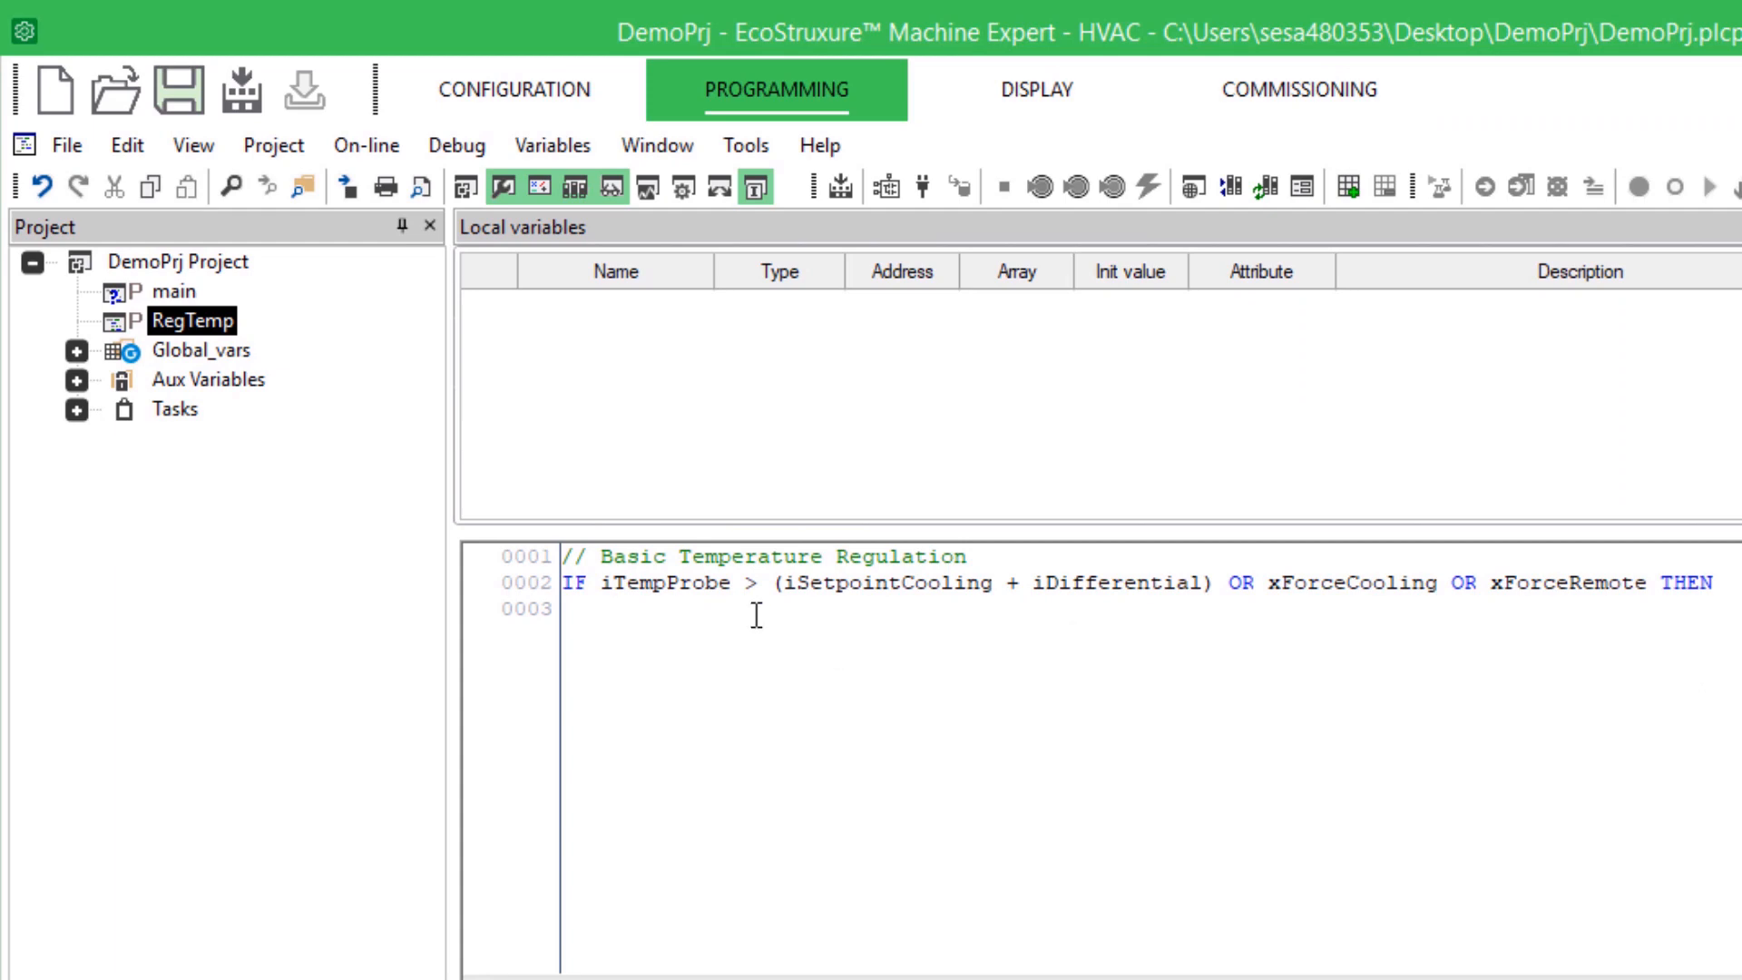
Declare global BOOL variable xRequestCooling with initial value FALSE.
right_click(202, 351)
text(xRequestCooling)
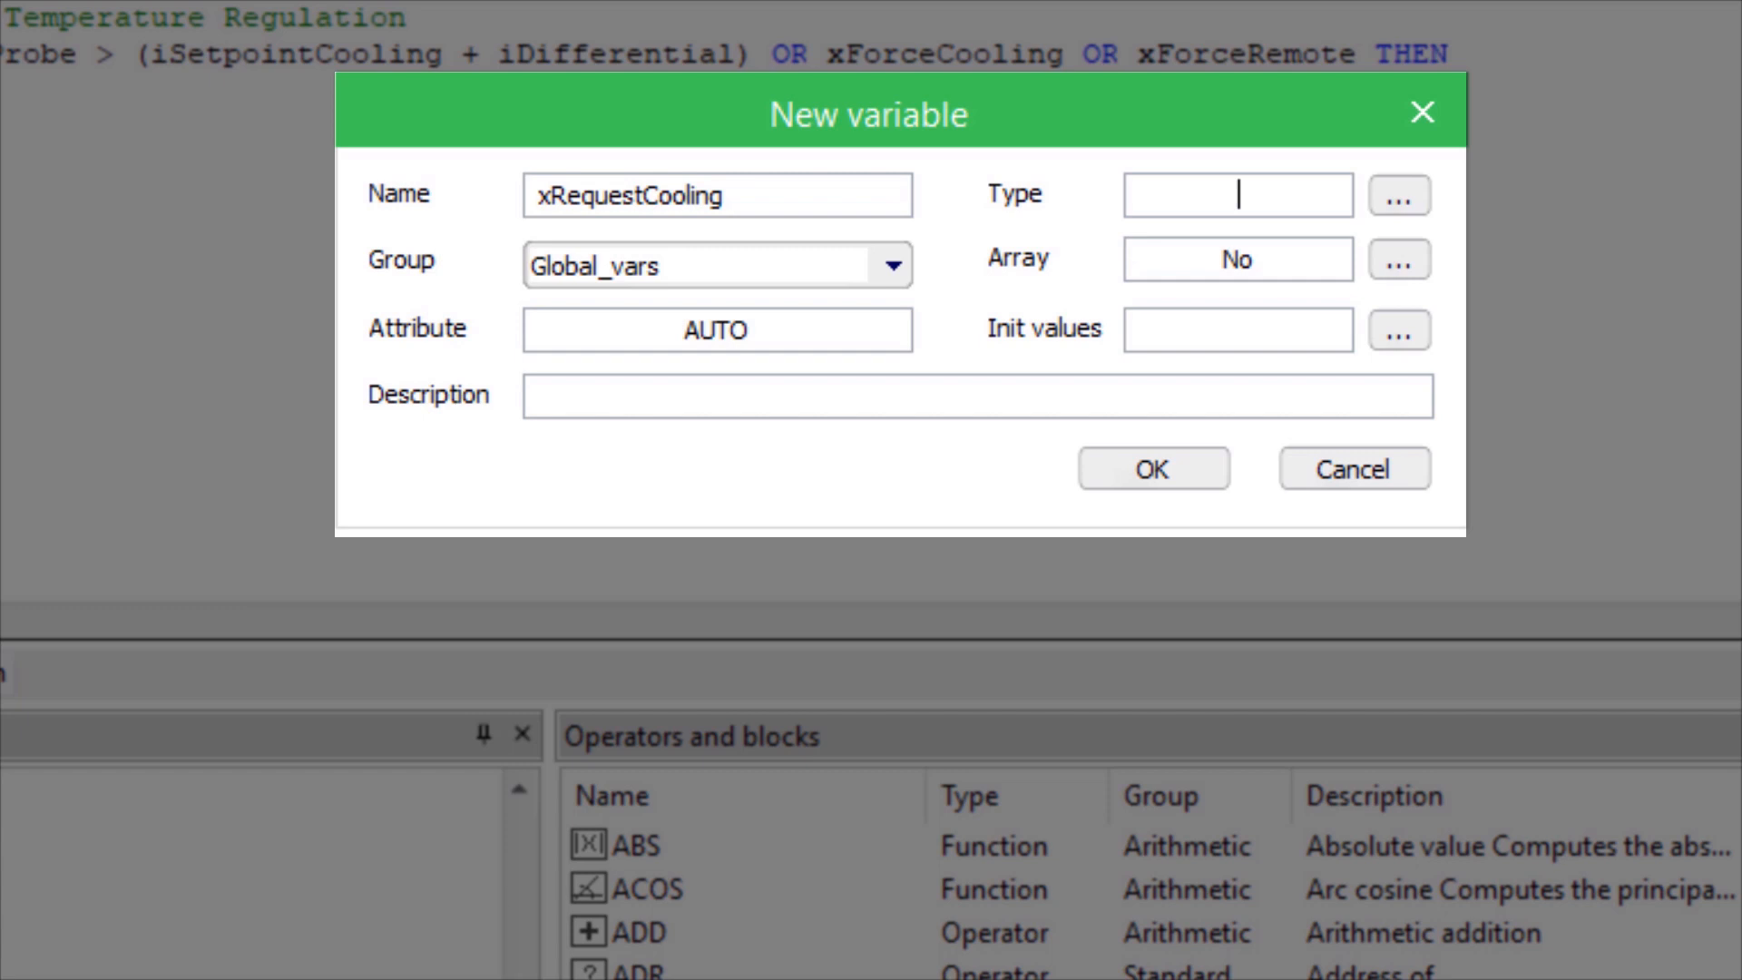
text(BOOL)
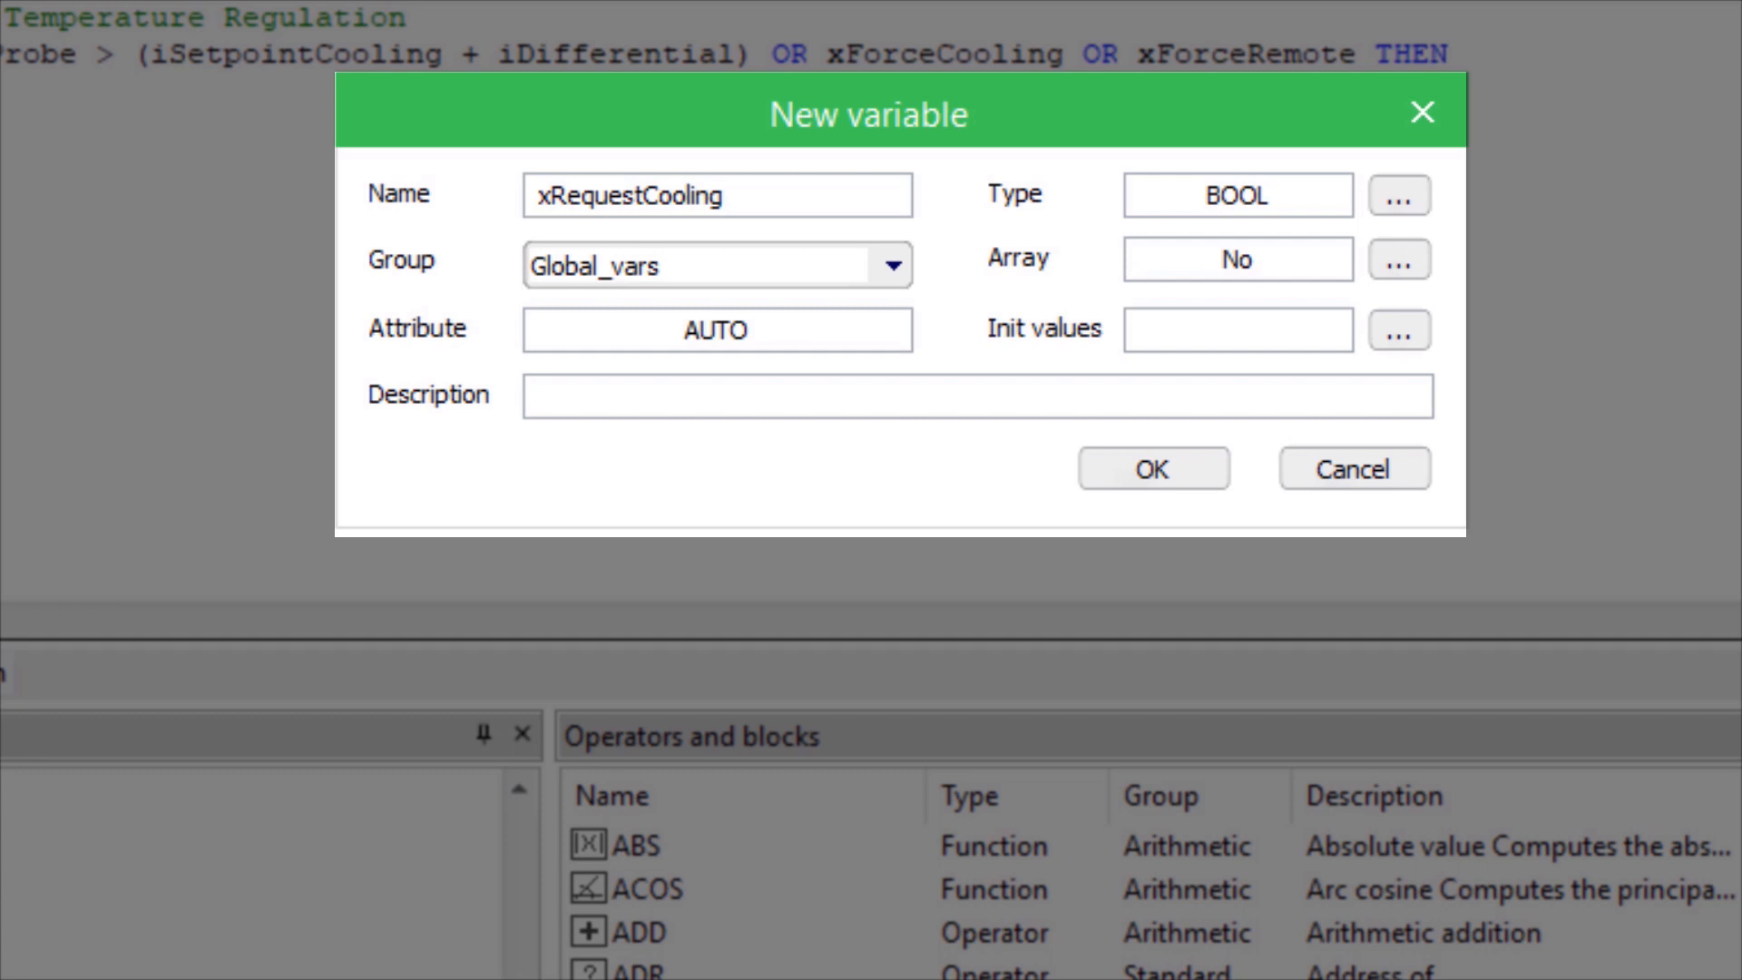
text(FALSE)
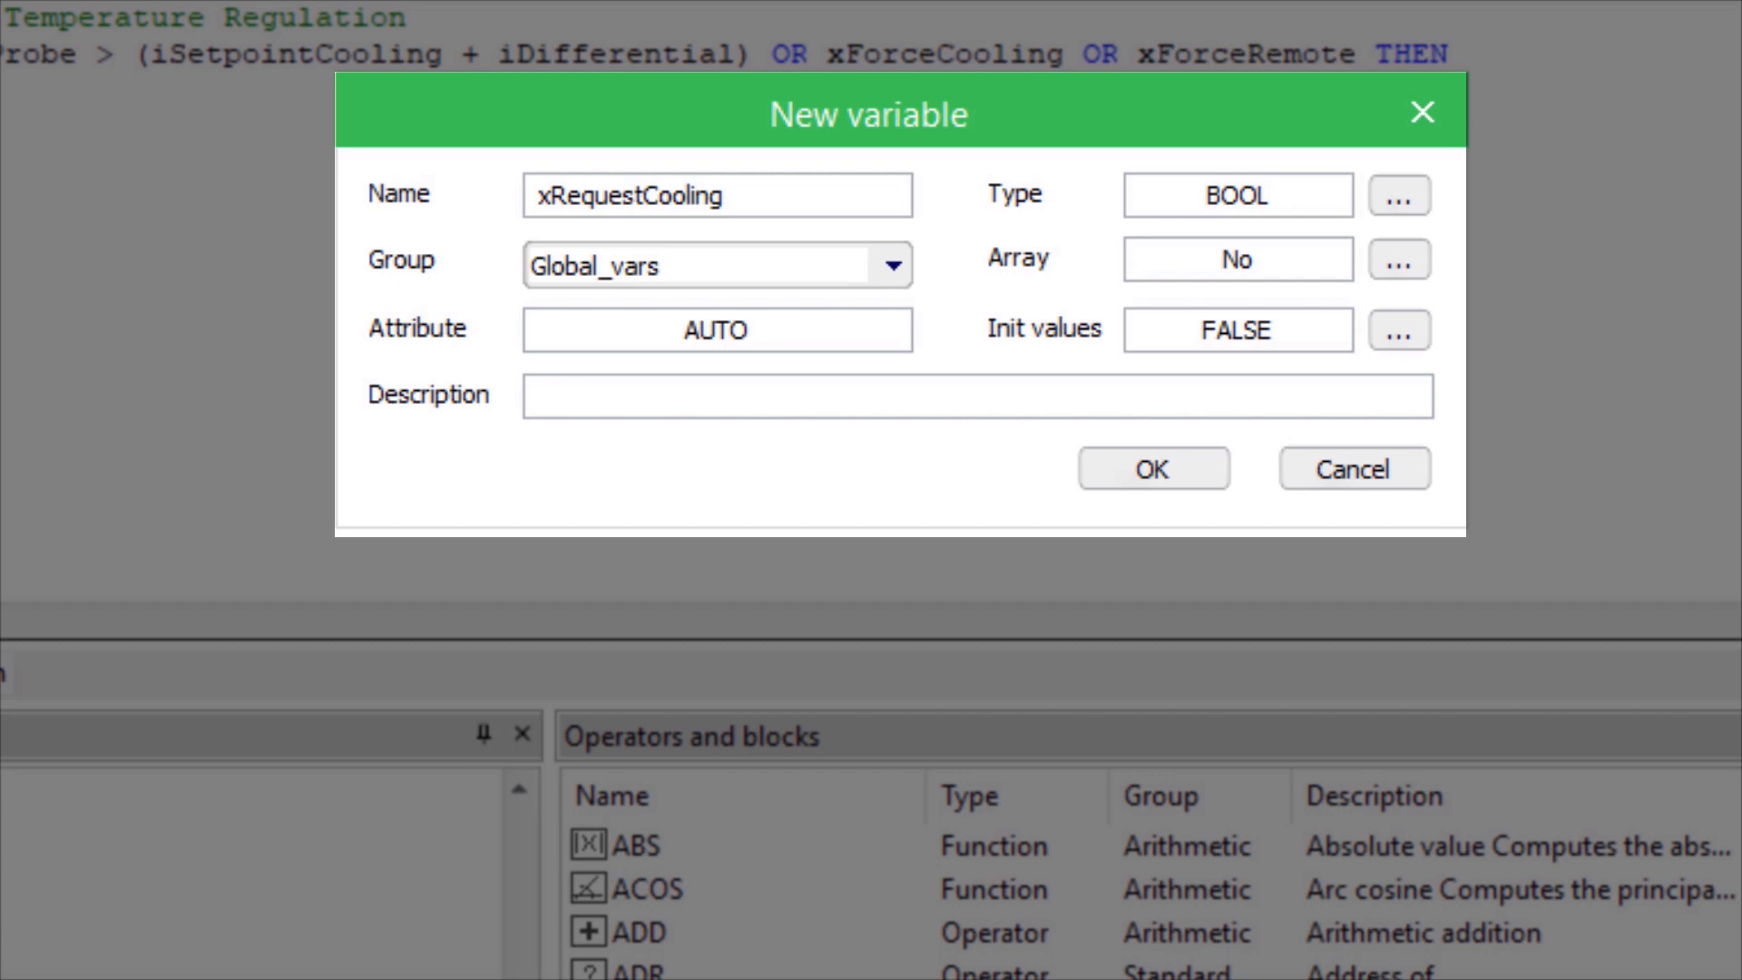
click(1150, 468)
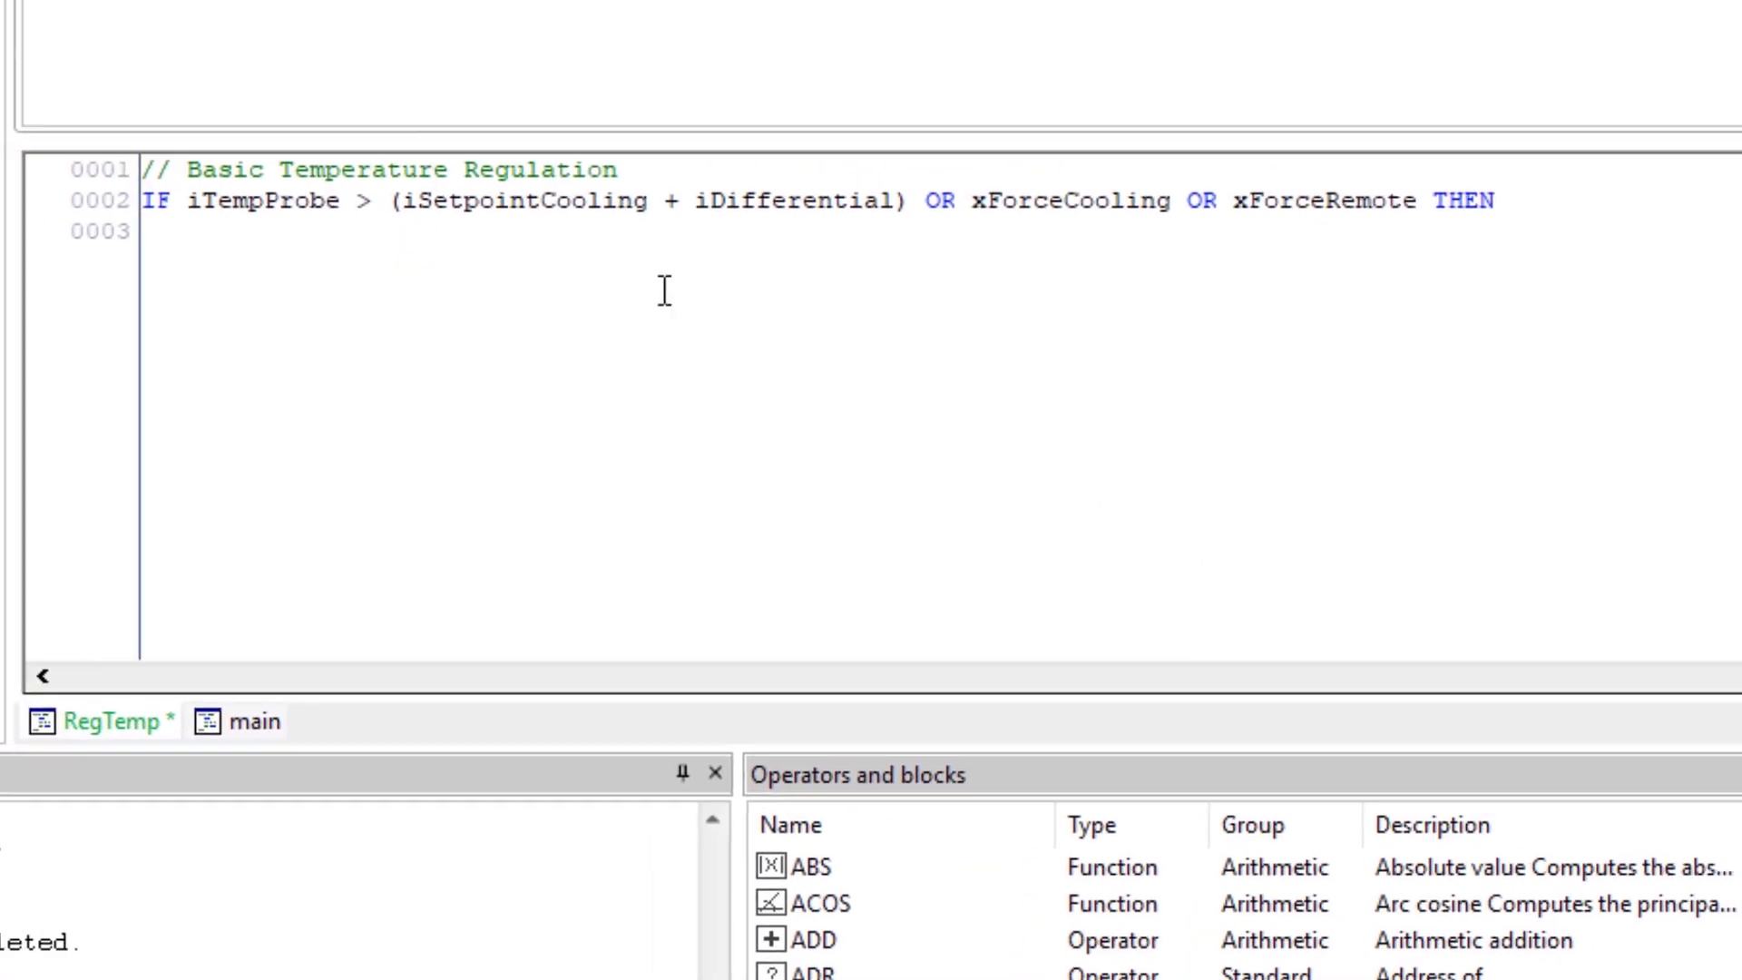
Set xRequestCooling TRUE in the IF, add ELSIF iTempProbe < iSetpointCooling, and start line 8.
text(xRequestCooling := TRUE;)
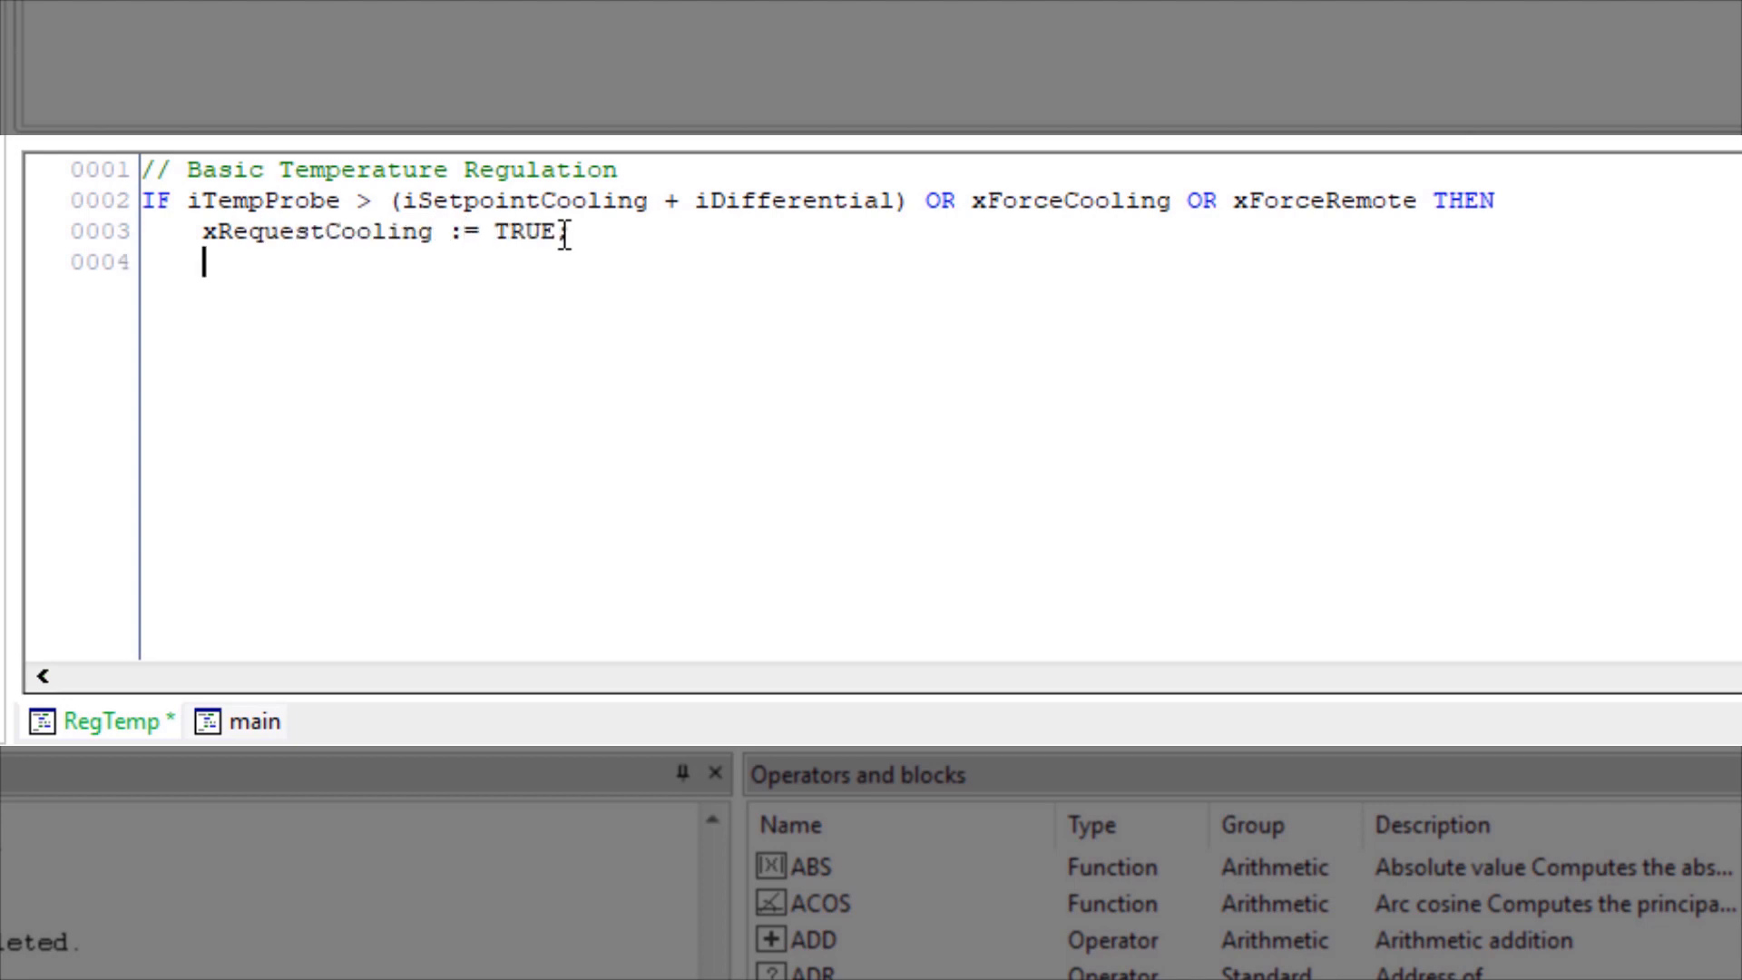
text(ELSIF iTempProbe < iSetpointCooling THEN)
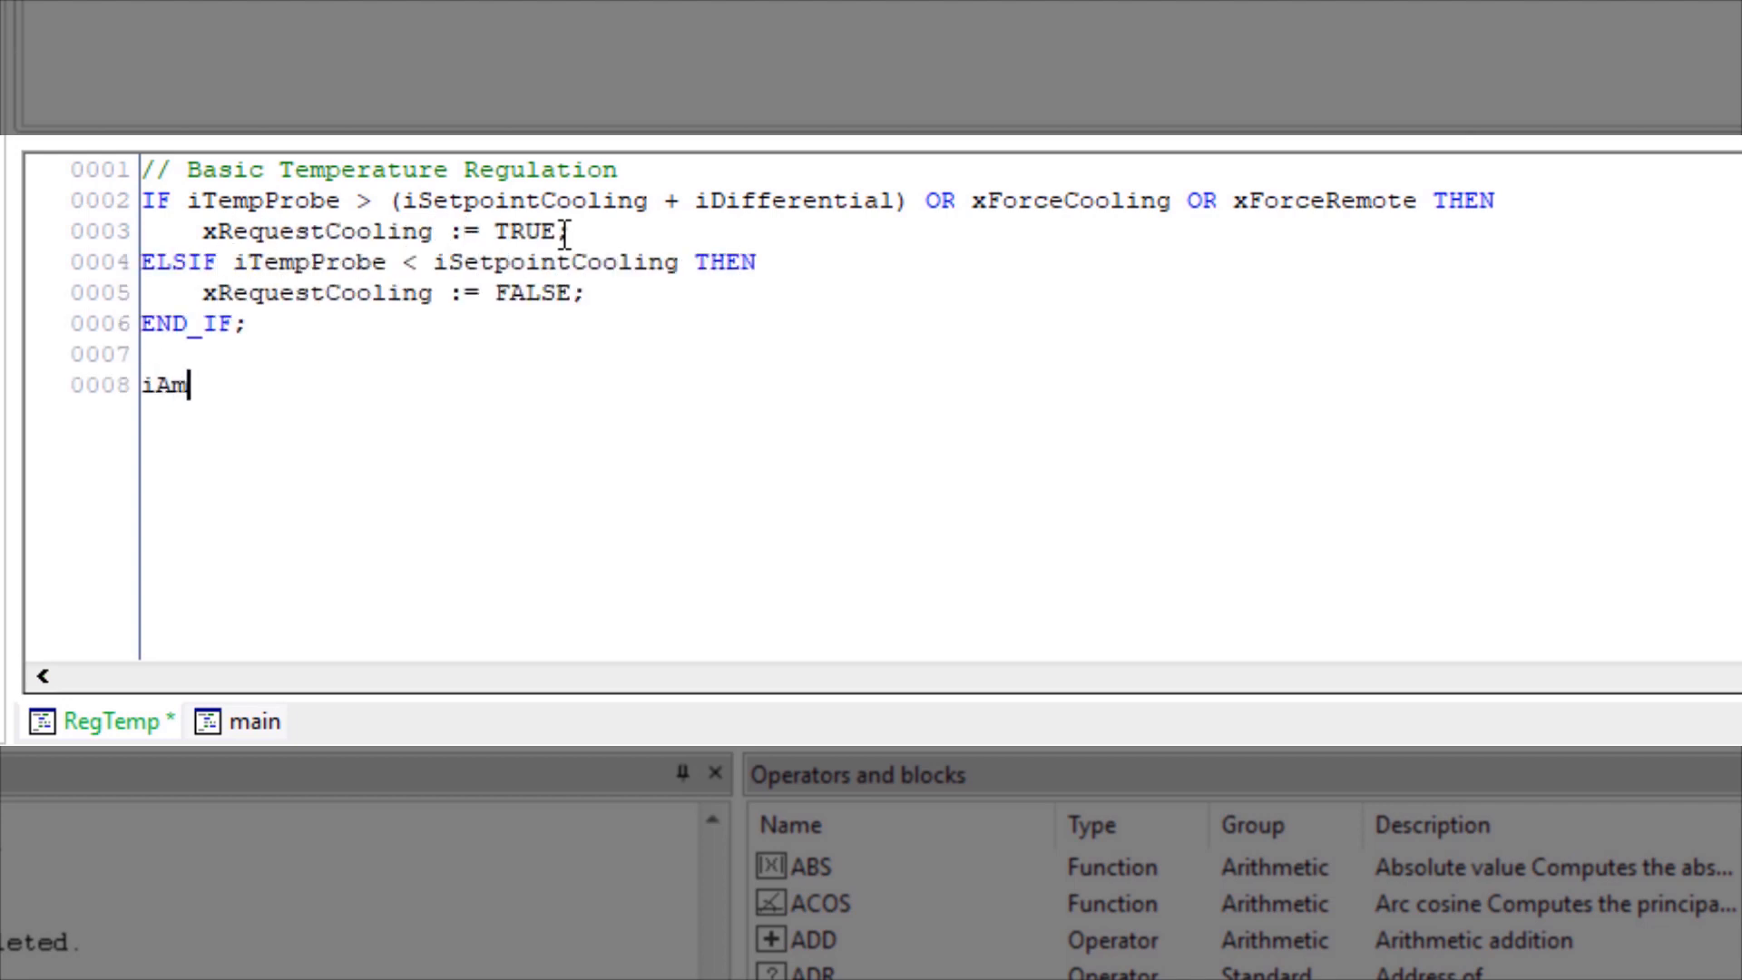
text(bTemp := iTempProbe;)
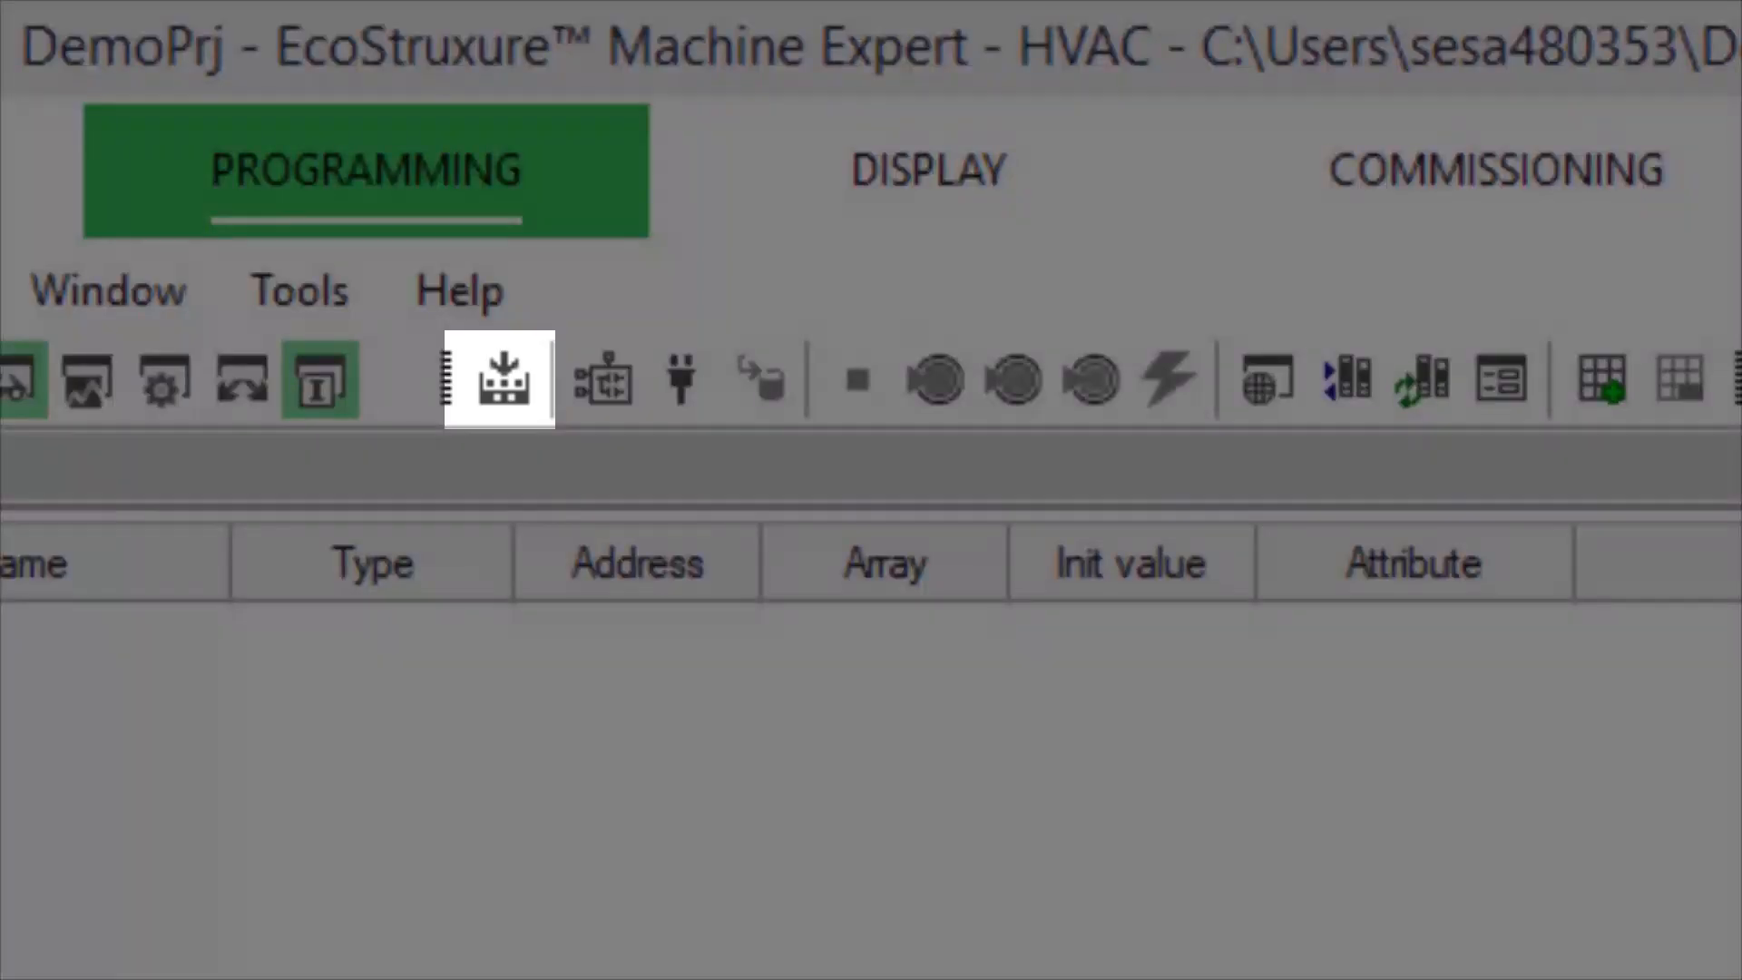
mouse_move(498, 381)
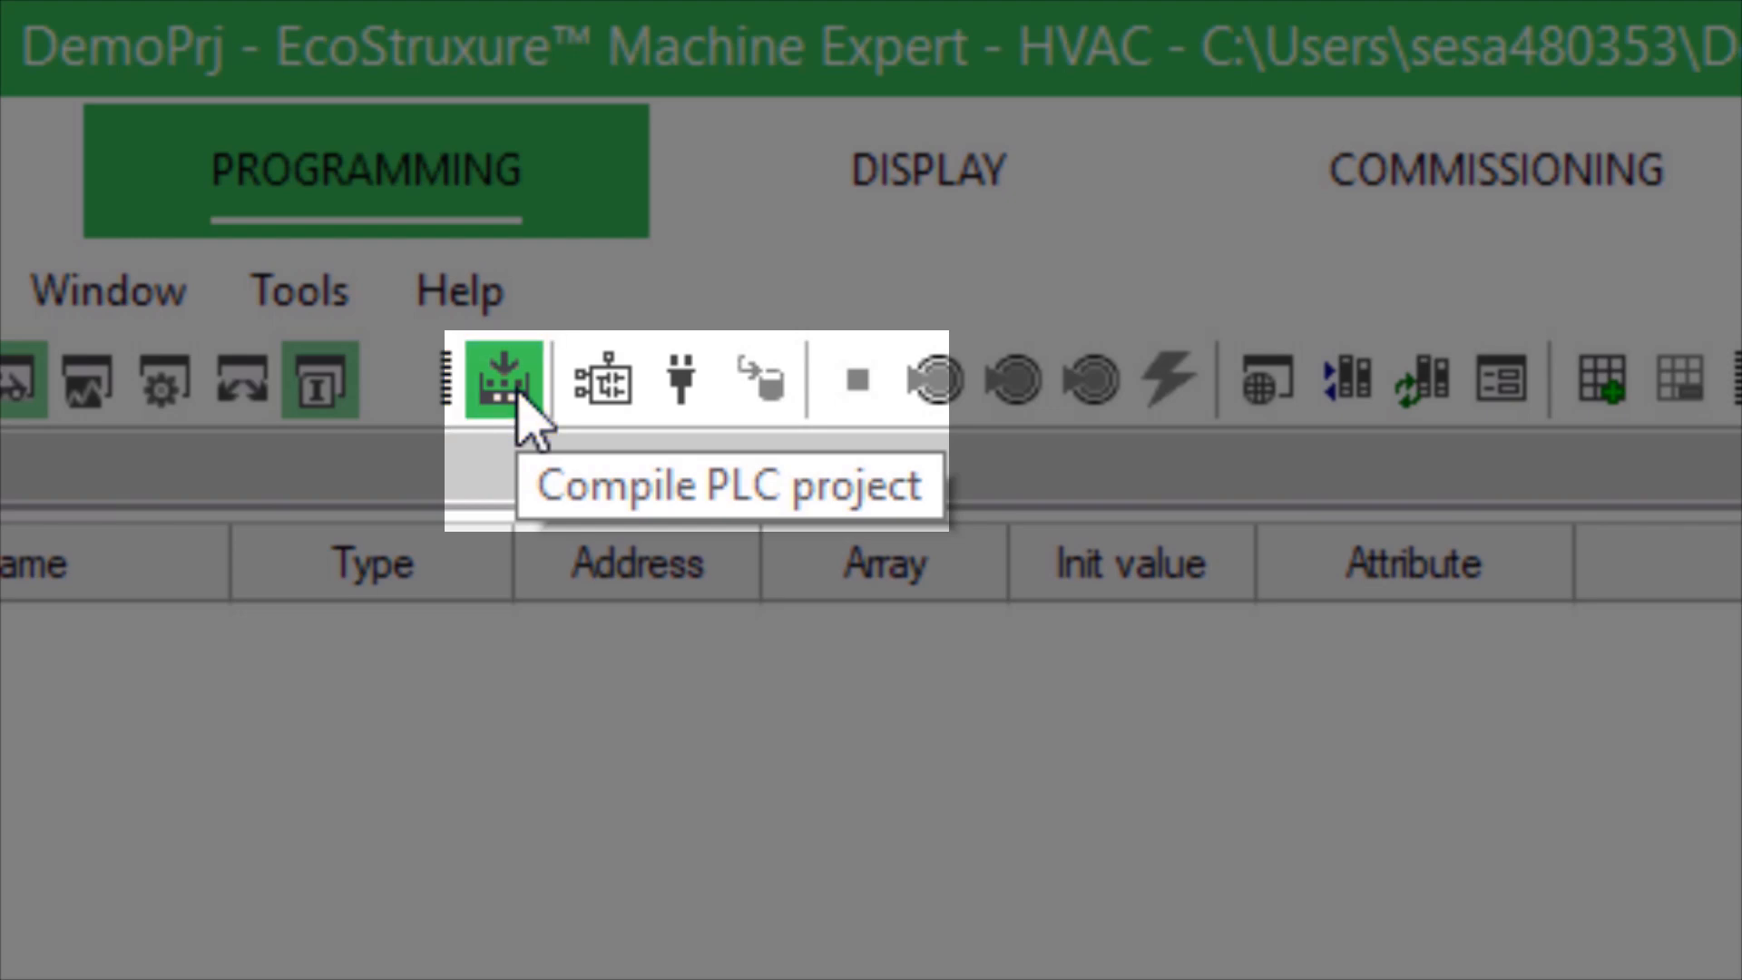
mouse_move(764, 383)
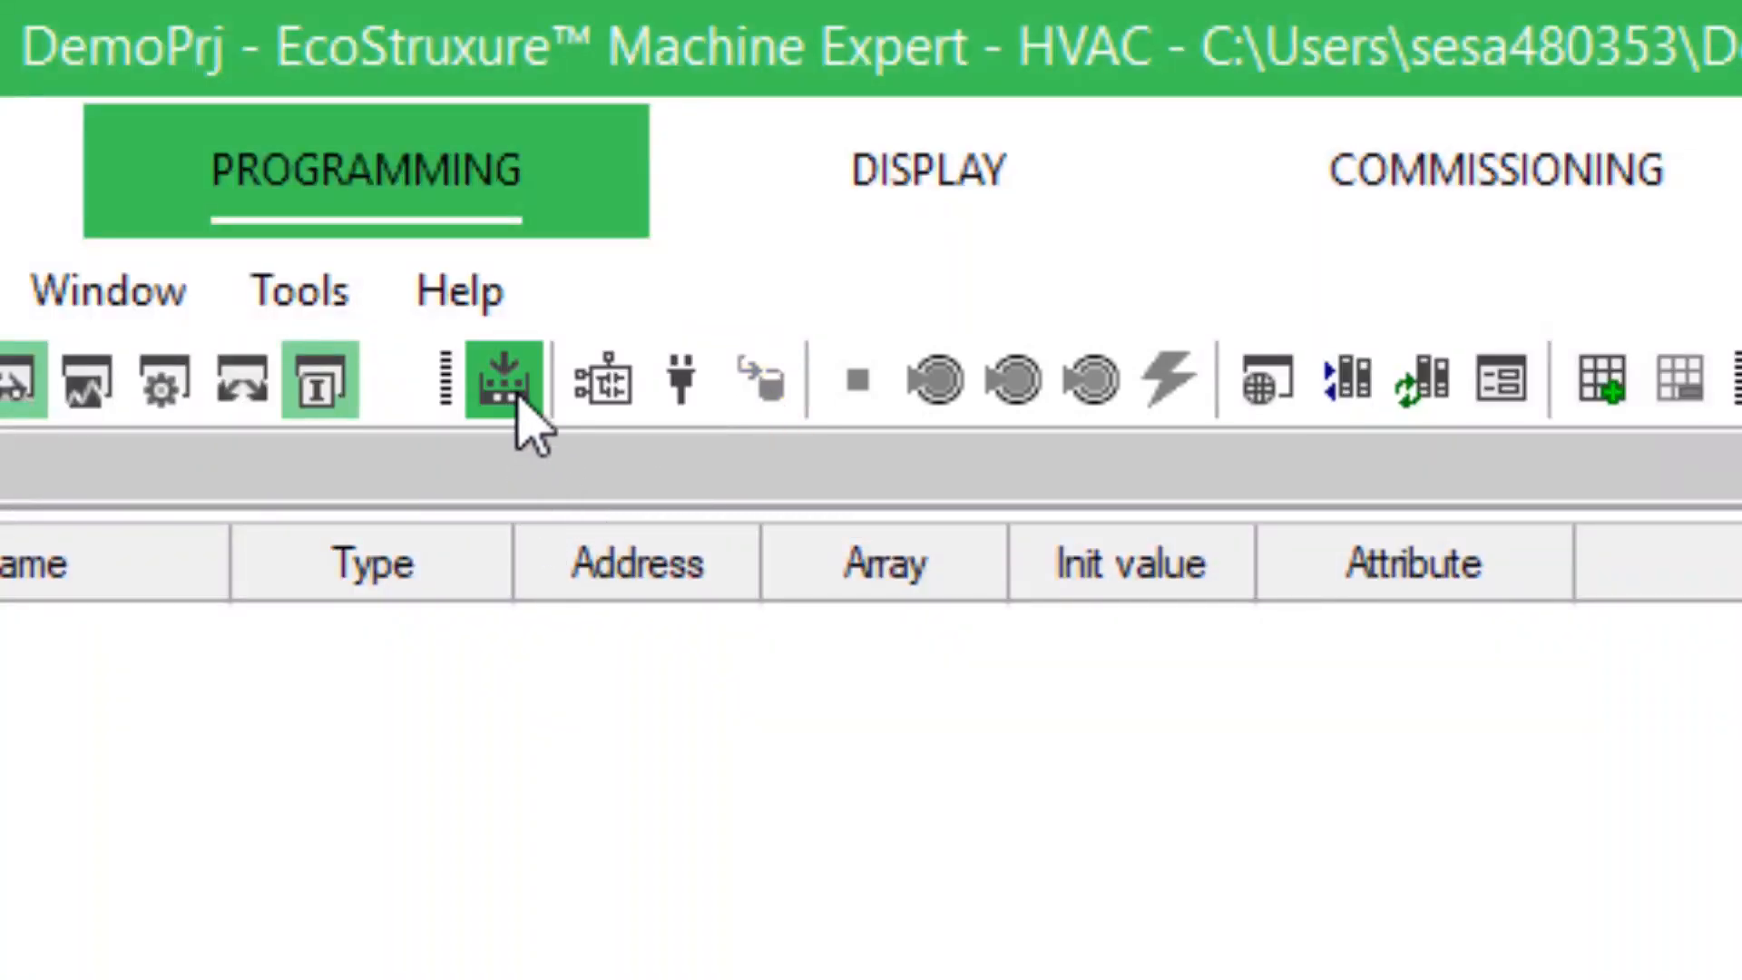
Compile the PLC project and confirm 0 warnings, 0 errors in Build and Resources output.
click(492, 380)
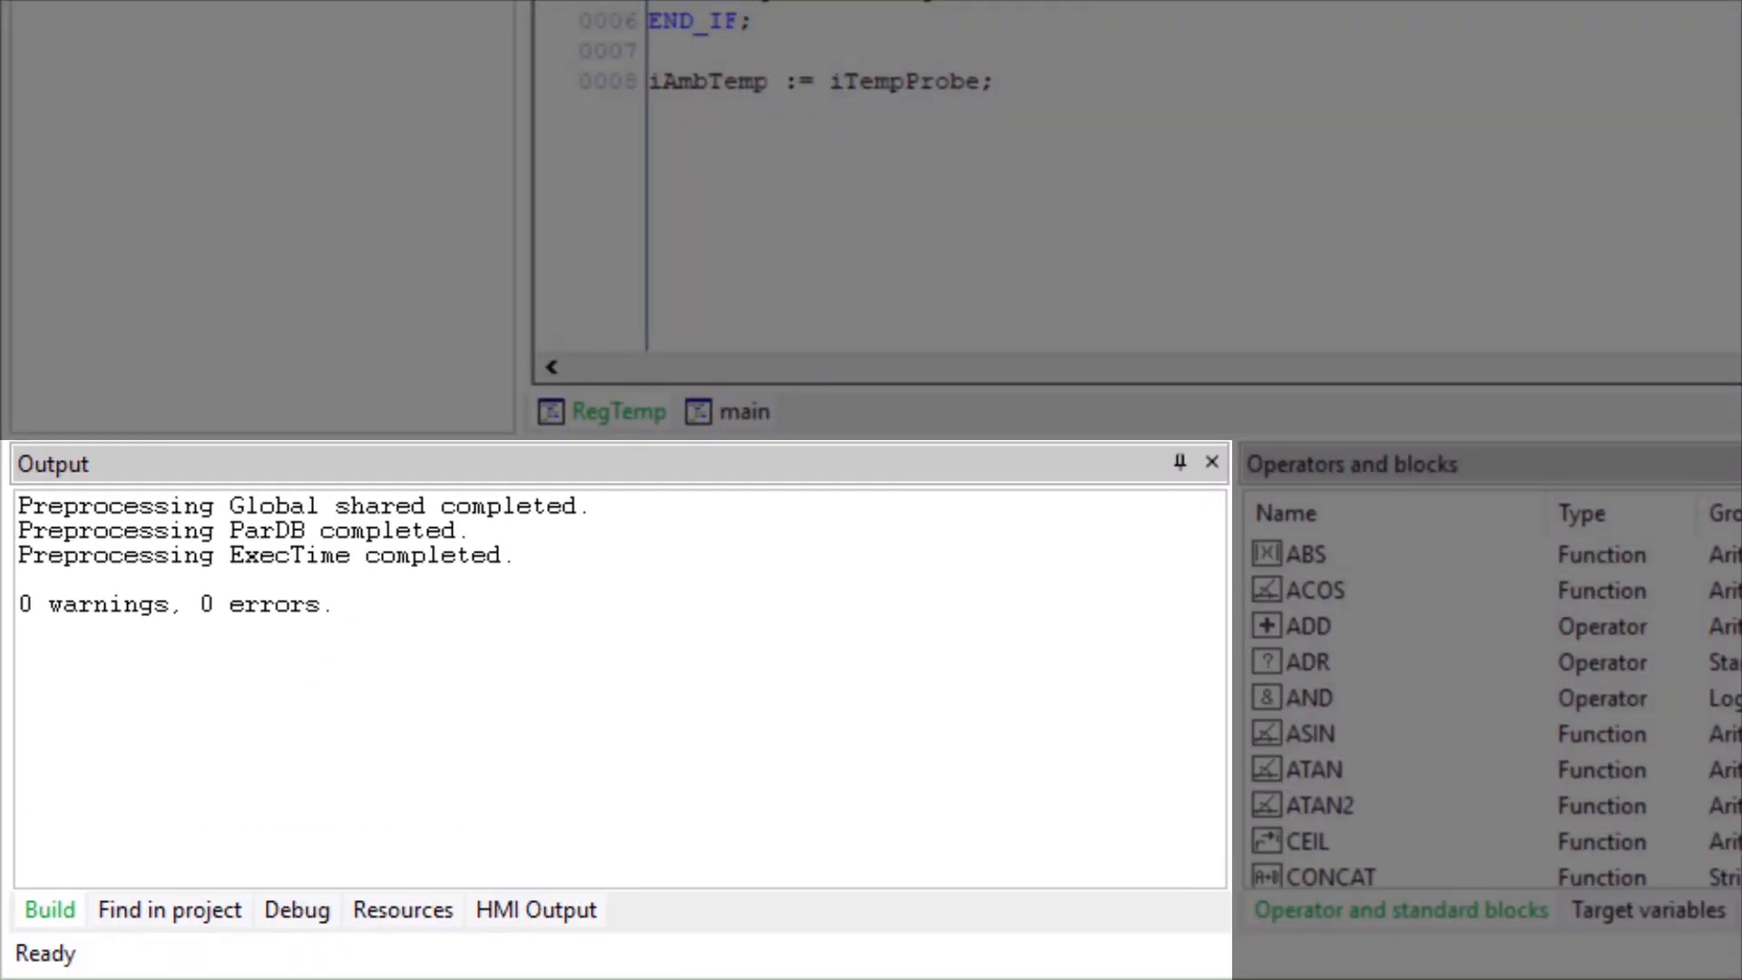
click(402, 910)
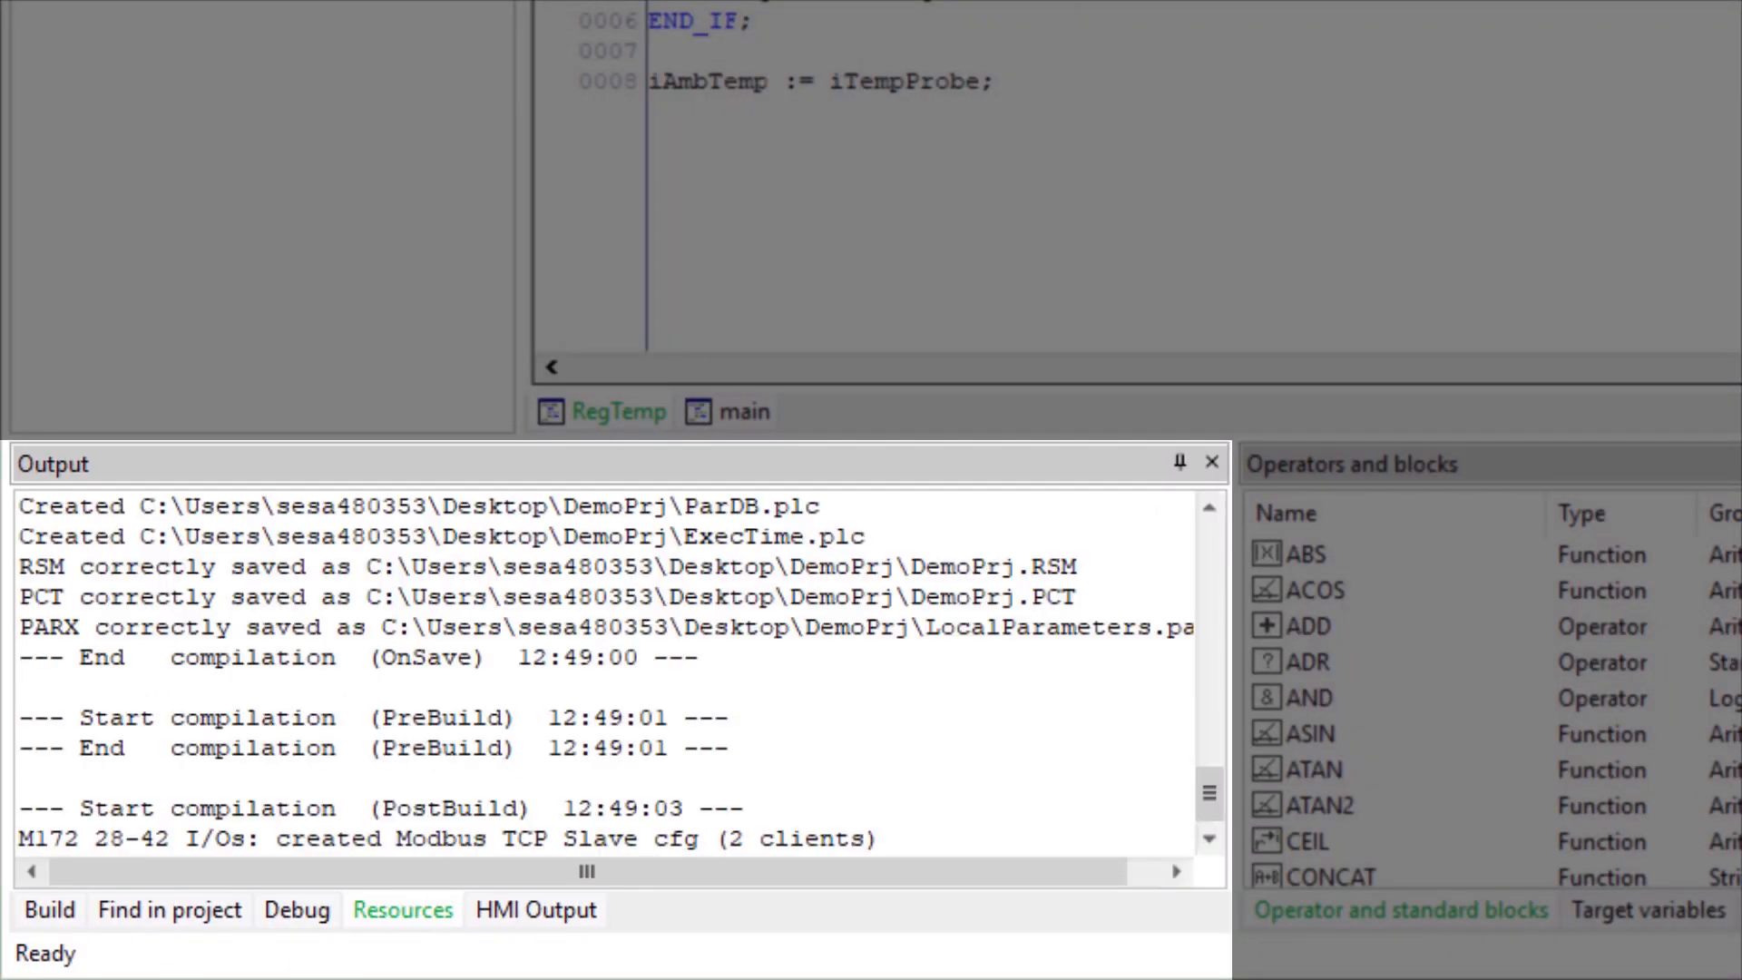
click(49, 910)
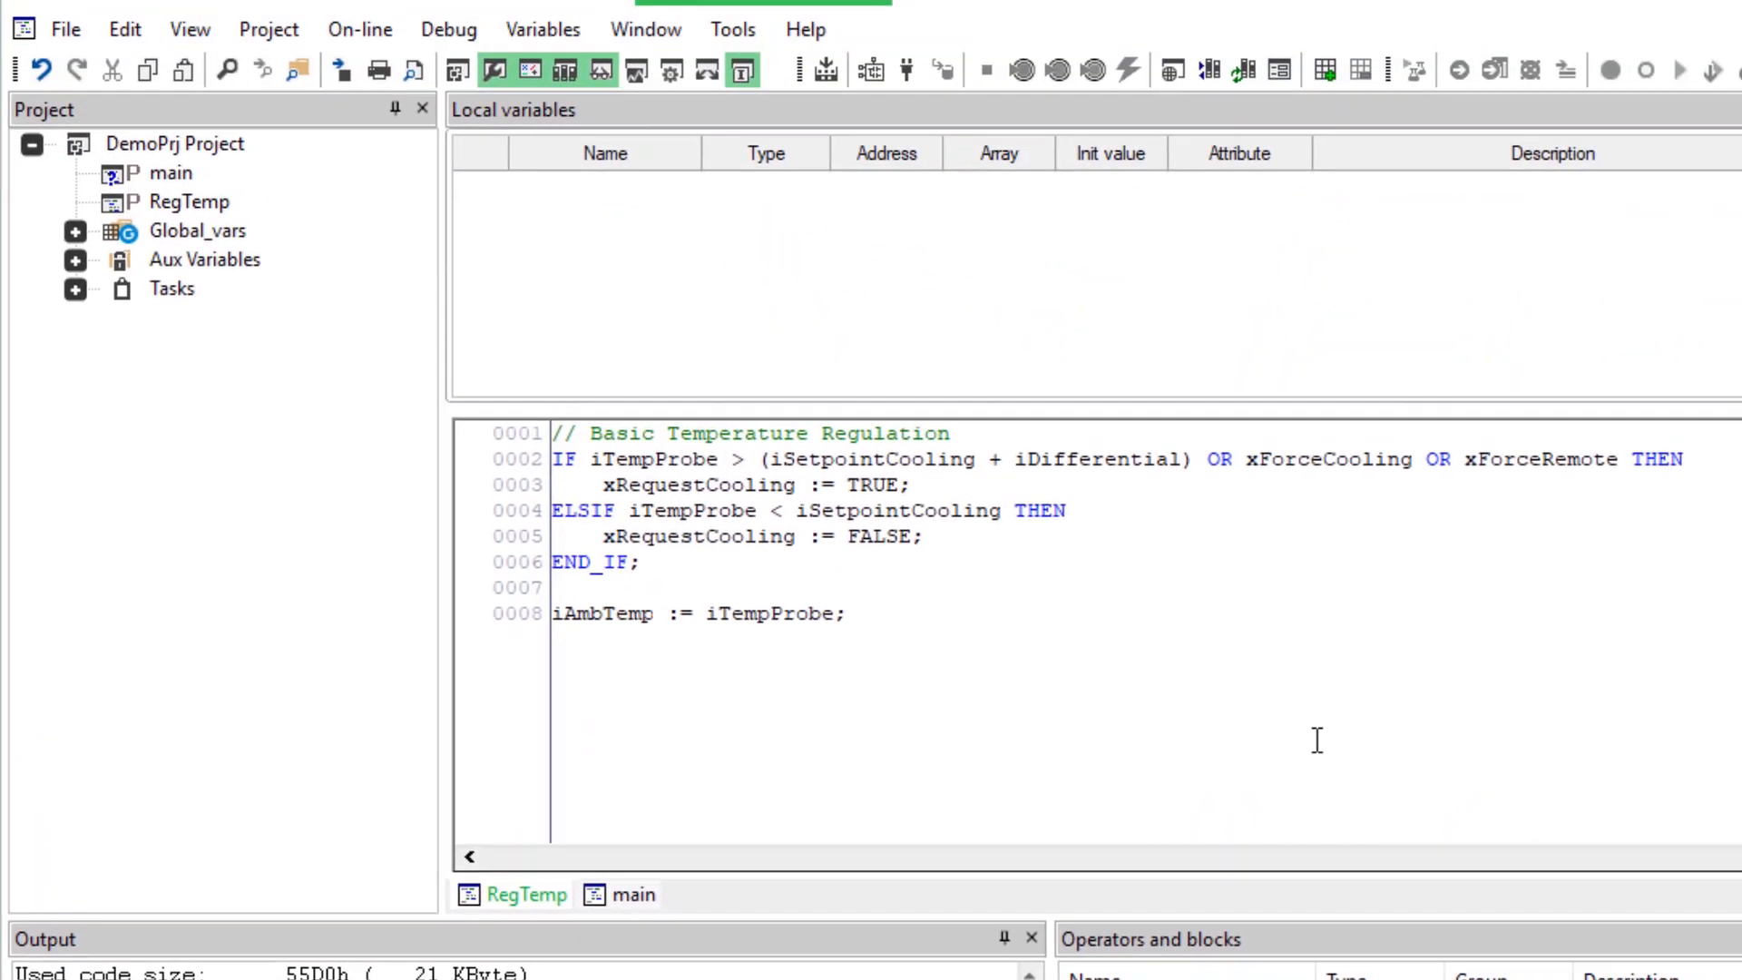
Add an FBD program named DO_Delay to DemoPrj, assigned to the Timed task.
right_click(175, 144)
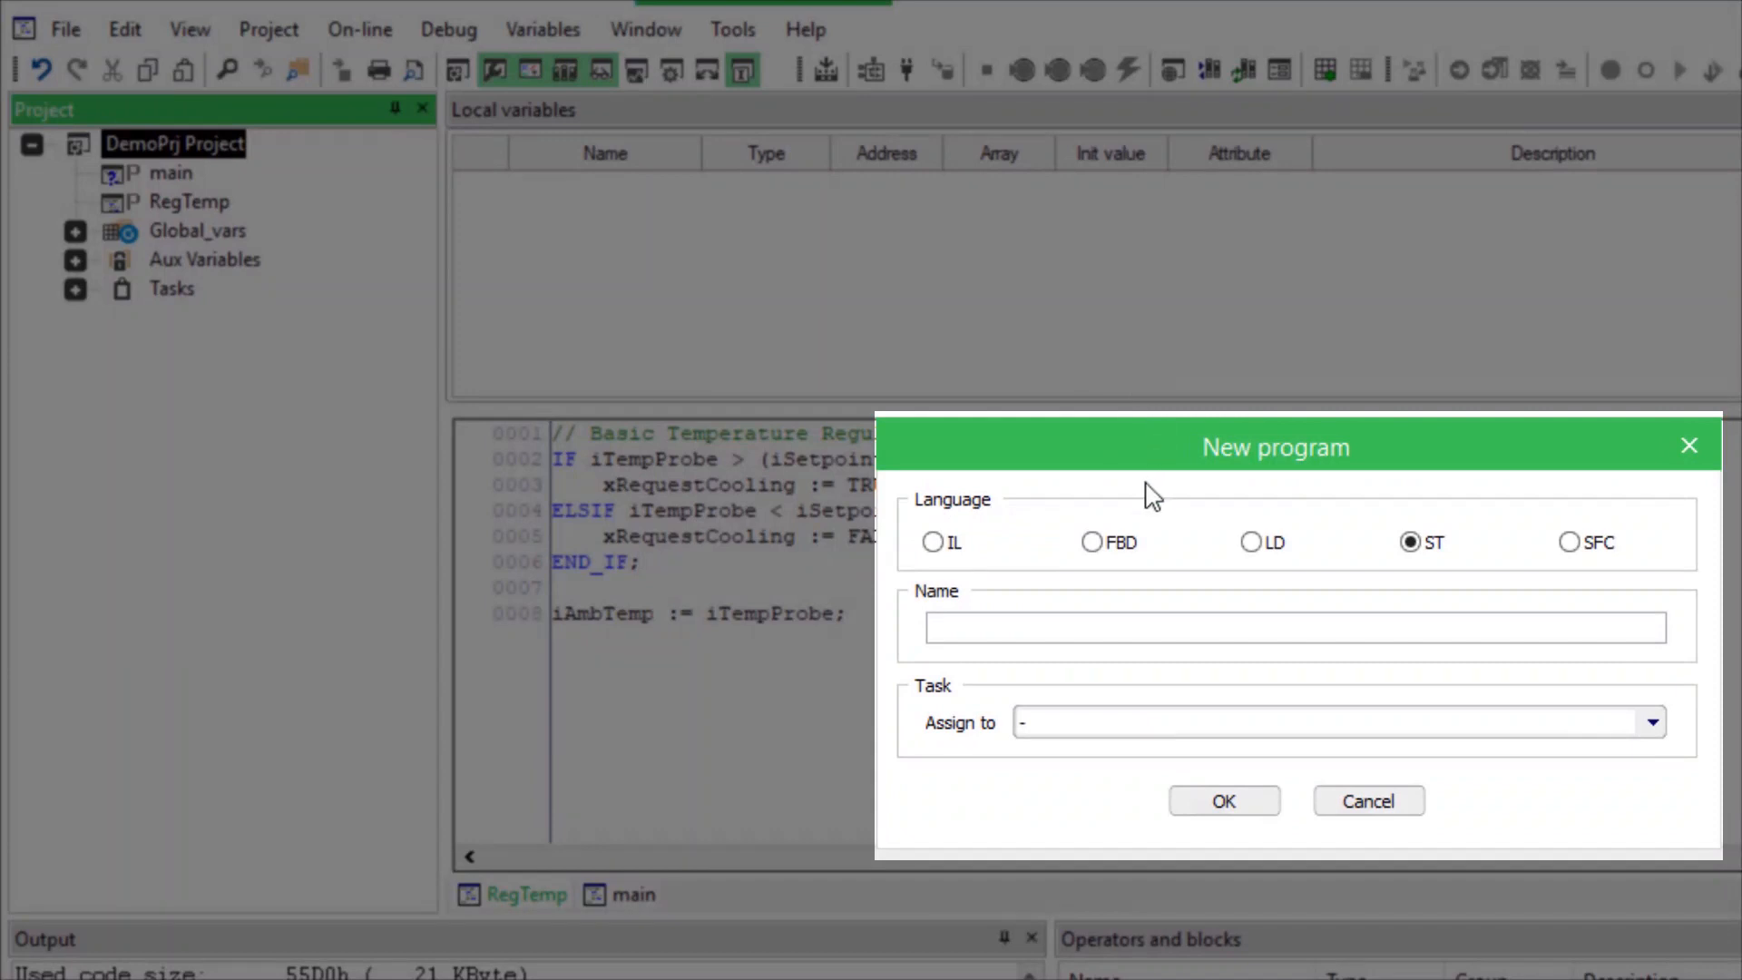
click(1092, 543)
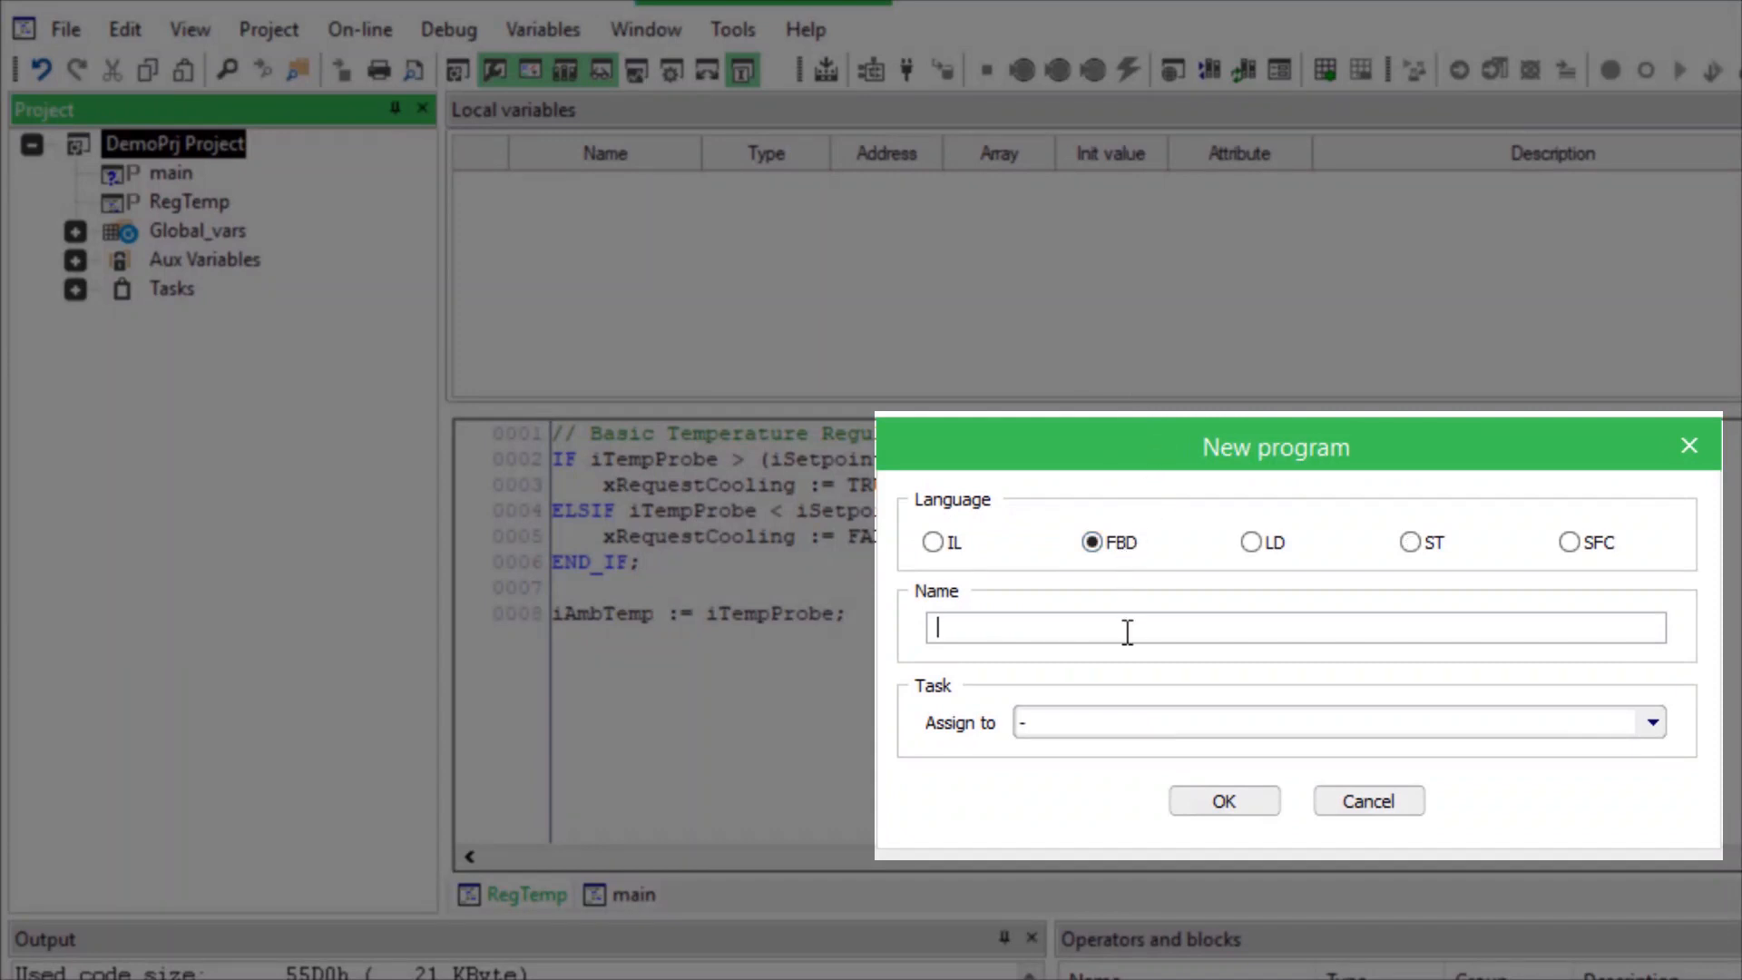
text(DO_De)
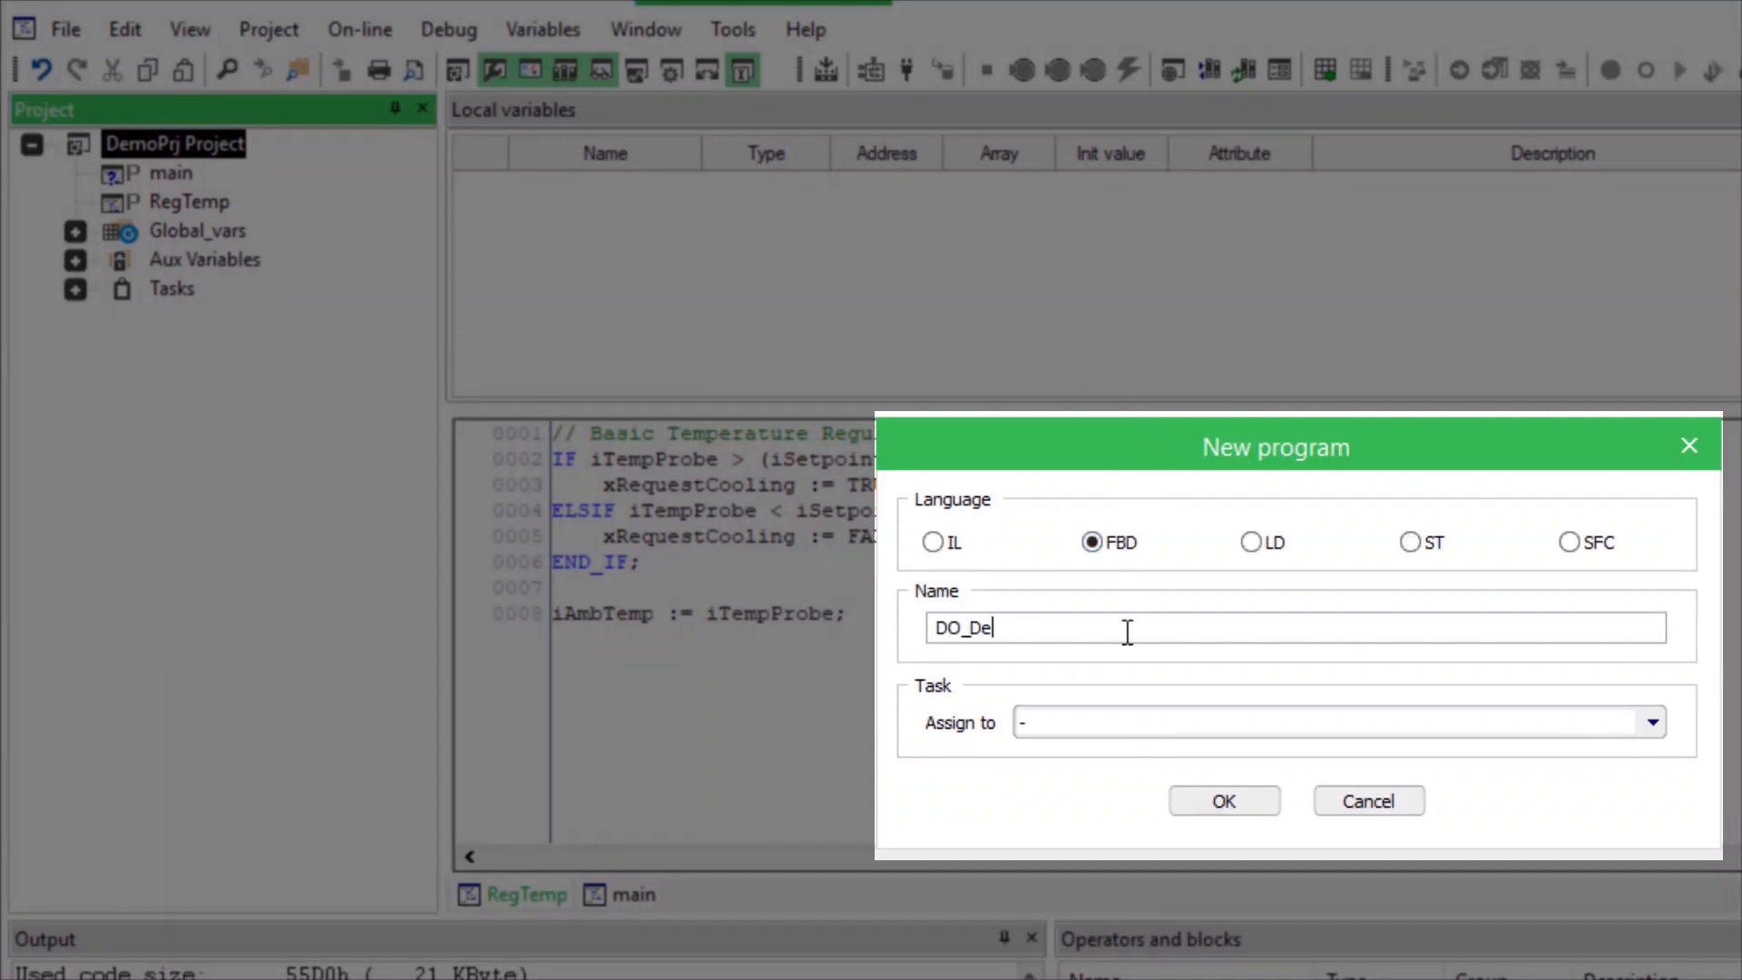
click(1652, 723)
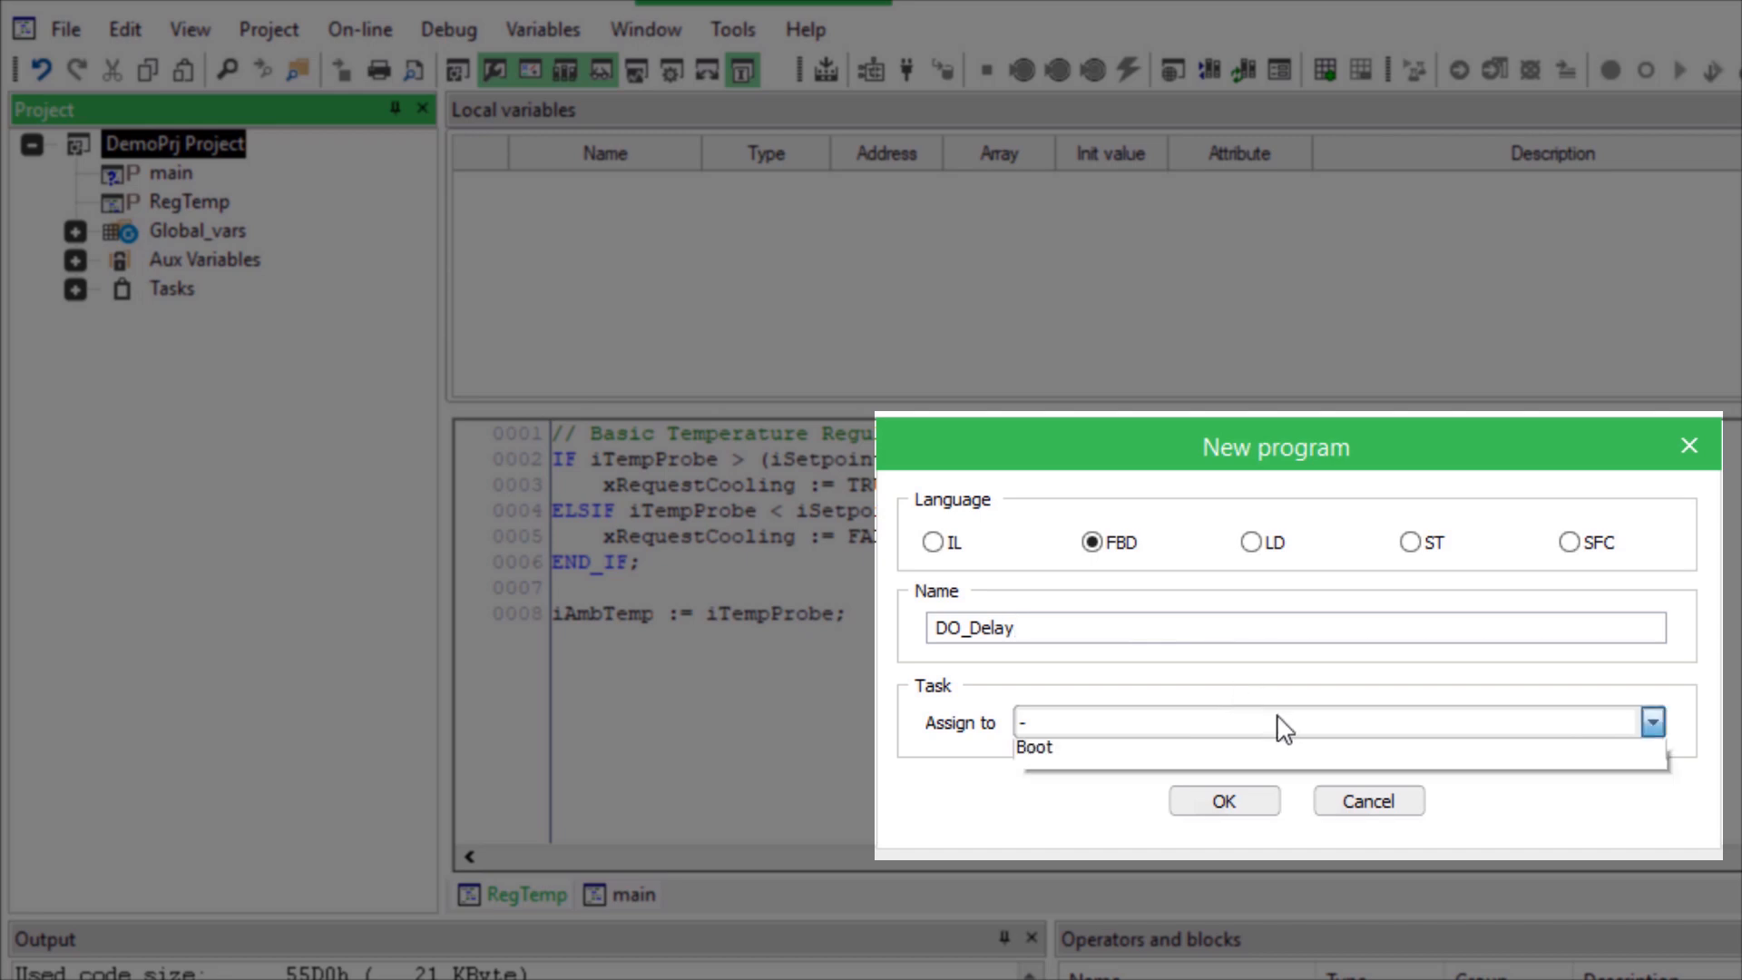
click(1650, 723)
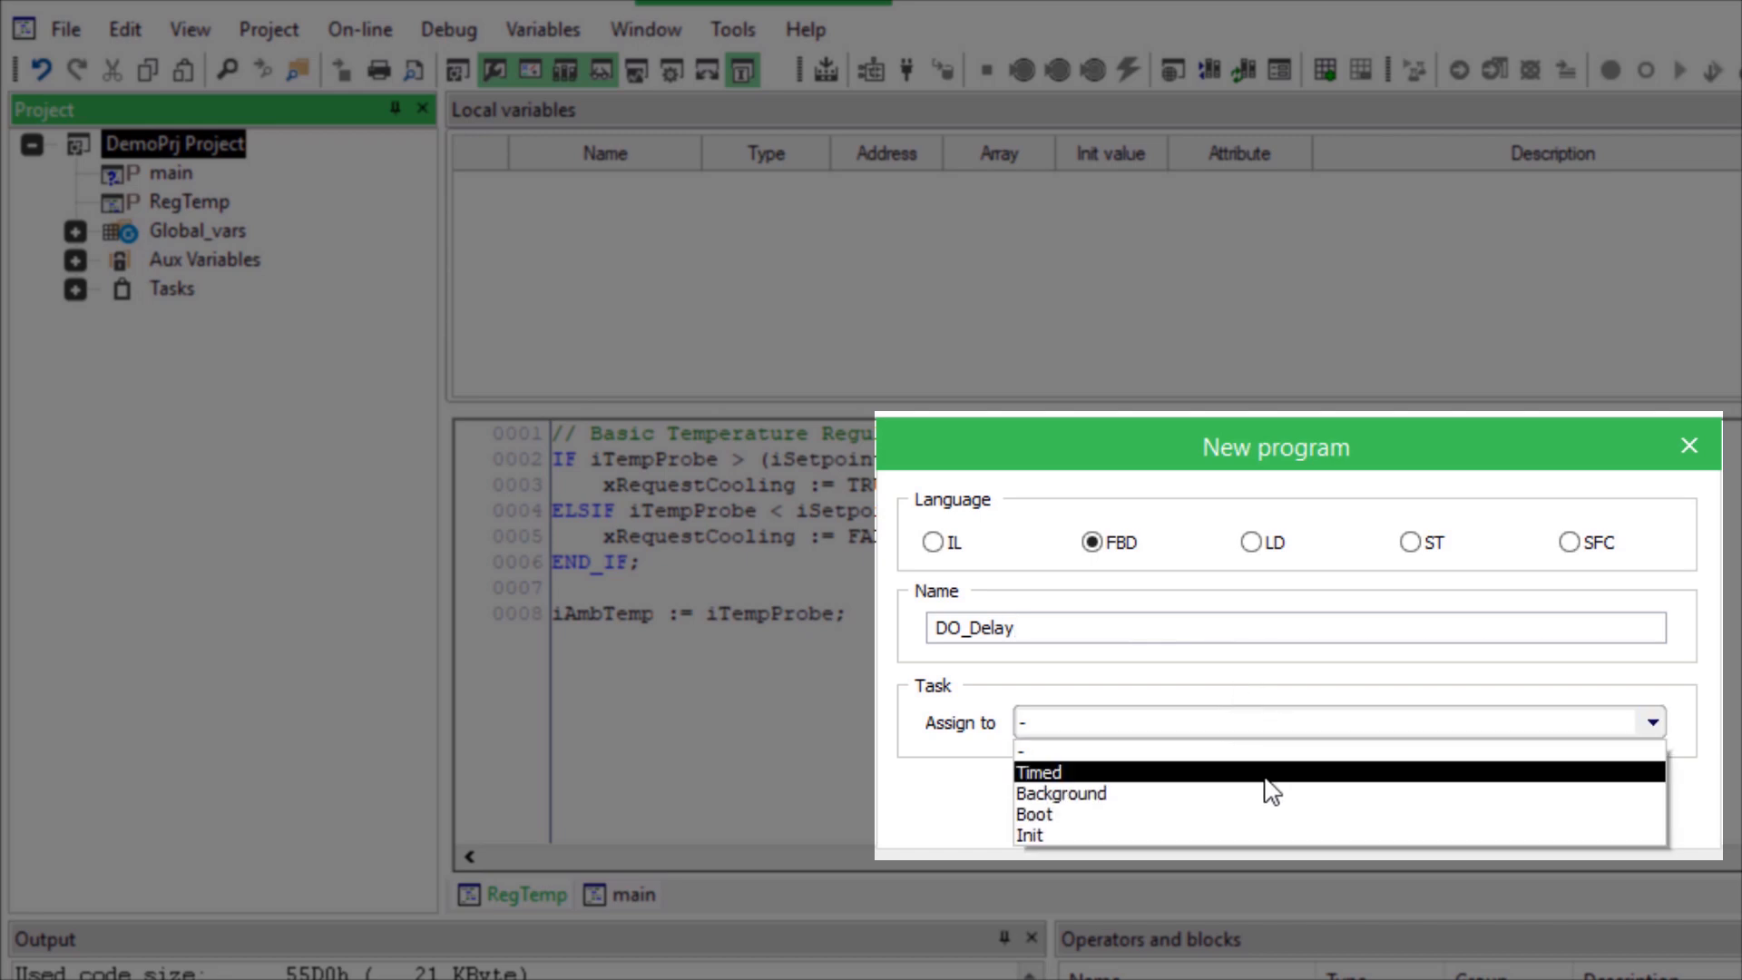
click(1038, 771)
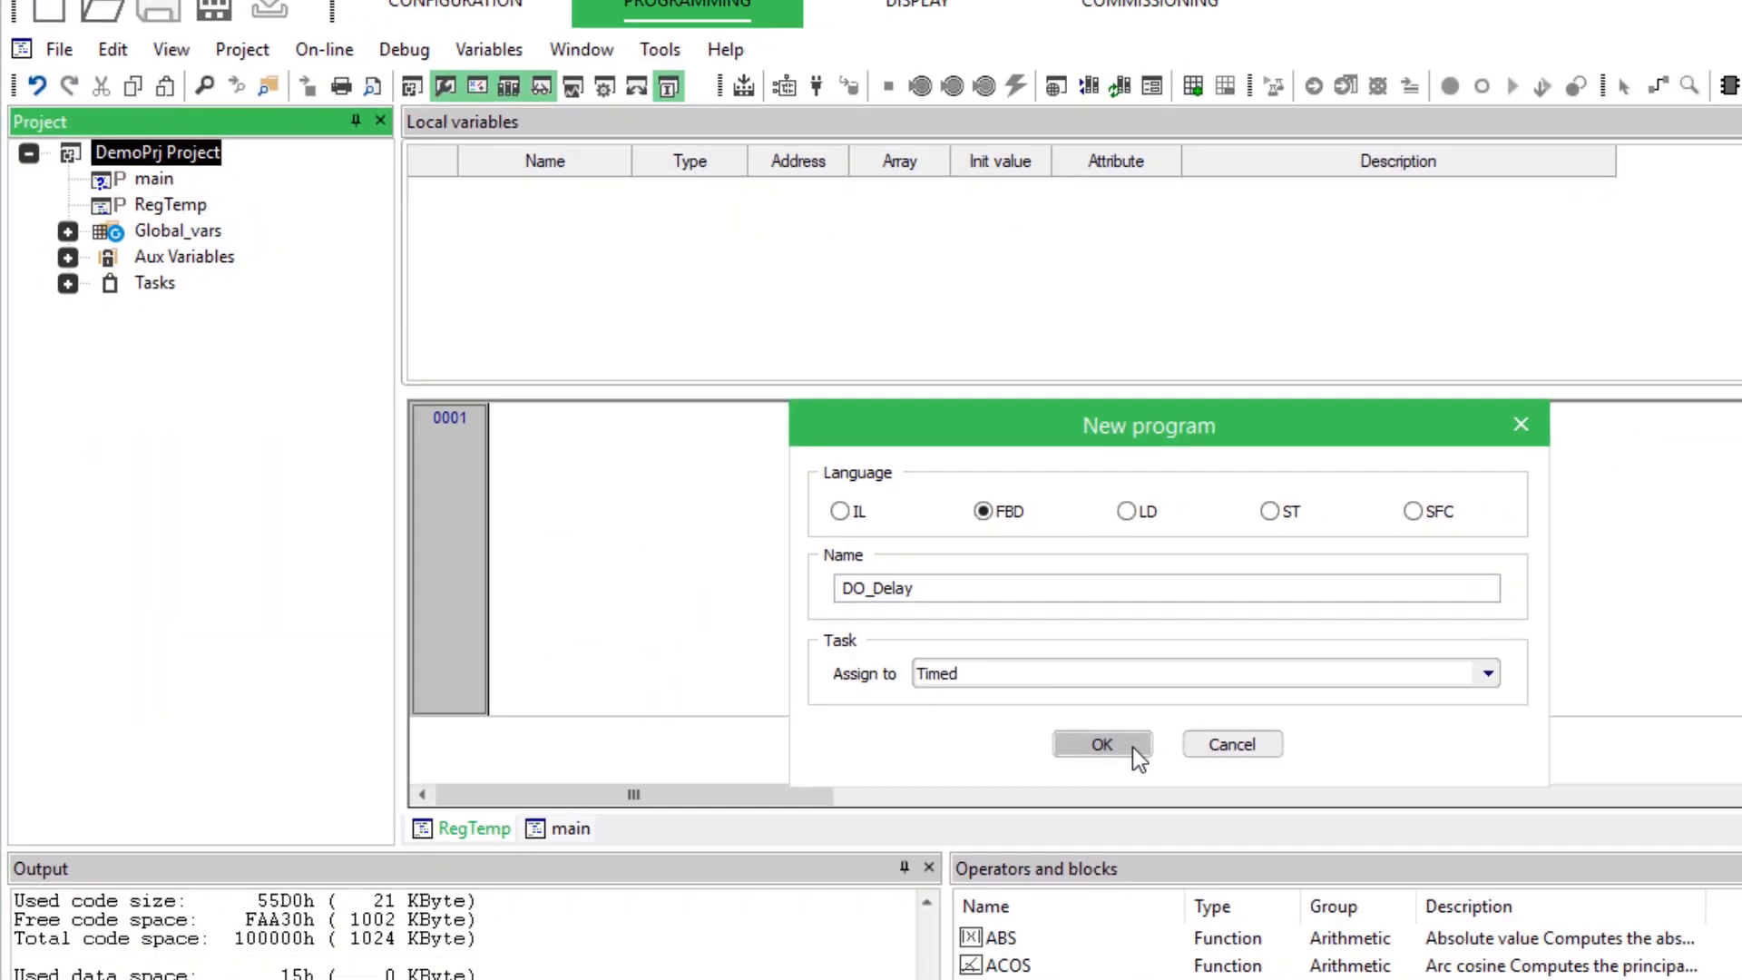
click(1101, 743)
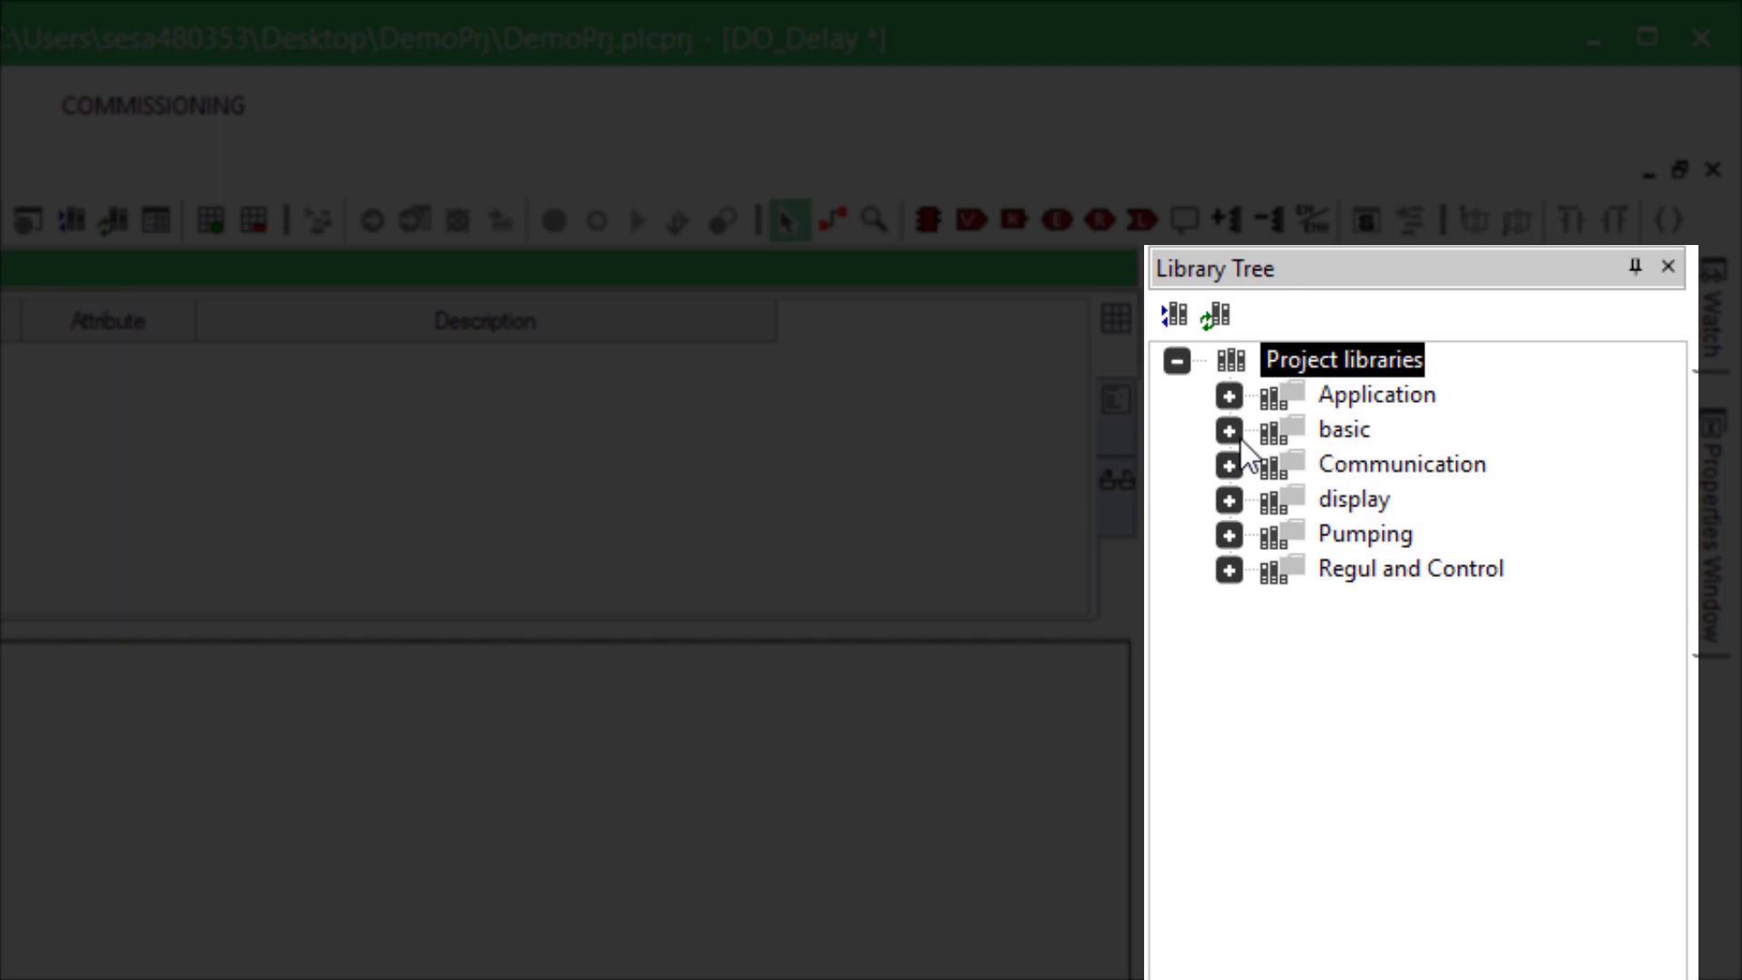
Insert a TON timer from the basic > Timers library into the DO_Delay network.
click(1228, 429)
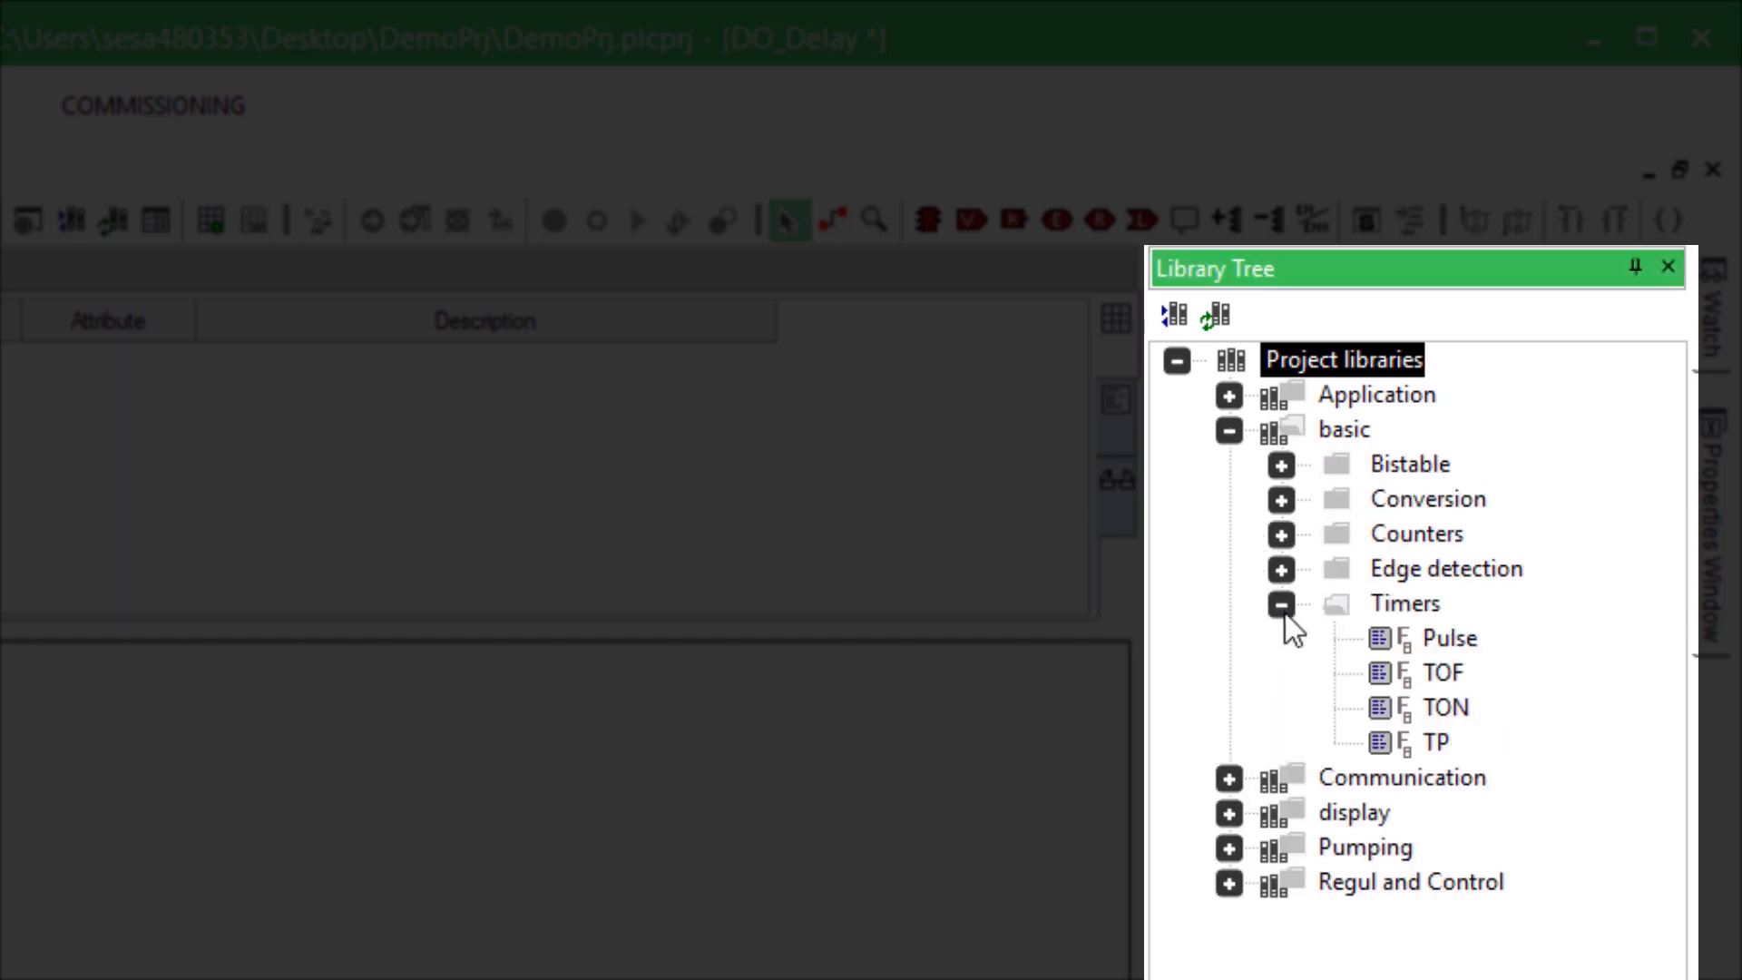
click(1443, 707)
text(DO)
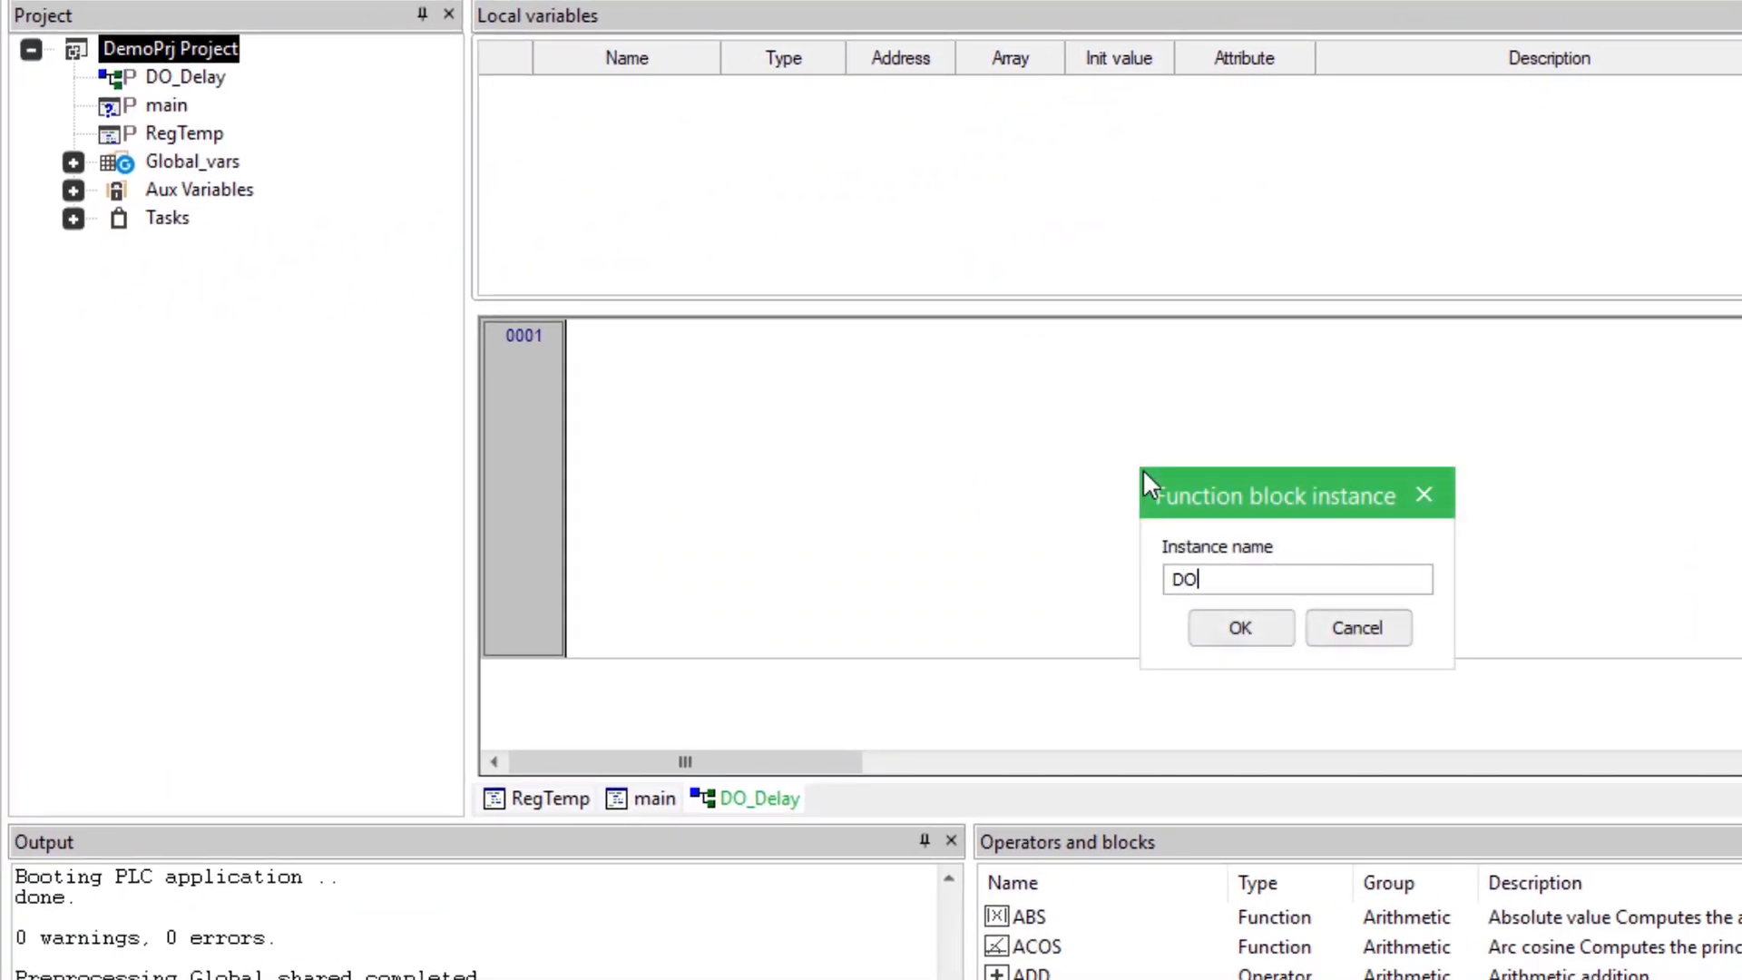
Confirm the DO_del timer instance and expand Global_vars, Aux Variables and Status_variables.
click(1238, 628)
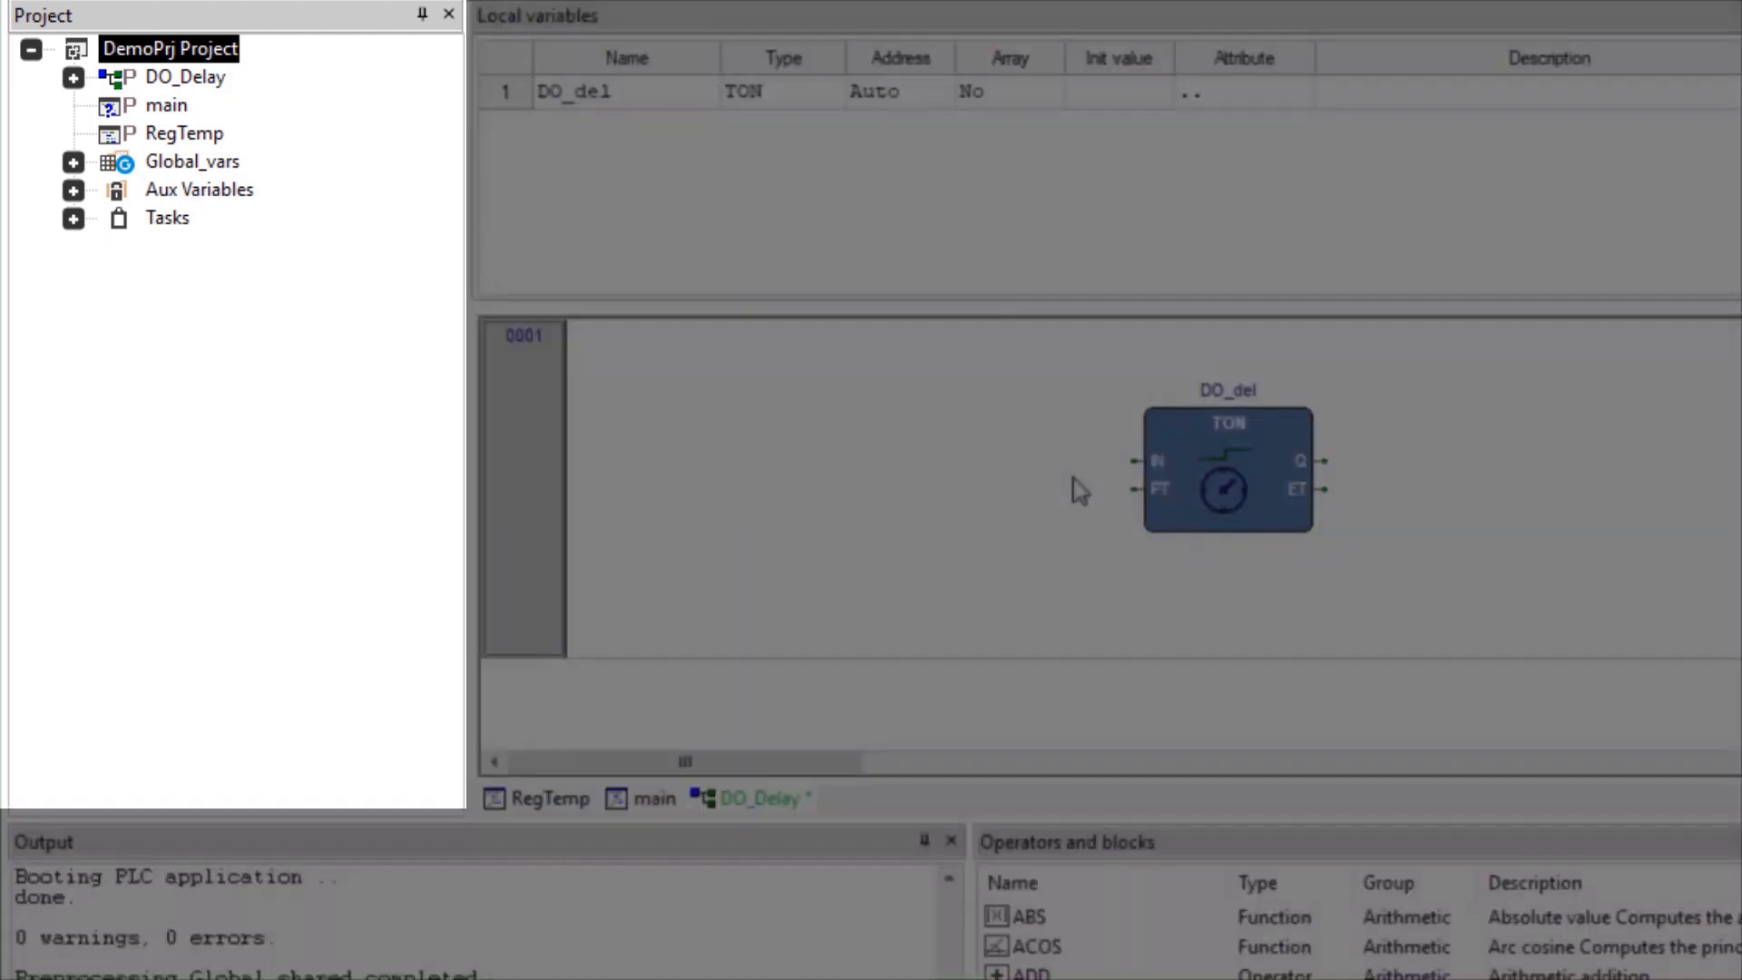
click(74, 161)
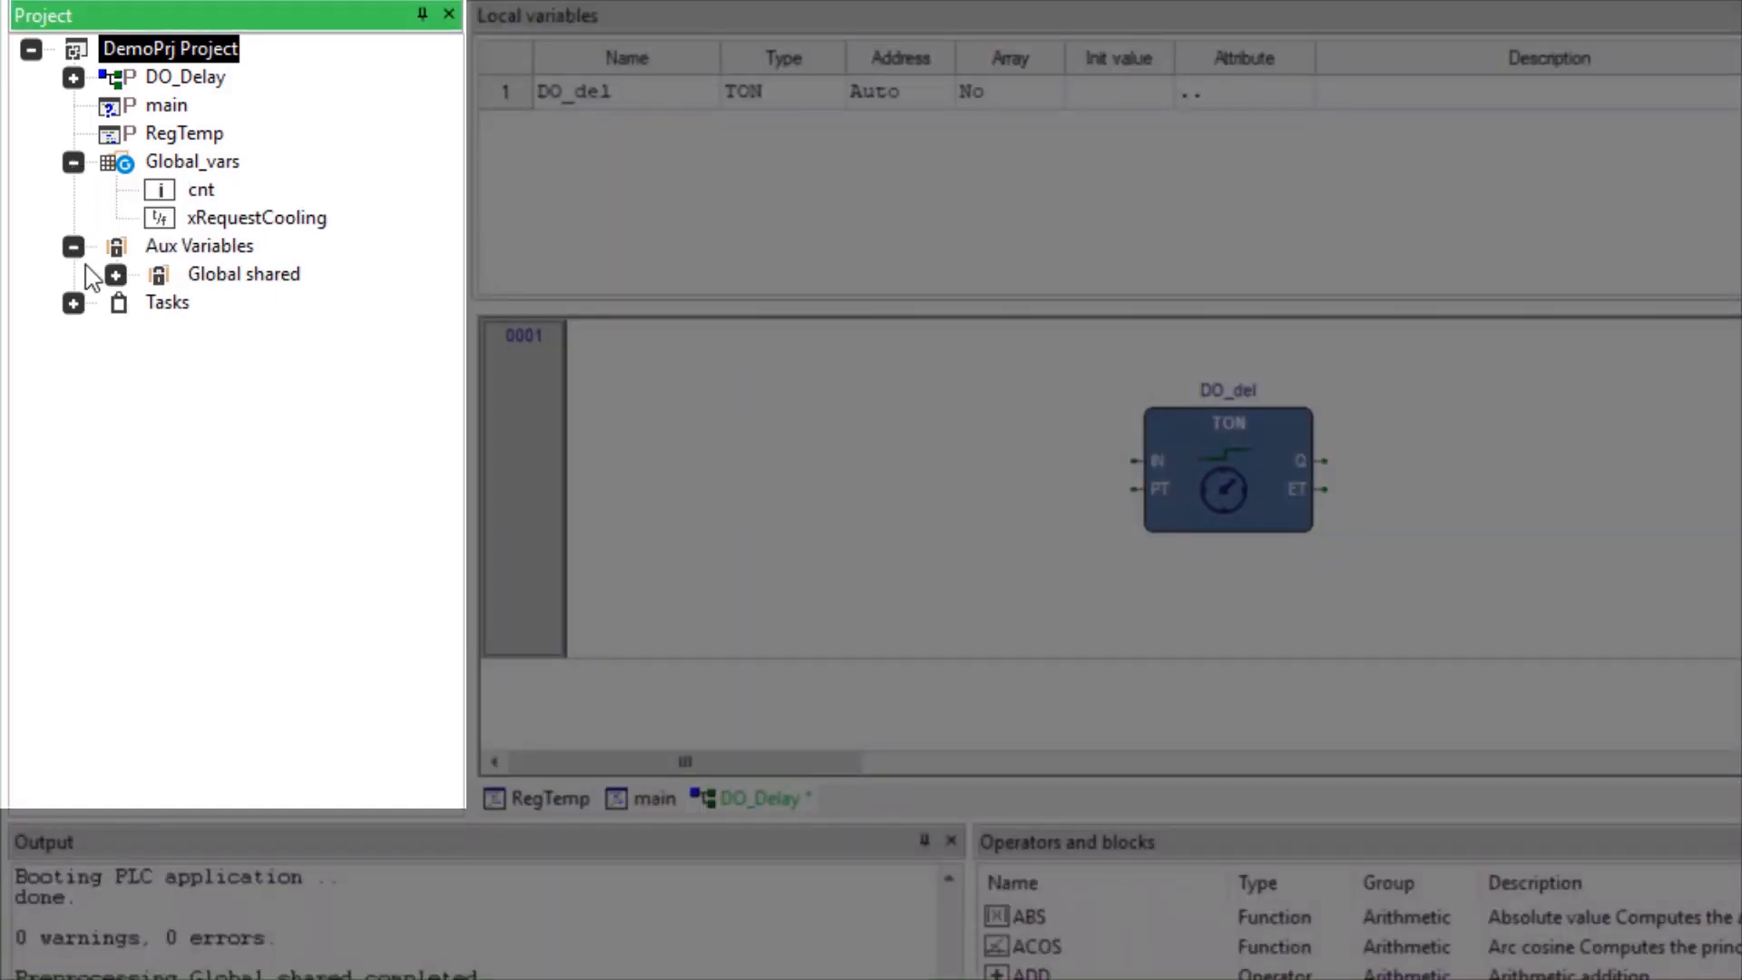
click(114, 274)
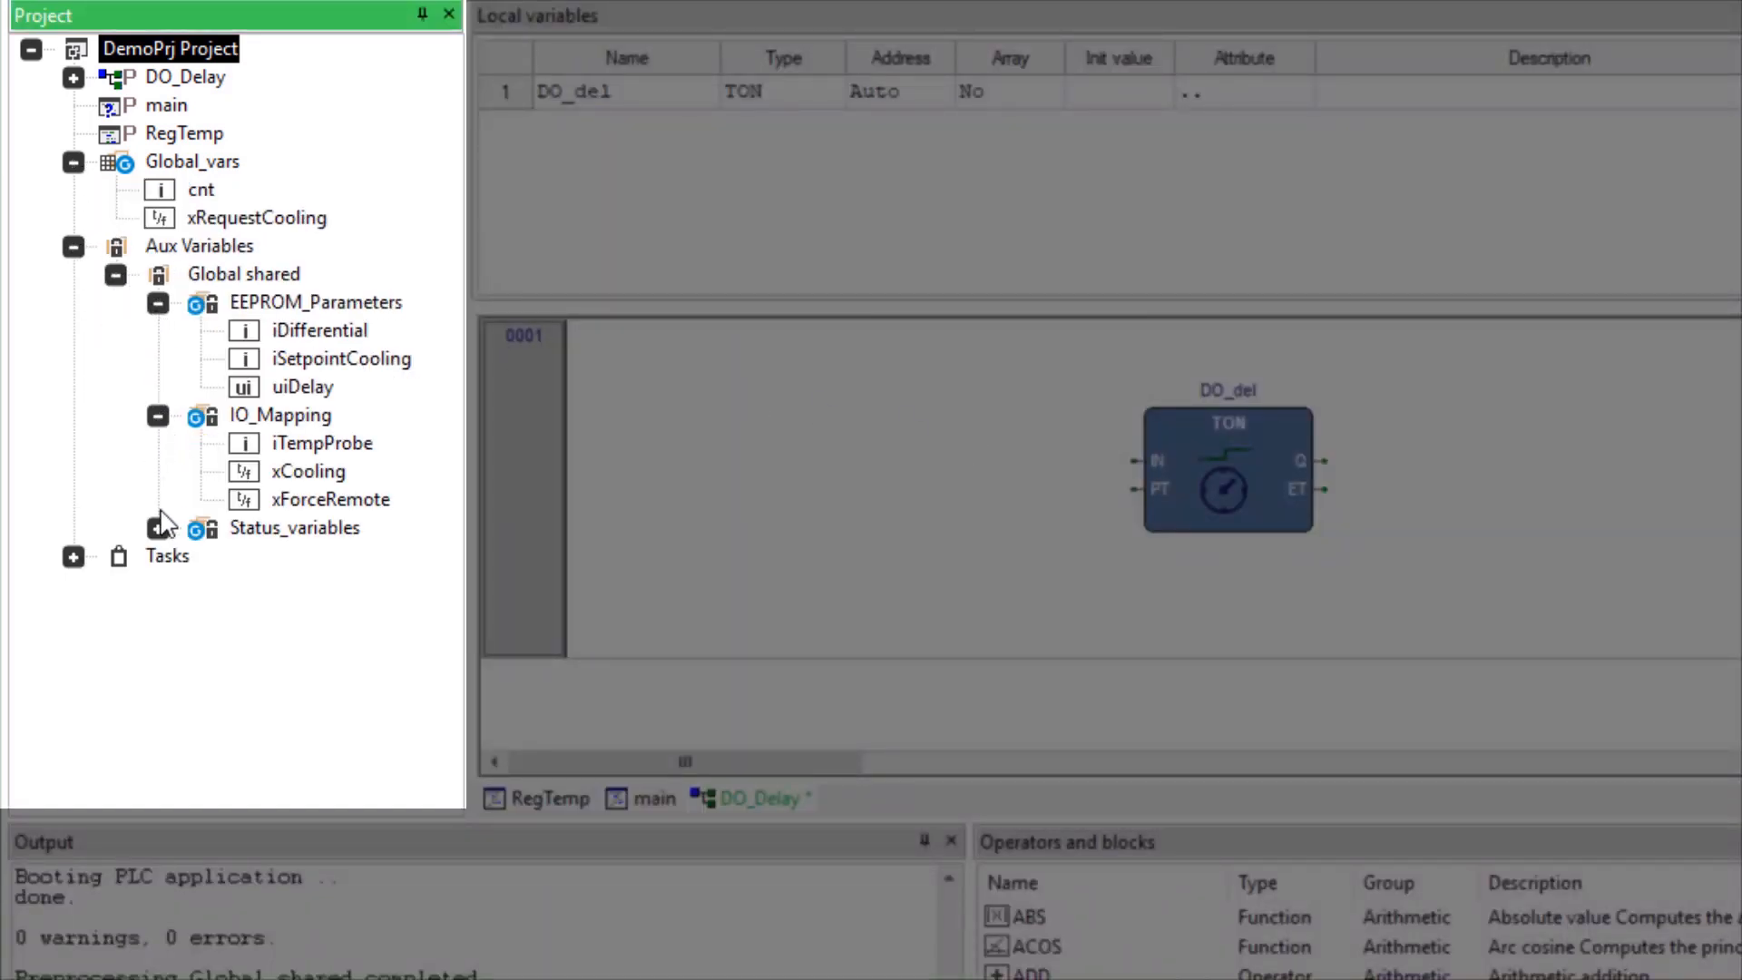
click(157, 528)
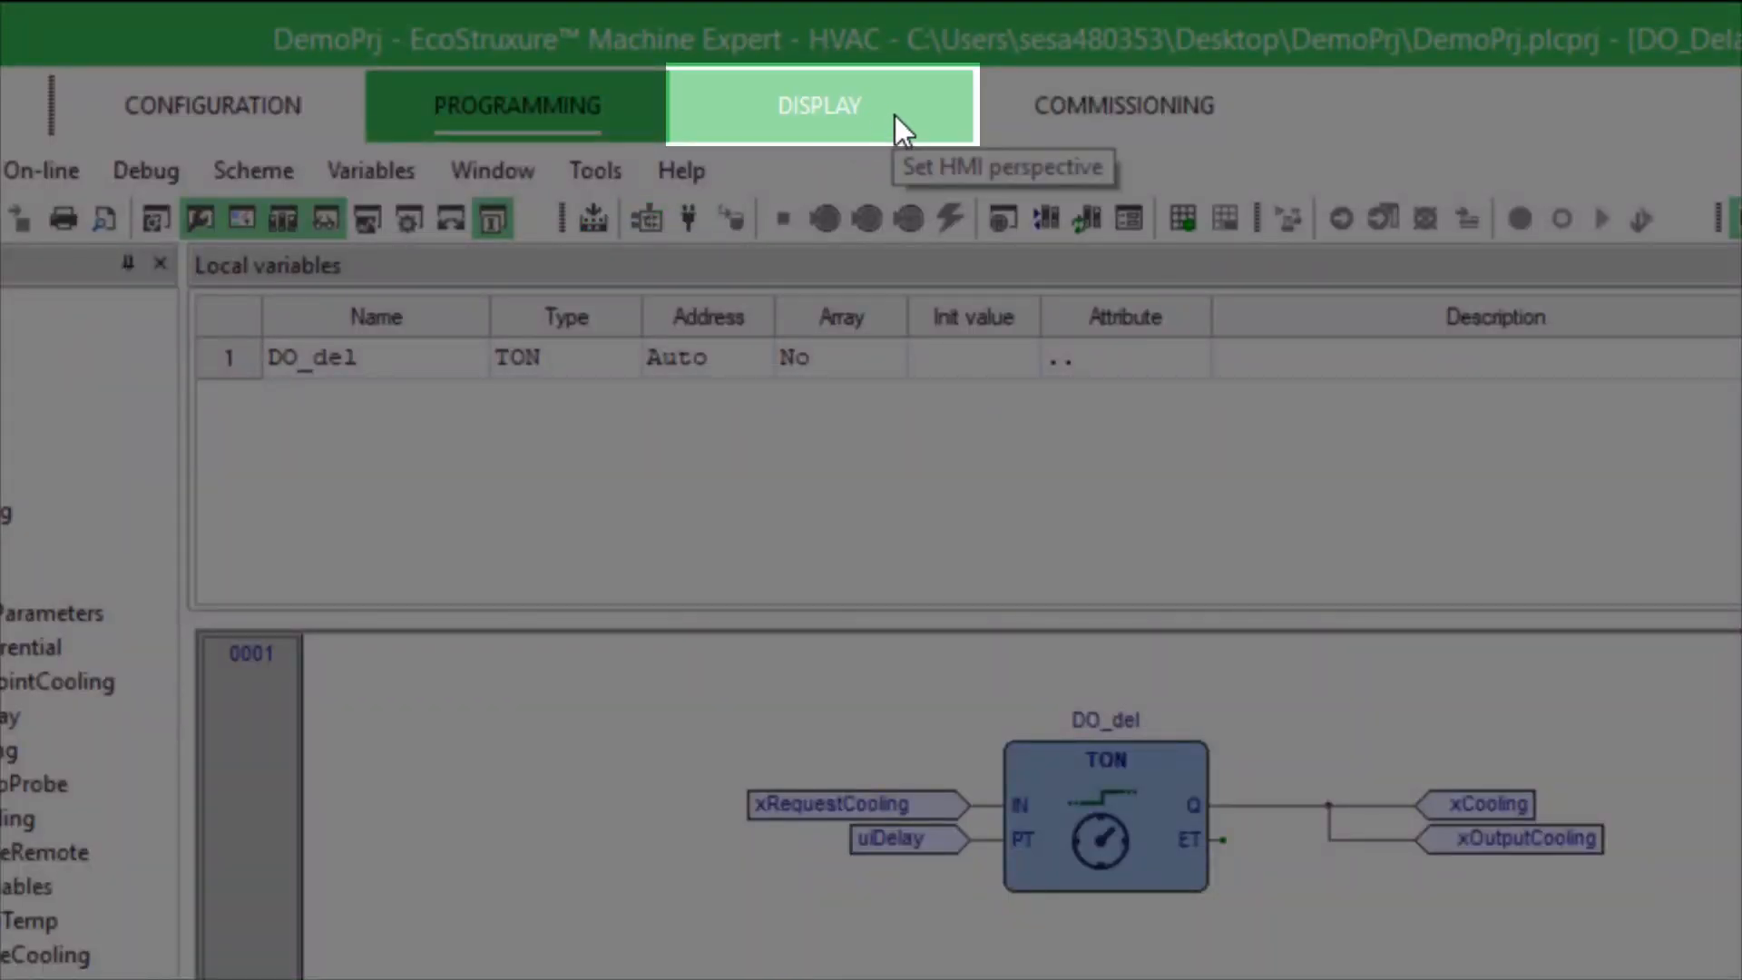
Open page1 in the DISPLAY workspace and set its CharDimX to 1.
click(820, 104)
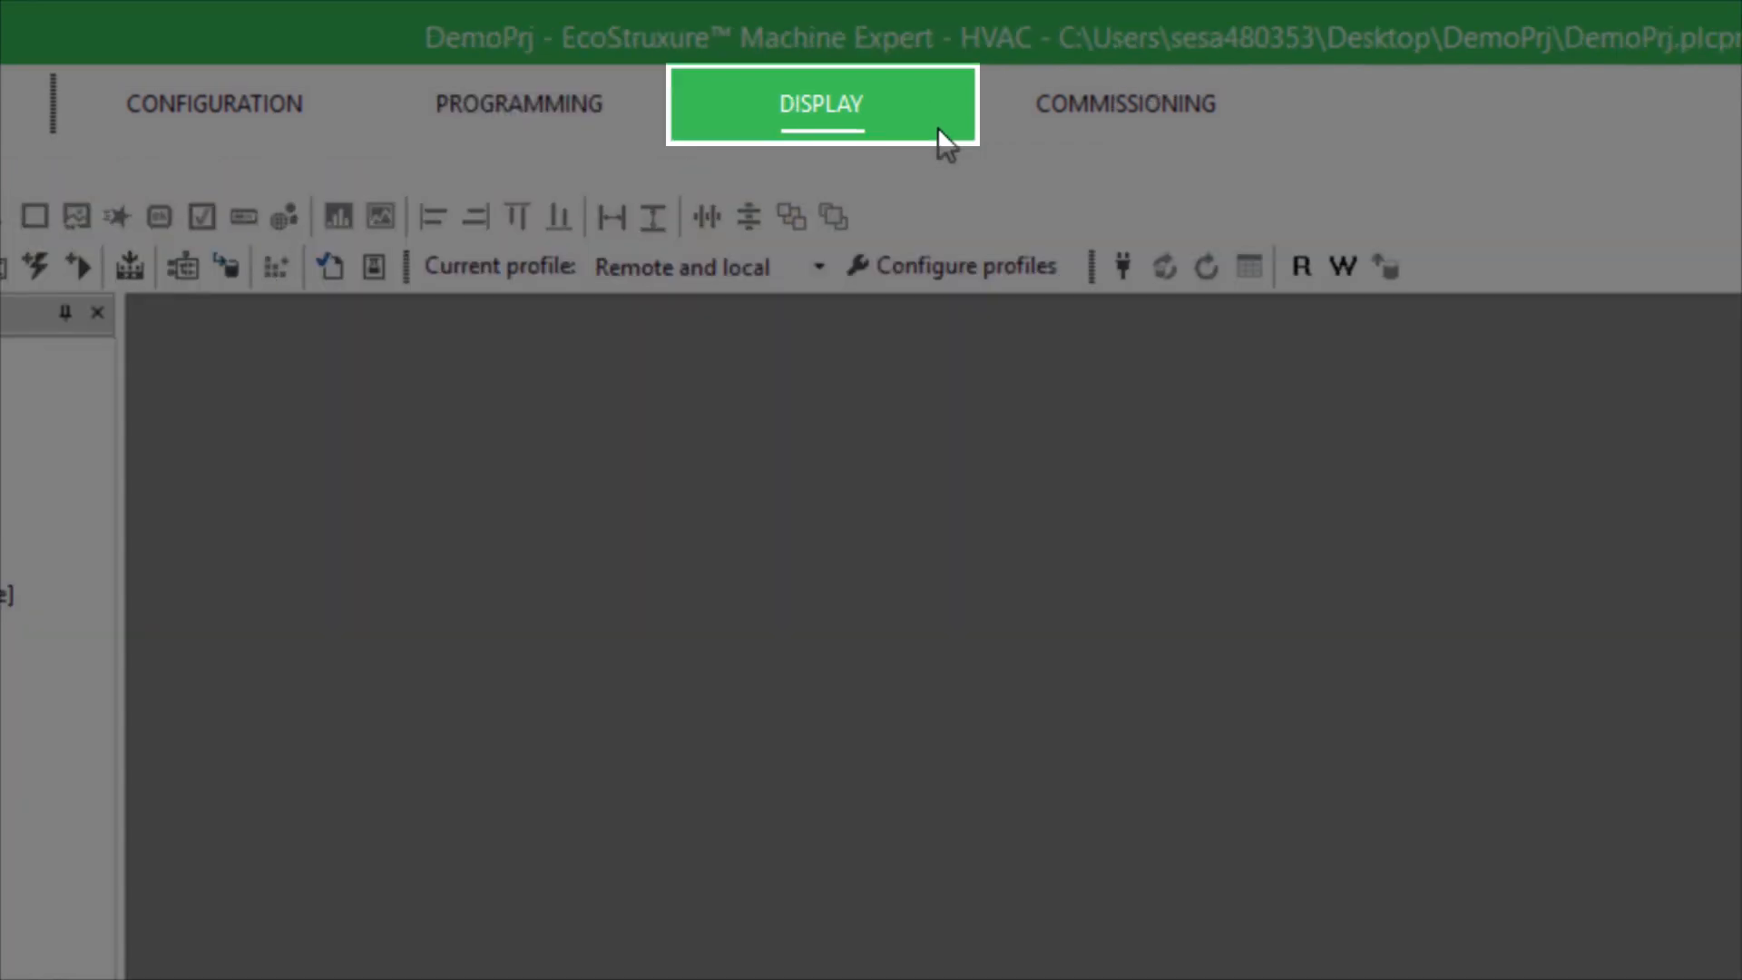
click(821, 103)
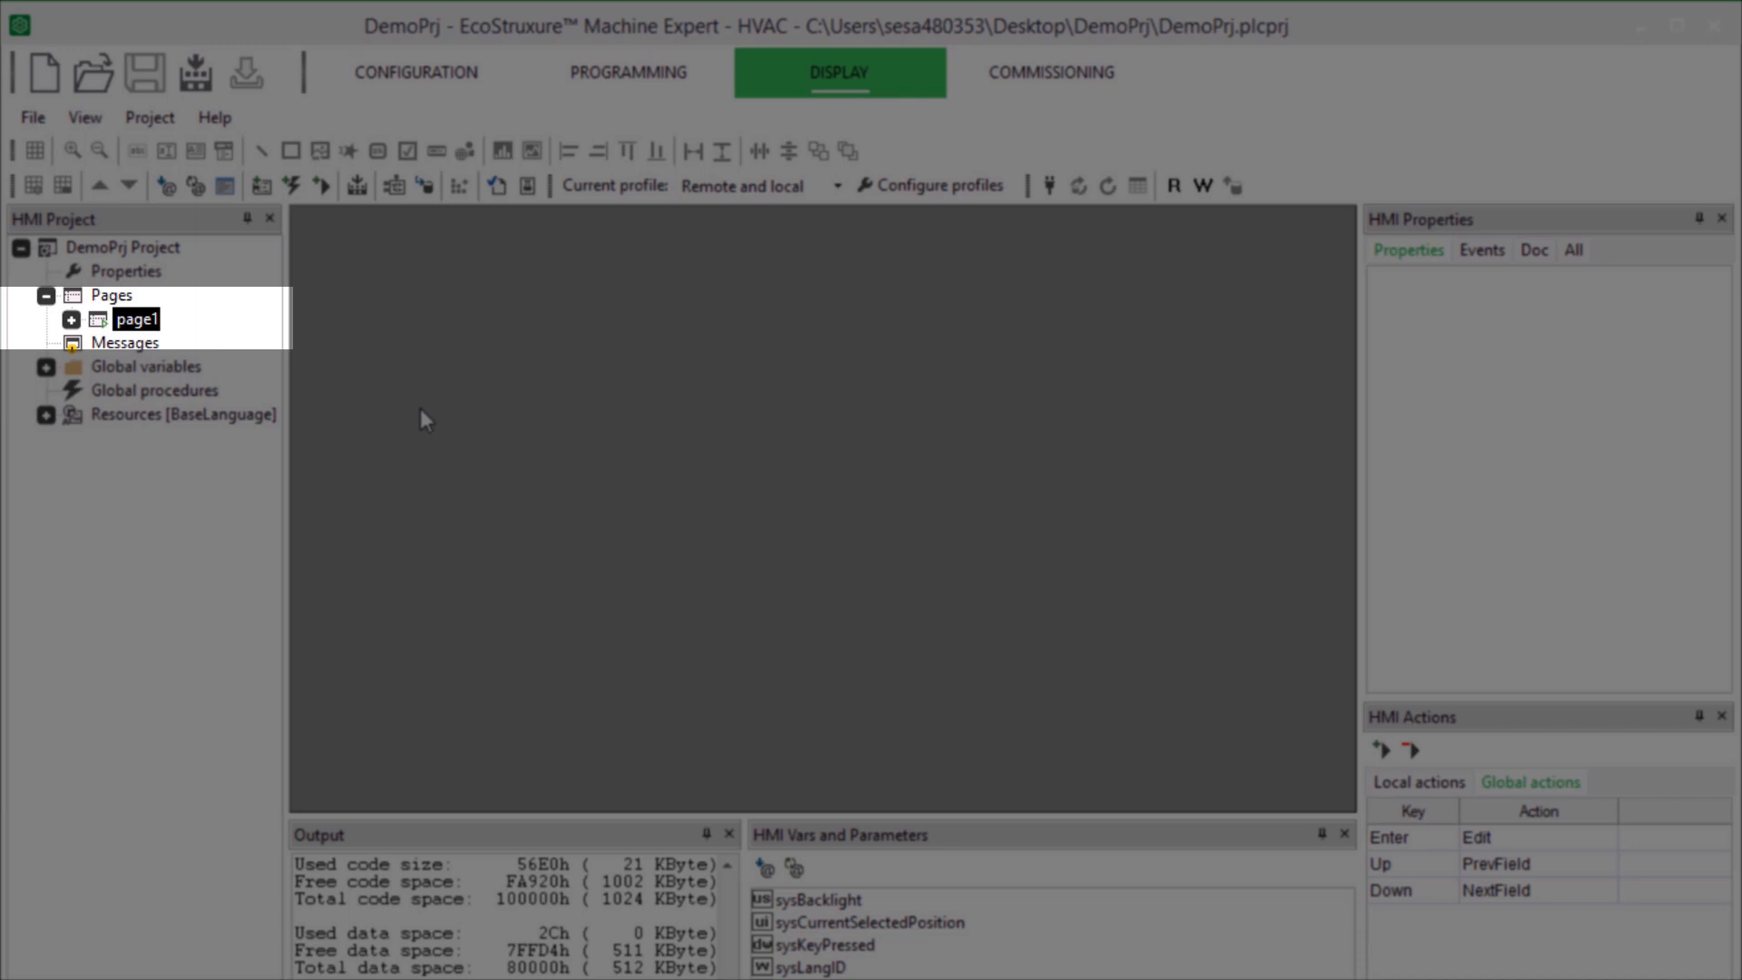
double_click(135, 318)
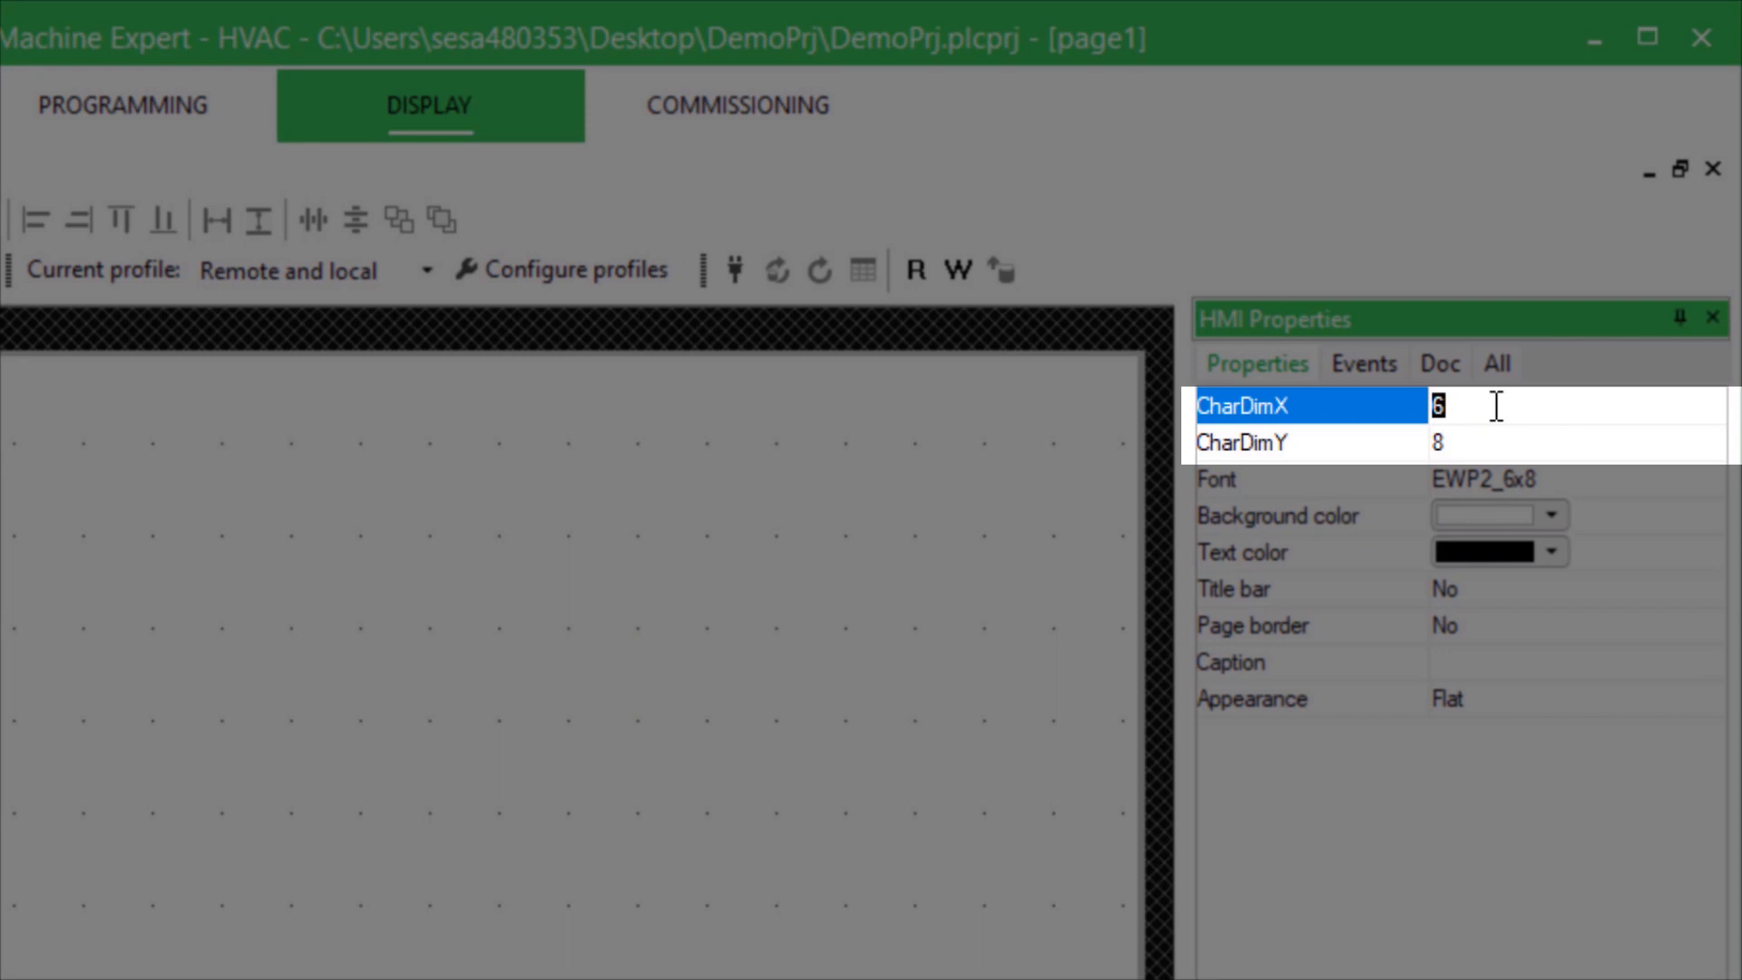
text(1)
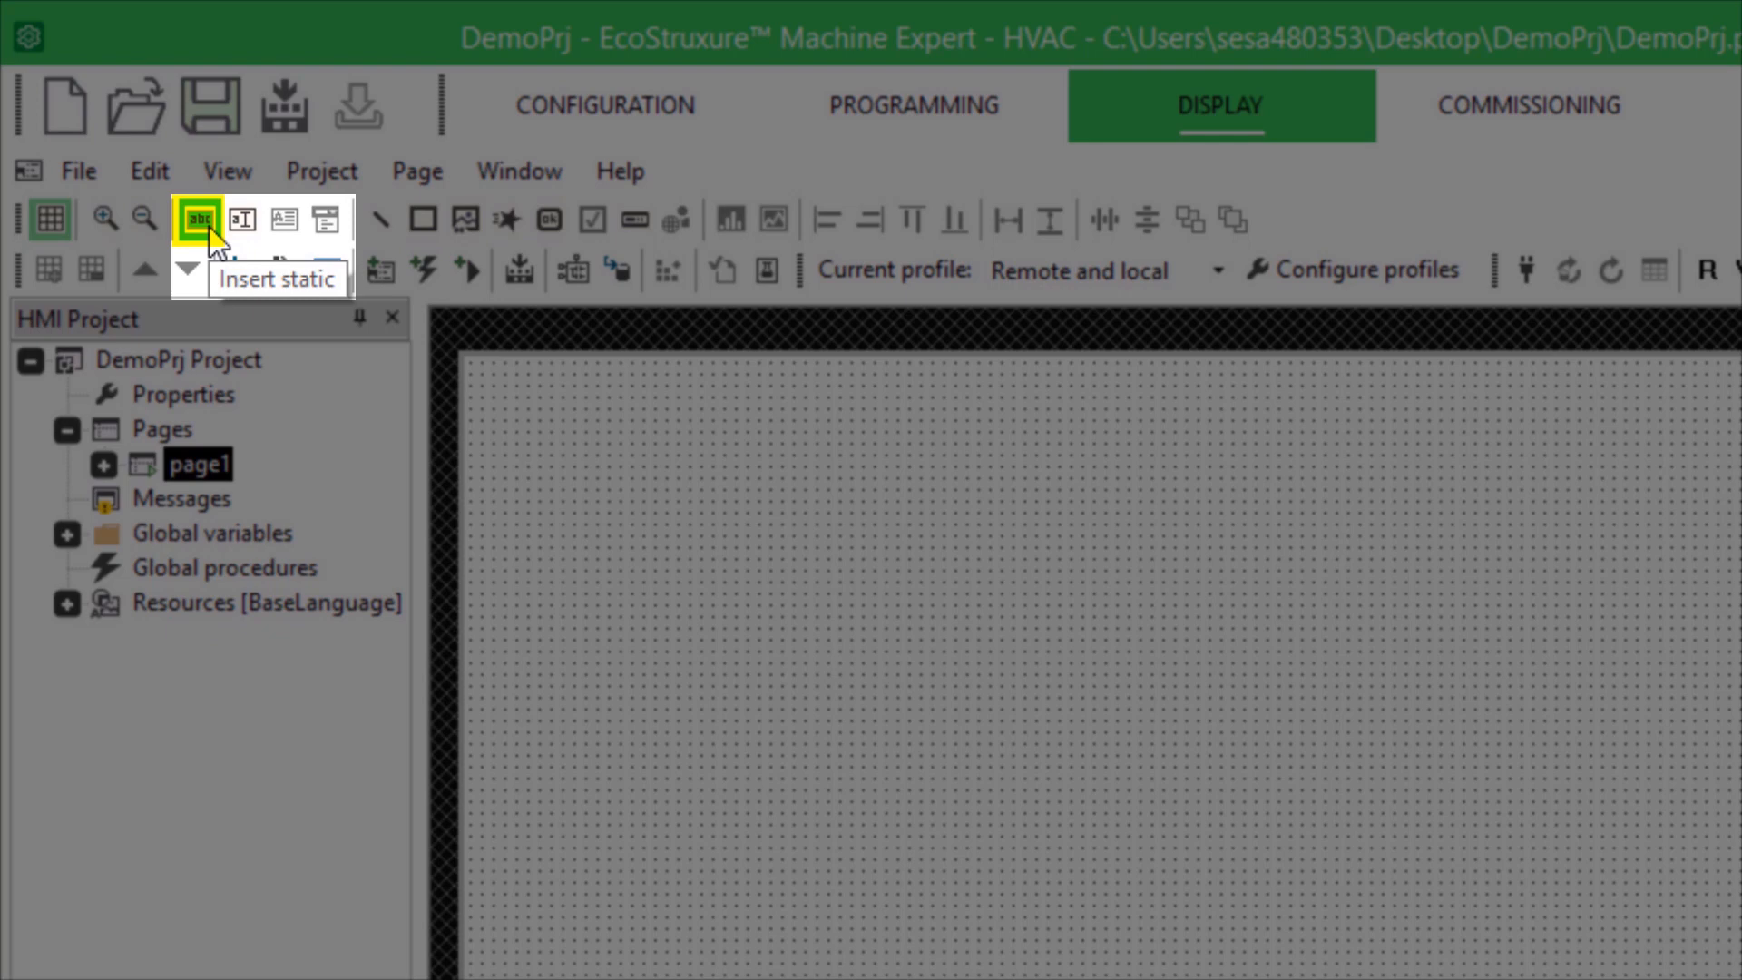
Draw the Ambient Temp label and row value fields on page1.
click(199, 218)
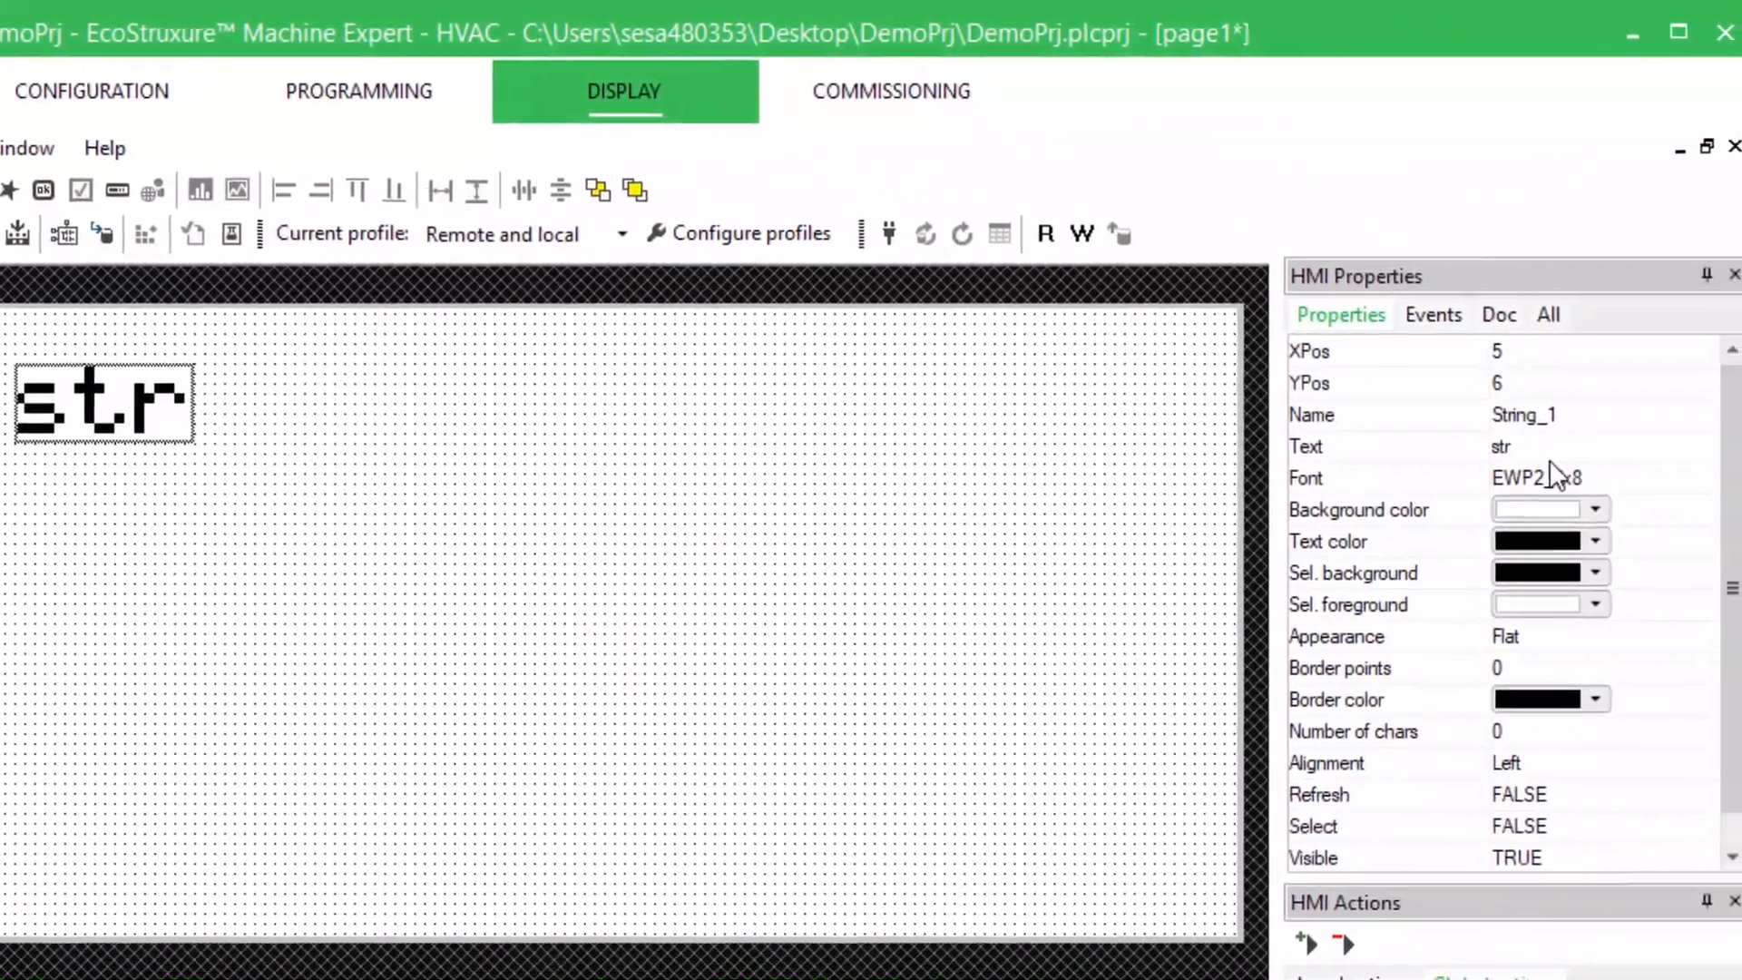
click(1534, 445)
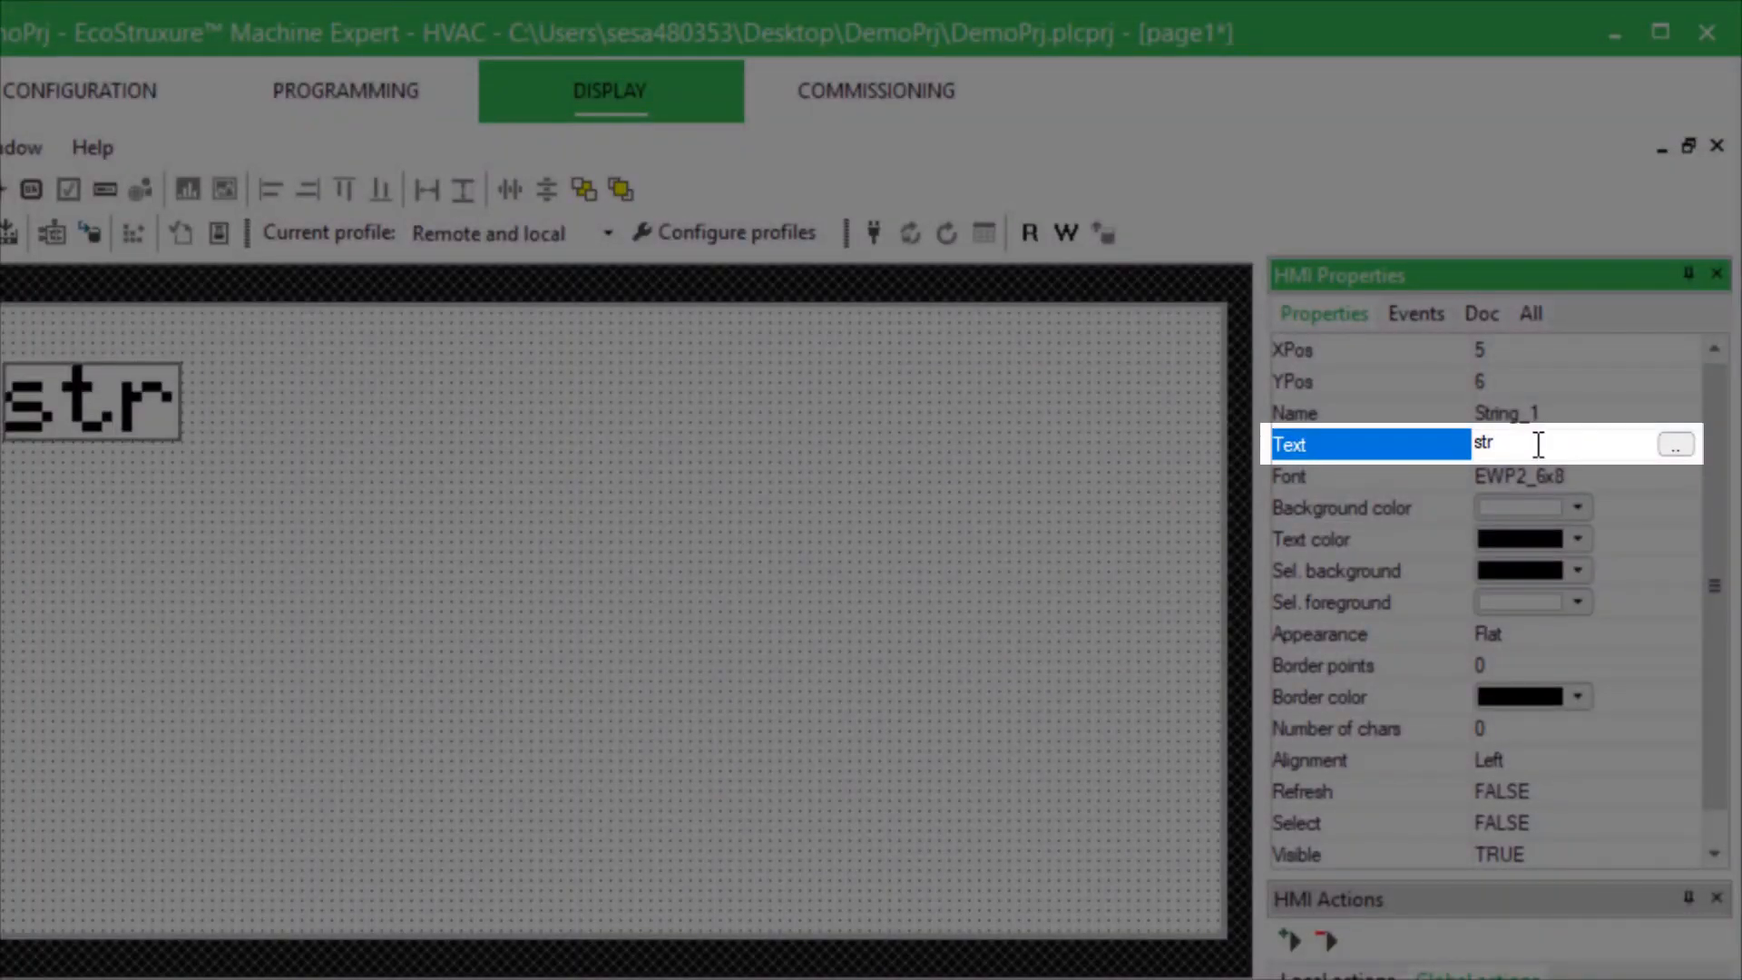
text(Am)
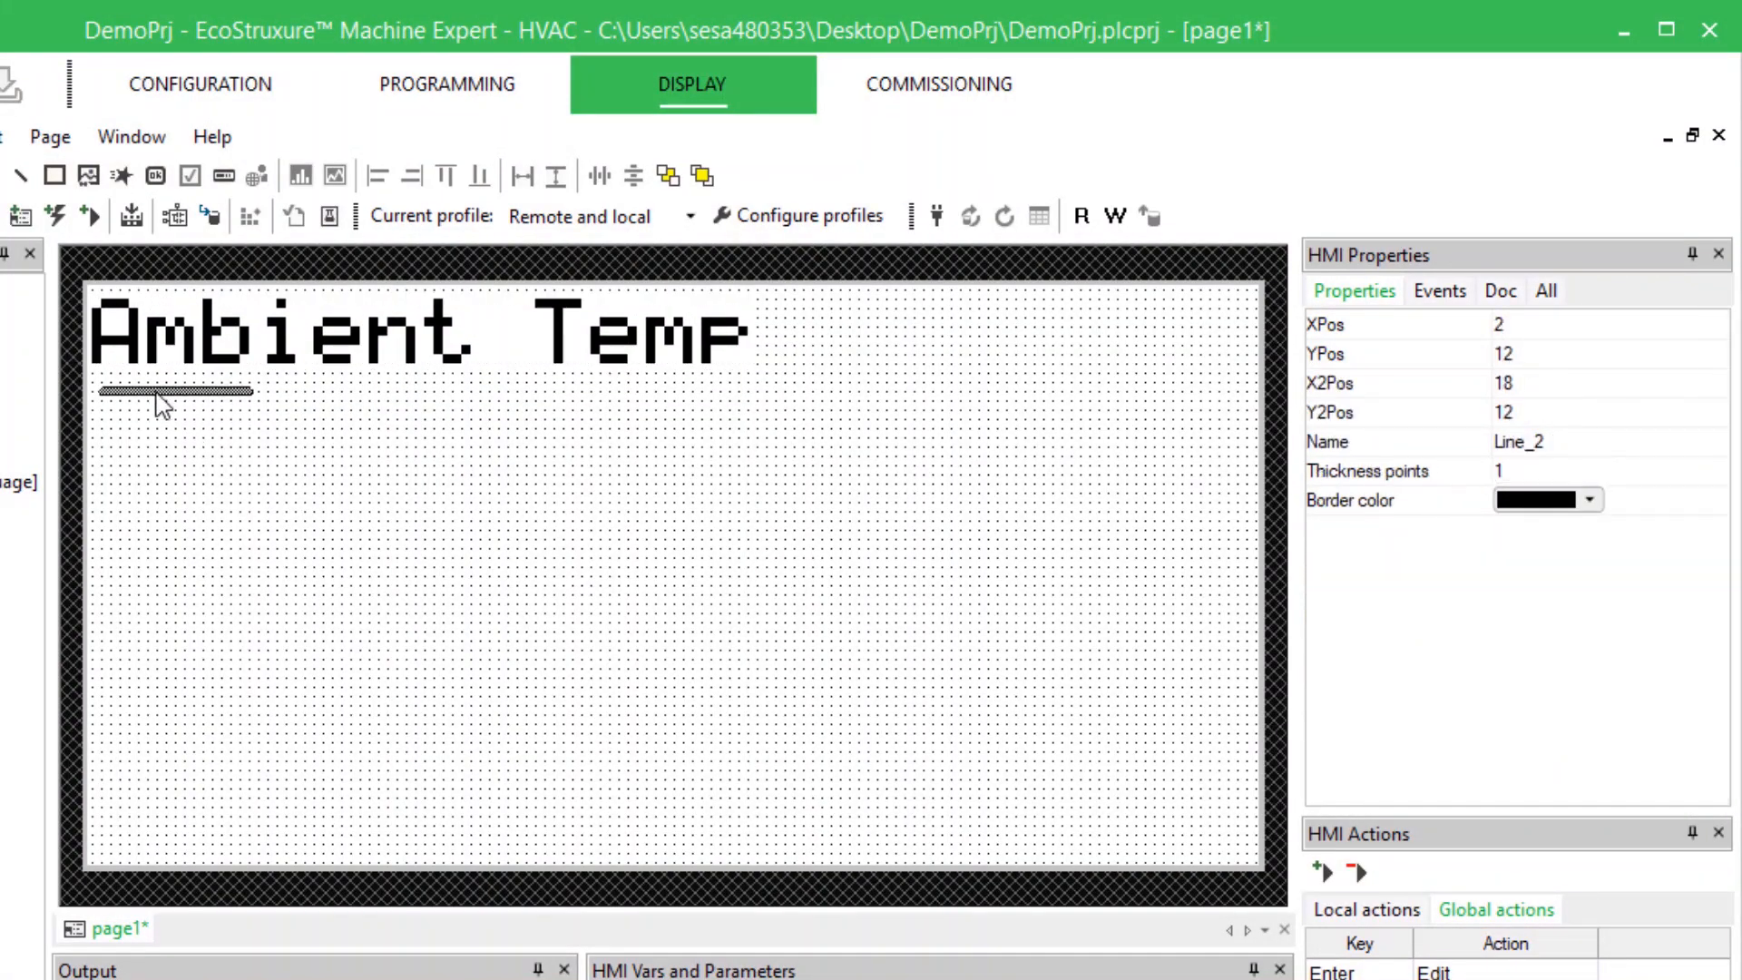
text(124)
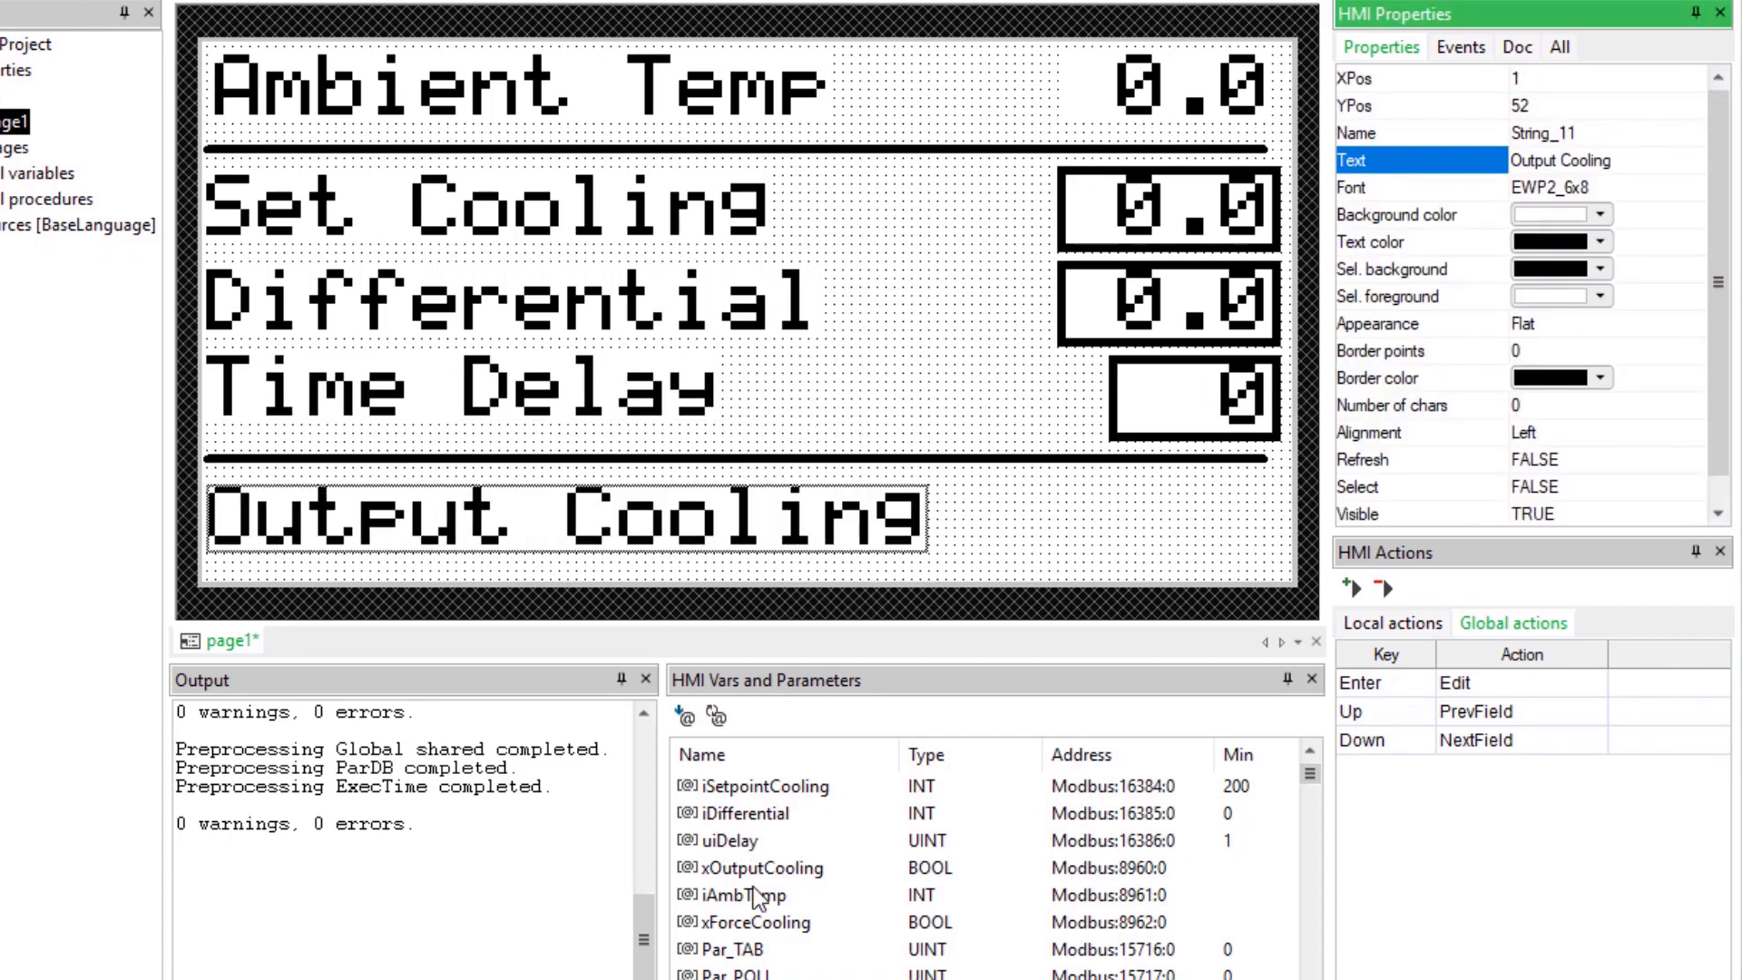
click(1193, 525)
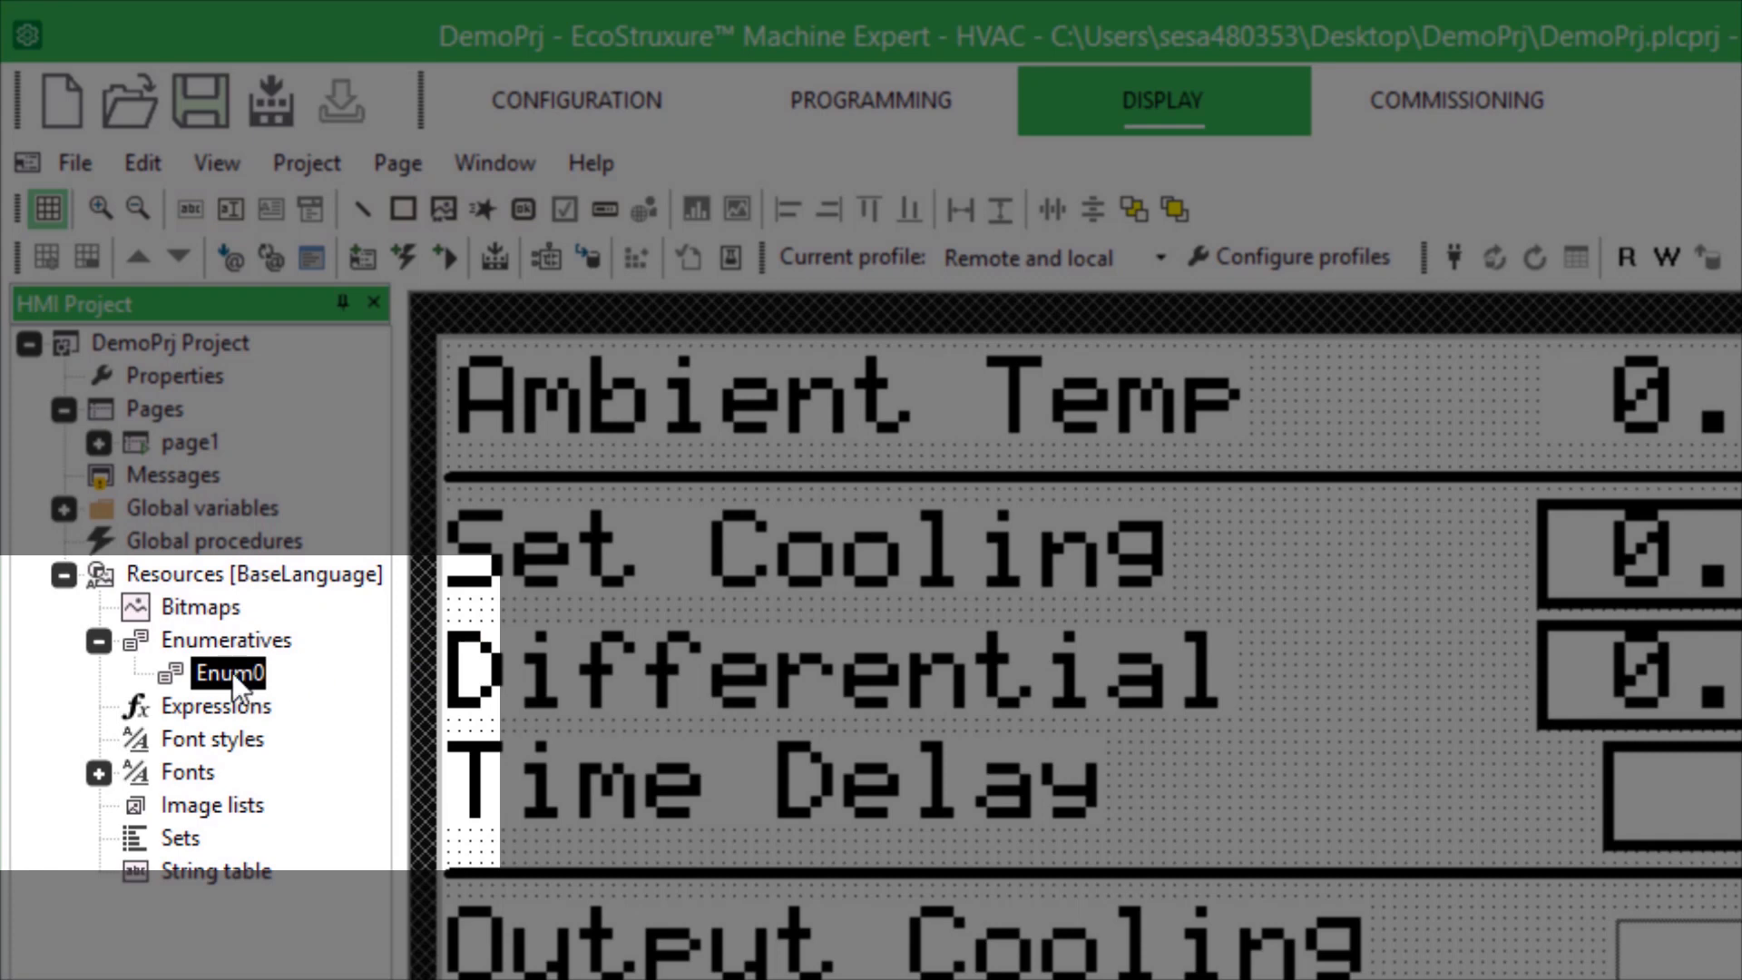
Rename the new enumerative to OnOff with descriptions 0 = OFF and 1 = ON.
double_click(226, 674)
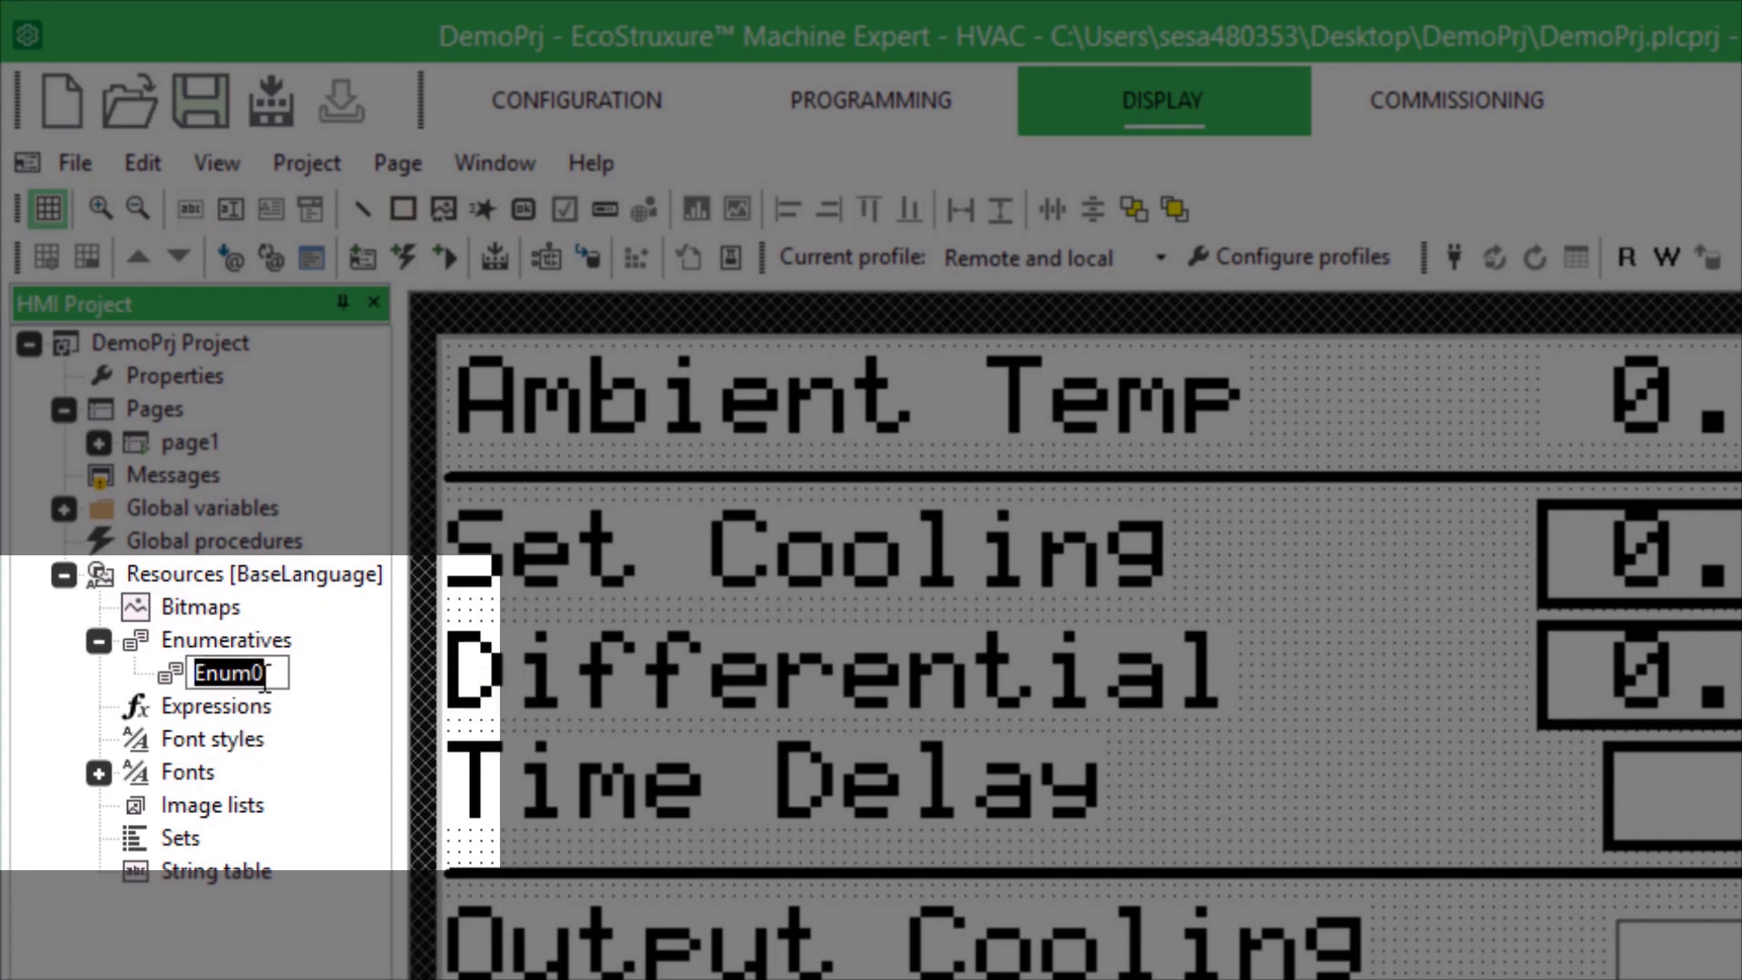
text(OnOff)
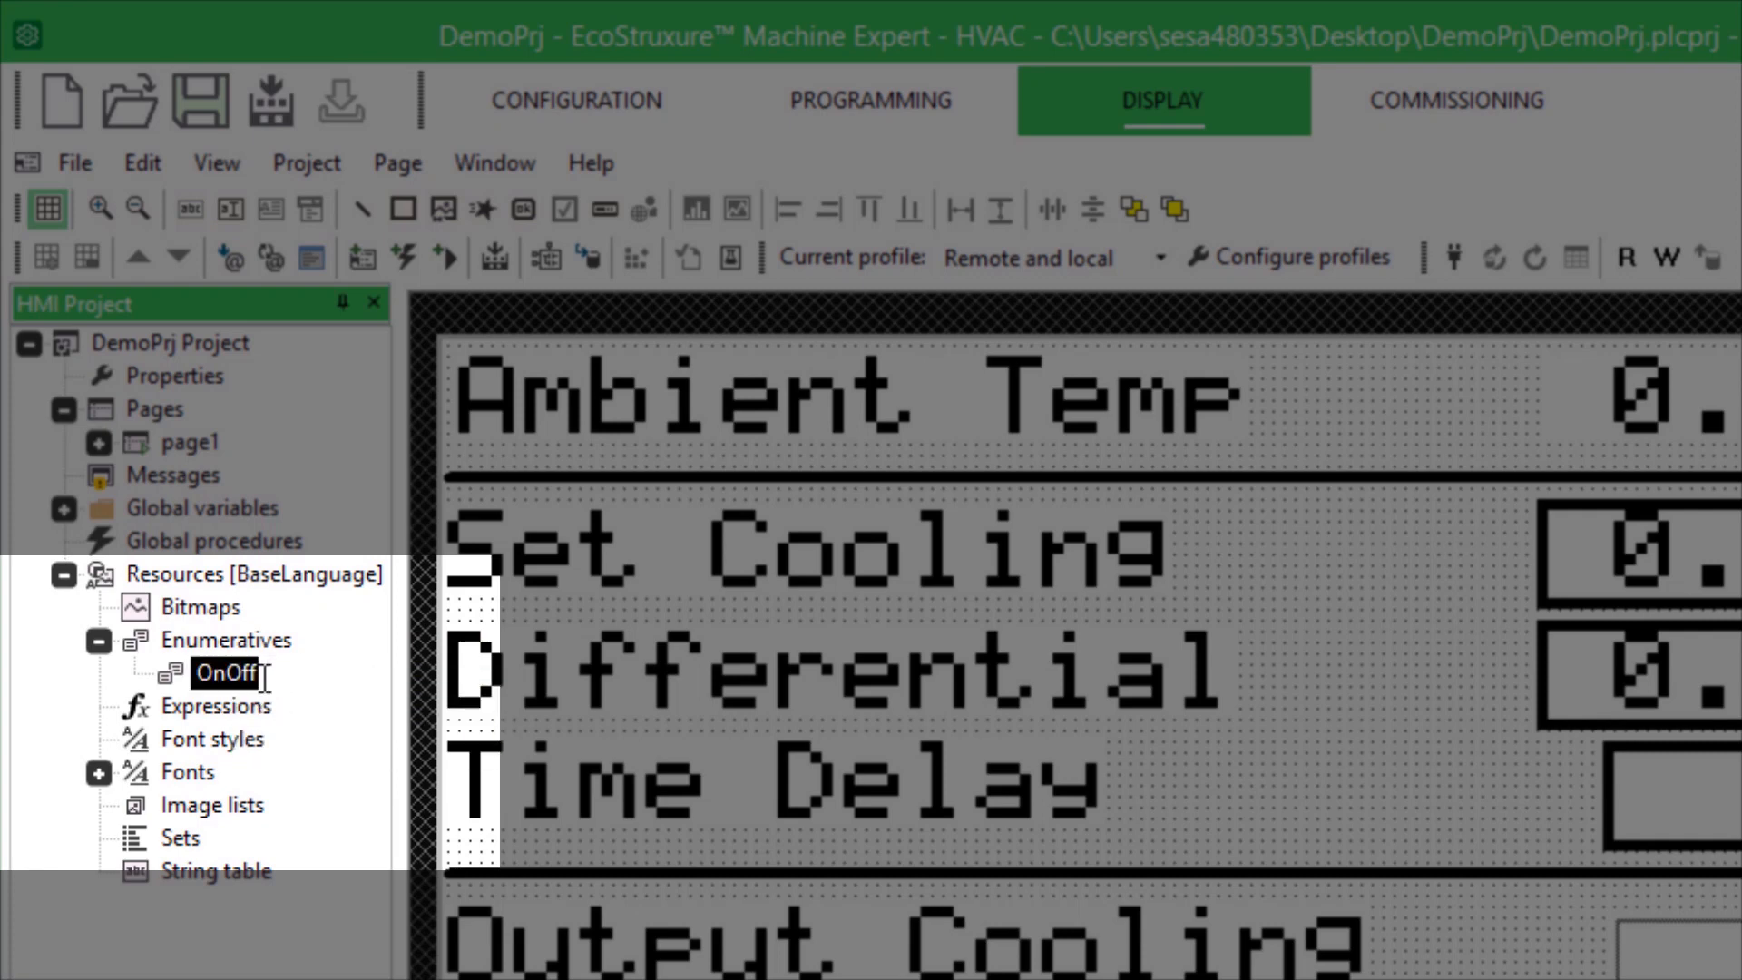
double_click(223, 674)
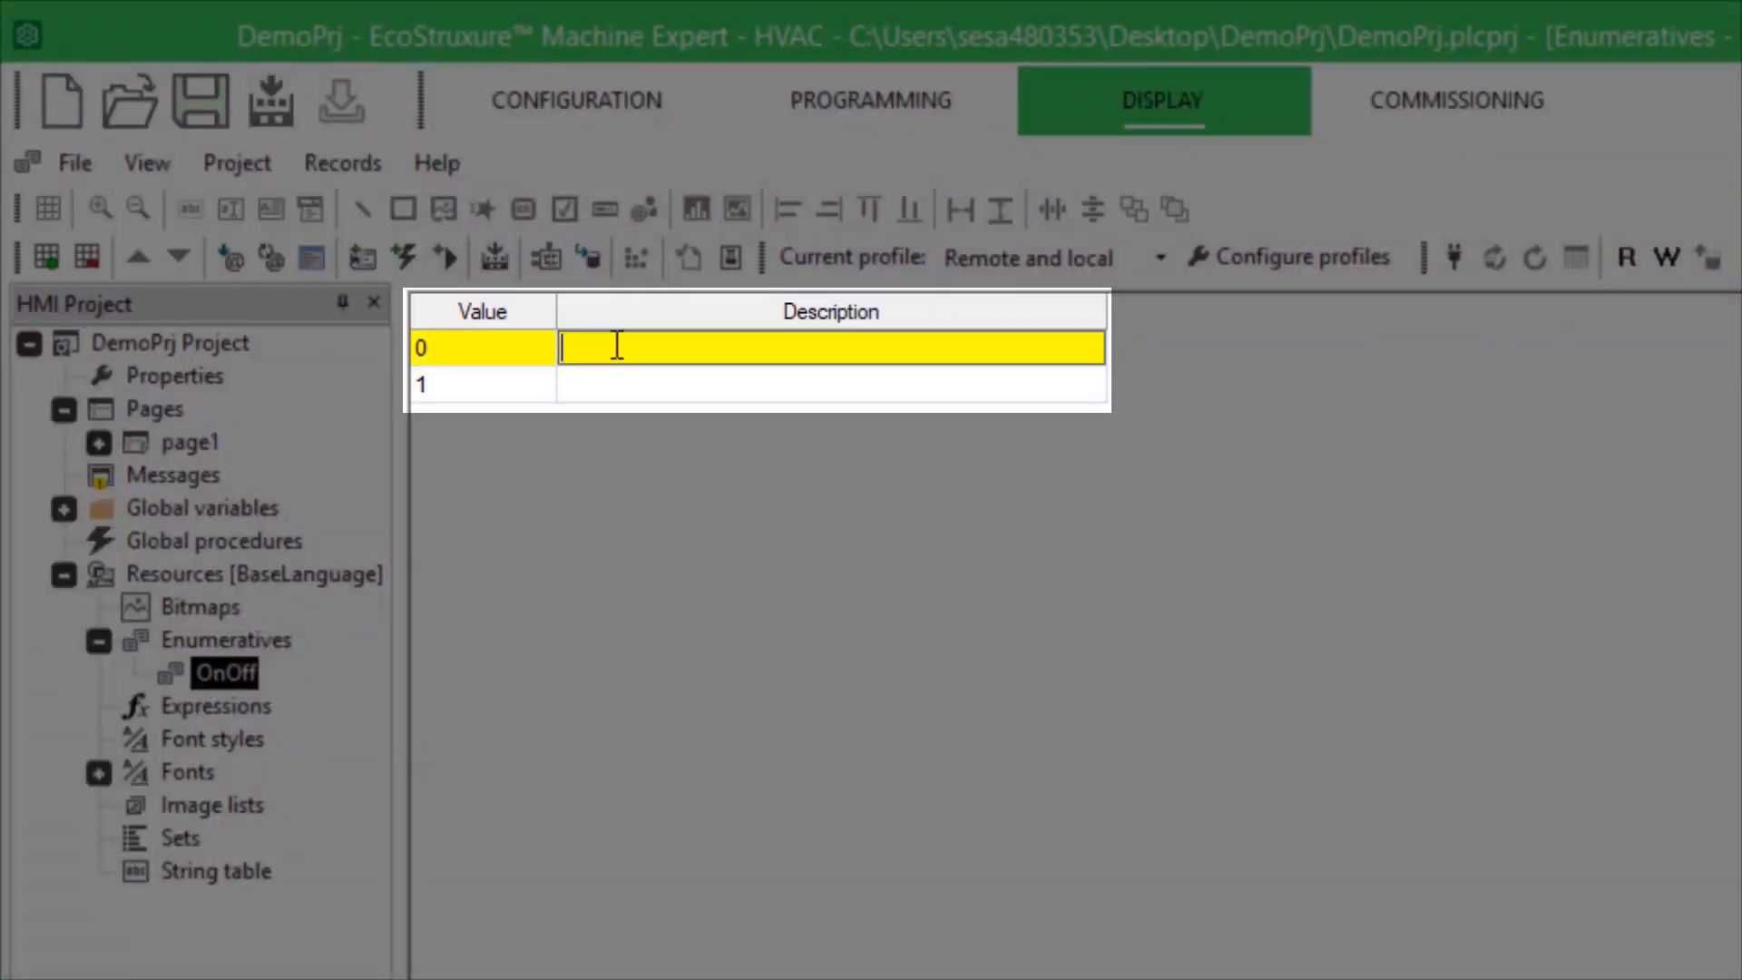
text(OFF)
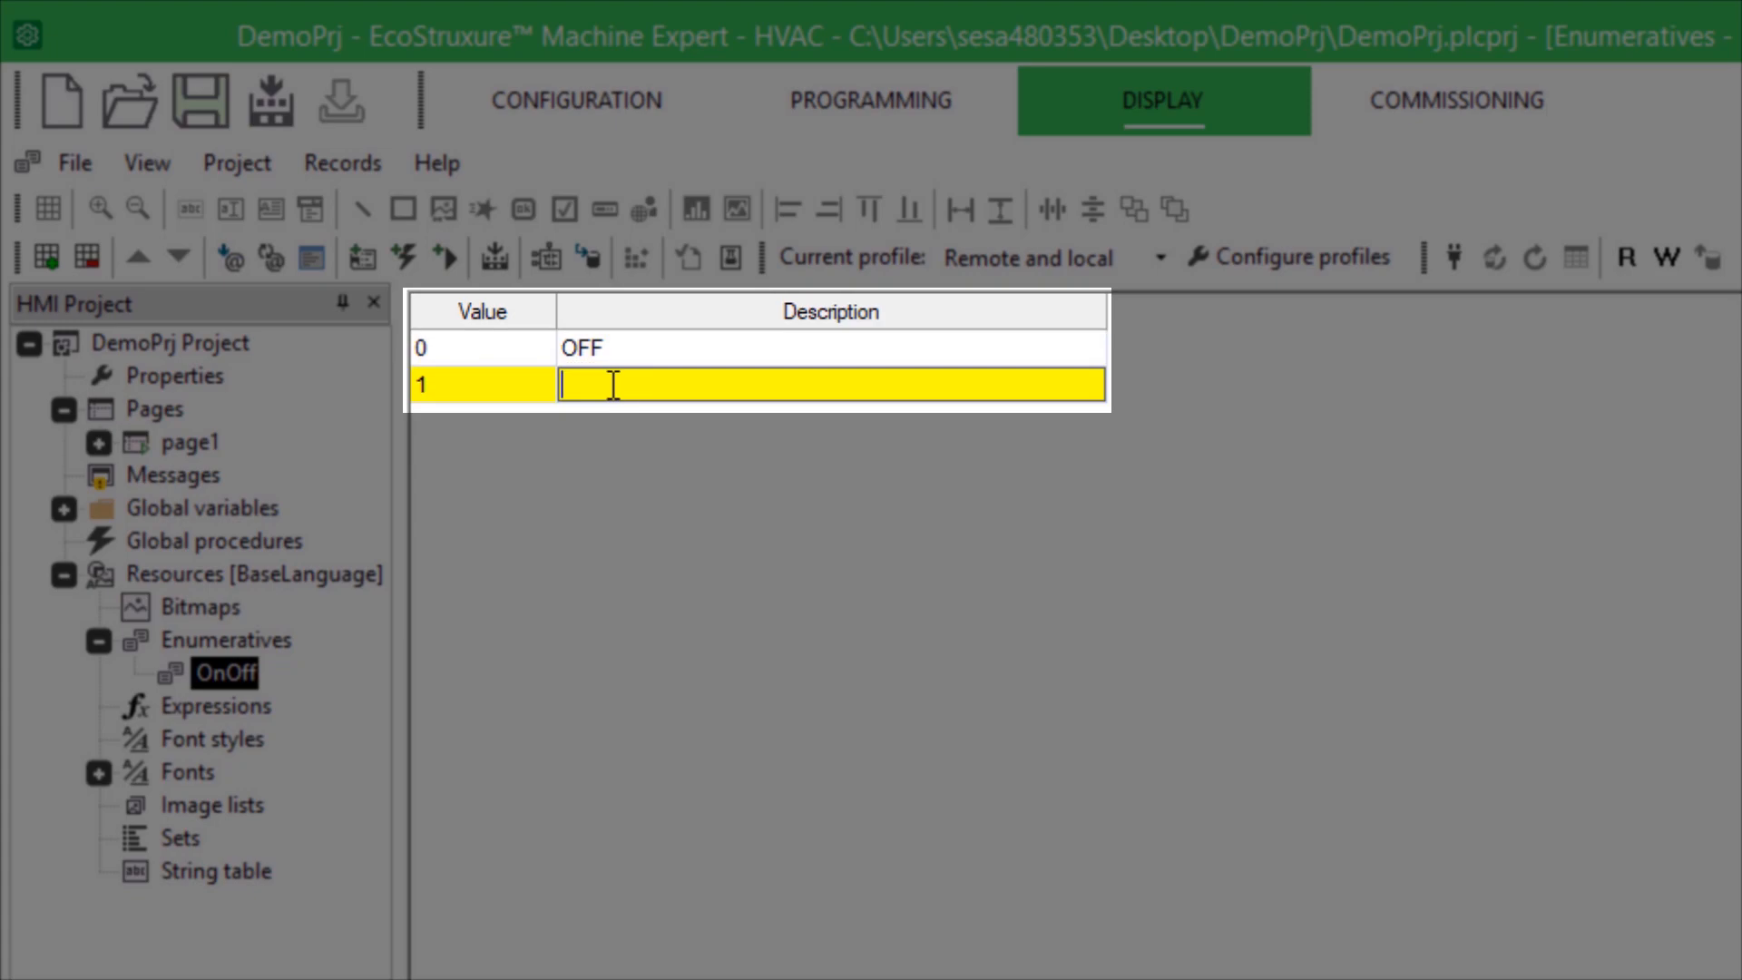
text(ON)
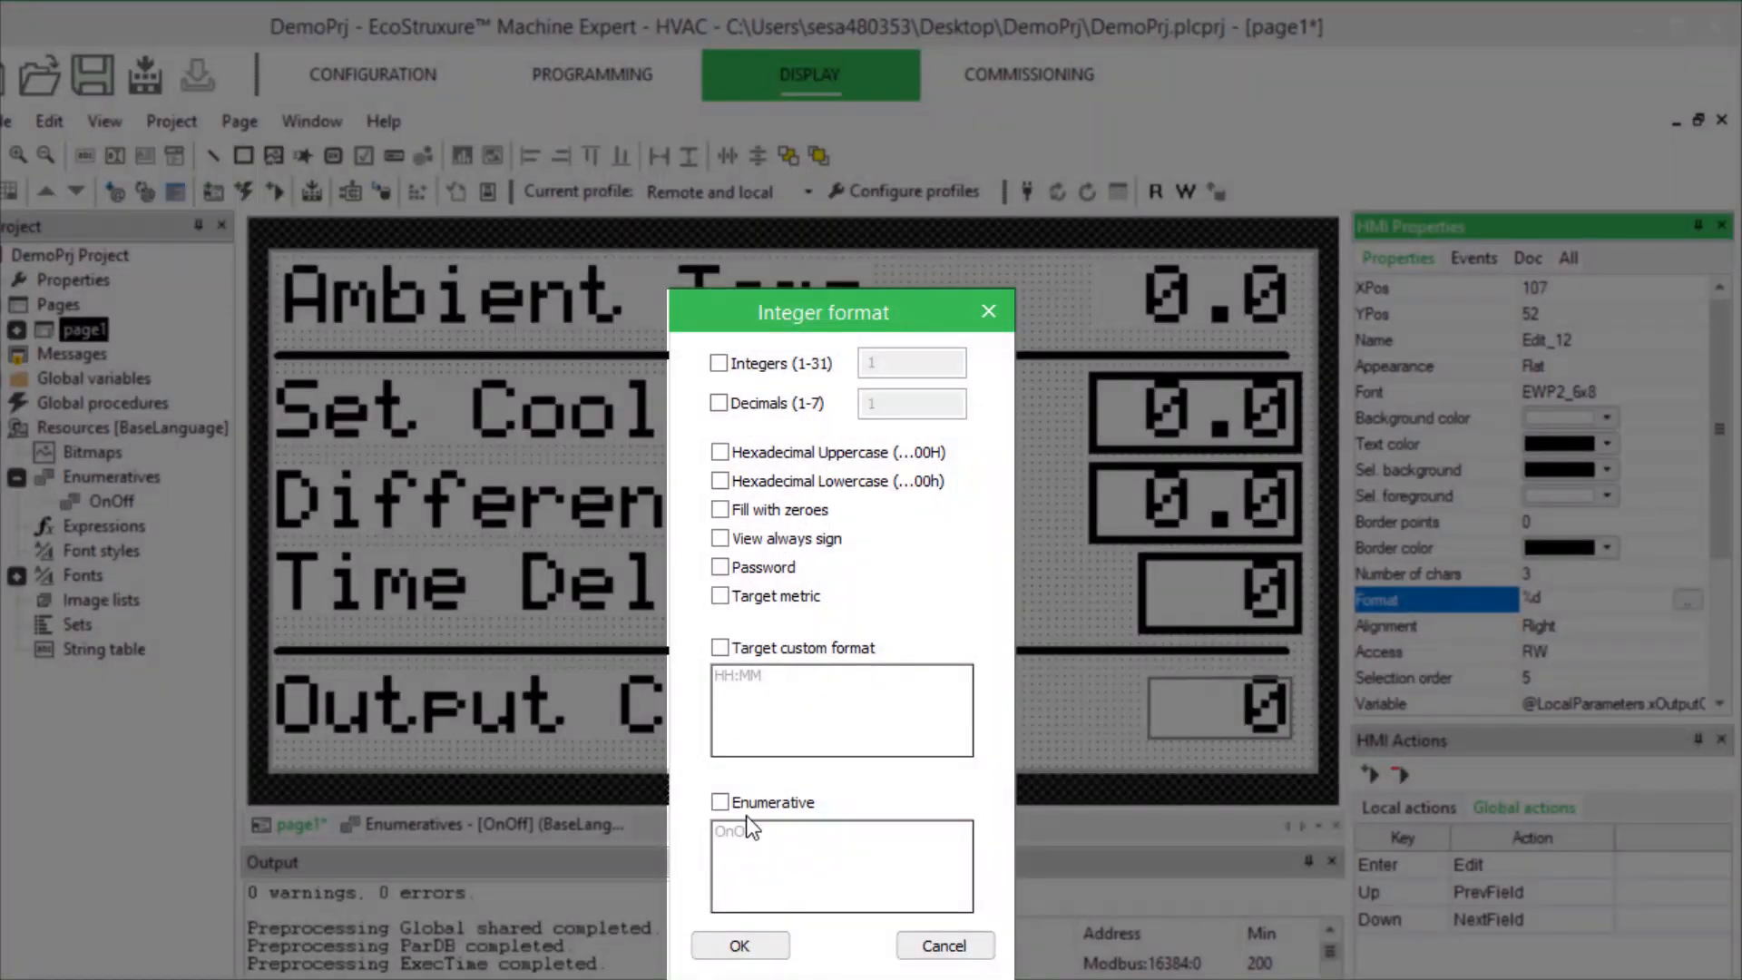
Format the Output Cooling value field as the Enumerative OnOff.
click(720, 803)
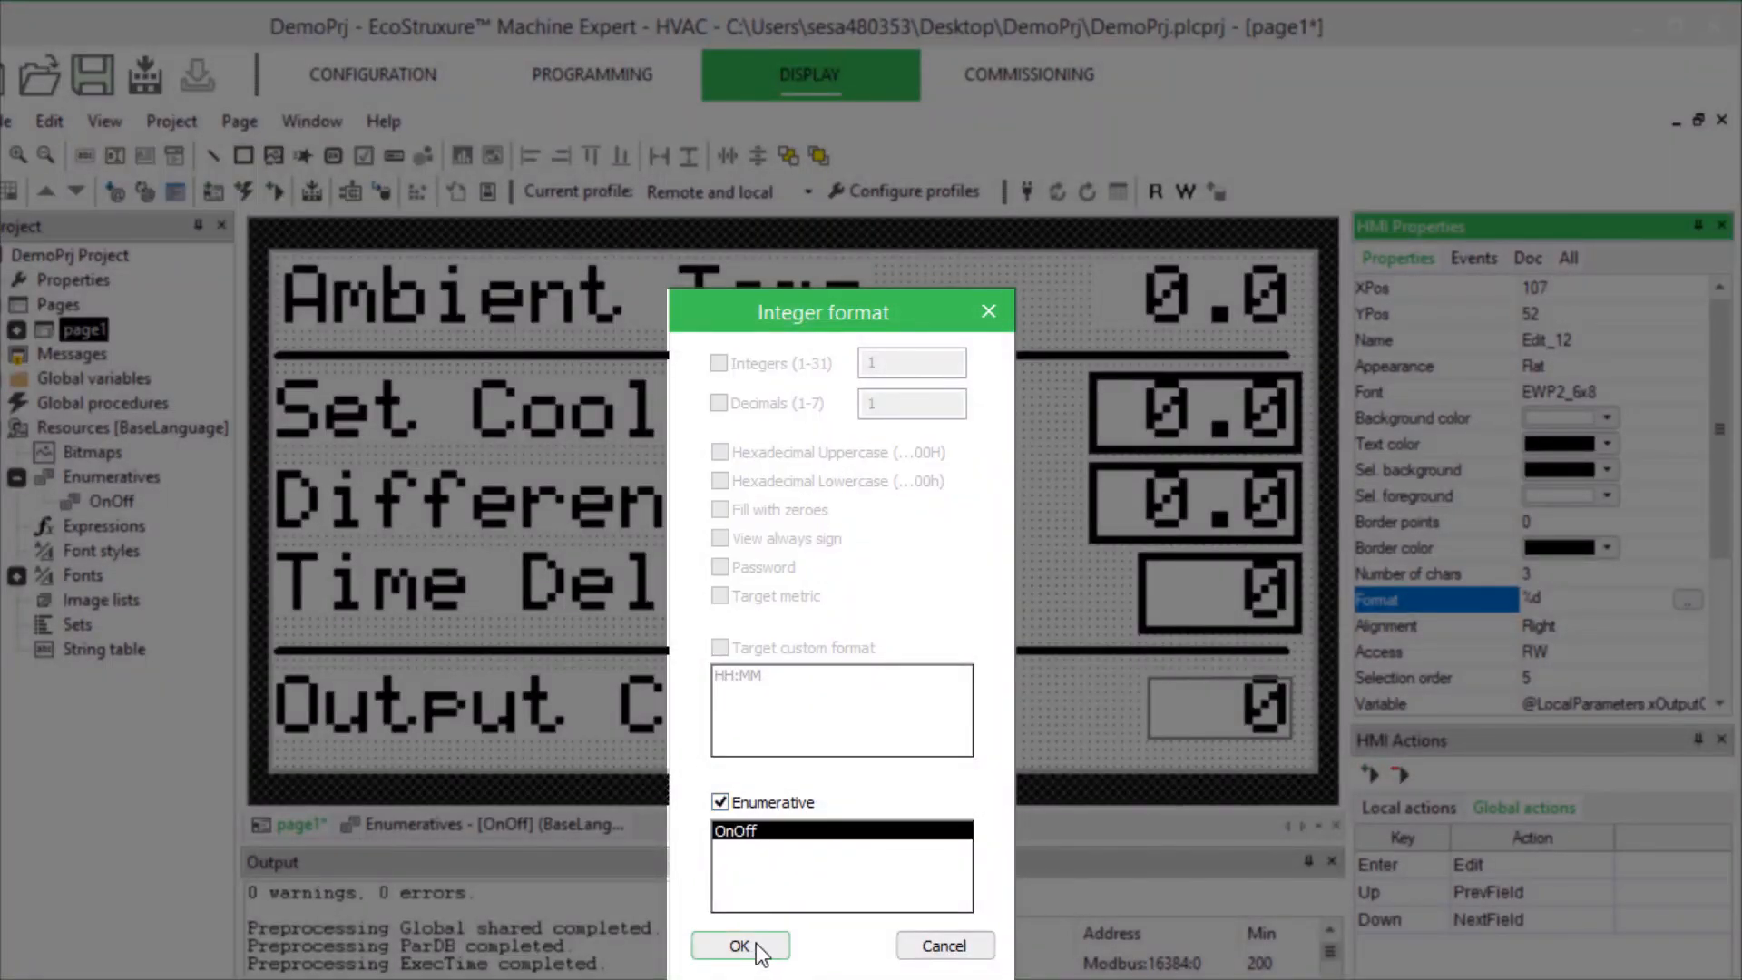
click(741, 946)
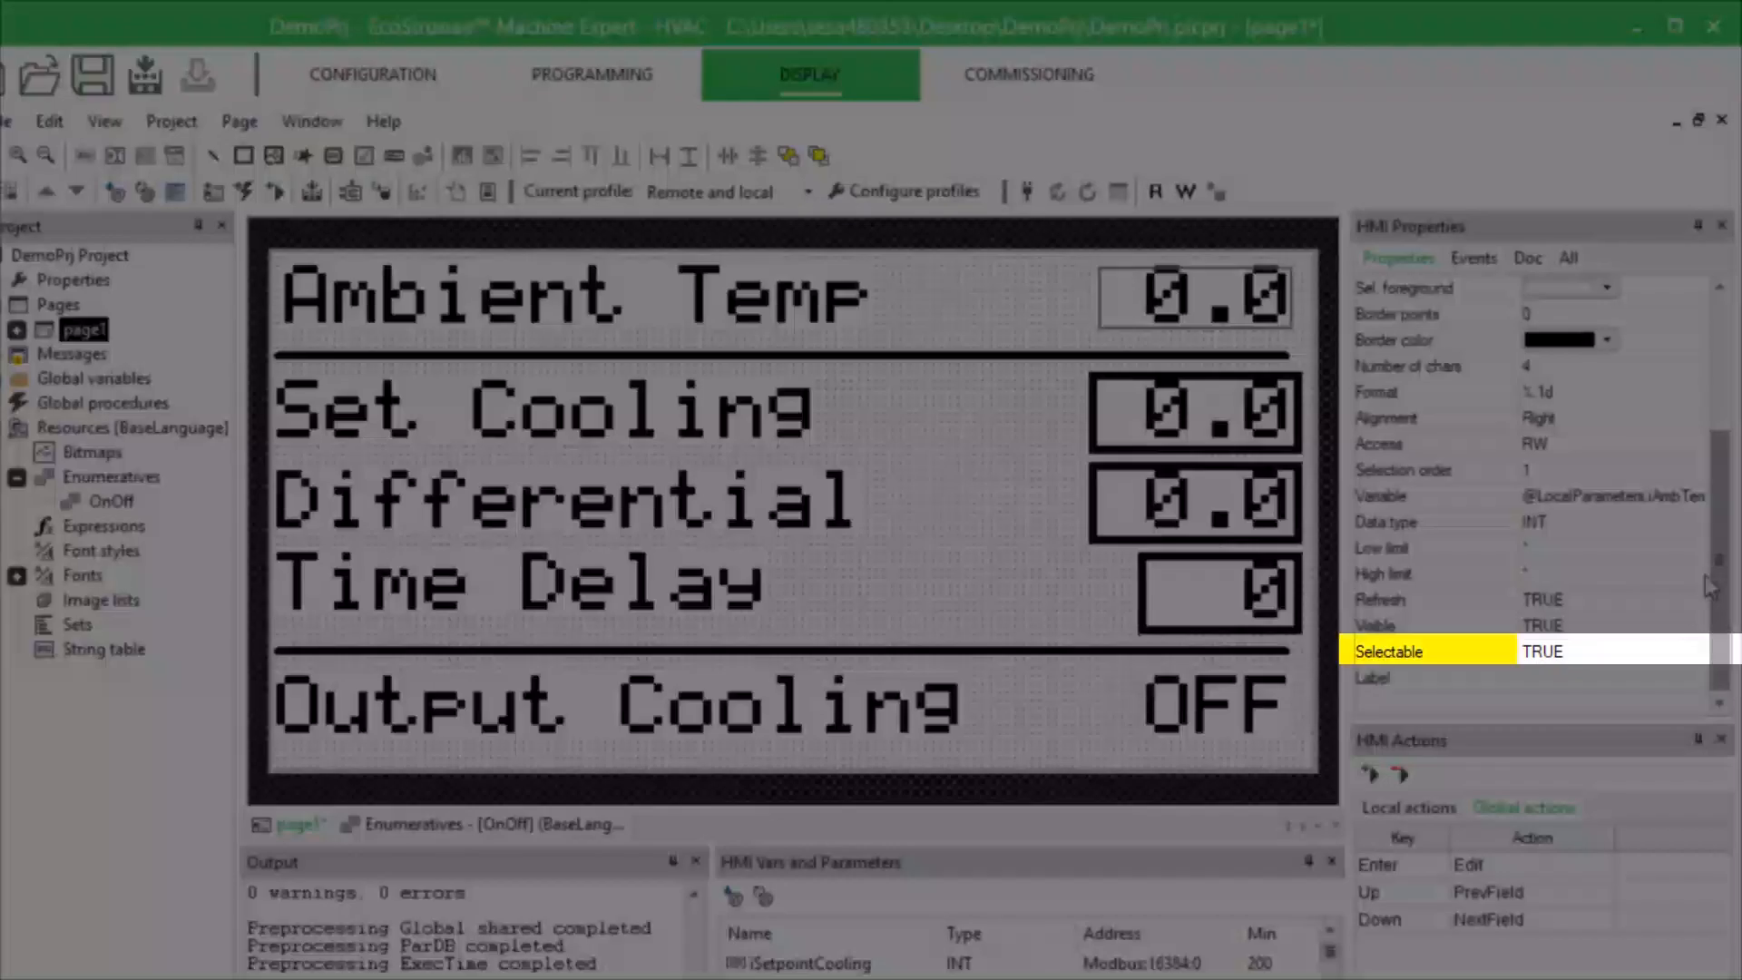
click(1617, 650)
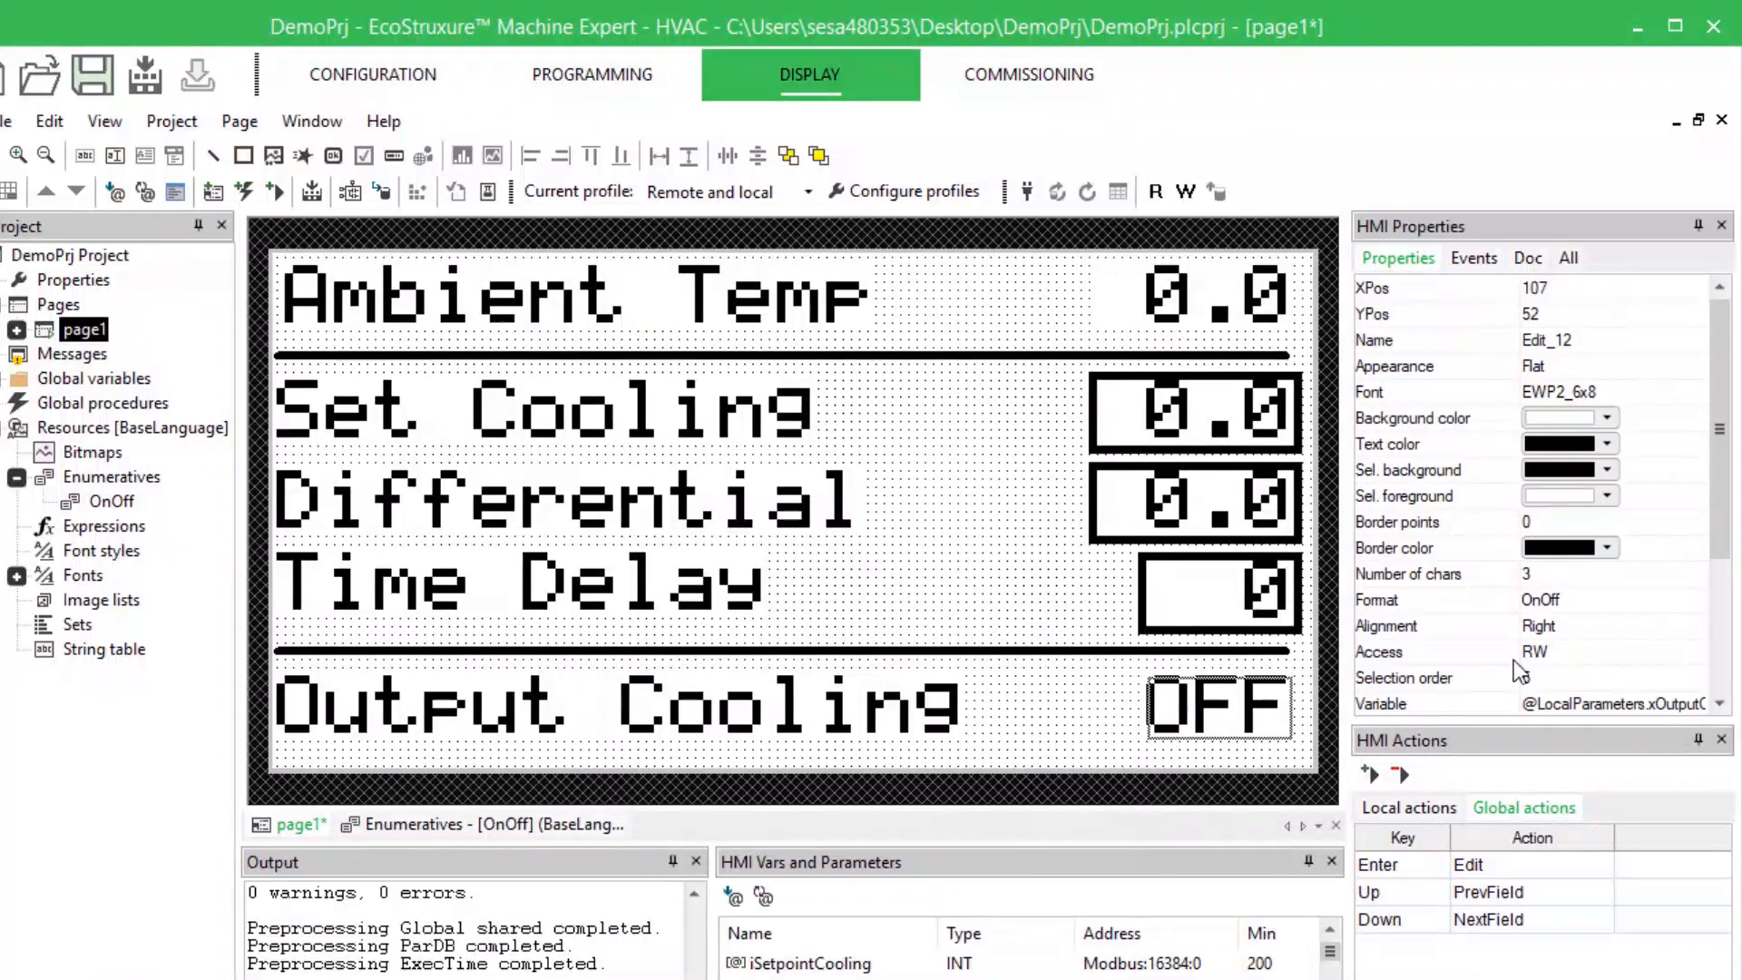
scroll(down, 3)
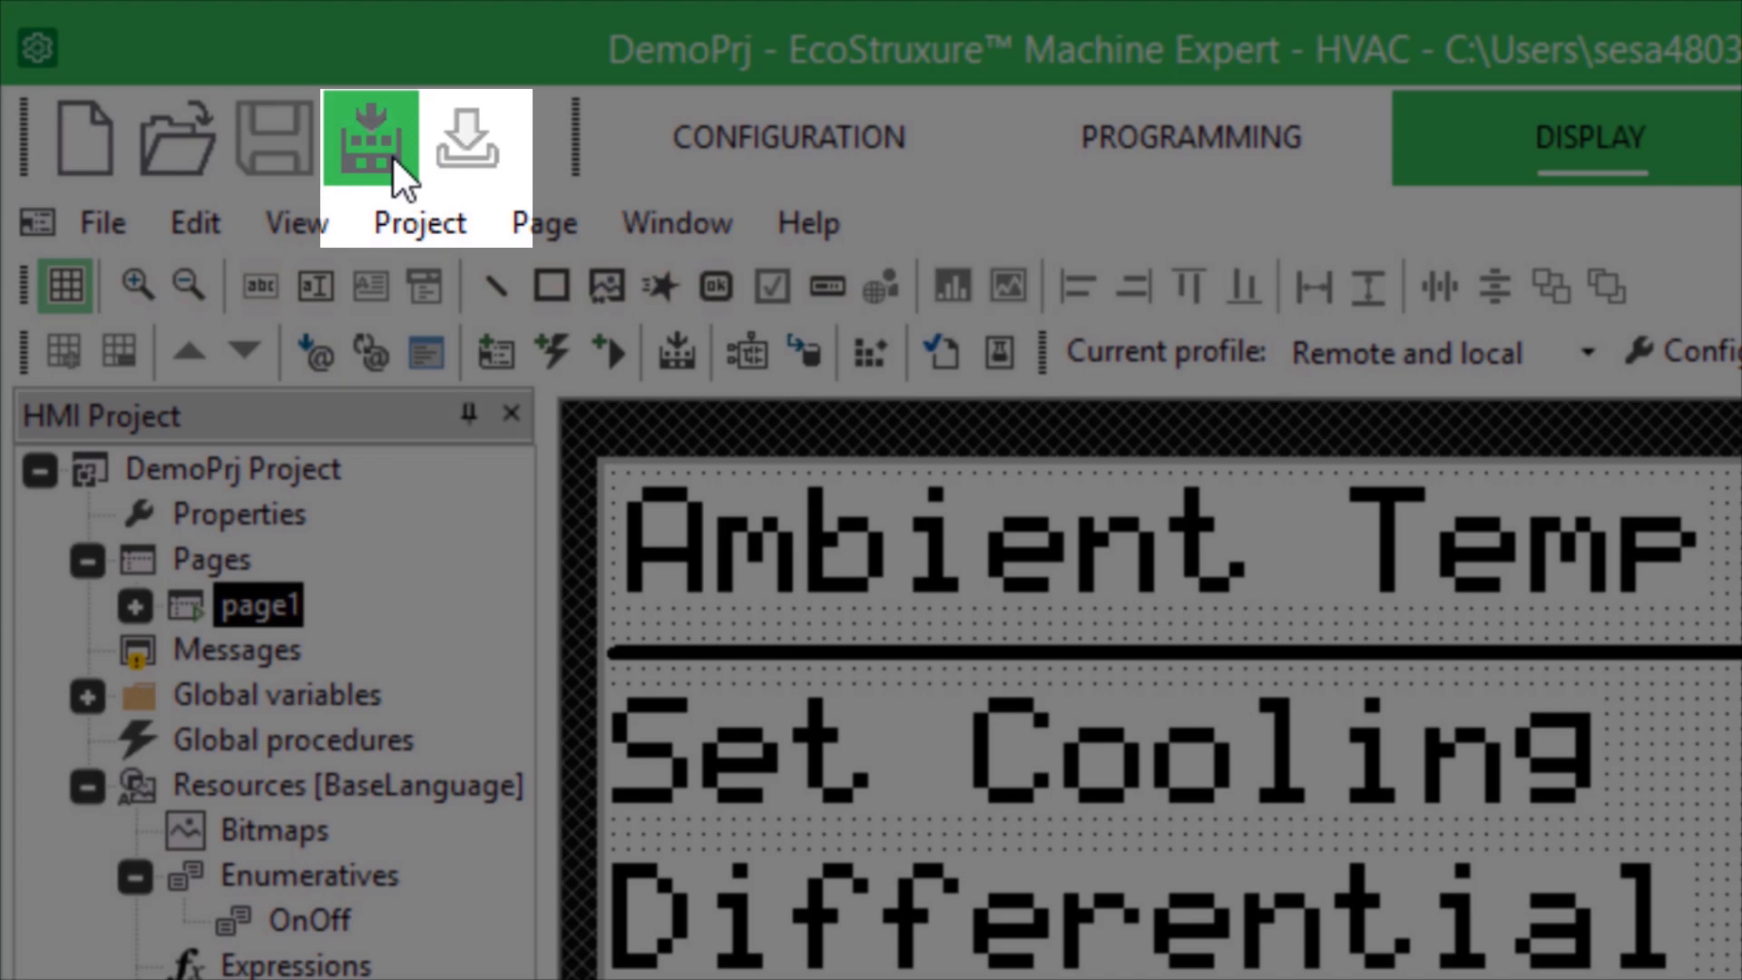
mouse_move(366, 139)
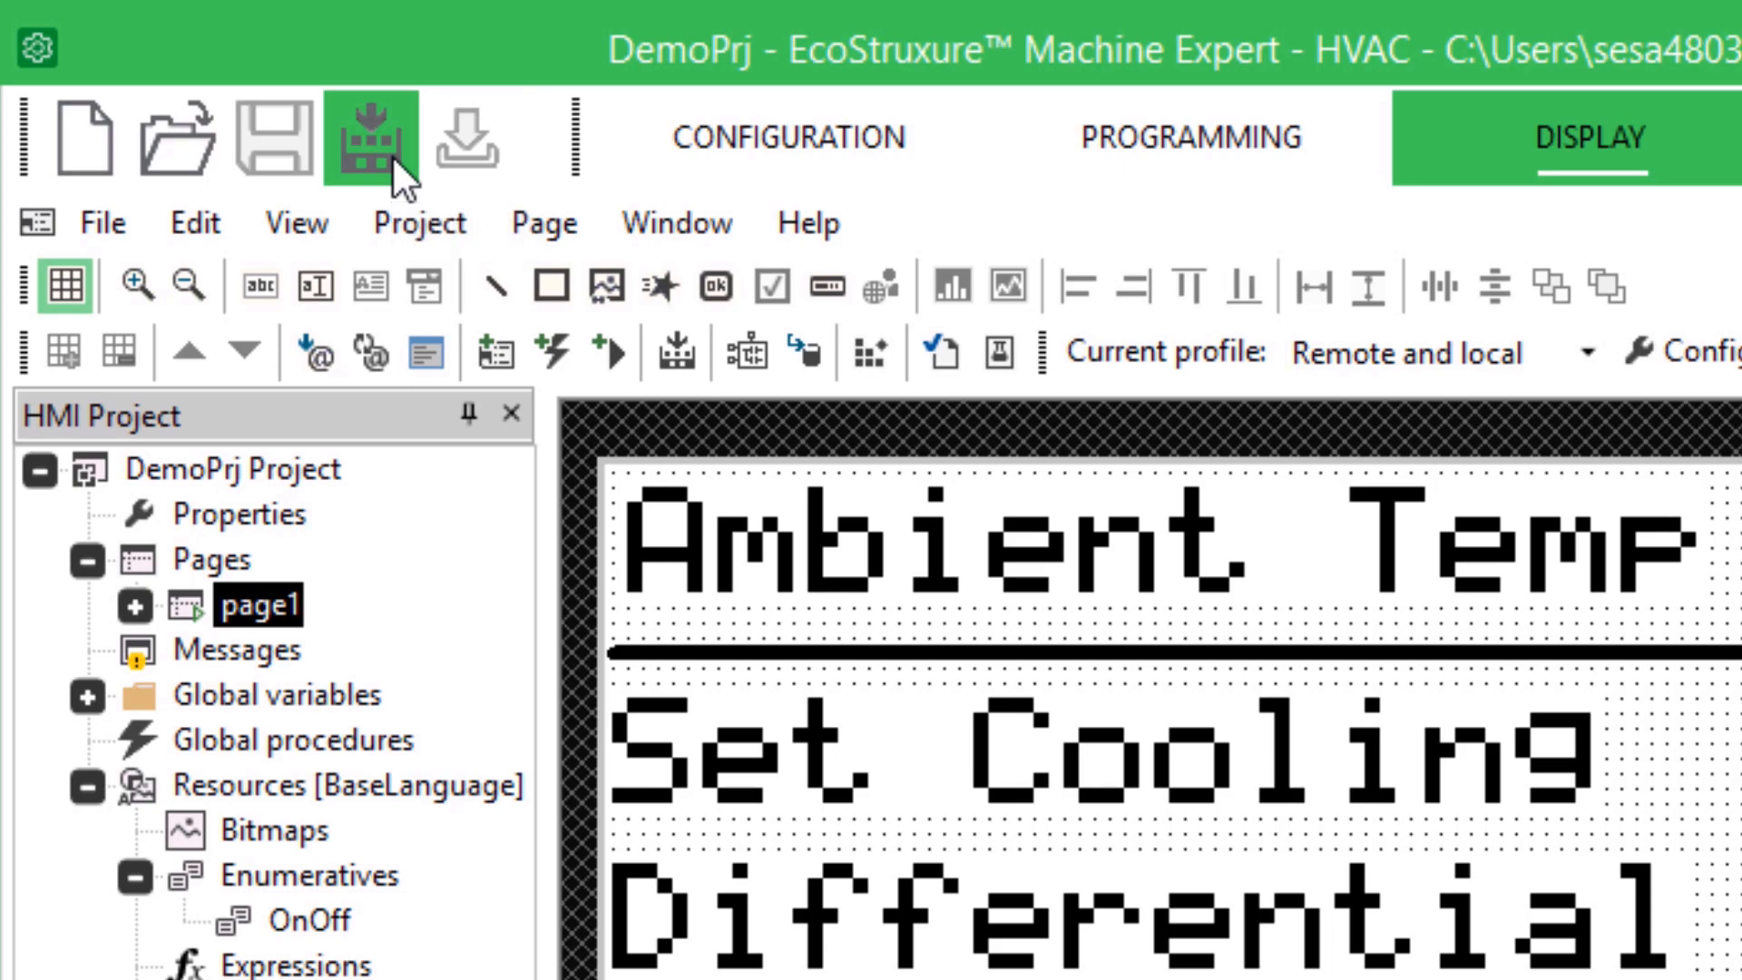
Run Build all on DemoPrj and review the results in the Output window.
click(381, 143)
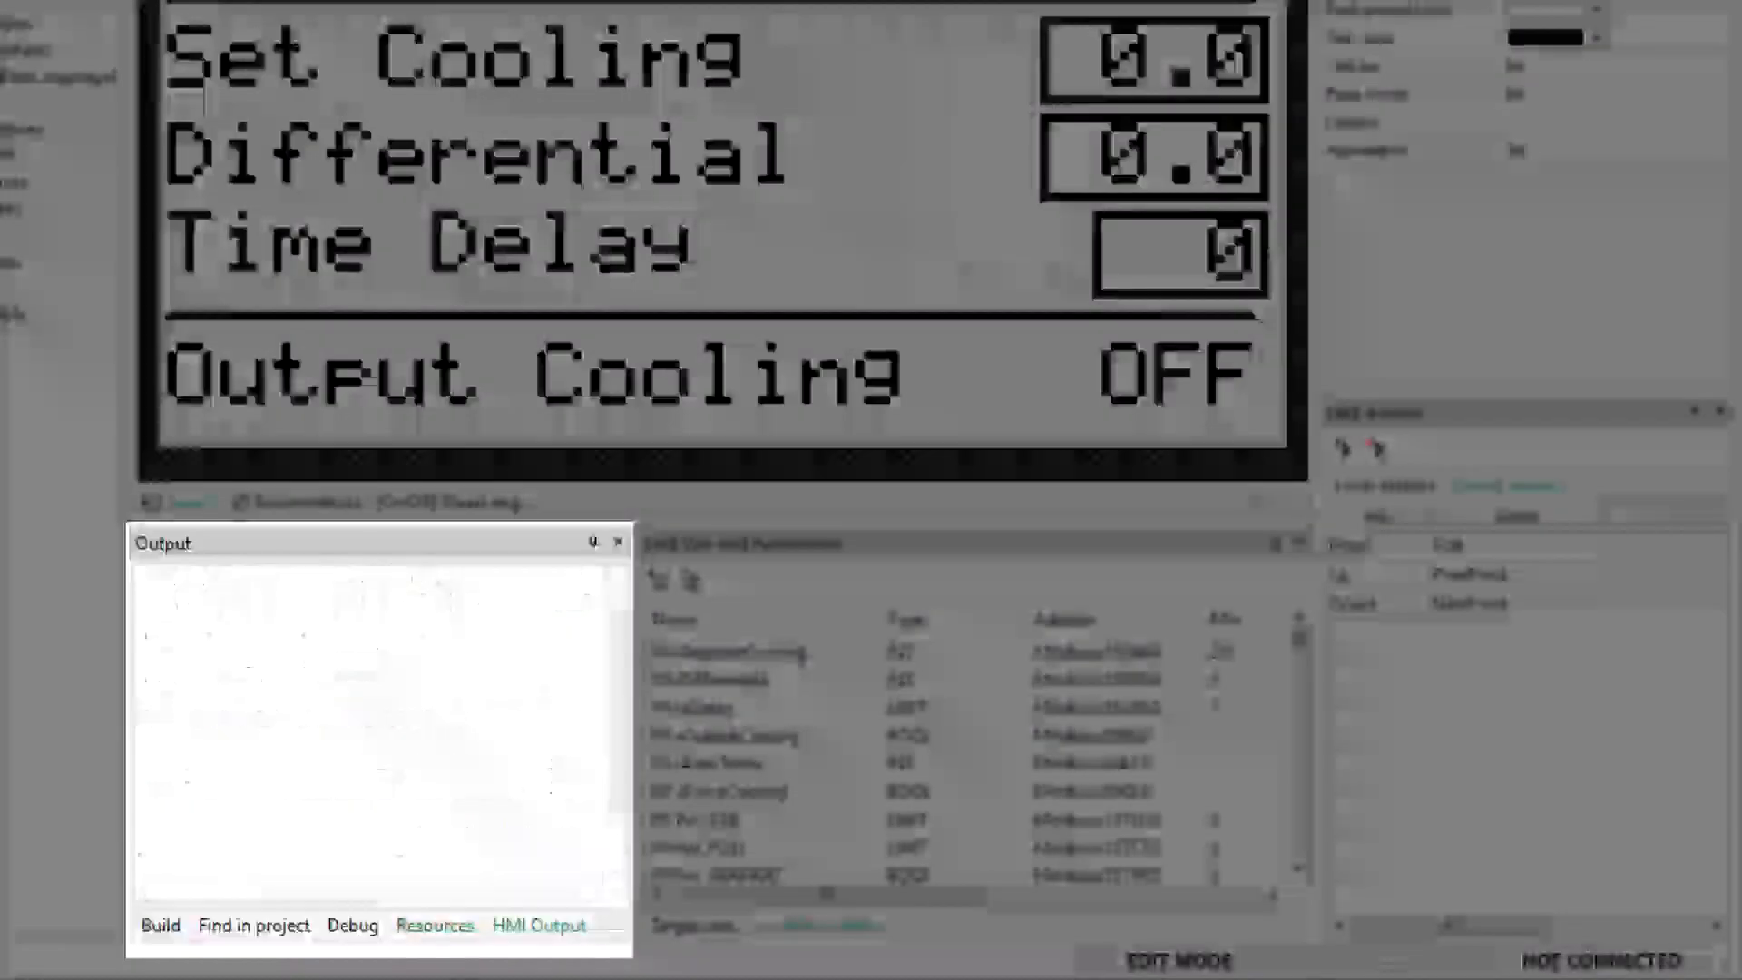
click(158, 925)
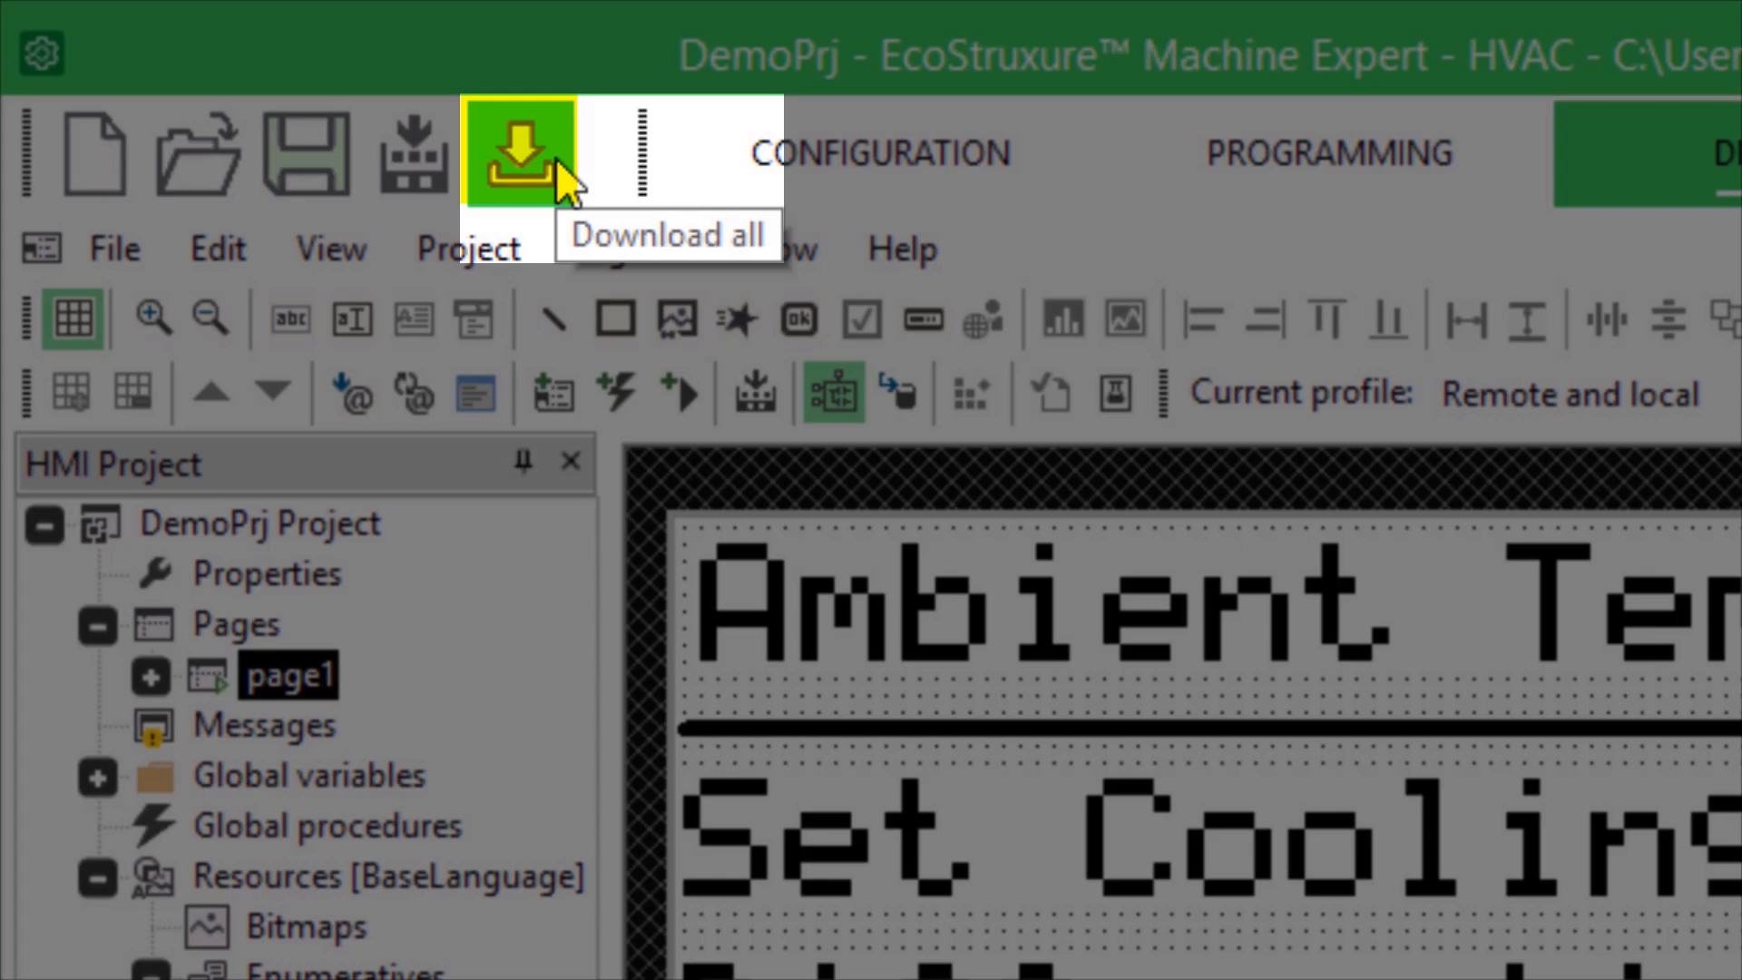
Download all to the M172 controller, answering Sì to include parameter default values.
click(514, 153)
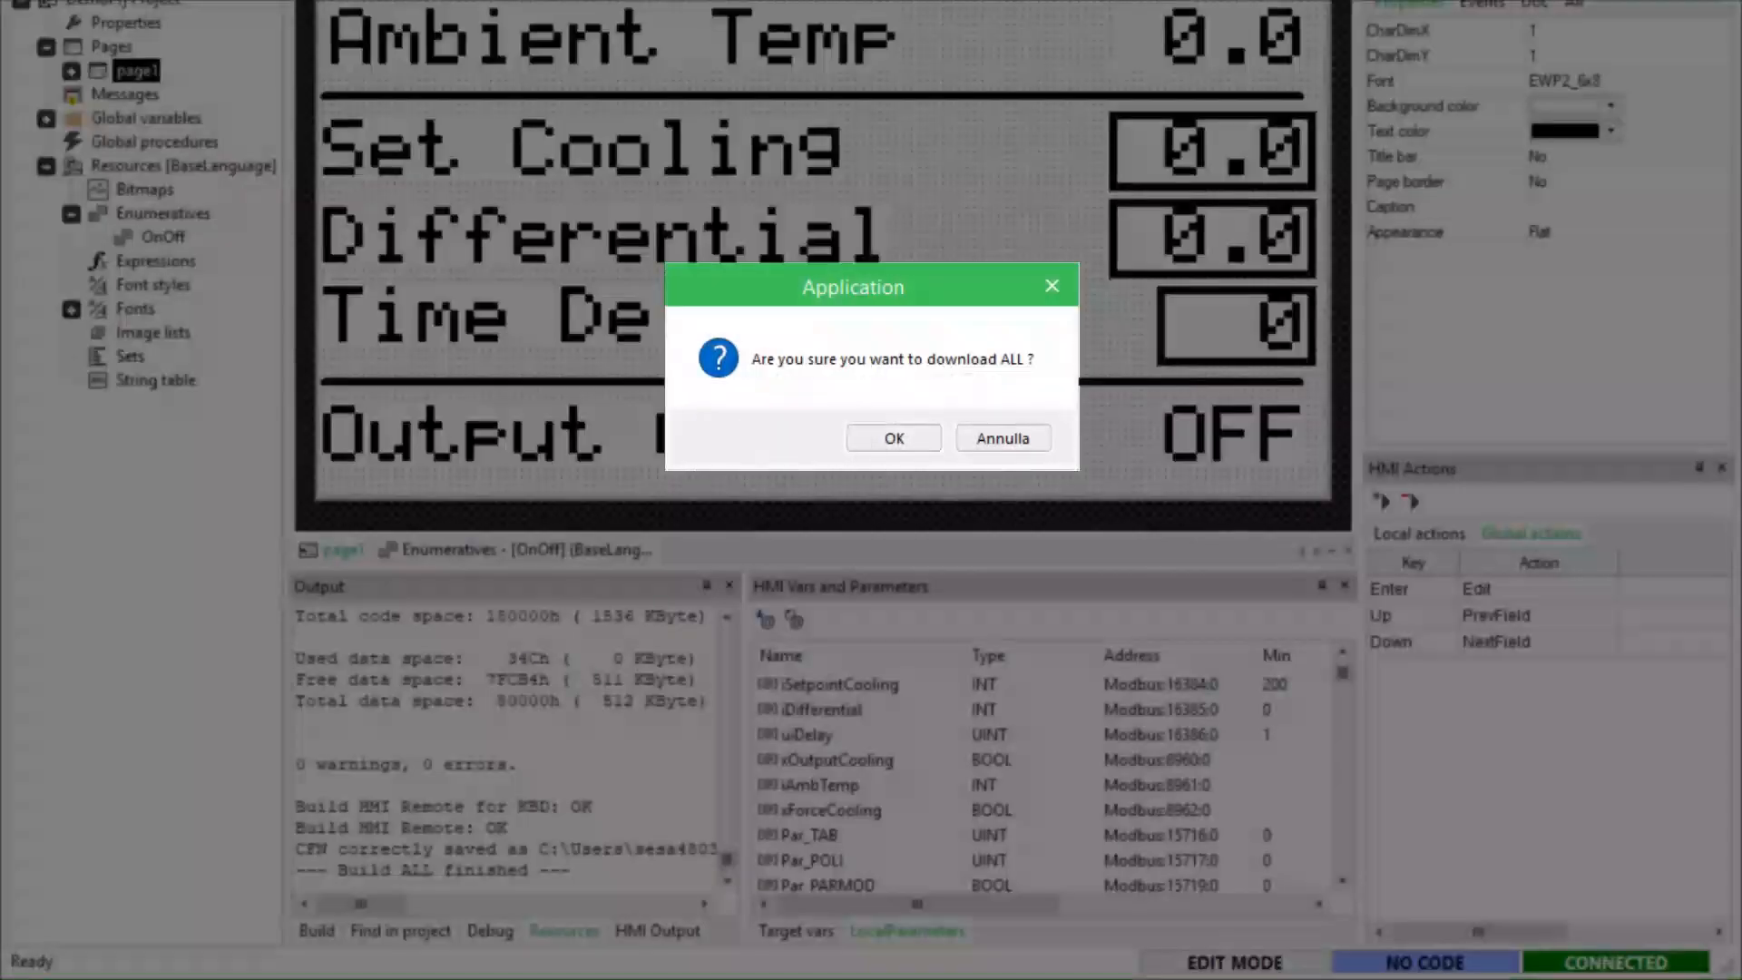
click(892, 436)
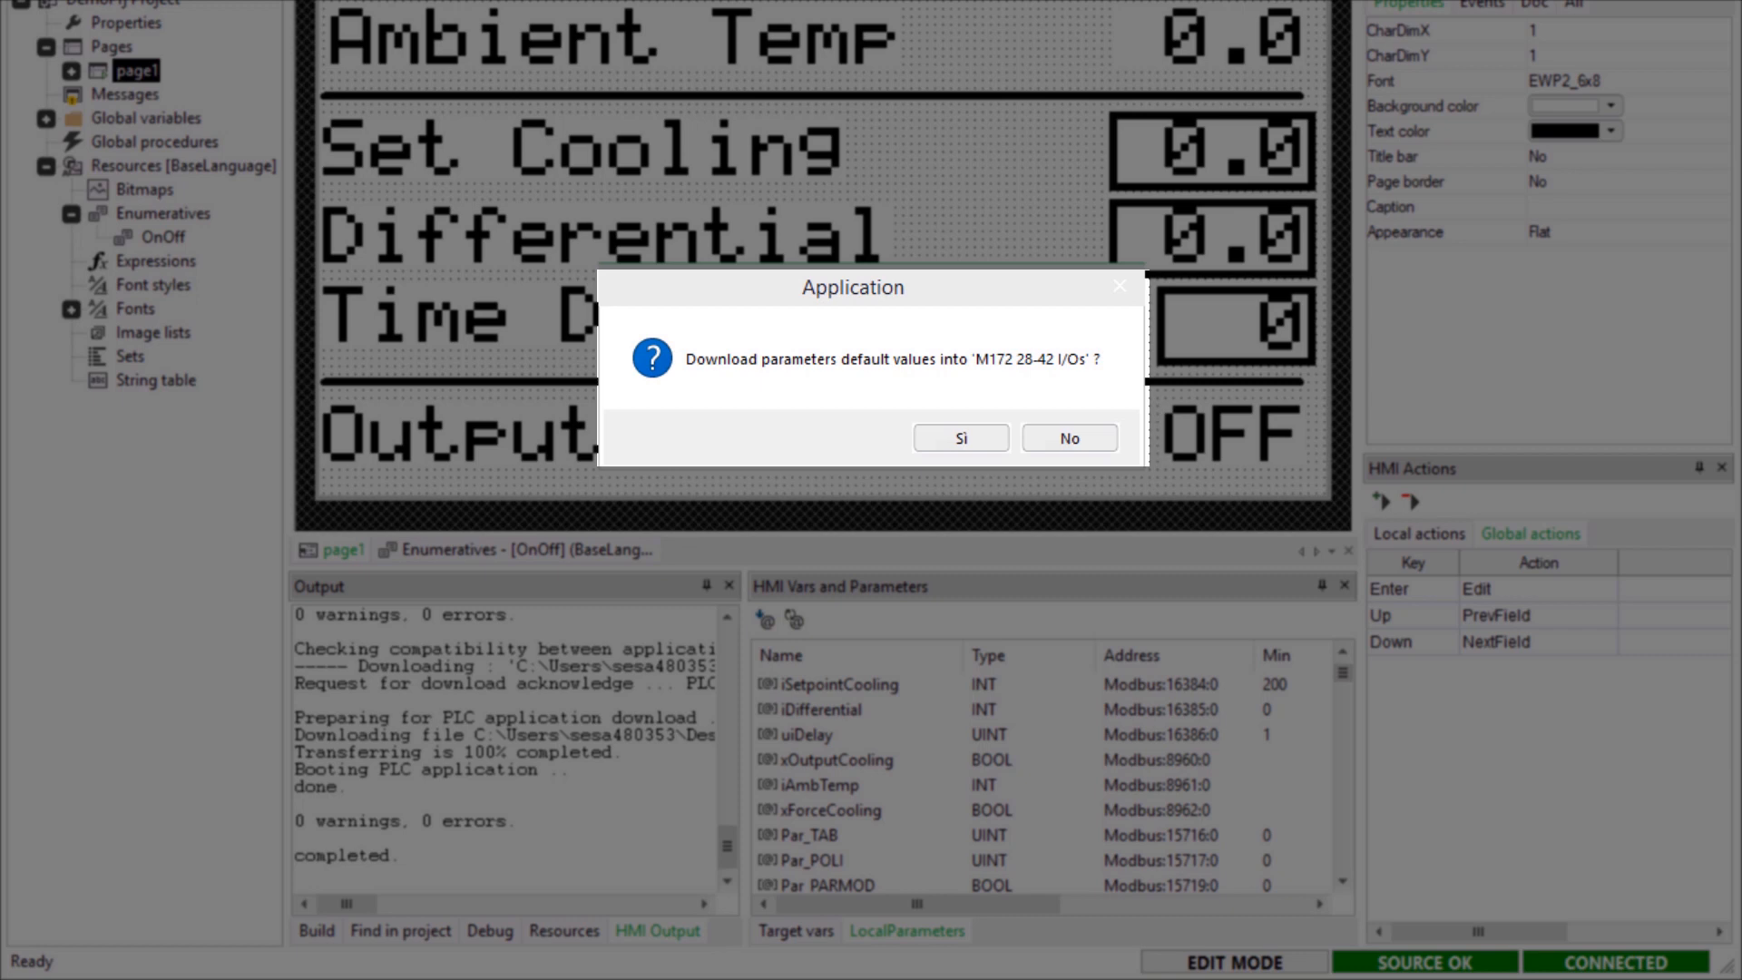
mouse_move(1055, 506)
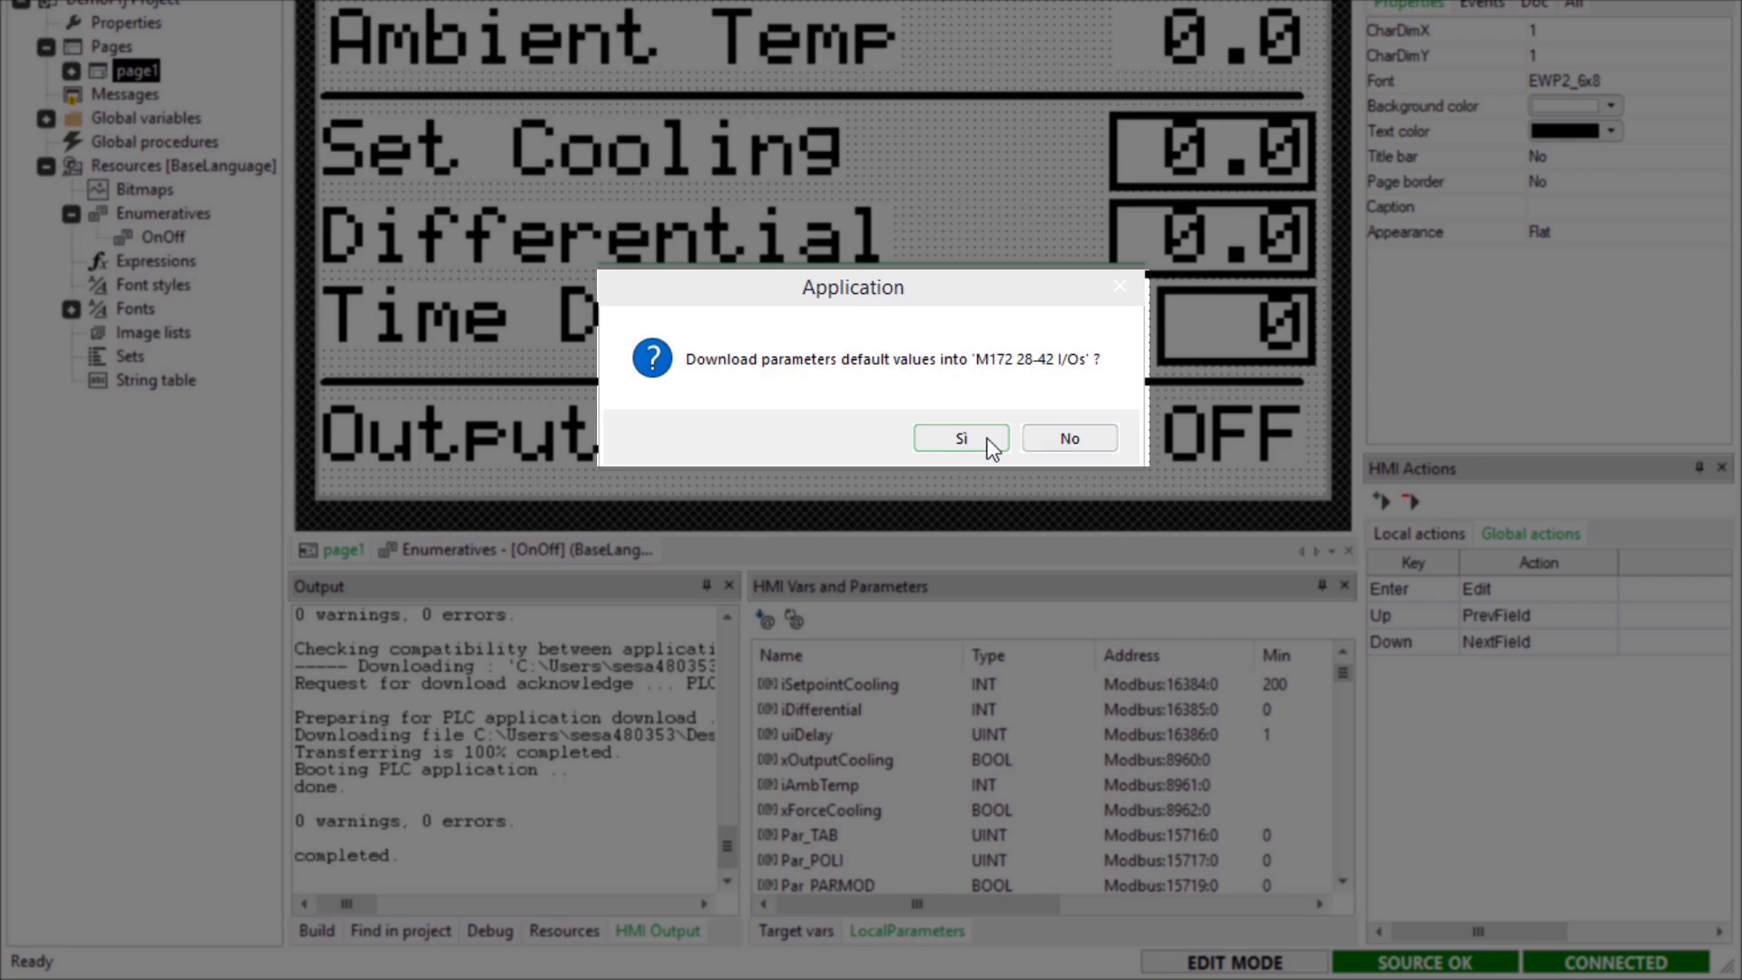
click(960, 436)
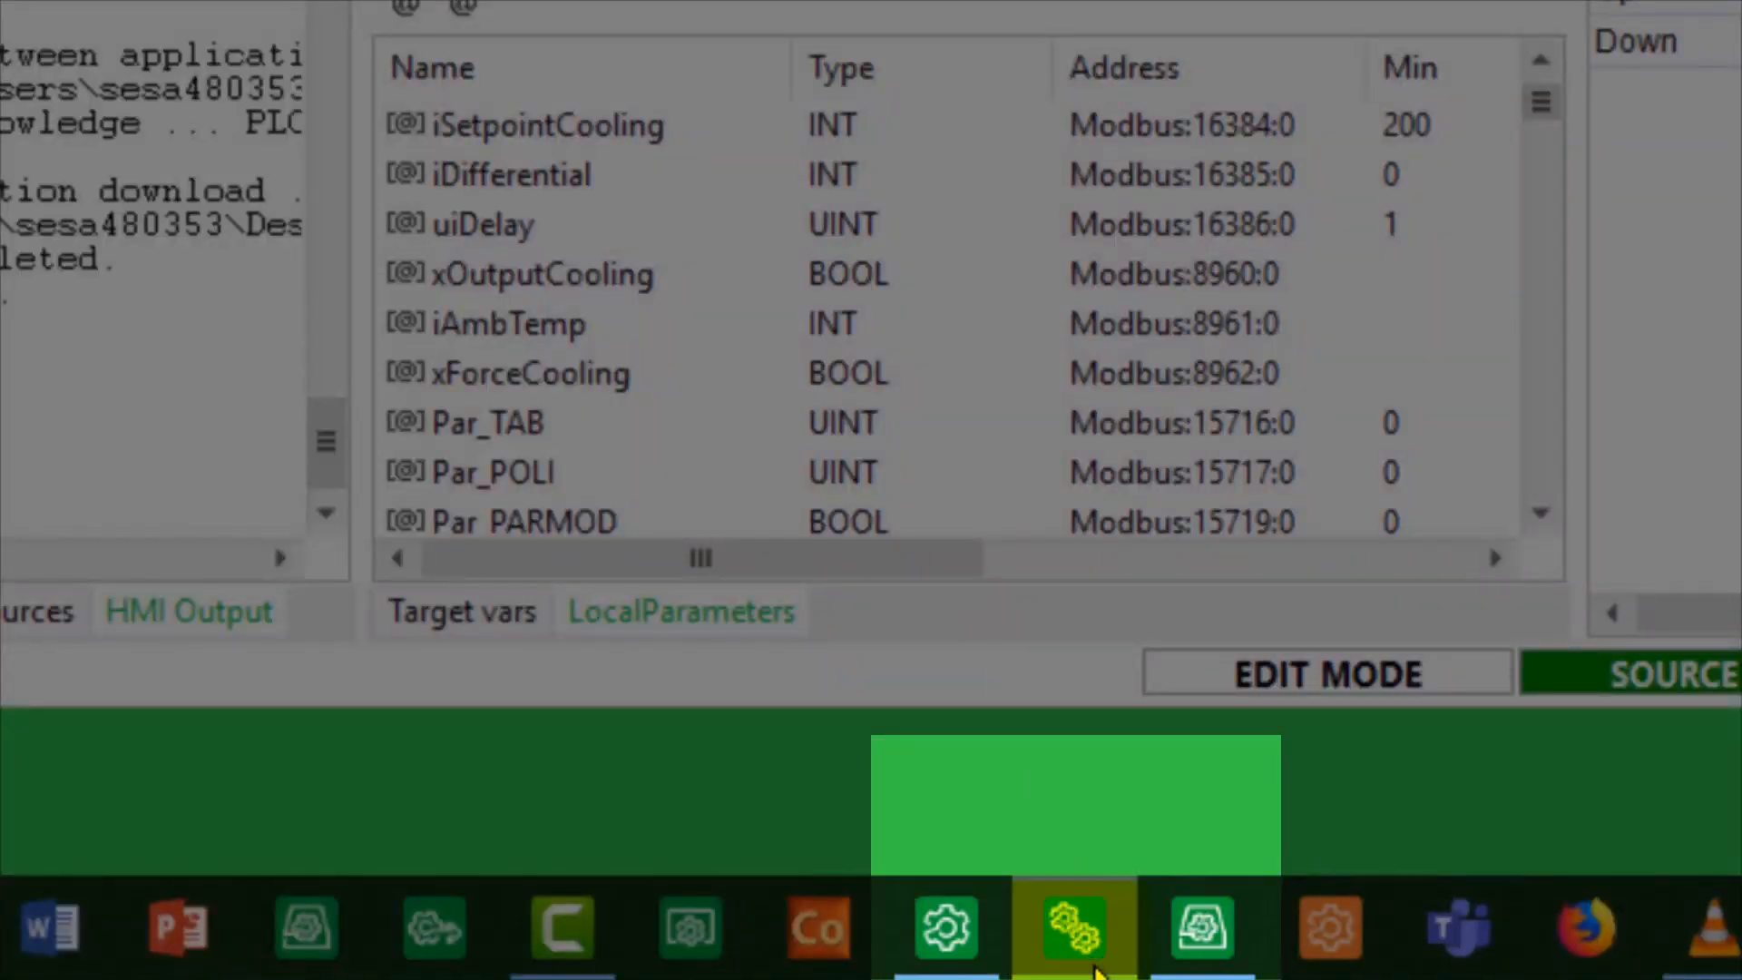
In the simulator, set AIL1 to 300 then 210 to see Output Cooling ON then OFF.
click(1070, 926)
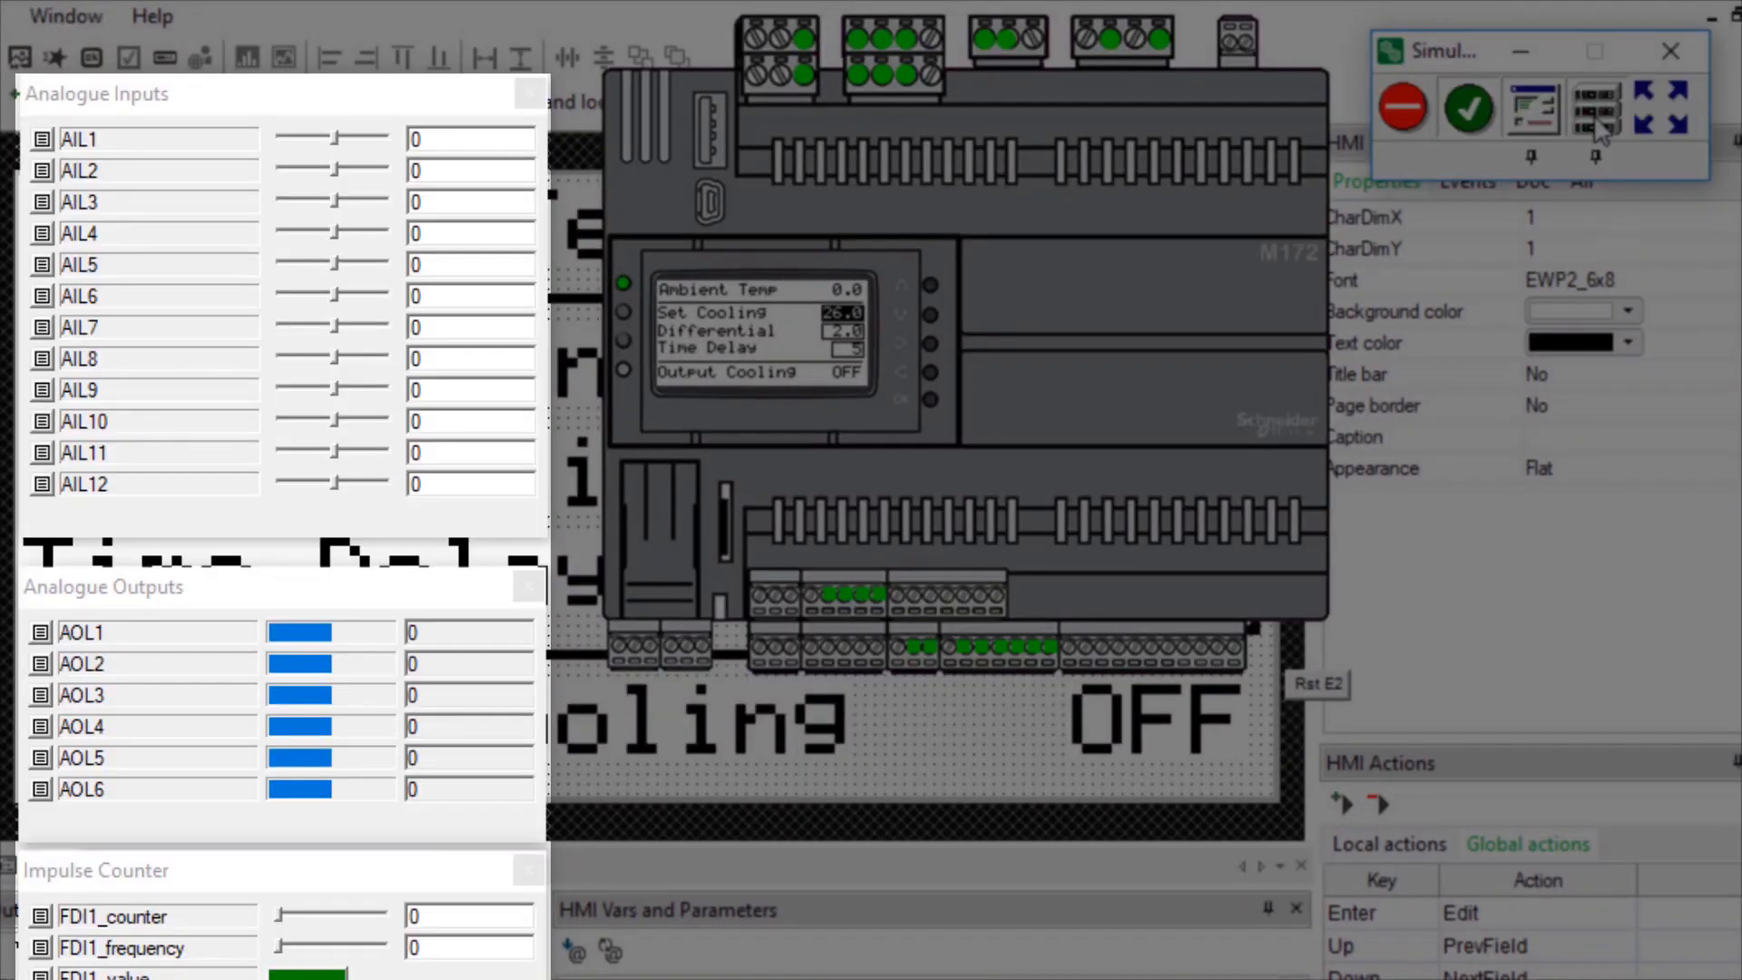
click(155, 139)
text(300)
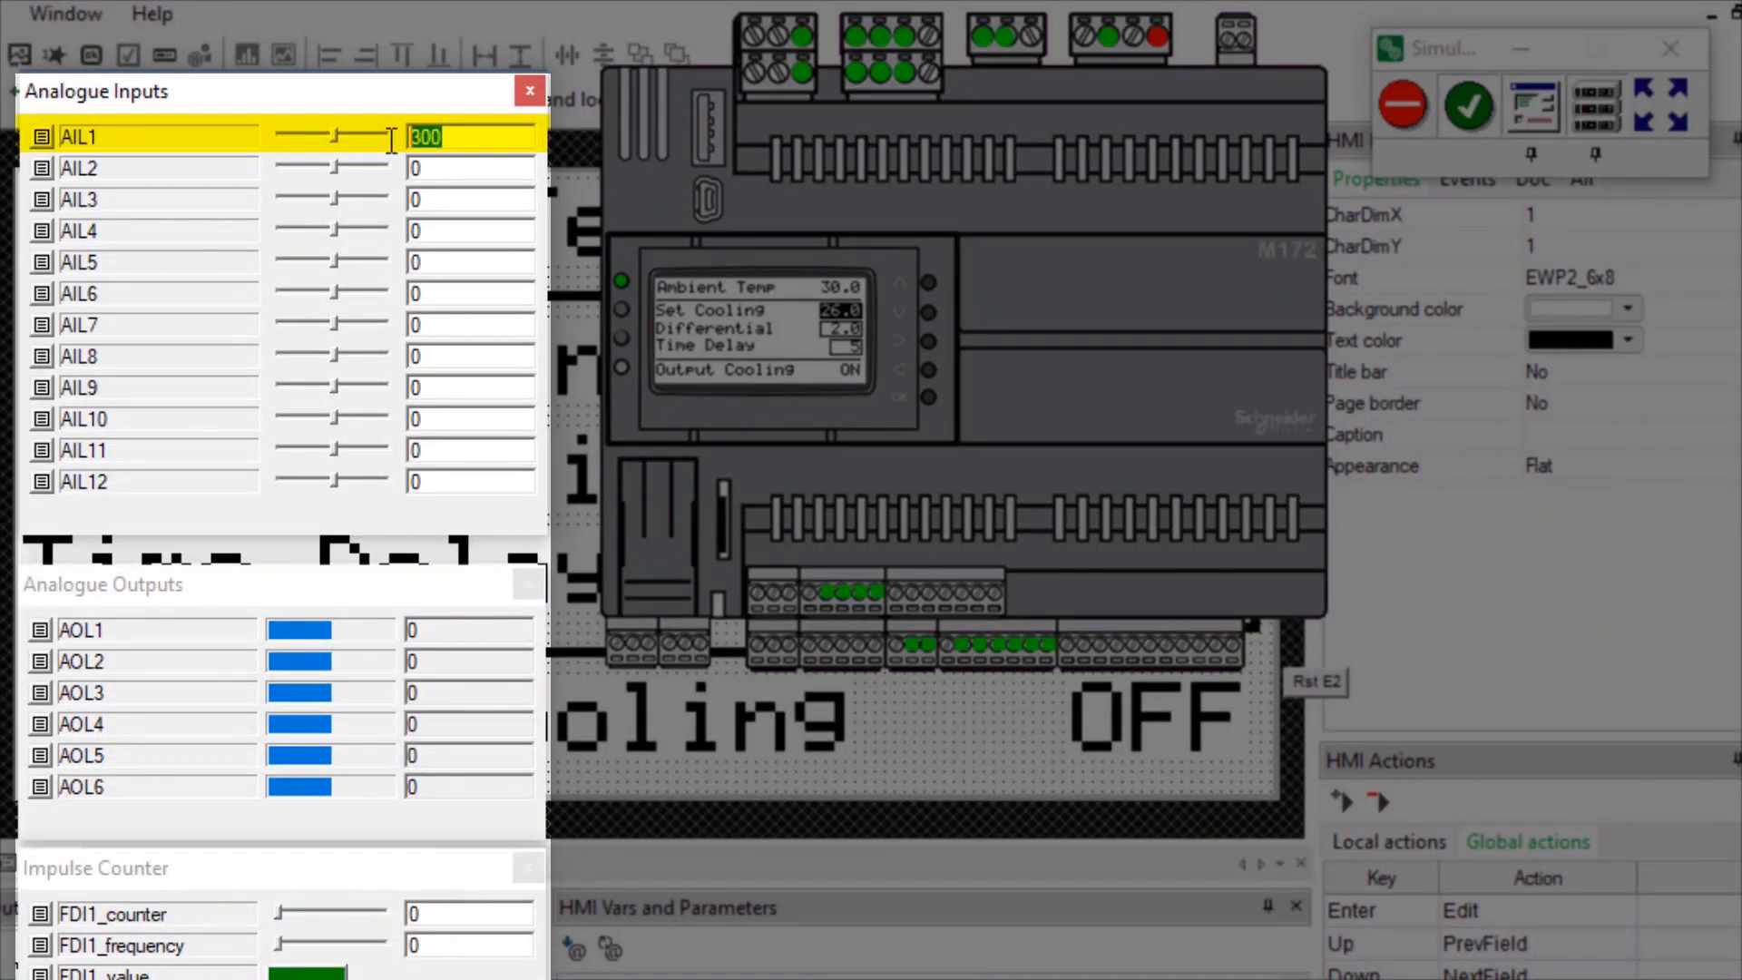
text(210)
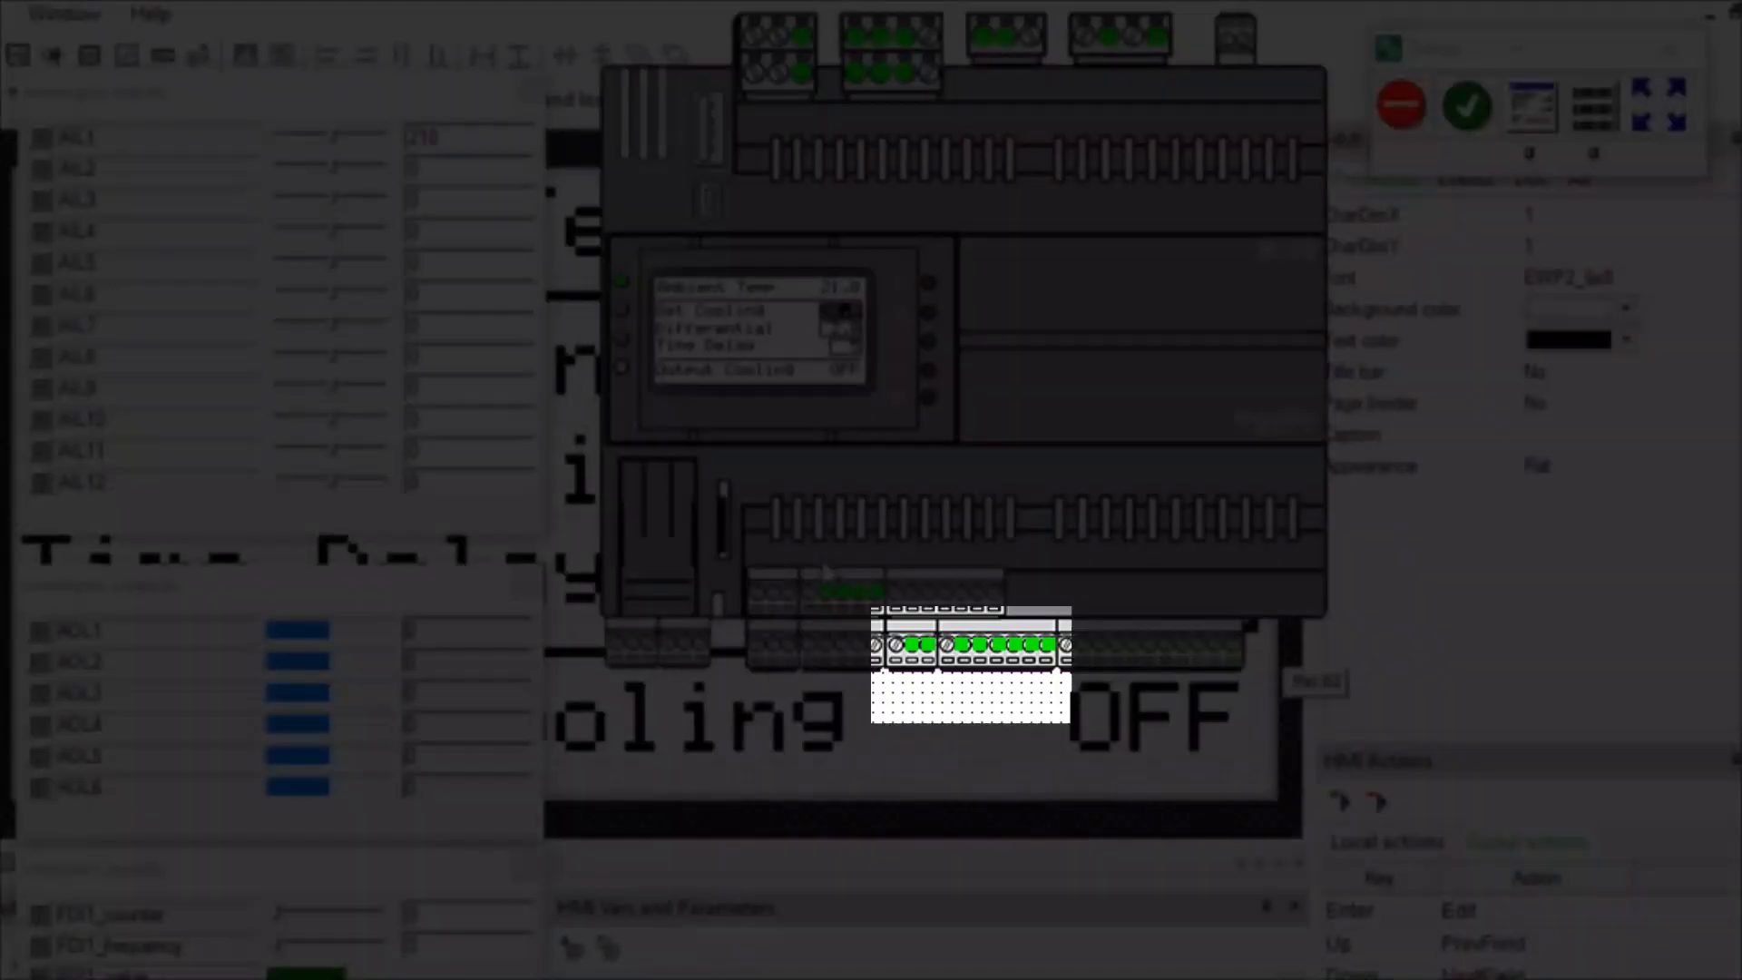
mouse_move(911, 661)
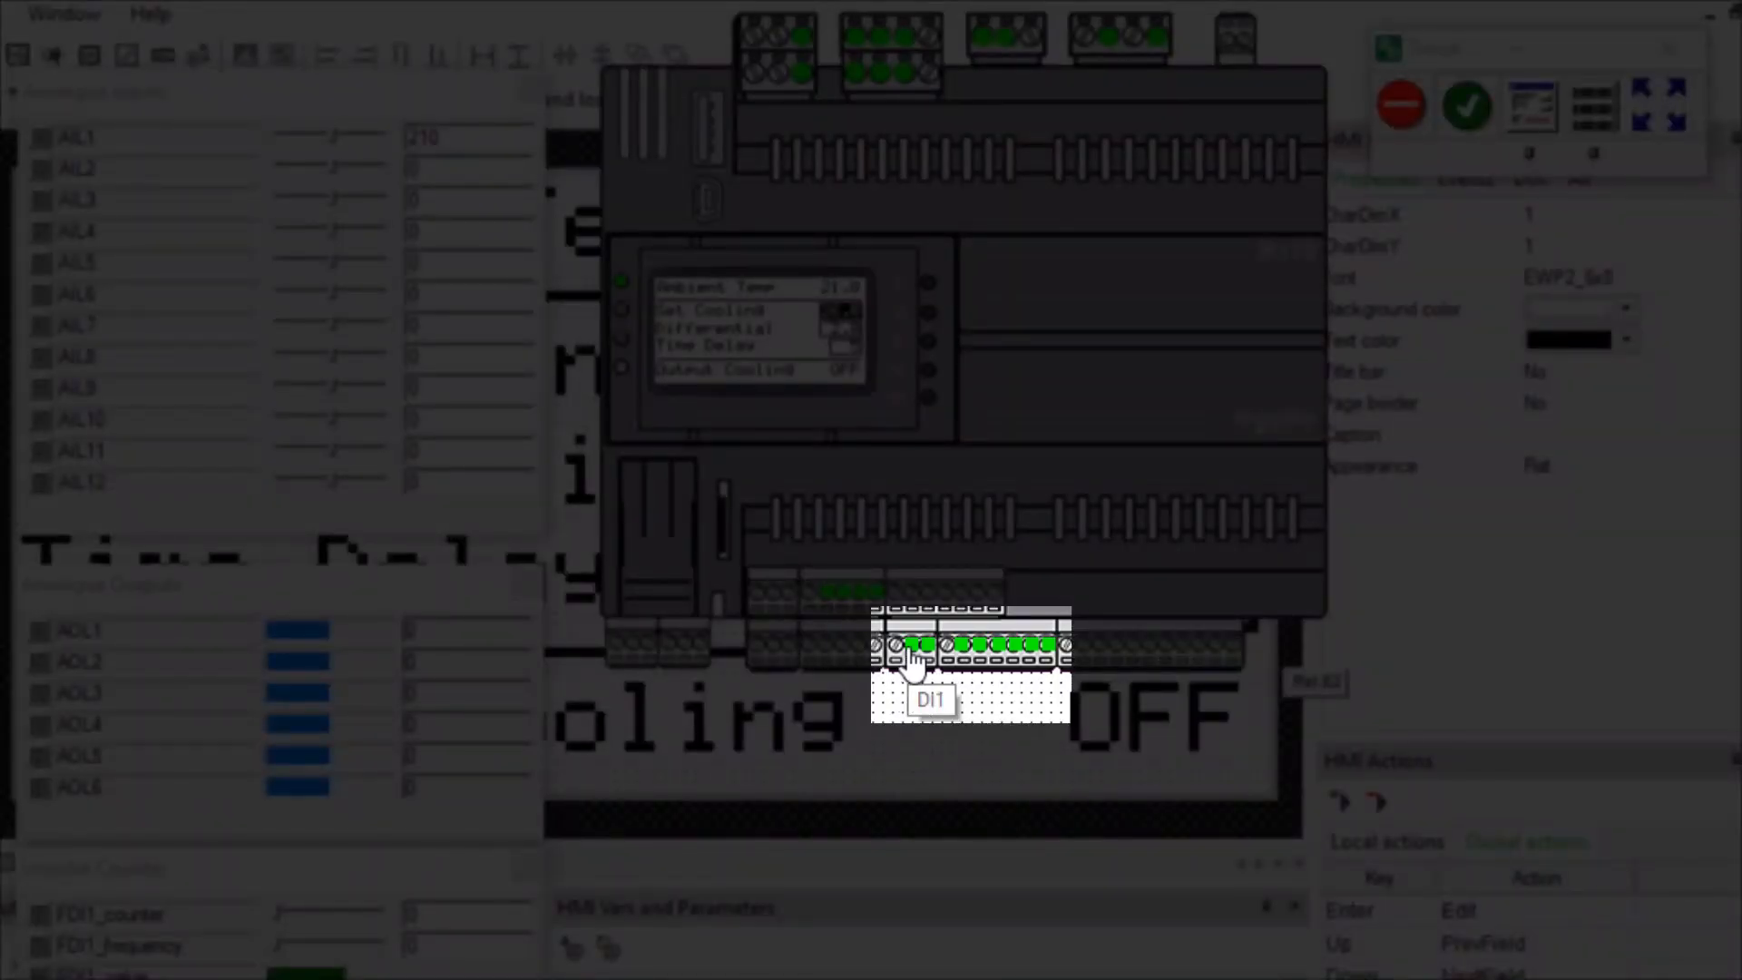